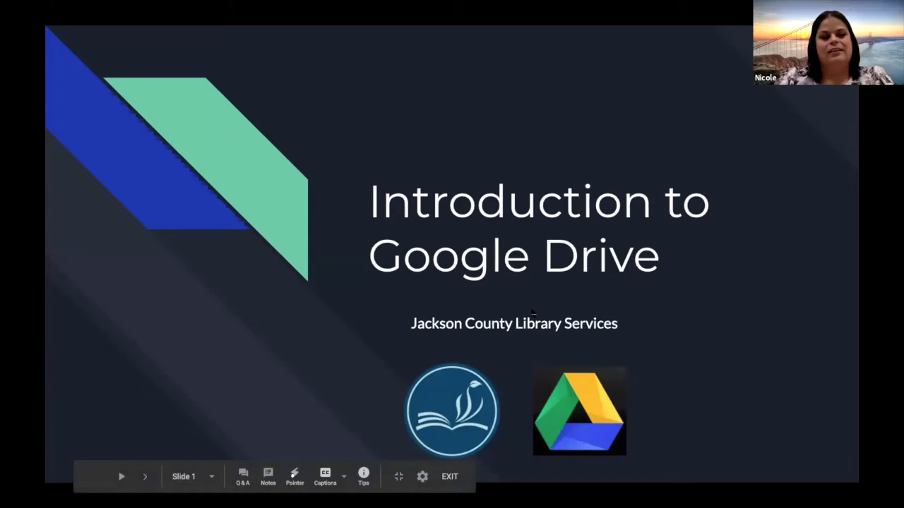
mouse_move(652, 307)
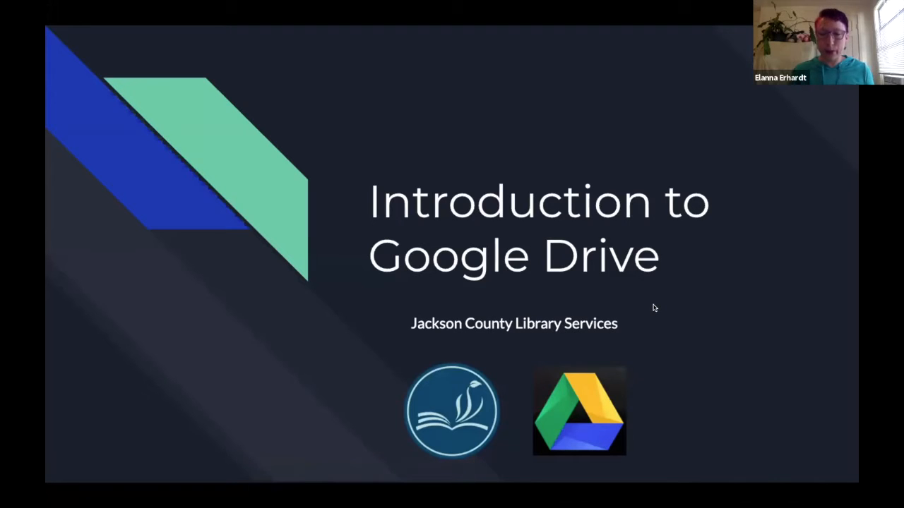
mouse_move(558, 331)
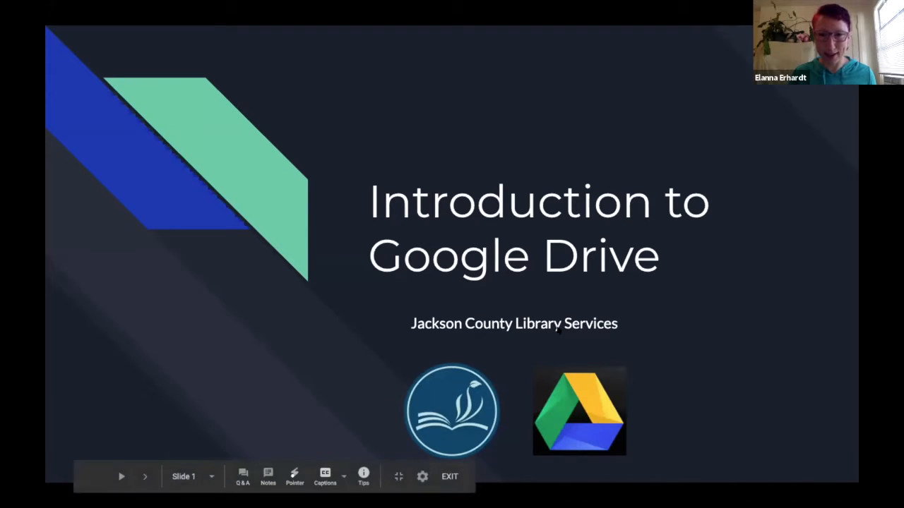
mouse_move(144, 475)
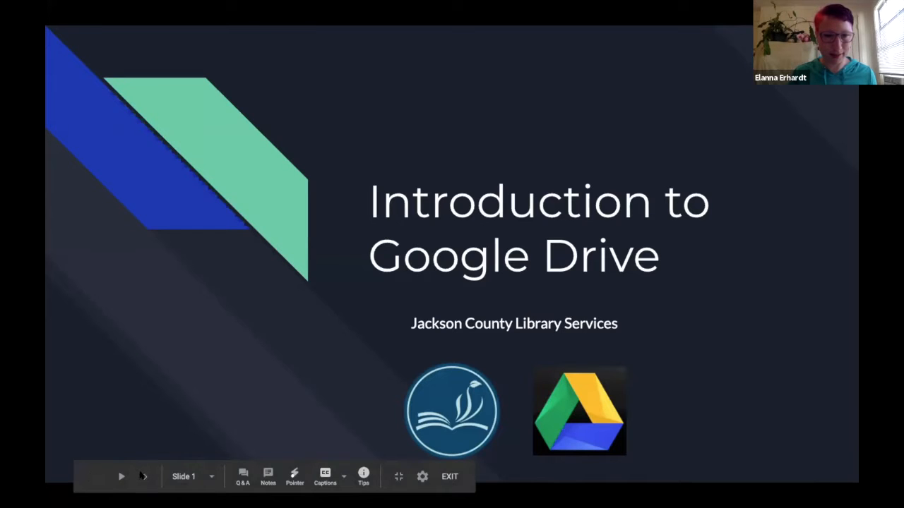
Step: Advance from the 'Introduction to Google Drive' title slide to the Introductions slide
click(142, 477)
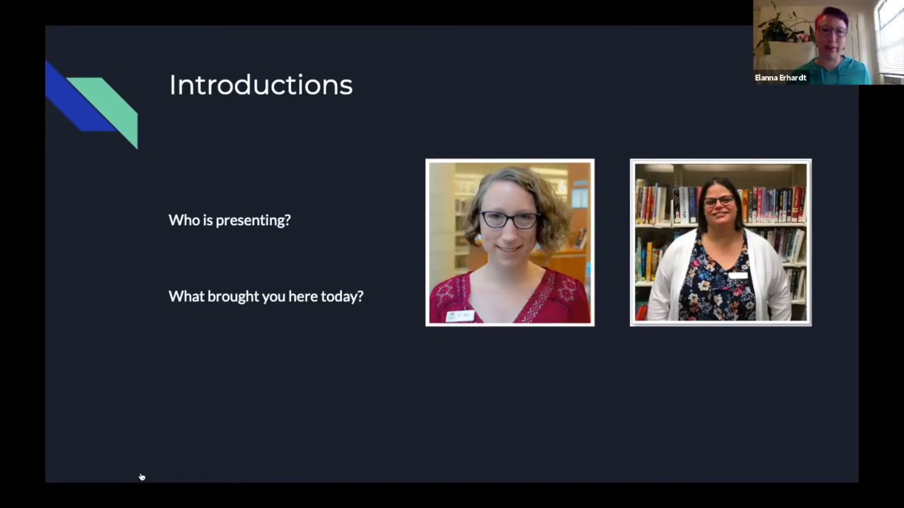
mouse_move(141, 478)
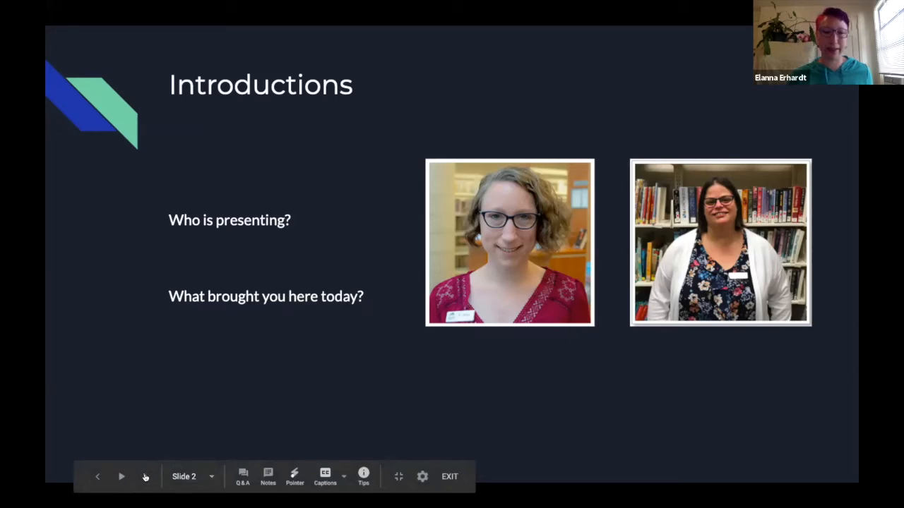
Step: Step through the library services slides to reach slide 5 with Business Tech Workshops
click(122, 477)
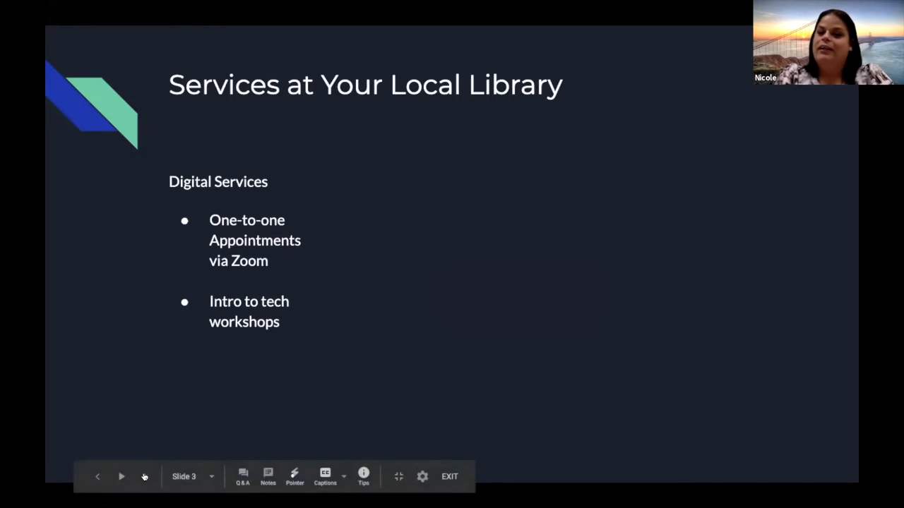
mouse_move(144, 477)
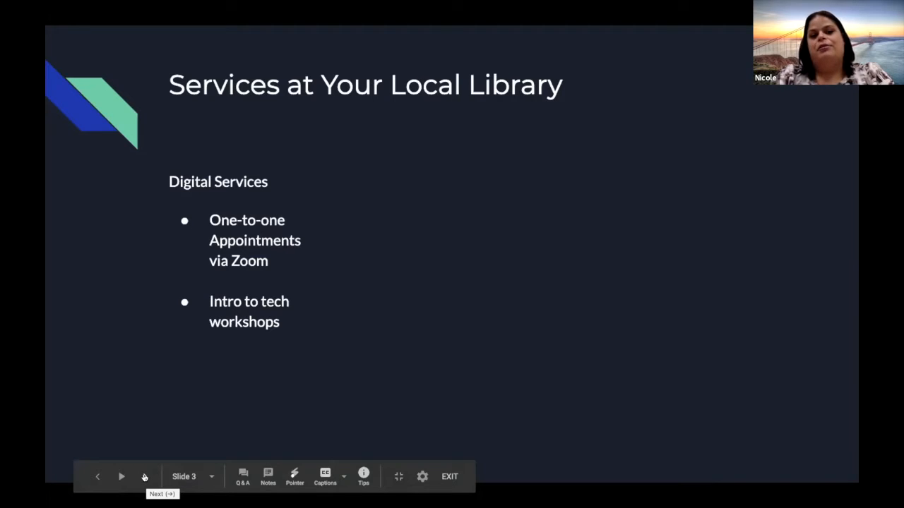
click(144, 478)
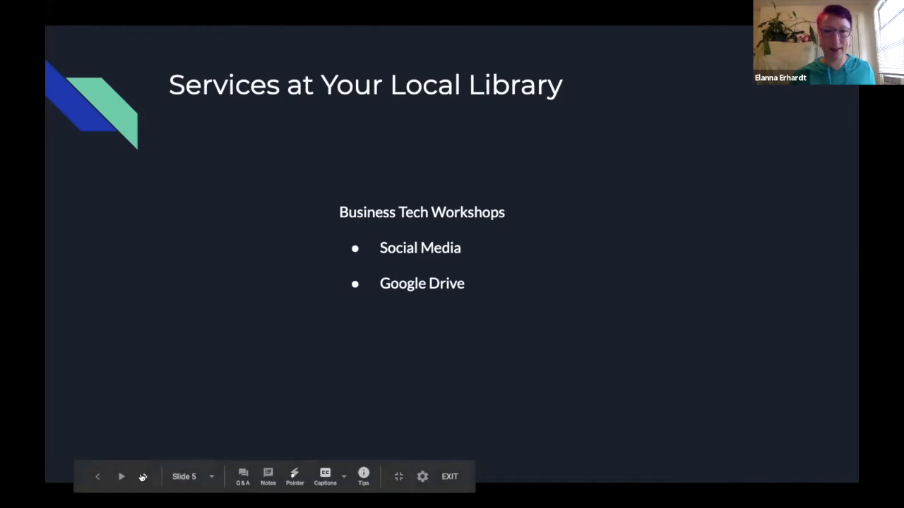
Step: Advance past the three-column library services slide toward the Gmail account requirements slide
click(122, 478)
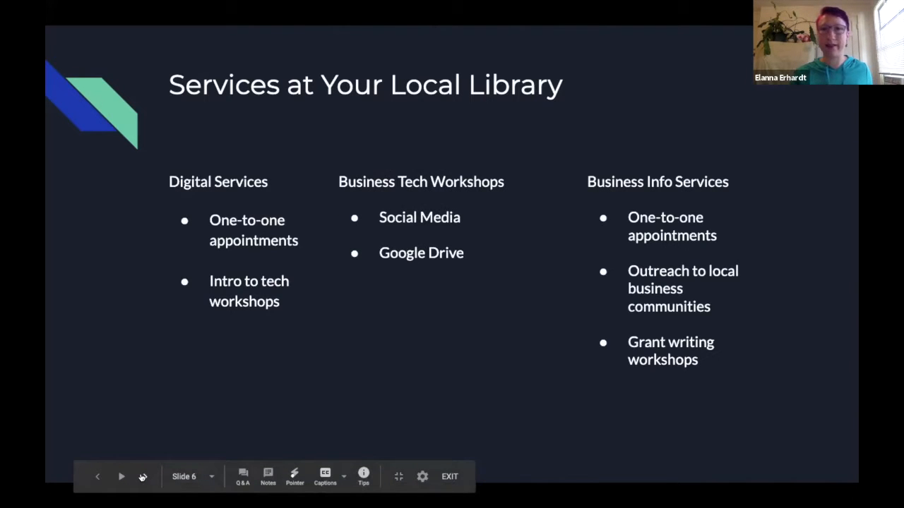
click(121, 478)
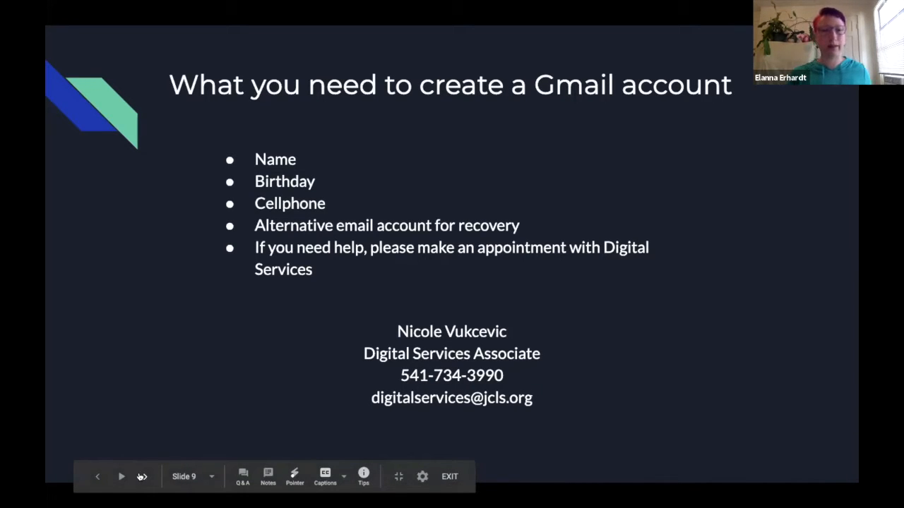
Step: Move past the Gmail requirements slide to 'How to upload the google drive app'
click(122, 476)
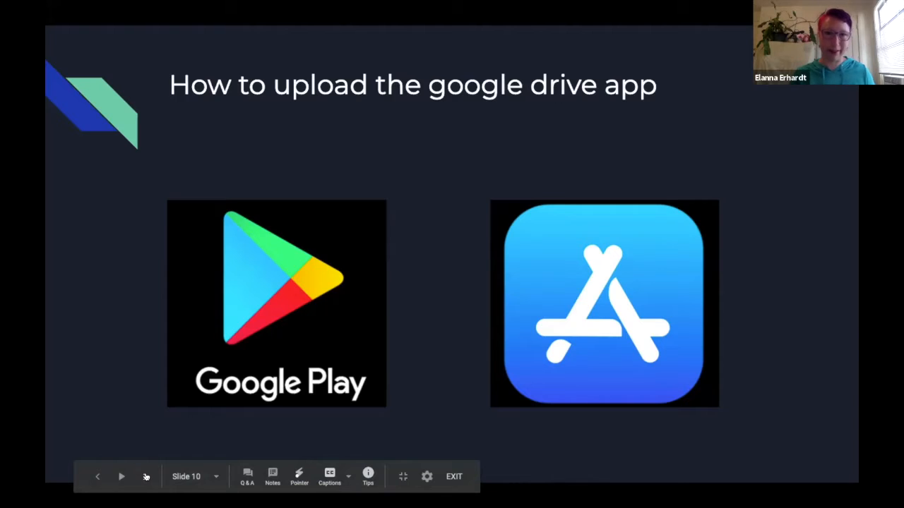
Step: Advance to the 'Google Drive Overview' slide listing side panel, folders, searching and storage
click(98, 477)
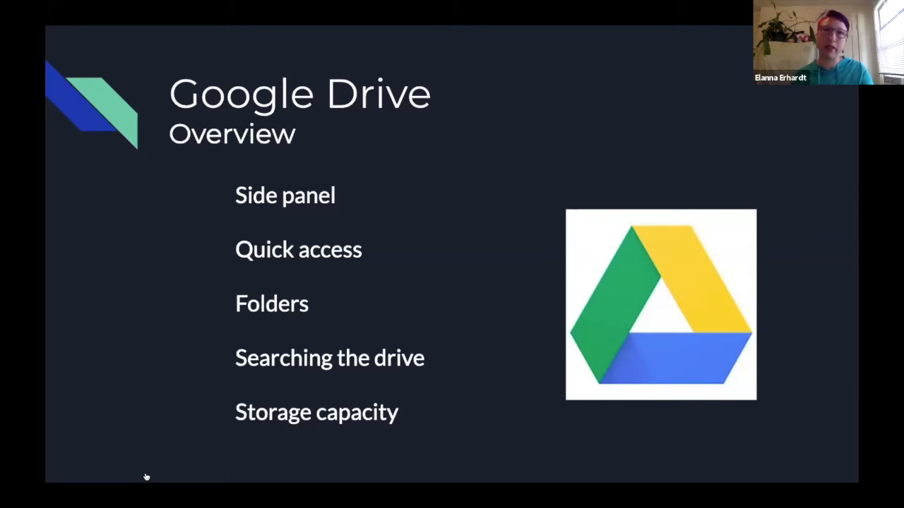
mouse_move(147, 478)
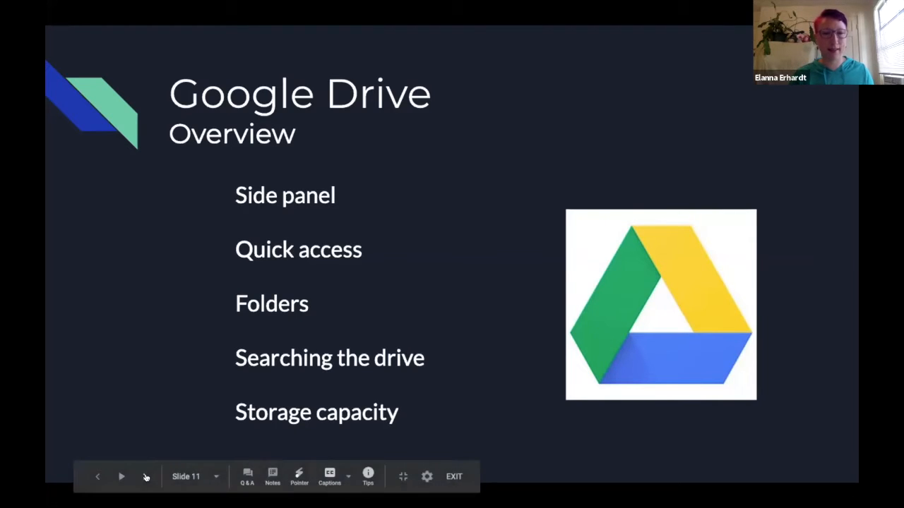
Step: Advance to the 'Google Drive Apps' slide listing Docs, Sheets, Slides, Forms and Drawing
click(121, 477)
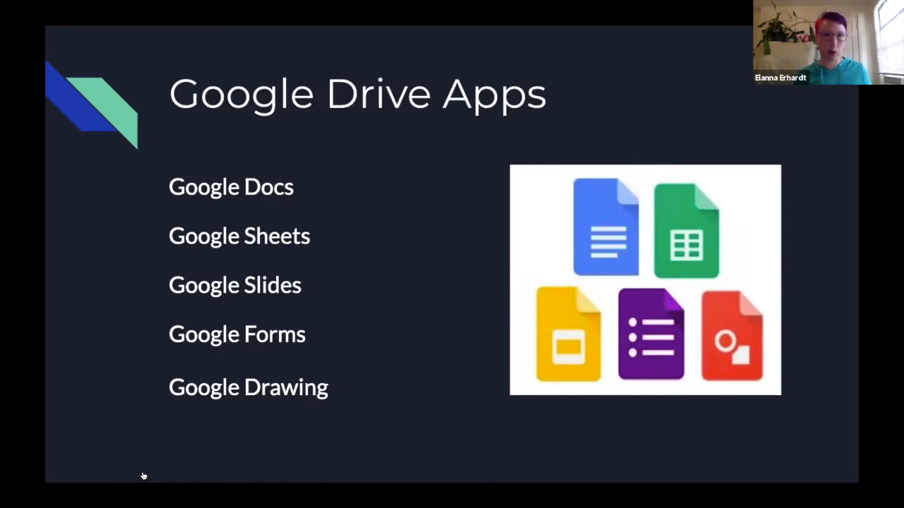
mouse_move(144, 478)
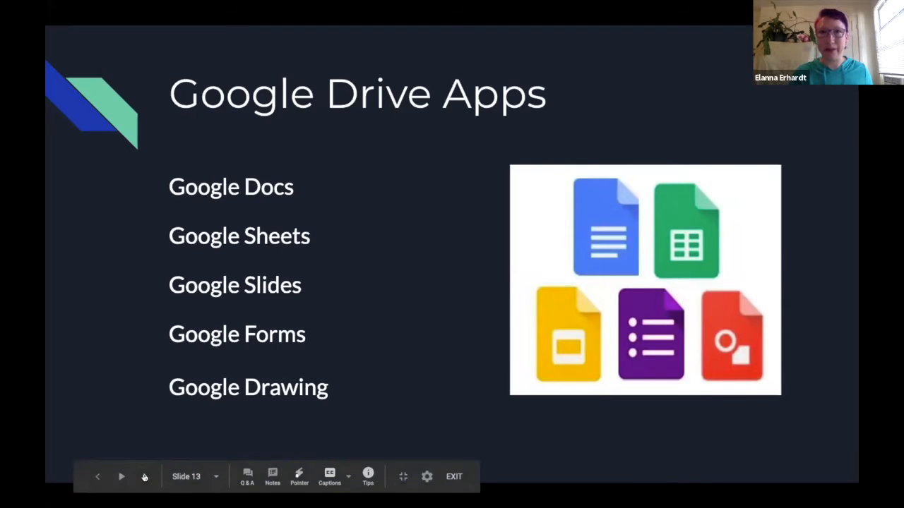
click(121, 478)
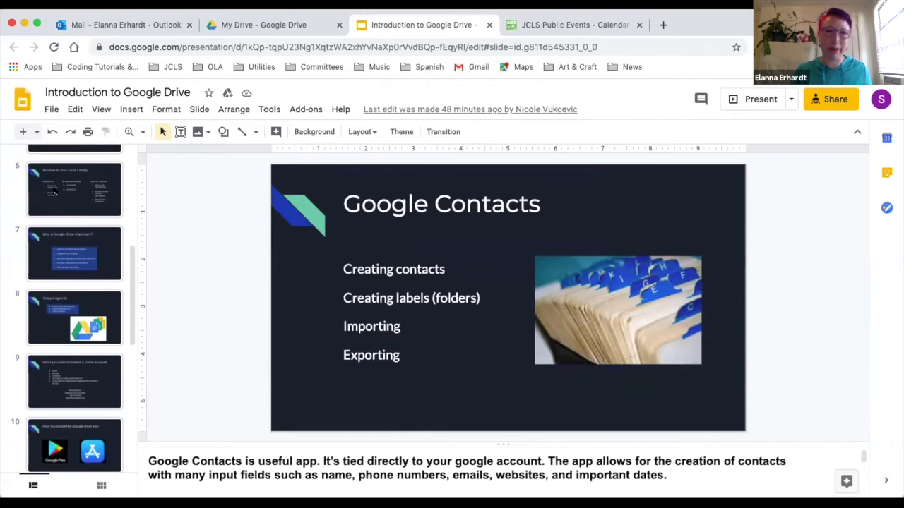
scroll(up, 3)
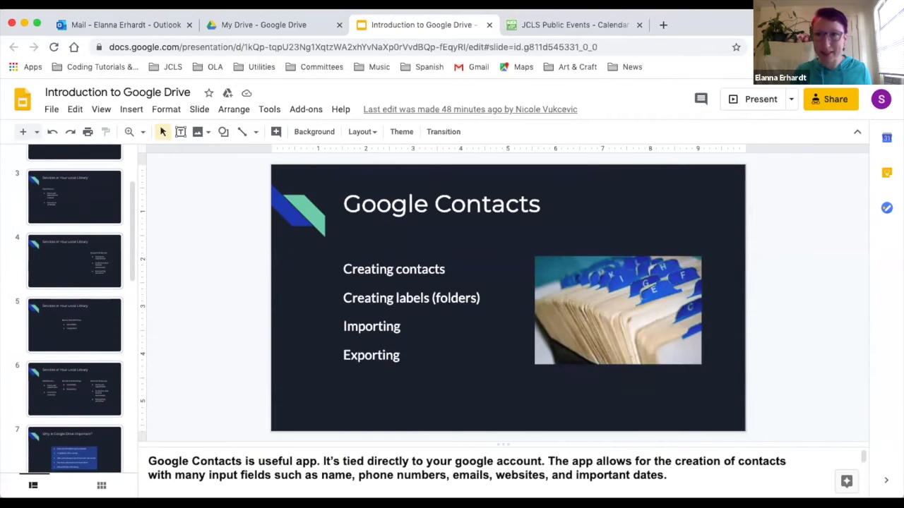
mouse_move(697, 167)
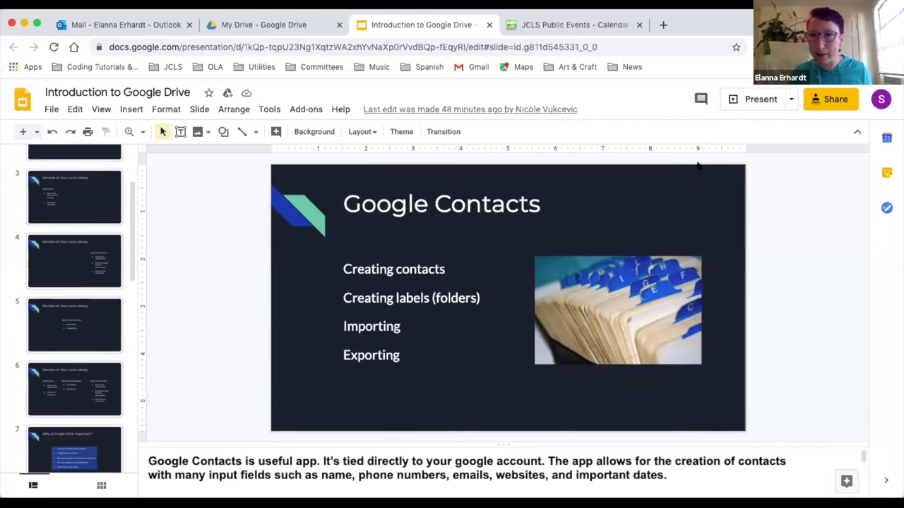
mouse_move(498, 14)
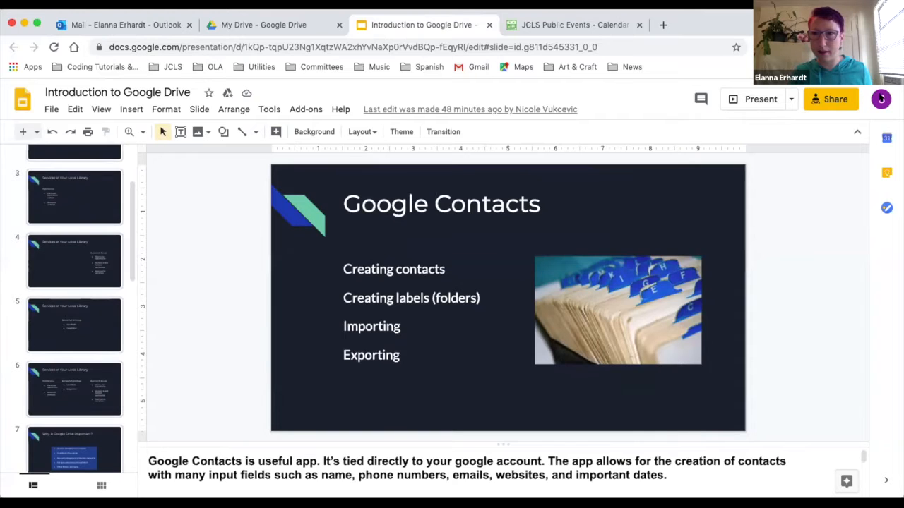
mouse_move(882, 99)
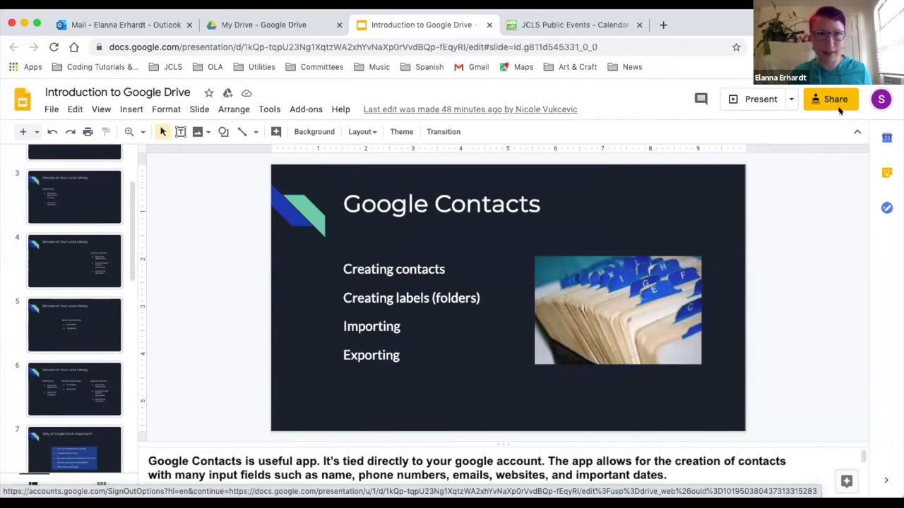
mouse_move(625, 94)
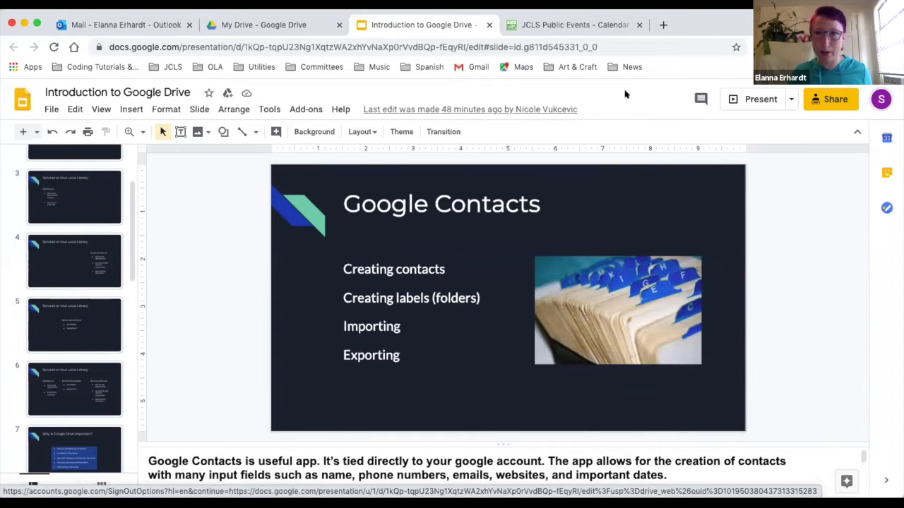
mouse_move(558, 91)
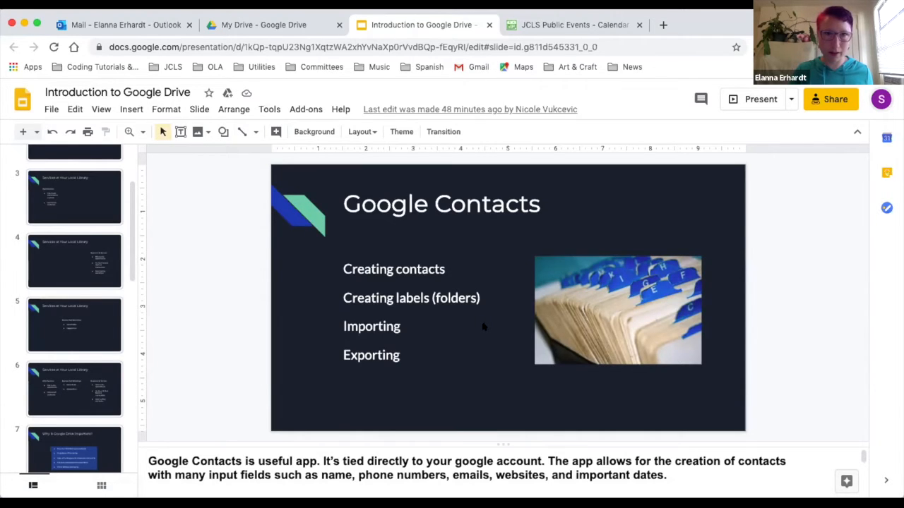
Step: Switch to the My Drive tab and close the Introduction to Google Drive presentation tab
click(271, 26)
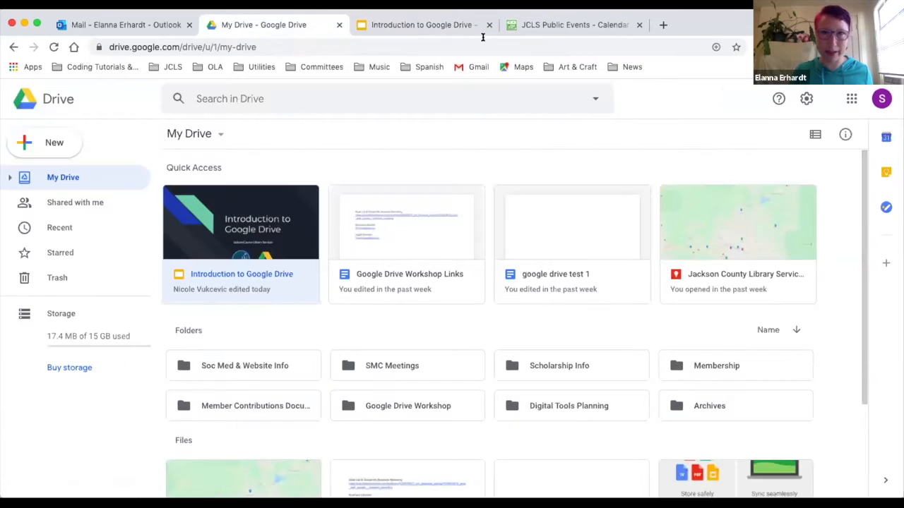
mouse_move(489, 26)
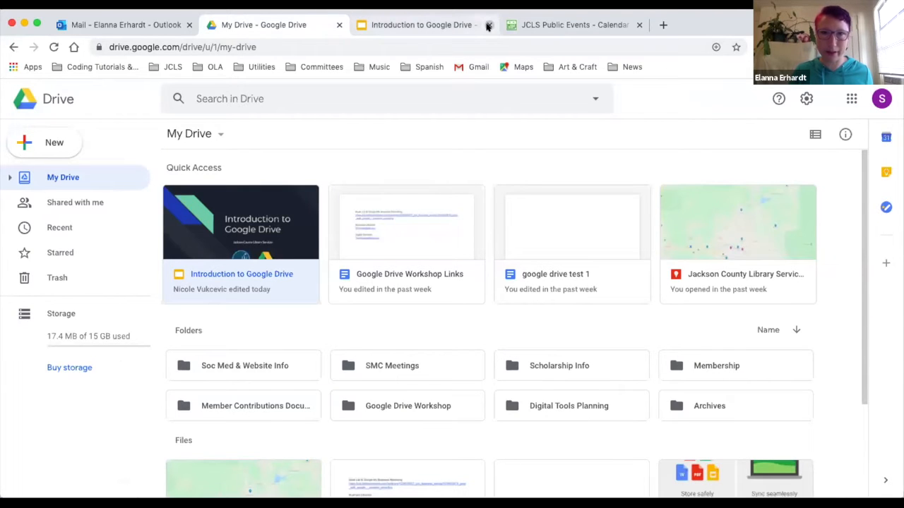
click(488, 26)
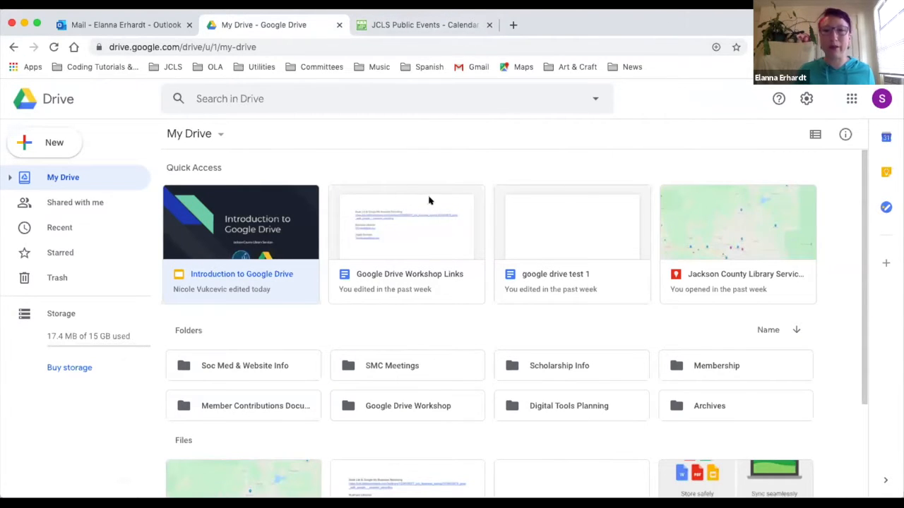
mouse_move(550, 107)
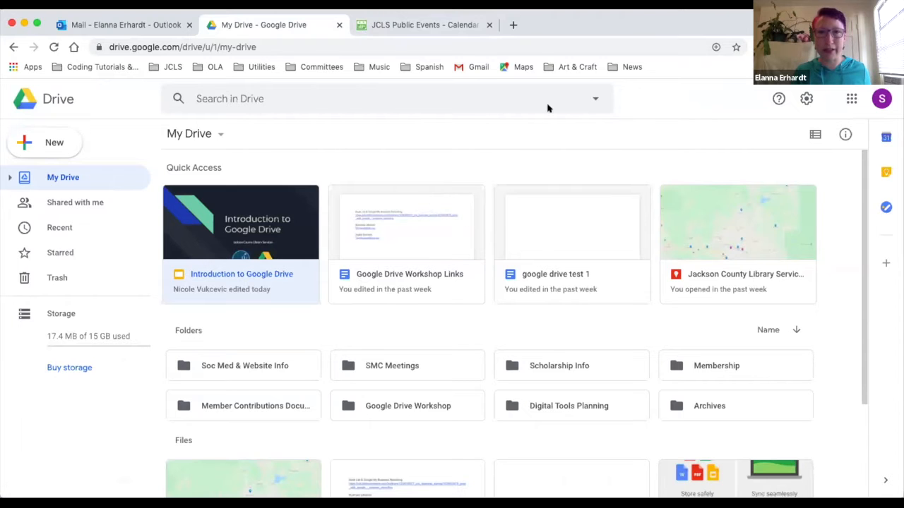
mouse_move(474, 15)
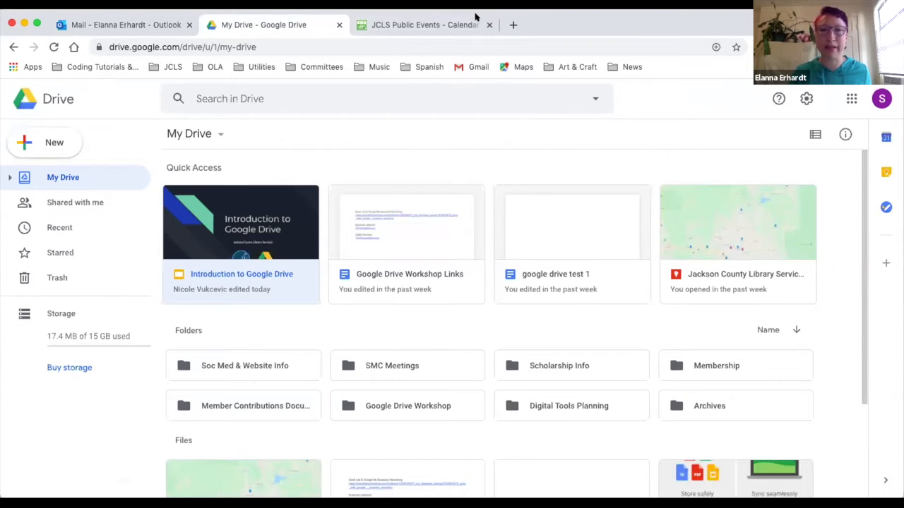
click(528, 20)
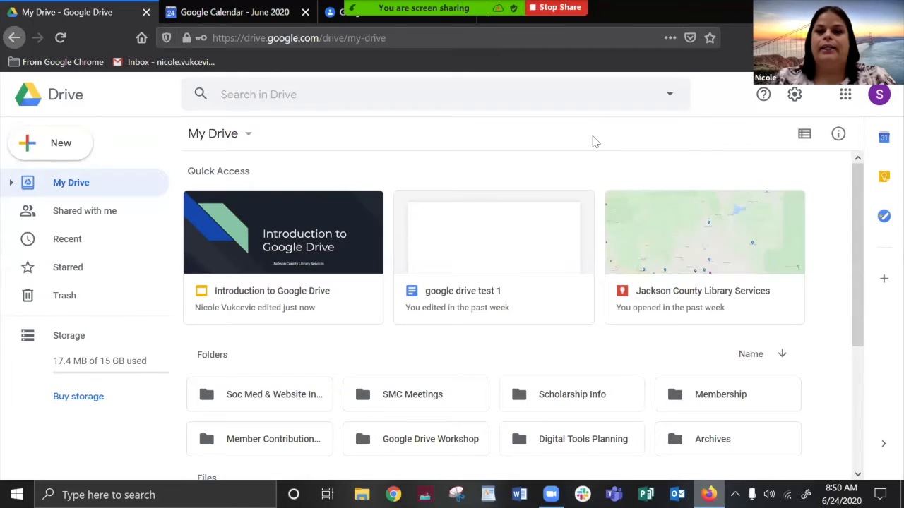
mouse_move(663, 209)
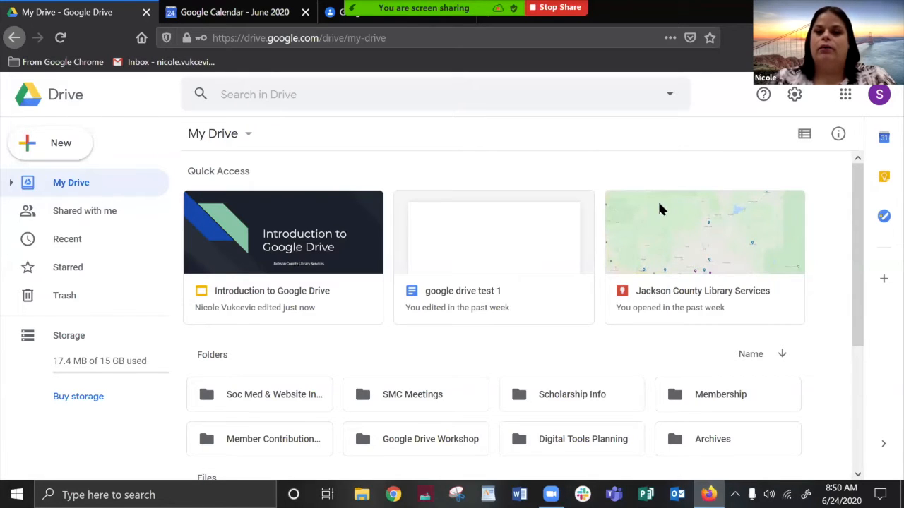
mouse_move(681, 138)
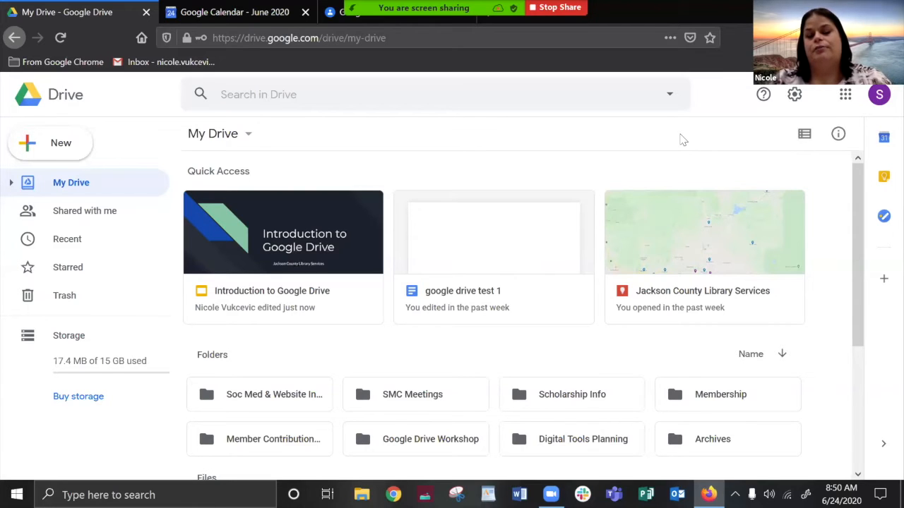
mouse_move(416, 195)
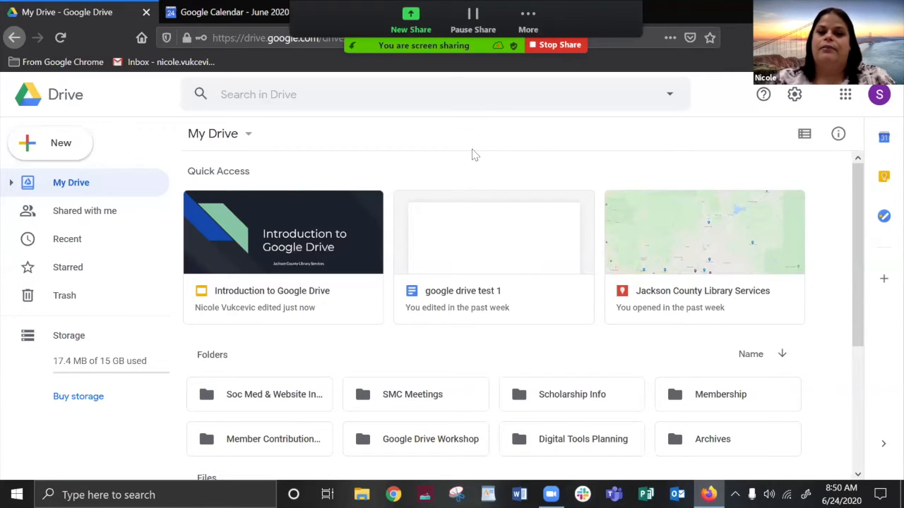
mouse_move(3, 181)
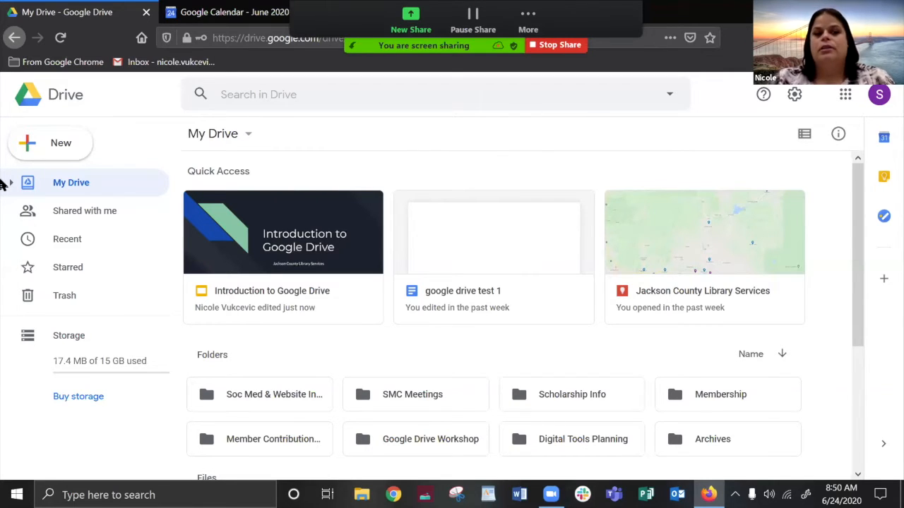
mouse_move(19, 161)
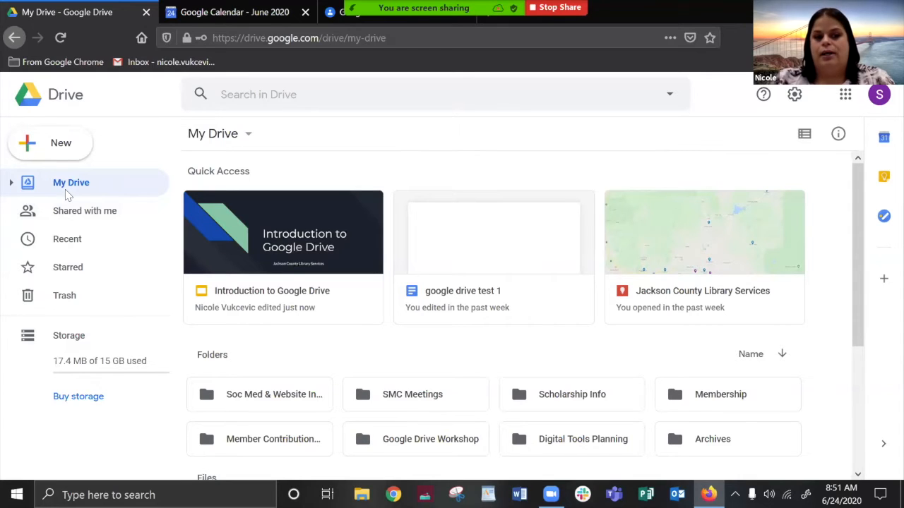
mouse_move(58, 218)
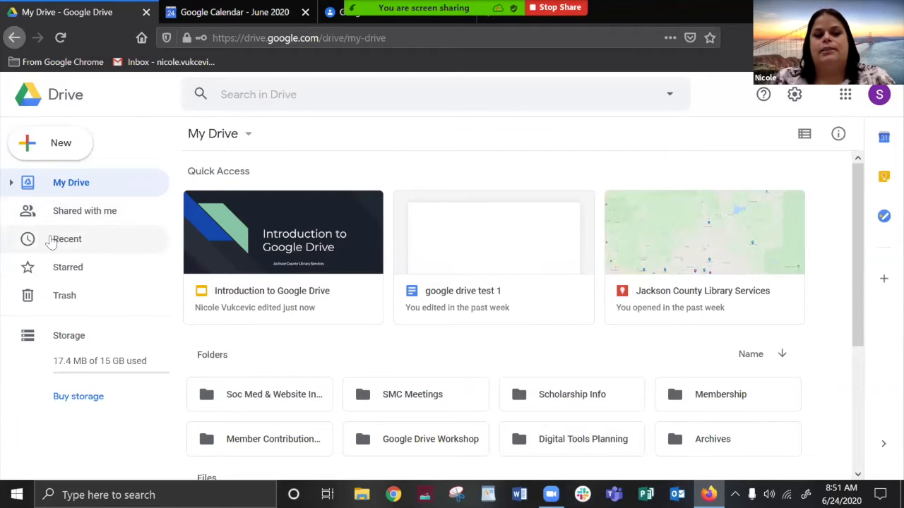
click(67, 239)
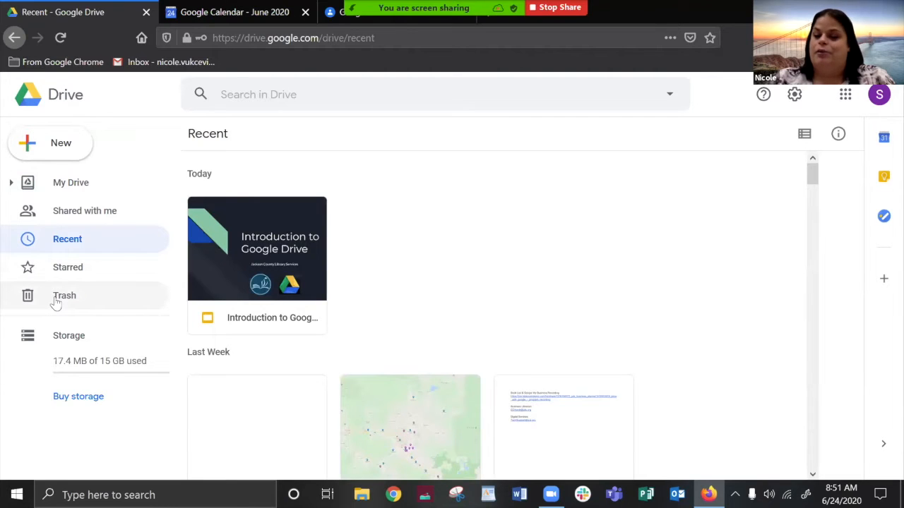
mouse_move(35, 340)
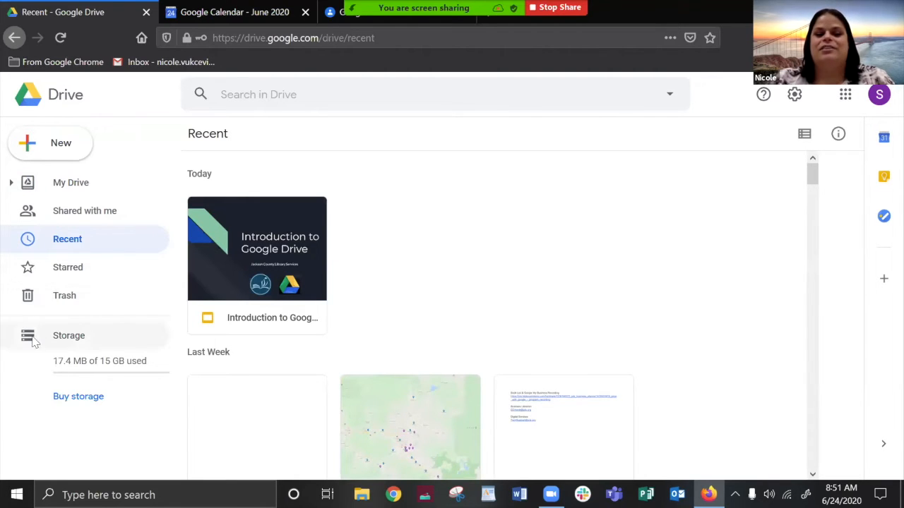
mouse_move(129, 335)
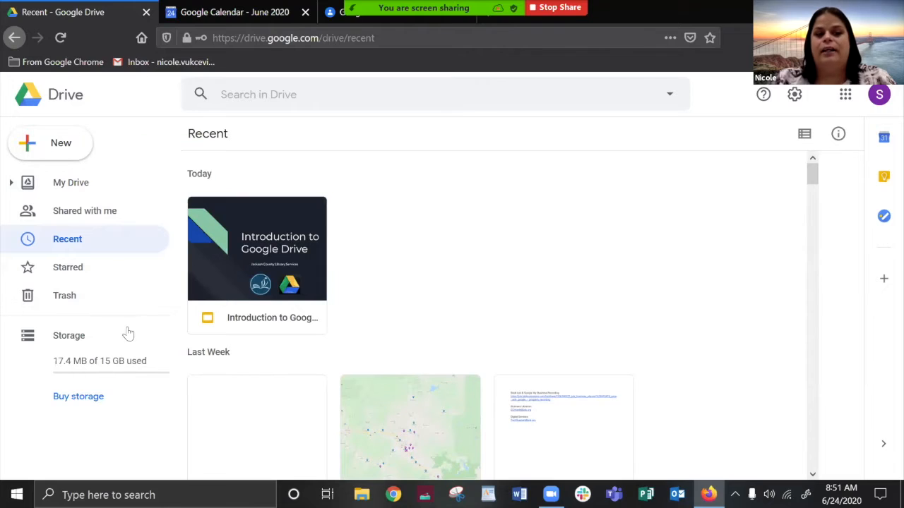
mouse_move(71, 182)
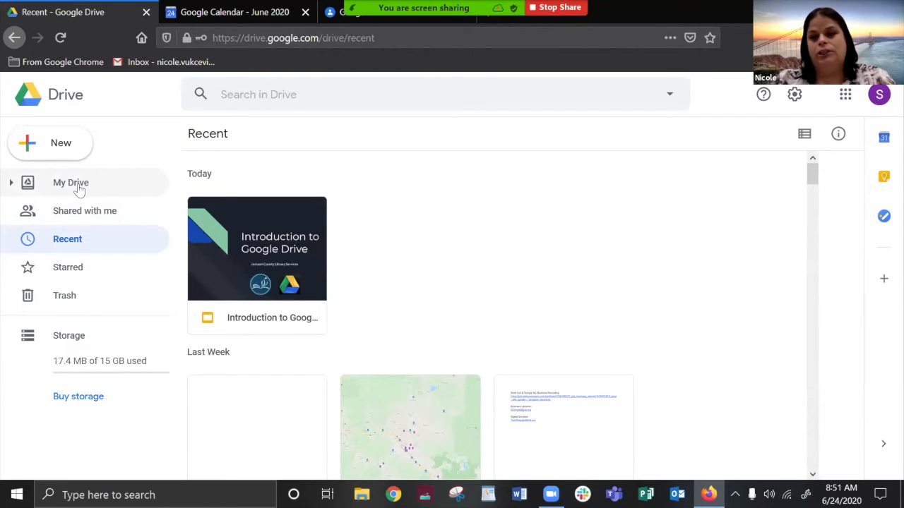
mouse_move(110, 373)
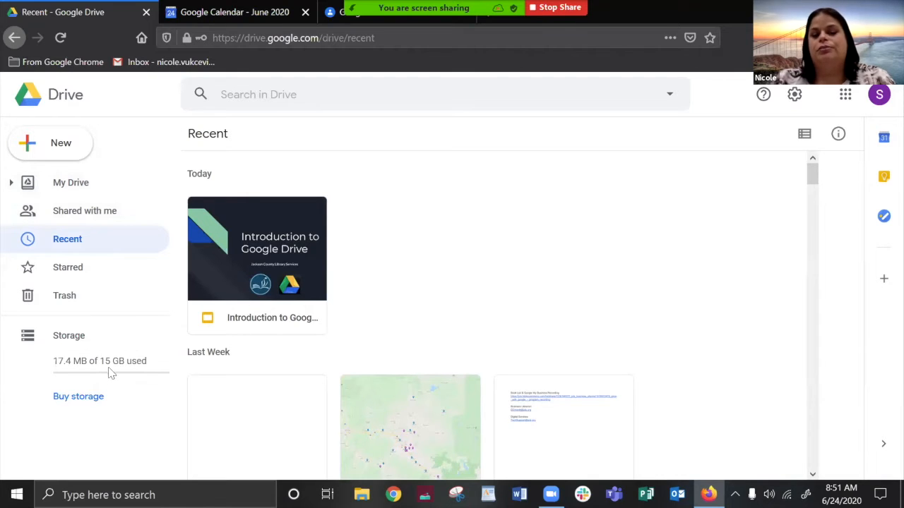
mouse_move(71, 182)
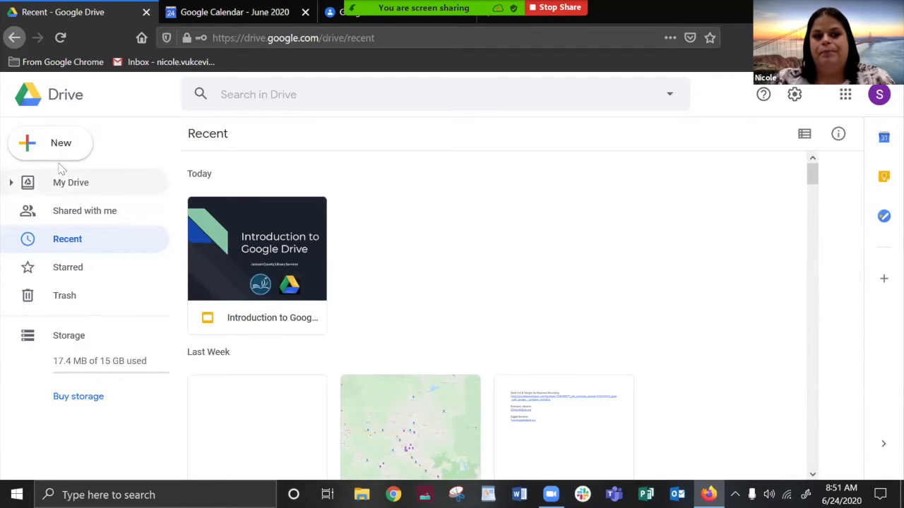
click(51, 142)
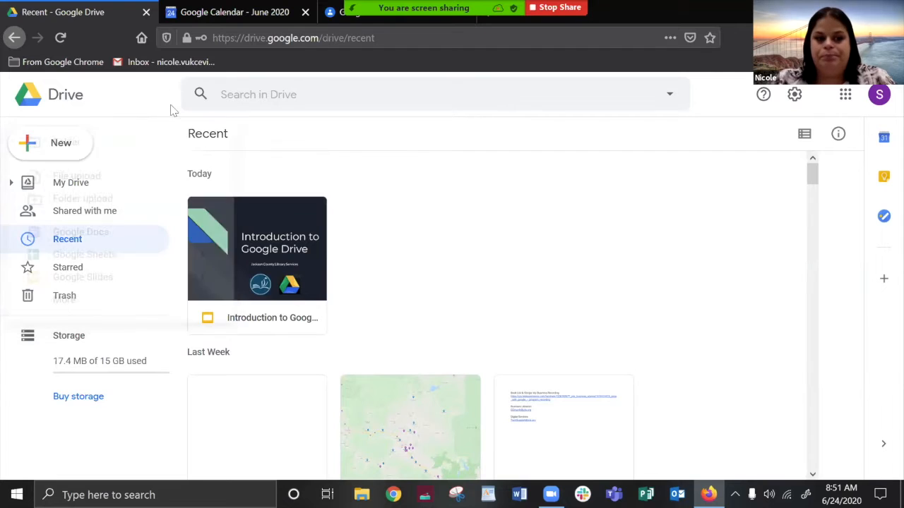
click(71, 182)
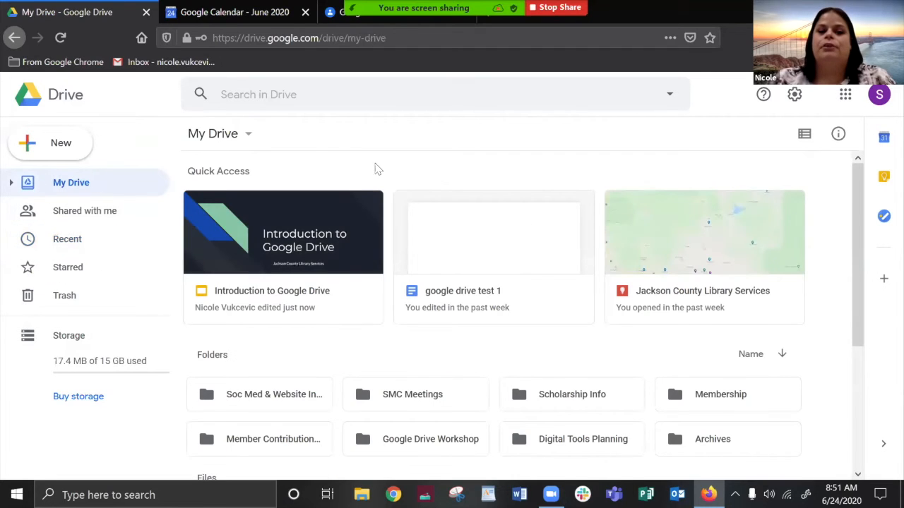
mouse_move(223, 170)
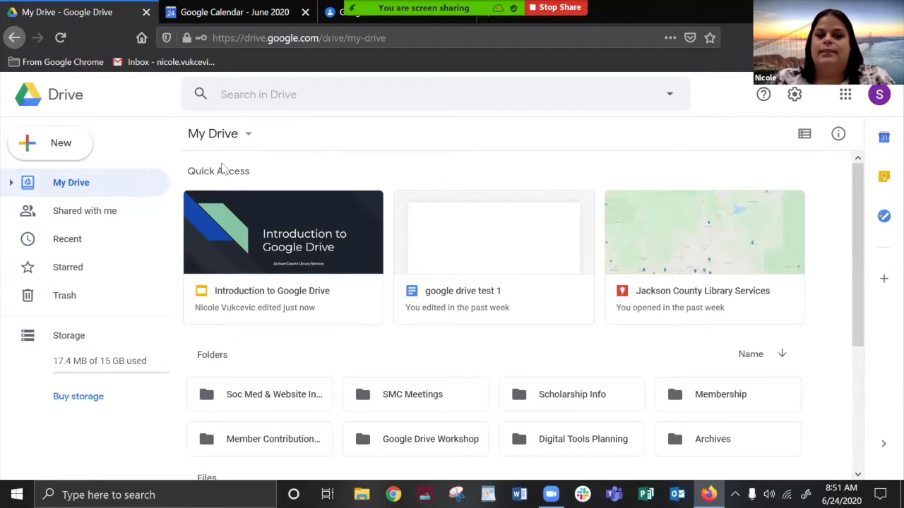
mouse_move(398, 177)
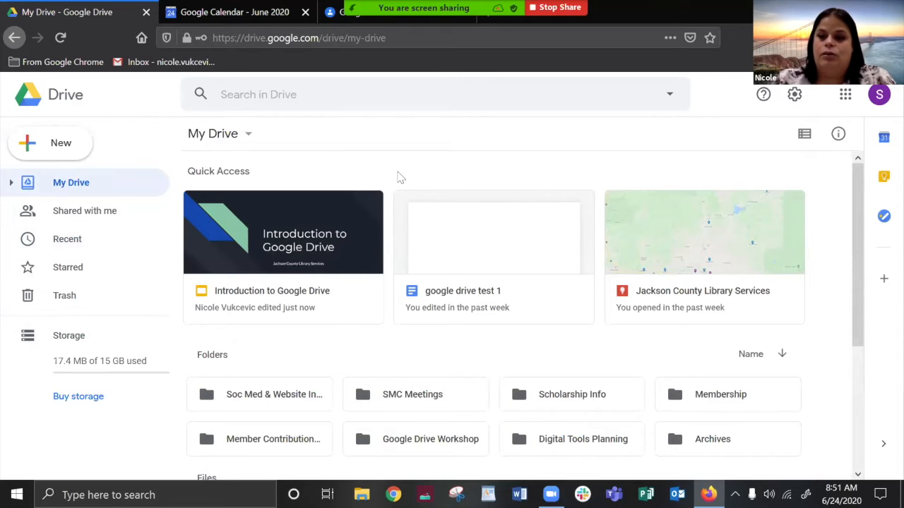
mouse_move(388, 314)
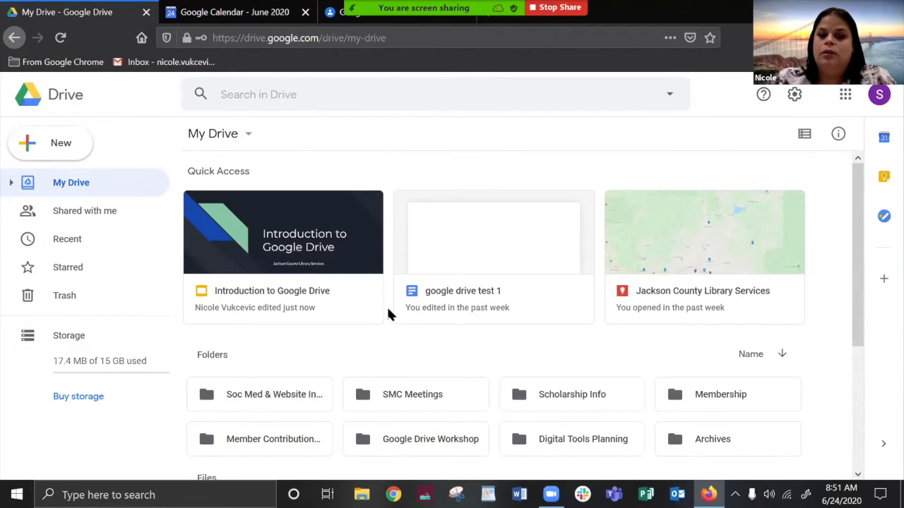
scroll(down, 3)
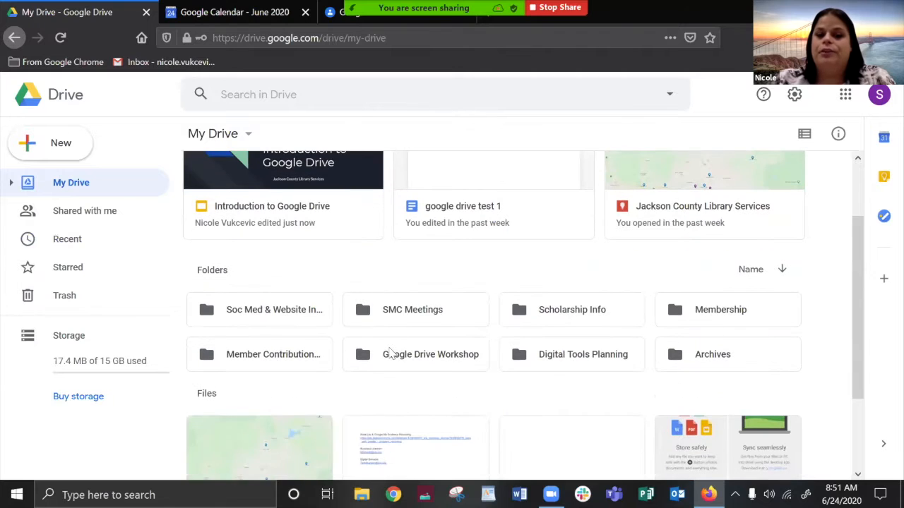
mouse_move(353, 277)
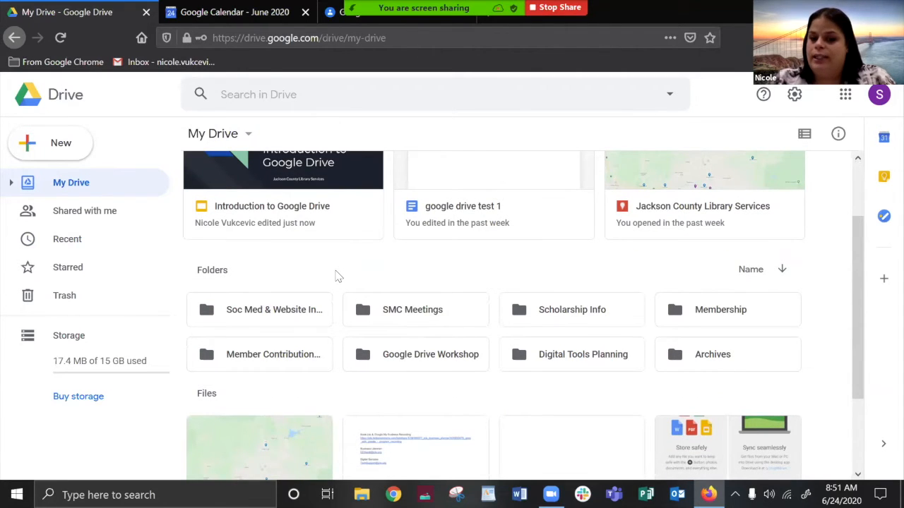
scroll(up, 3)
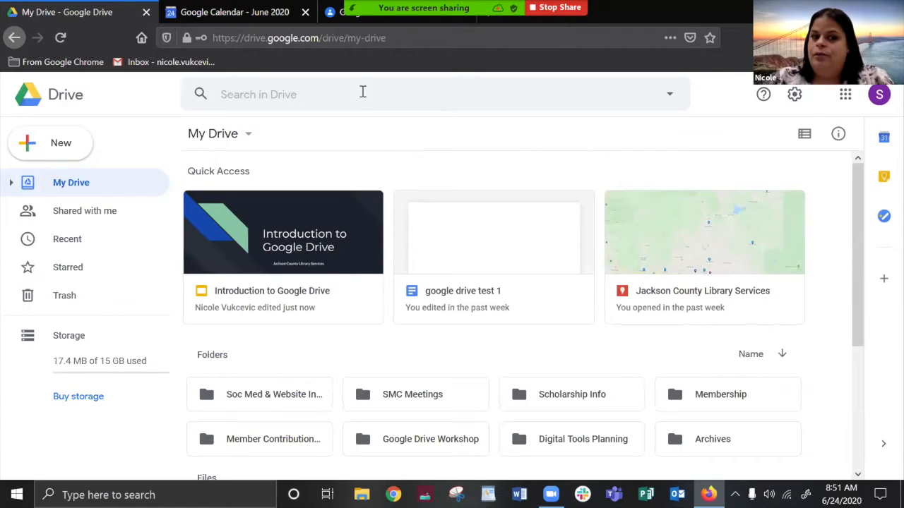
click(353, 93)
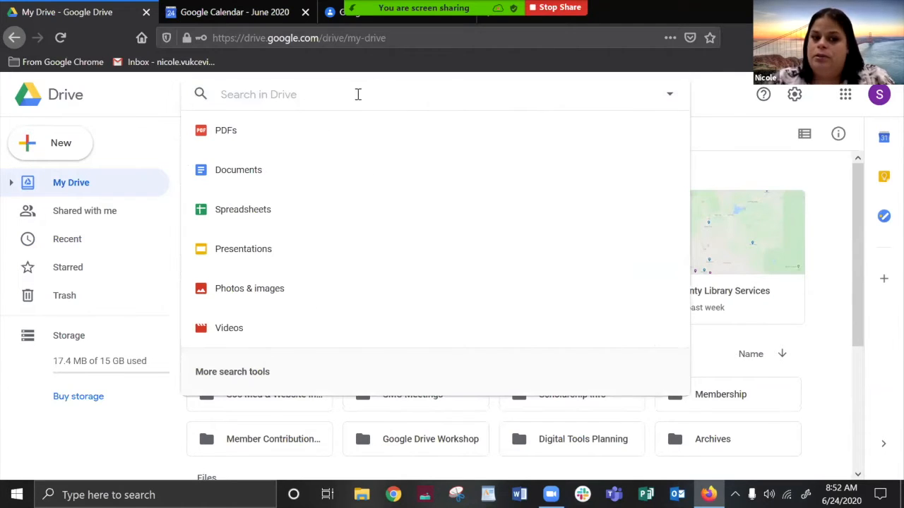
mouse_move(248, 134)
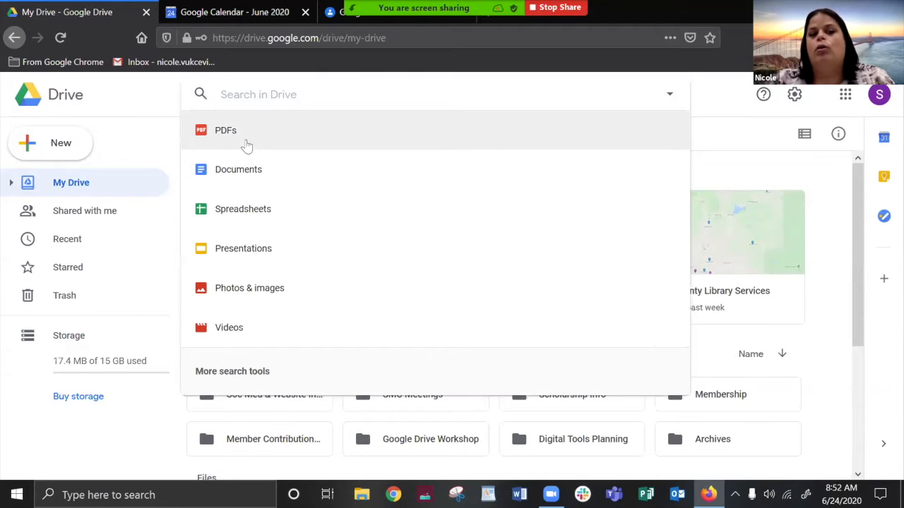
mouse_move(248, 288)
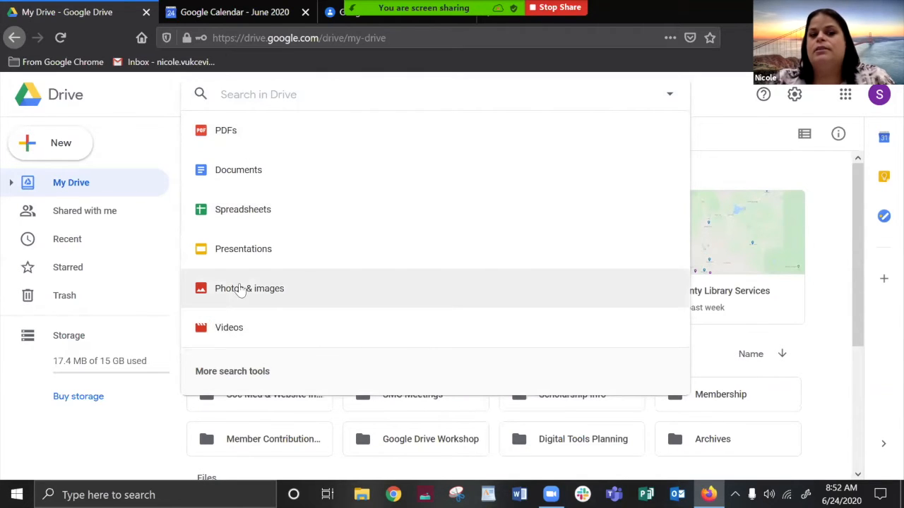
mouse_move(364, 110)
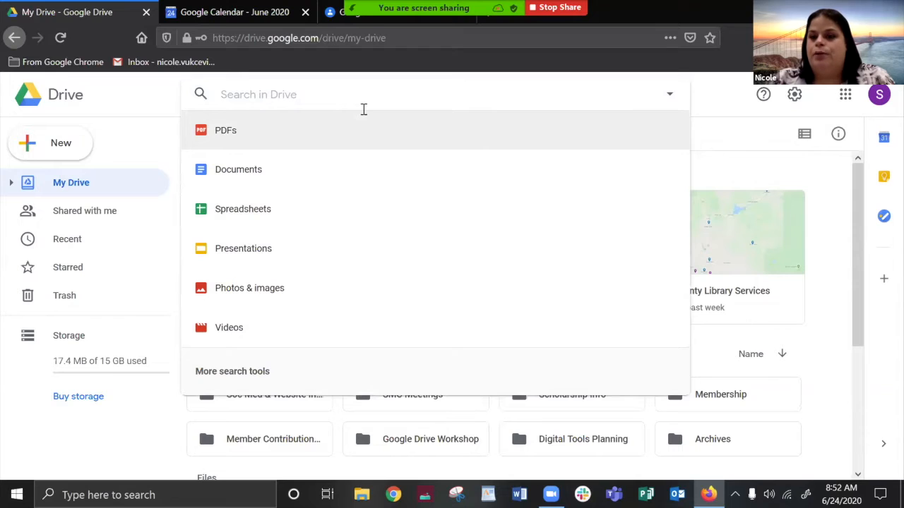
mouse_move(263, 146)
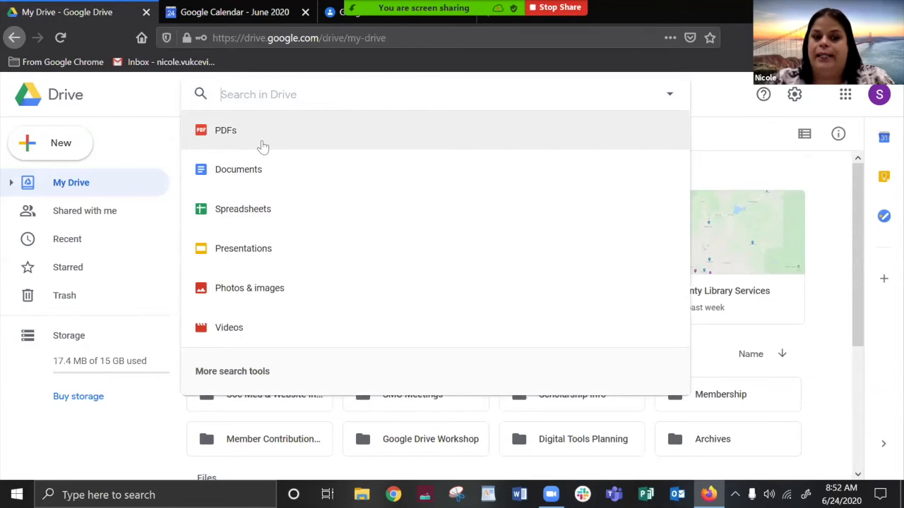
mouse_move(243, 215)
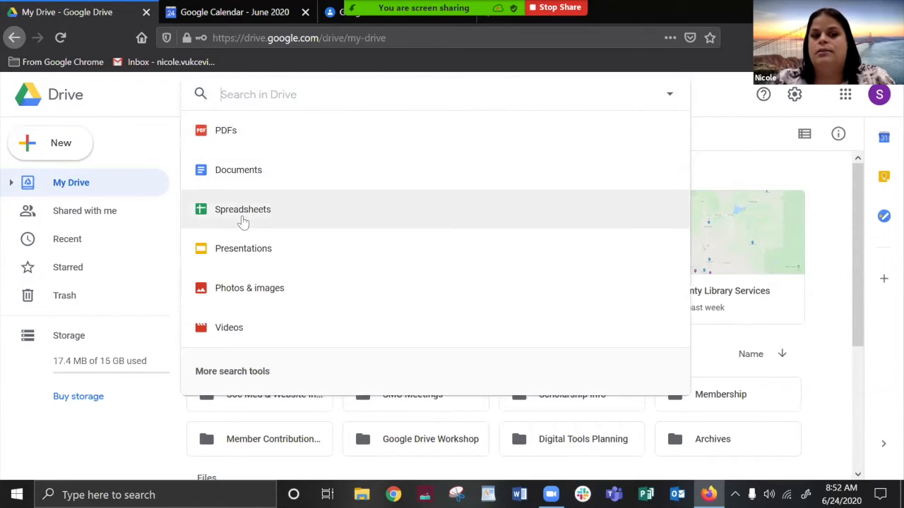
mouse_move(243, 249)
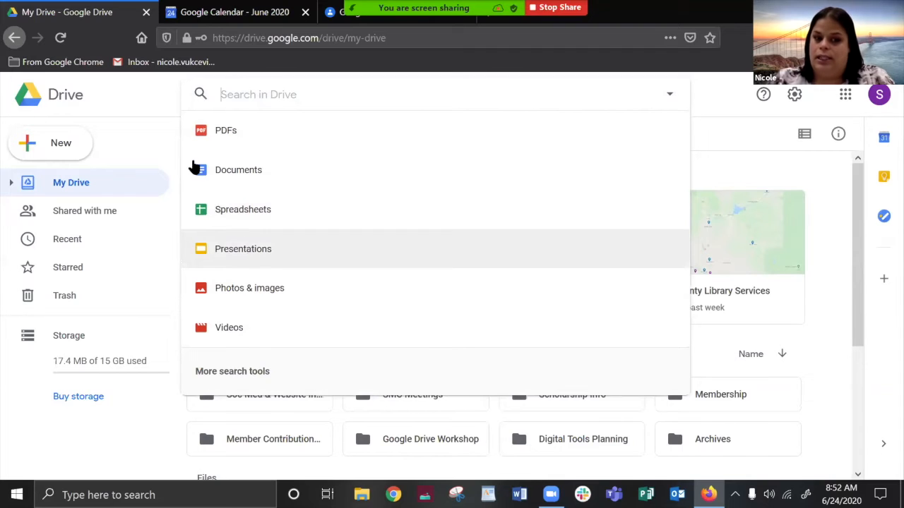
click(148, 106)
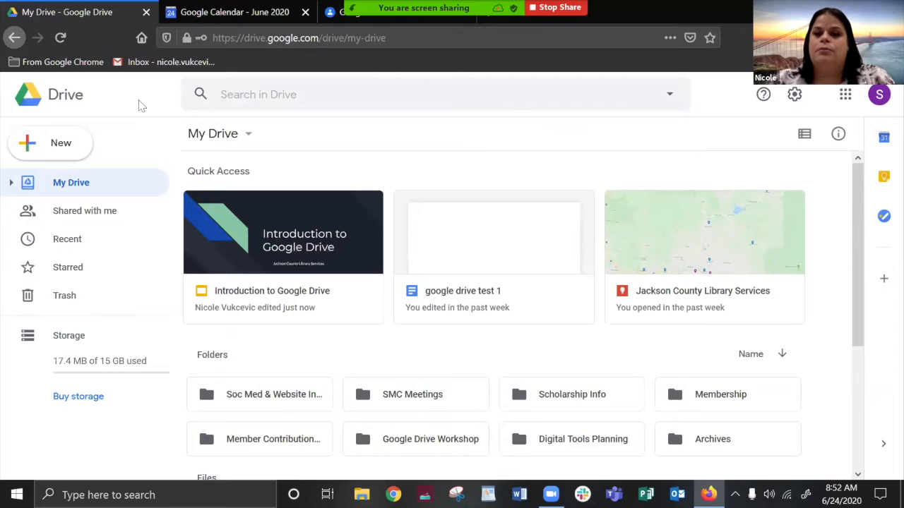
mouse_move(92, 129)
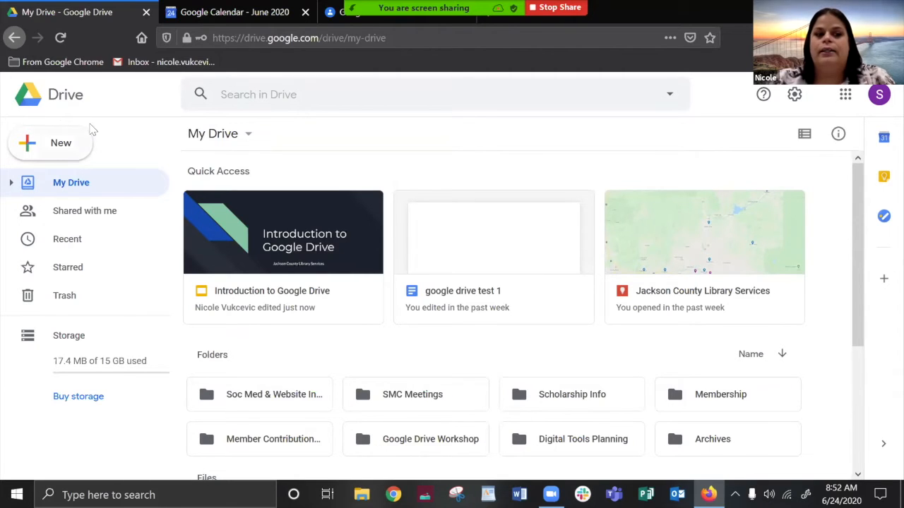
Step: Create a new blank Google Docs document from Drive's New menu
click(51, 143)
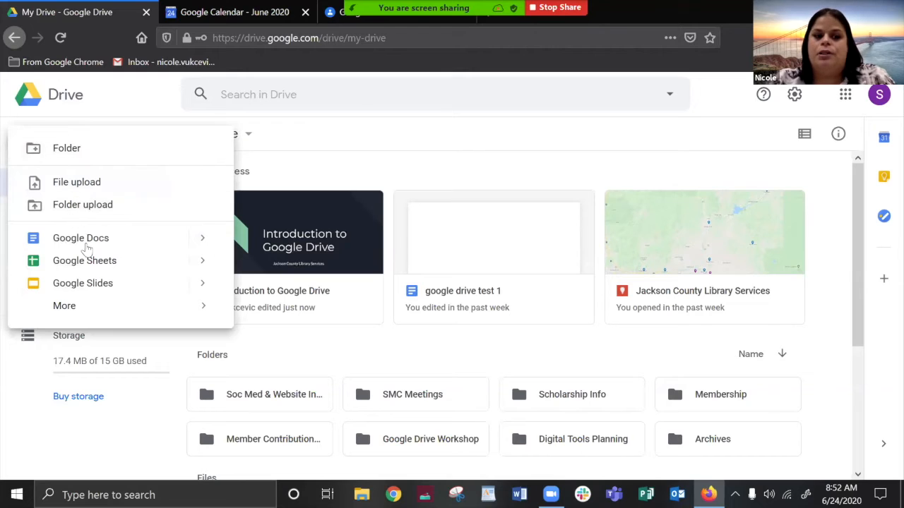
click(65, 305)
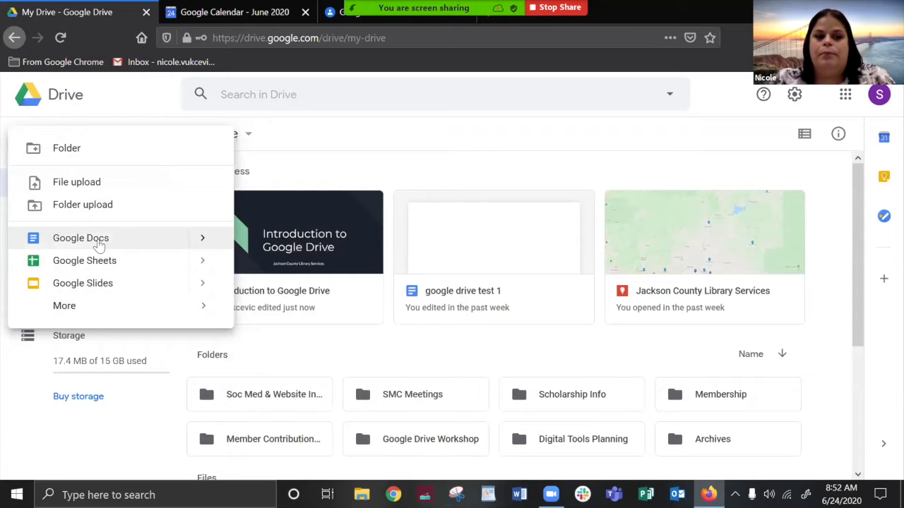
click(80, 237)
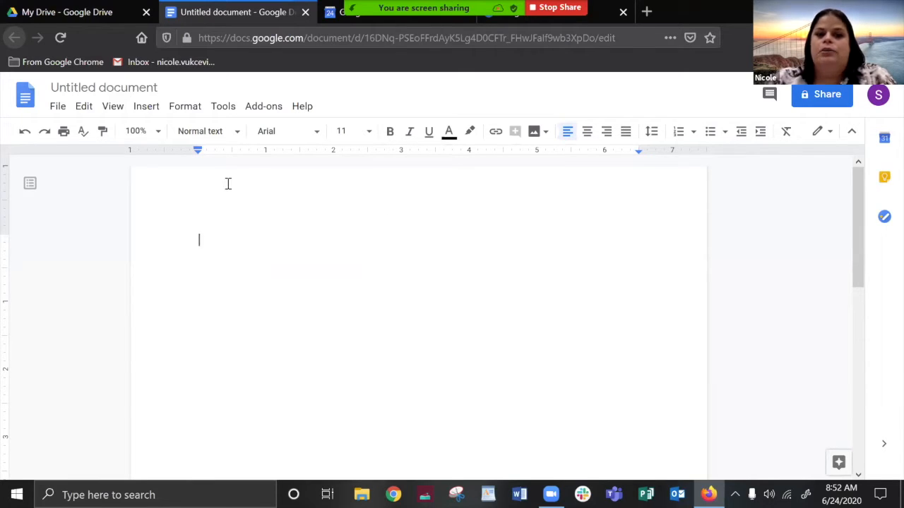
mouse_move(44, 131)
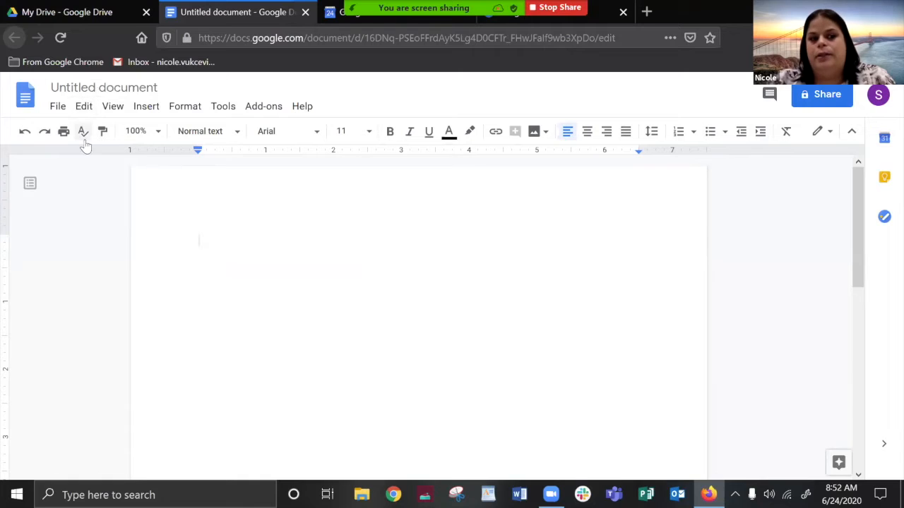
mouse_move(267, 149)
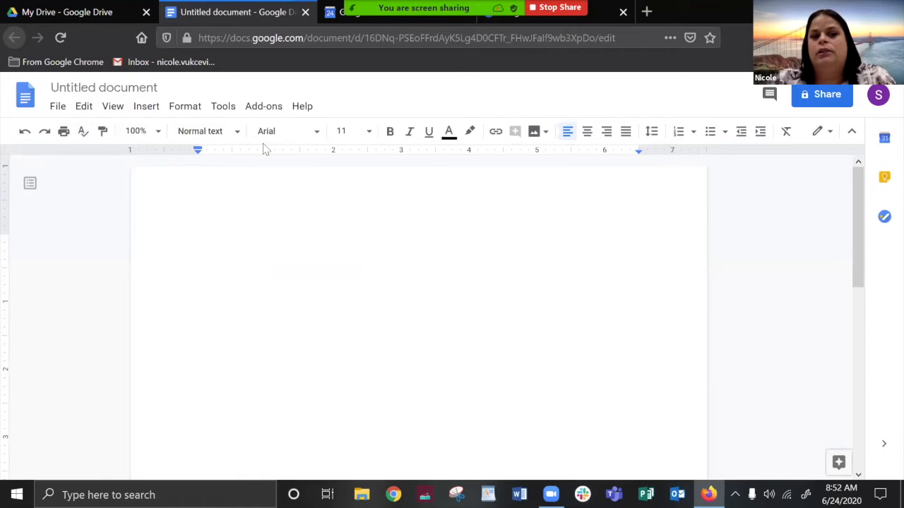
click(198, 240)
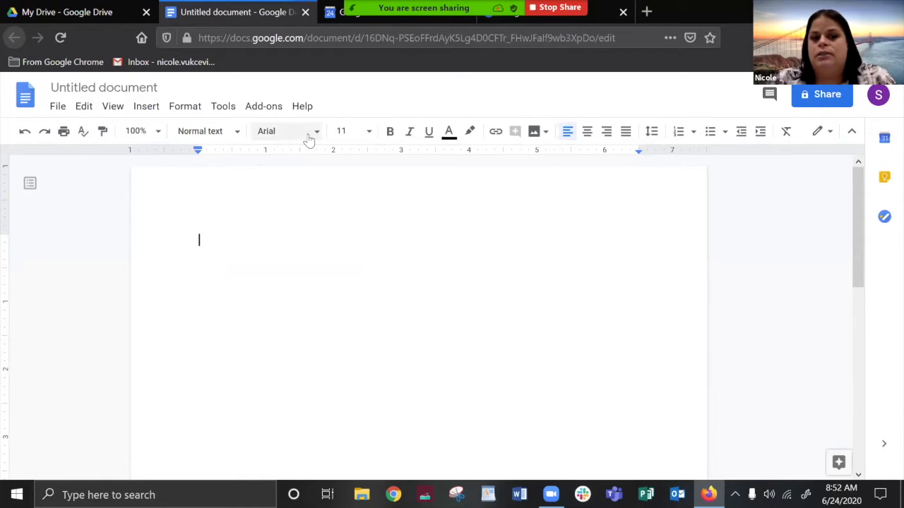
click(367, 131)
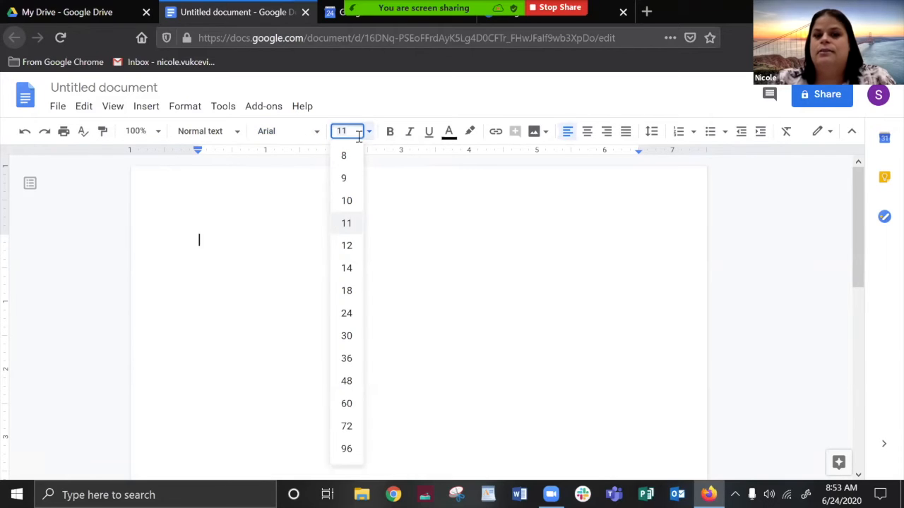
mouse_move(599, 94)
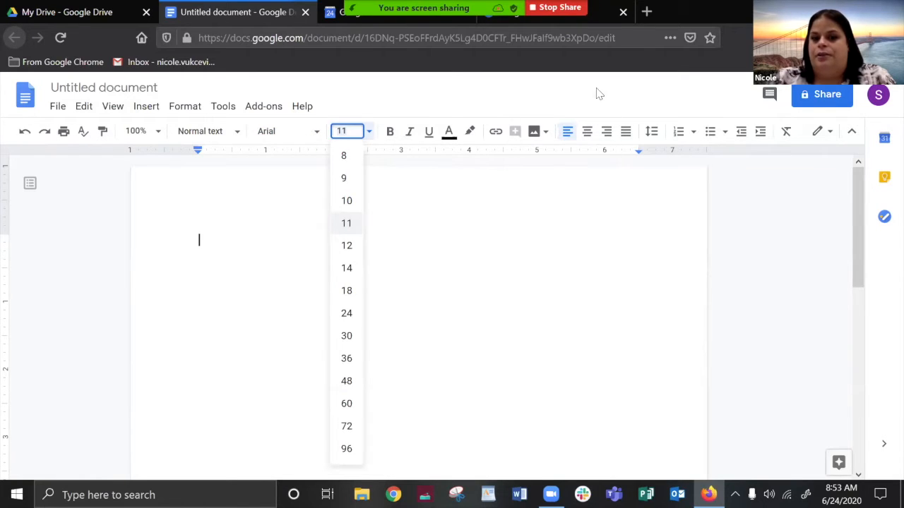
click(511, 99)
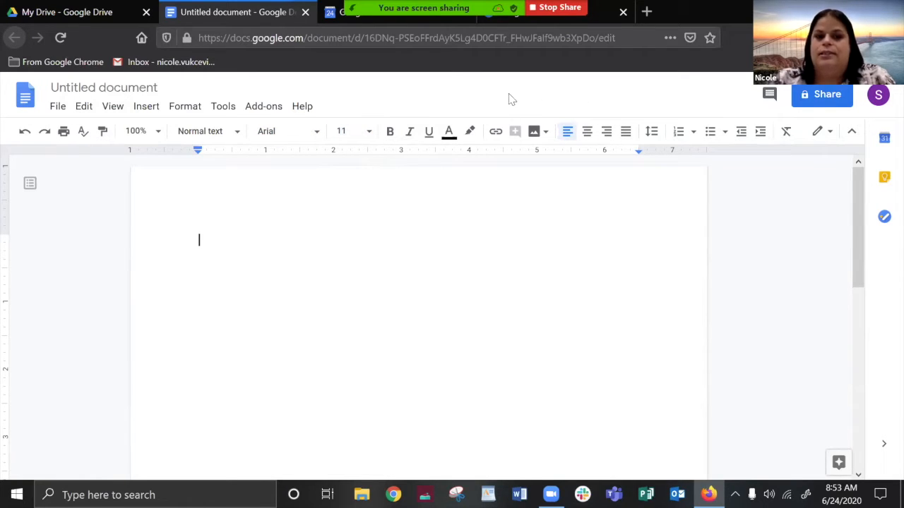
mouse_move(346, 236)
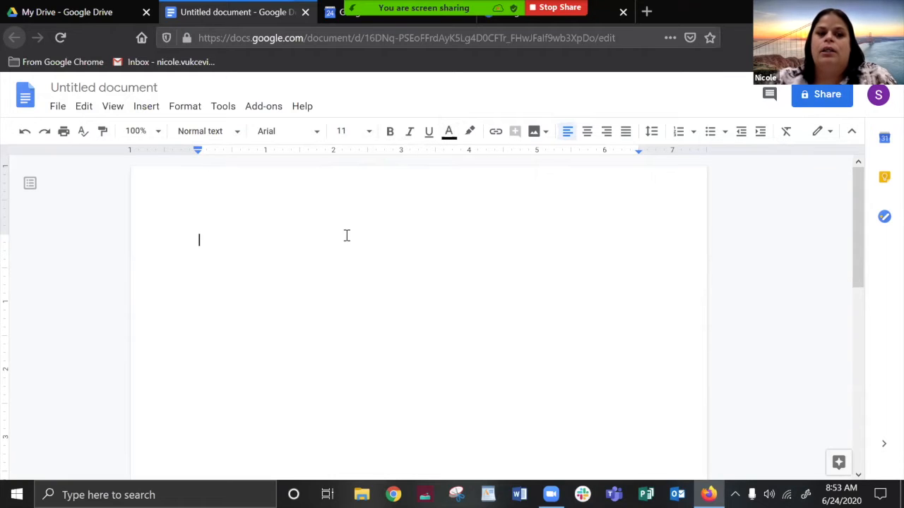
mouse_move(105, 87)
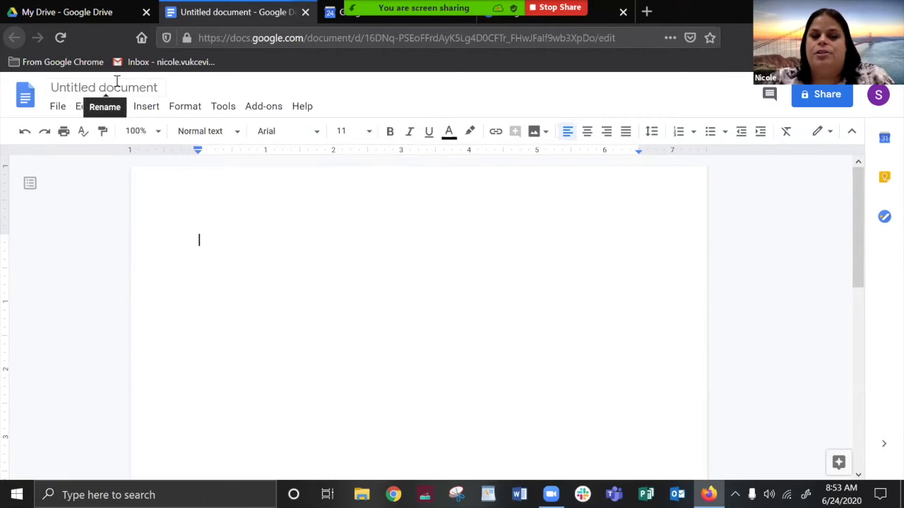
Step: Rename the untitled document to 'google drive test 1'
click(105, 88)
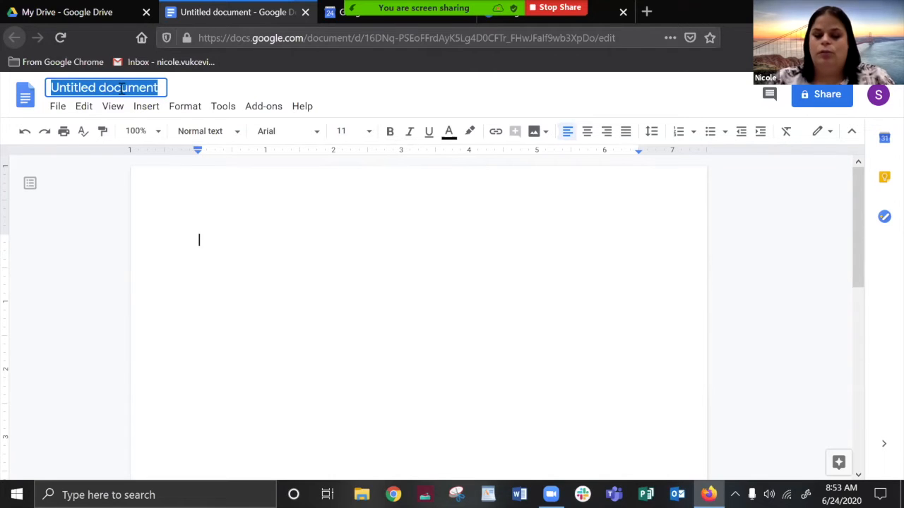
text(gog)
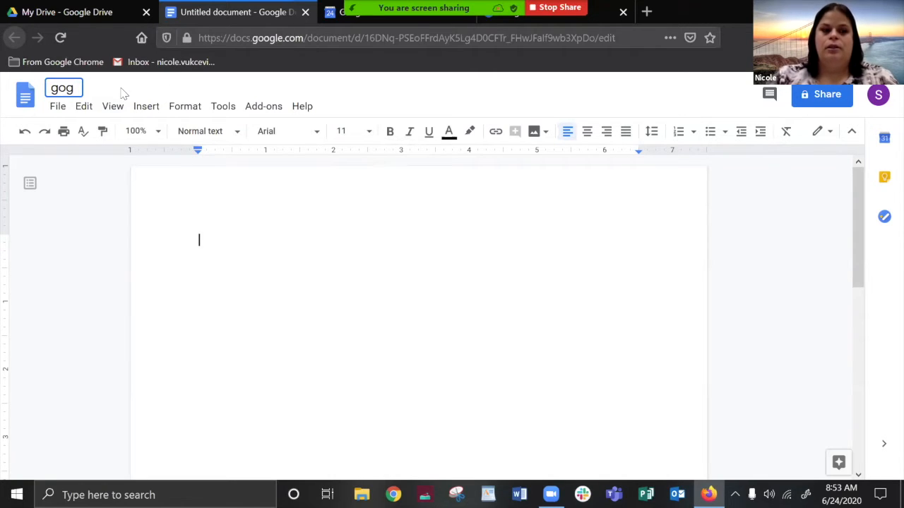
text(le drive)
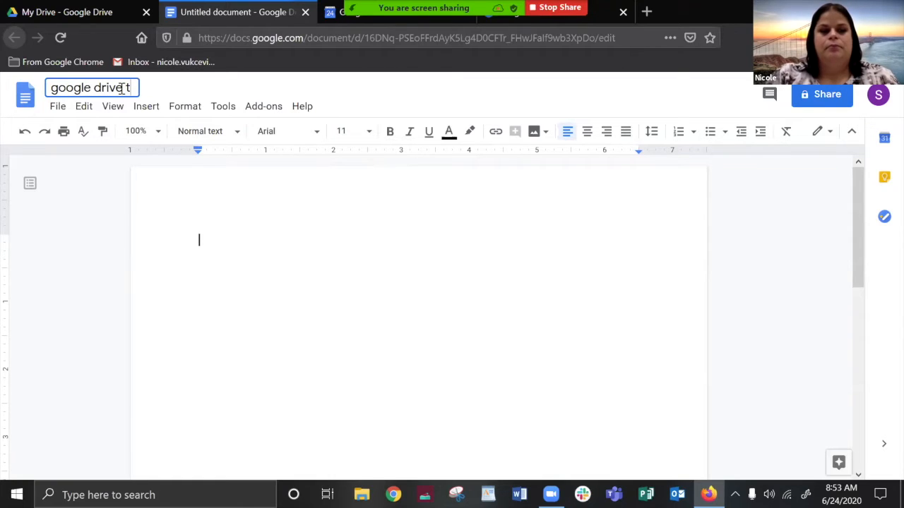
text(test 1)
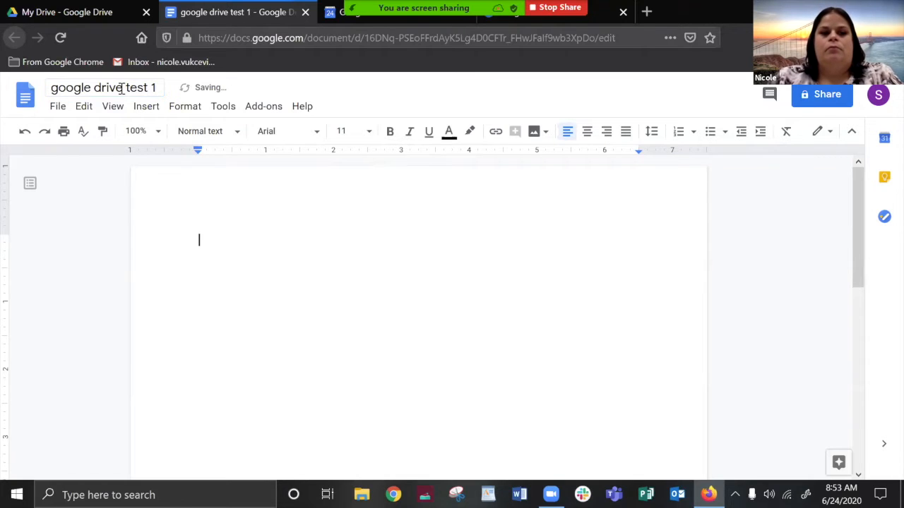
mouse_move(243, 88)
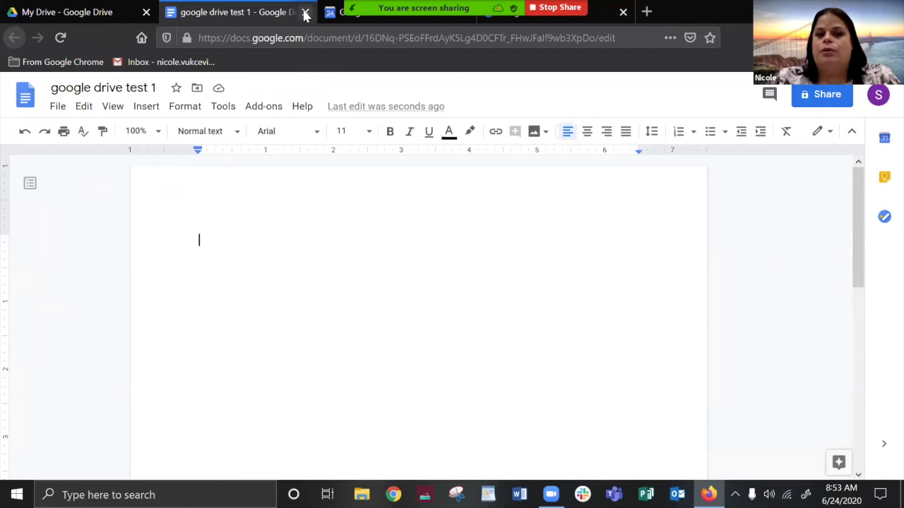
mouse_move(305, 11)
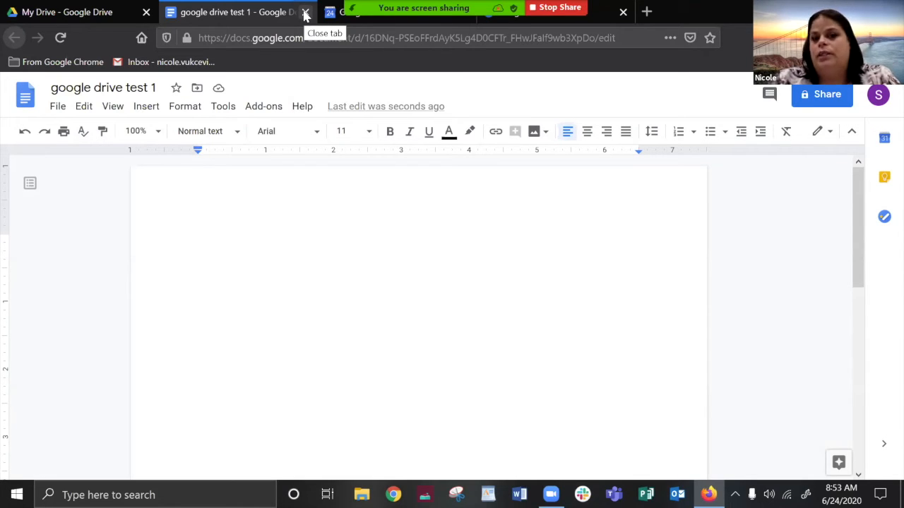
click(199, 240)
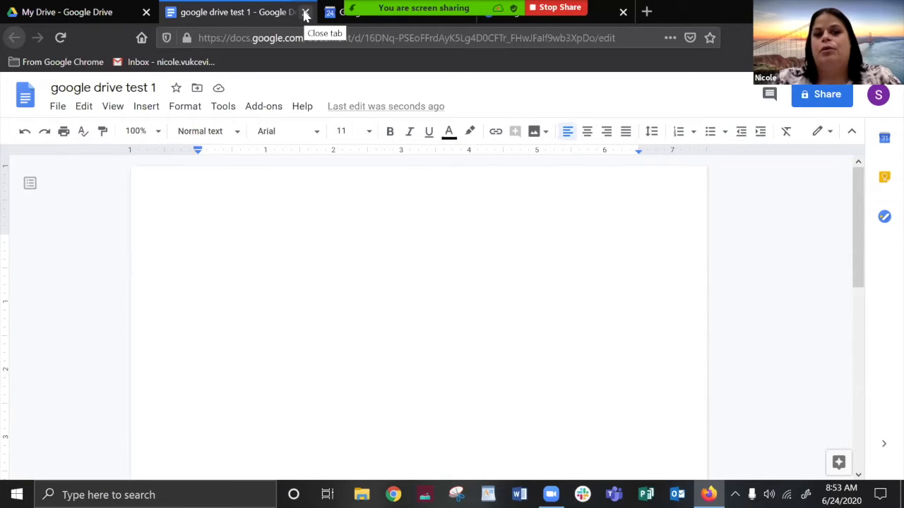
click(199, 241)
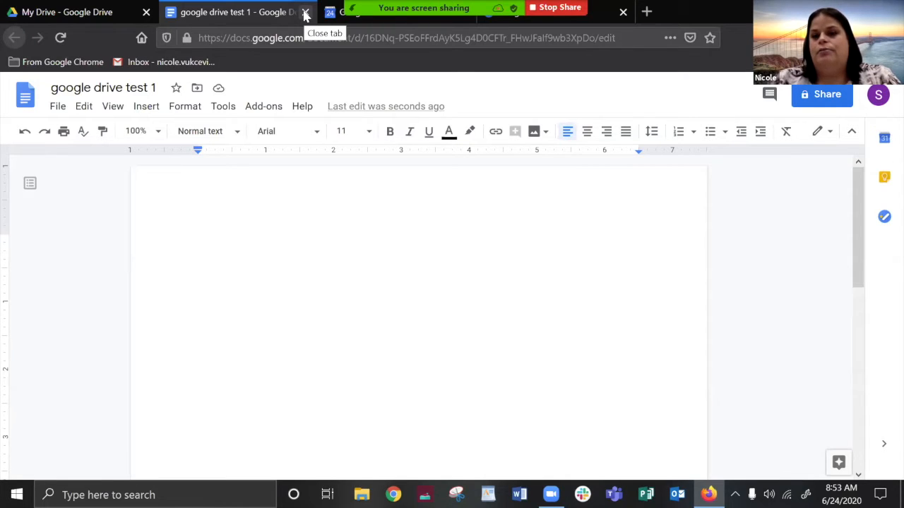
click(199, 240)
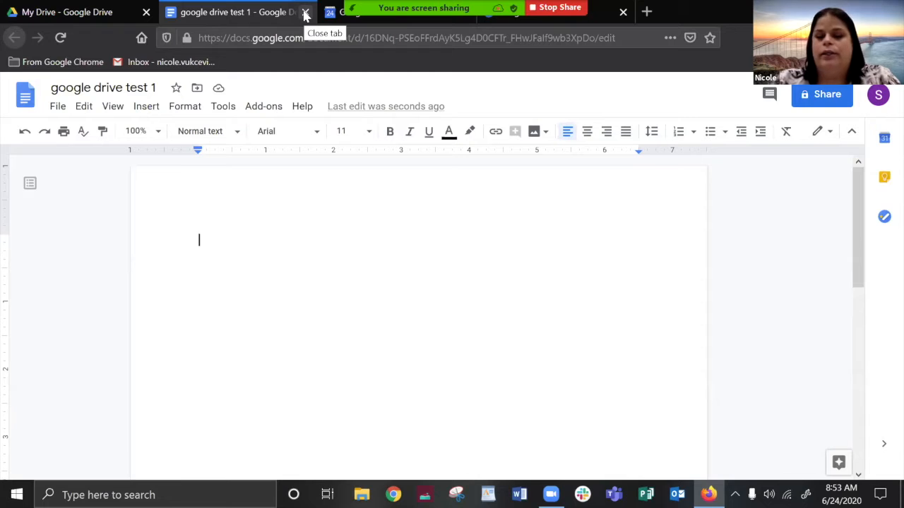
mouse_move(305, 13)
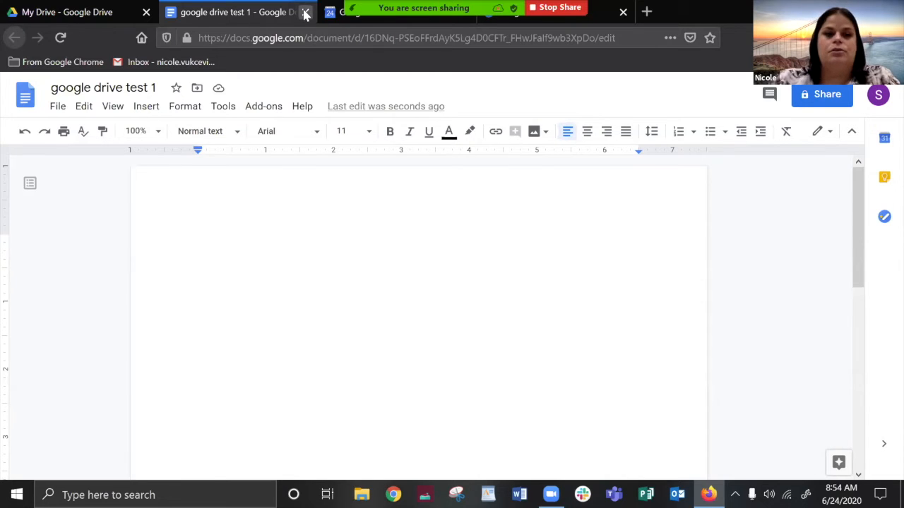
Step: Close the 'google drive test 1' tab and create a new blank Google Sheets spreadsheet from Drive
click(305, 11)
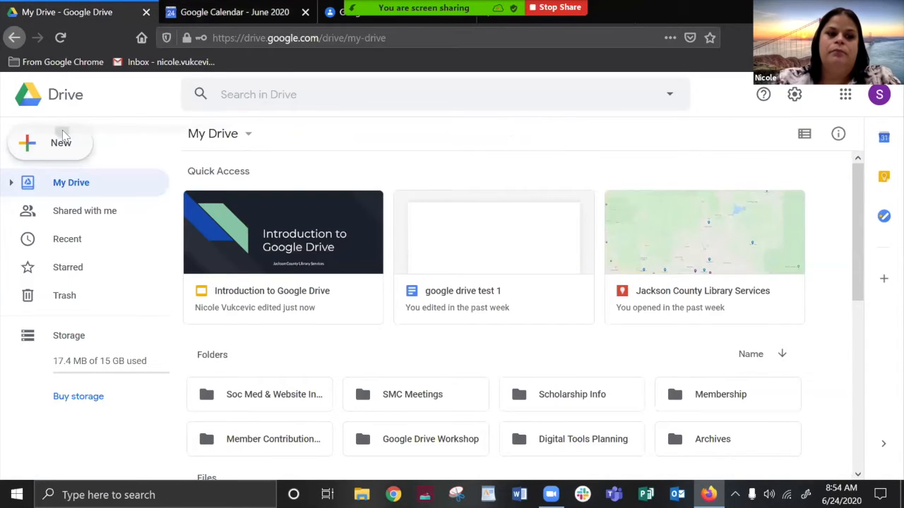
click(49, 143)
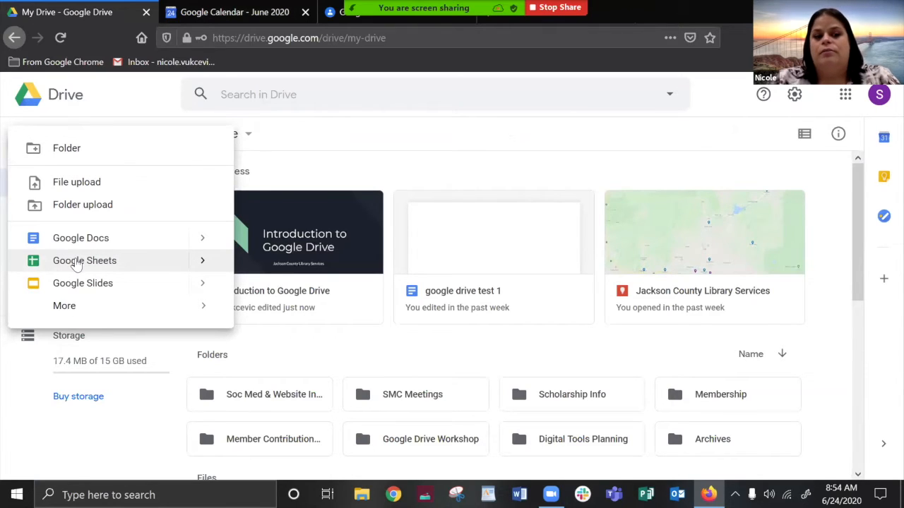
click(84, 260)
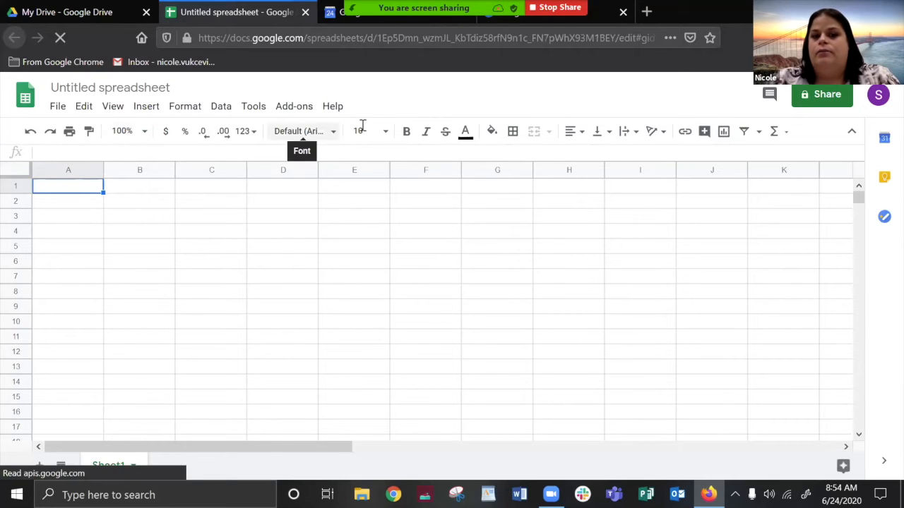
mouse_move(438, 115)
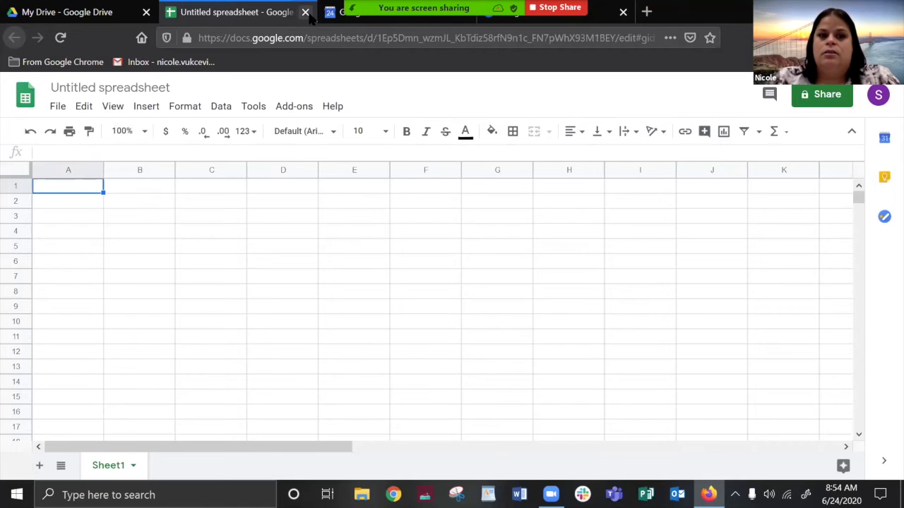
Step: Close the untitled spreadsheet and view the New > More list of further creatable apps
click(68, 11)
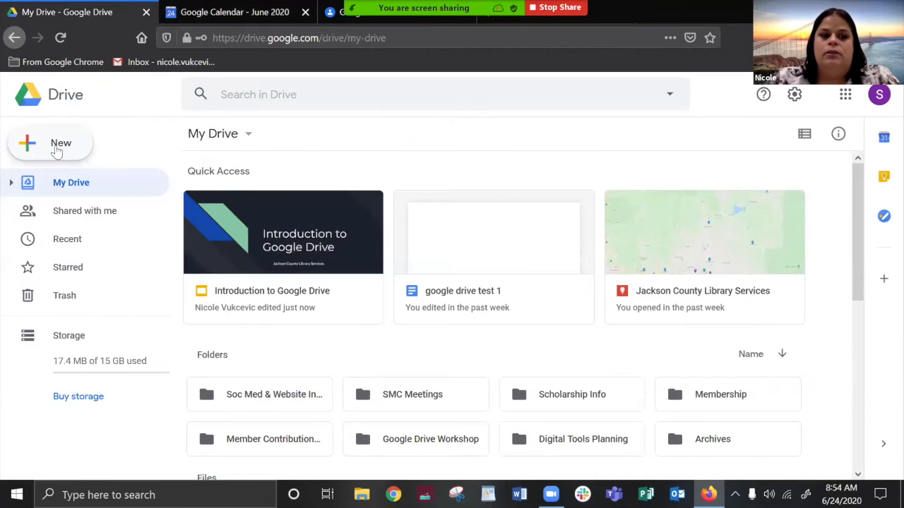
click(50, 144)
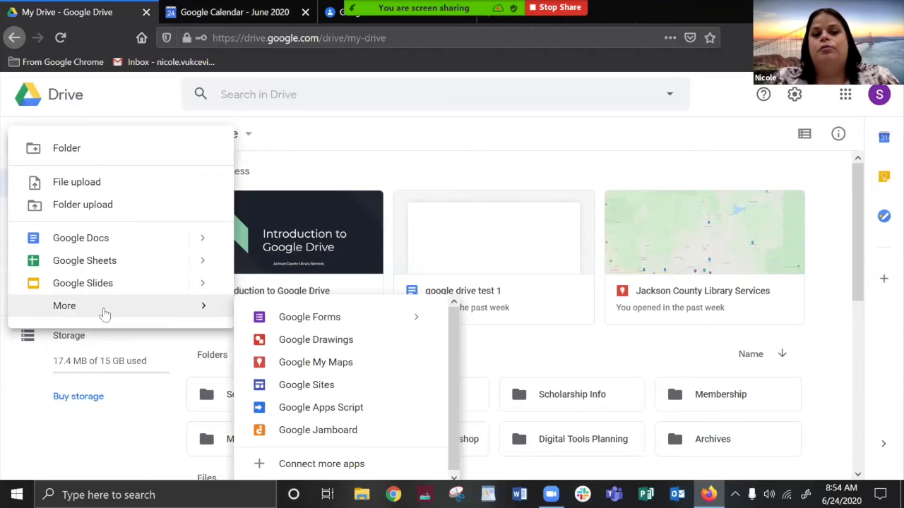
mouse_move(144, 316)
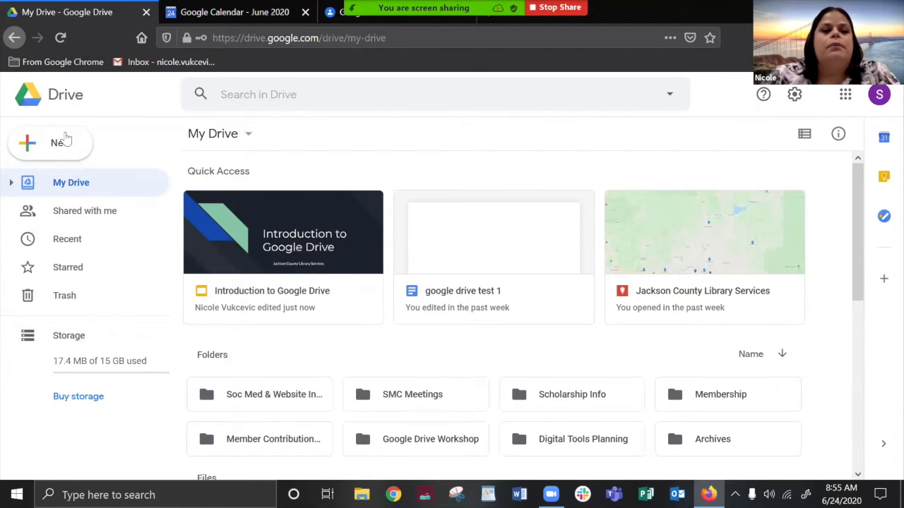
Step: Start a new Google Sheets spreadsheet from a template via the New menu
click(50, 143)
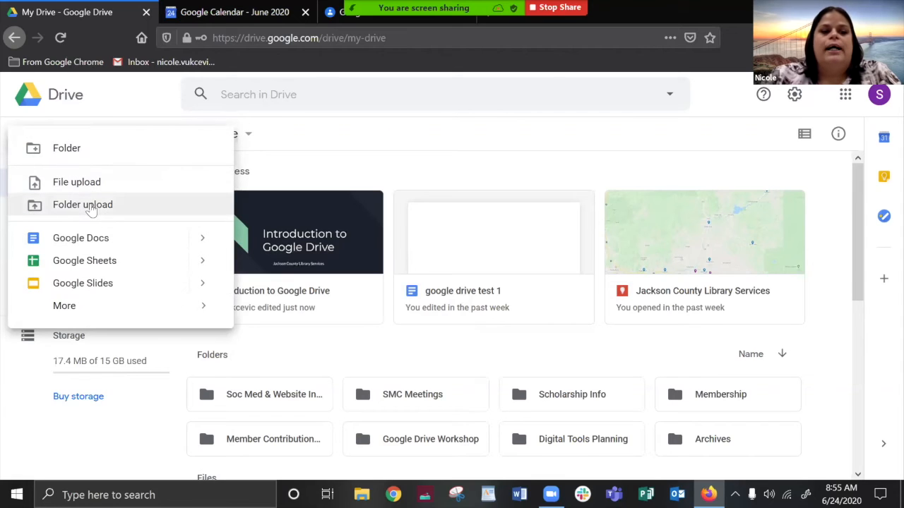
mouse_move(81, 237)
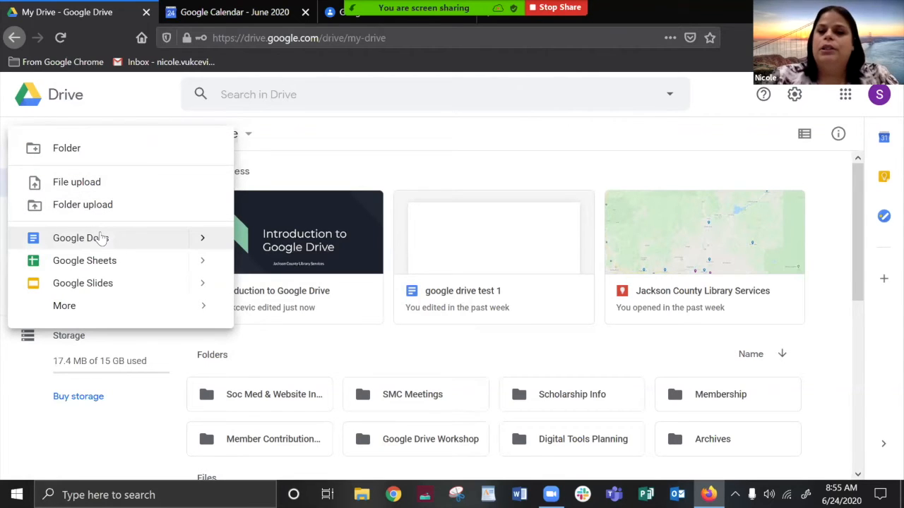
mouse_move(85, 260)
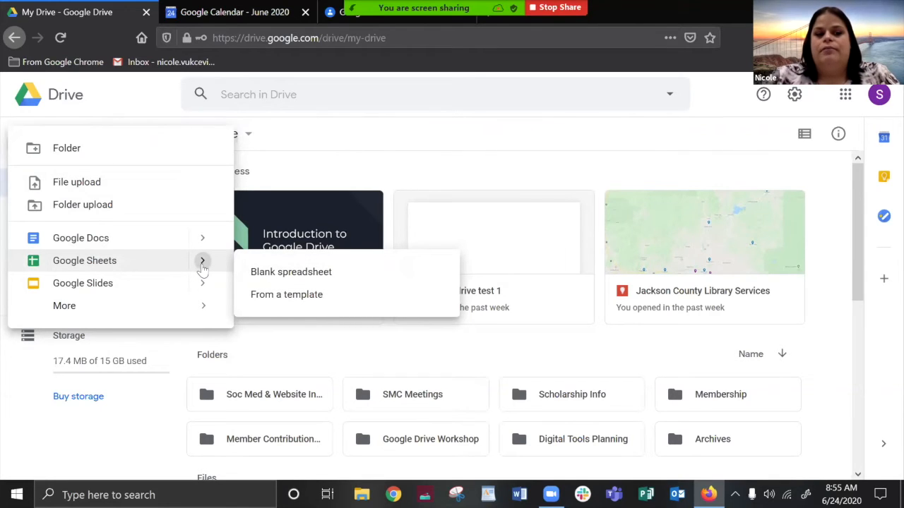
mouse_move(191, 243)
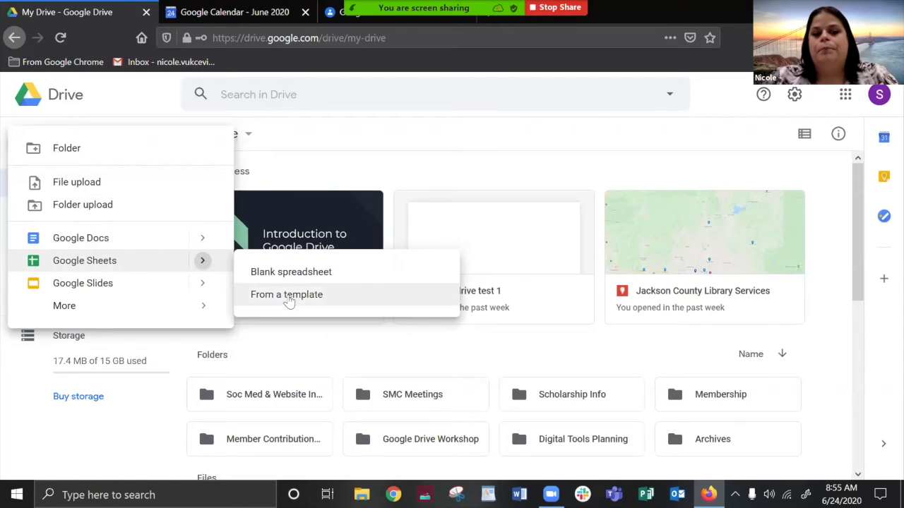
click(287, 295)
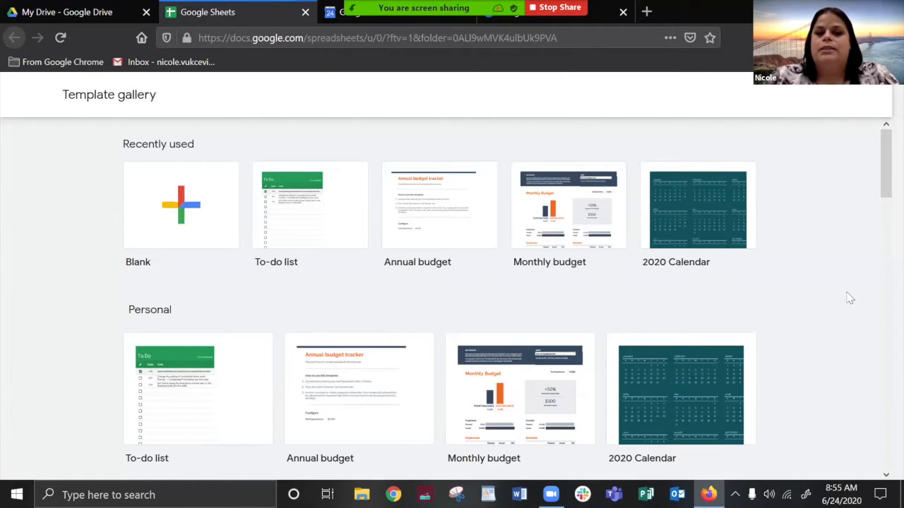
scroll(down, 3)
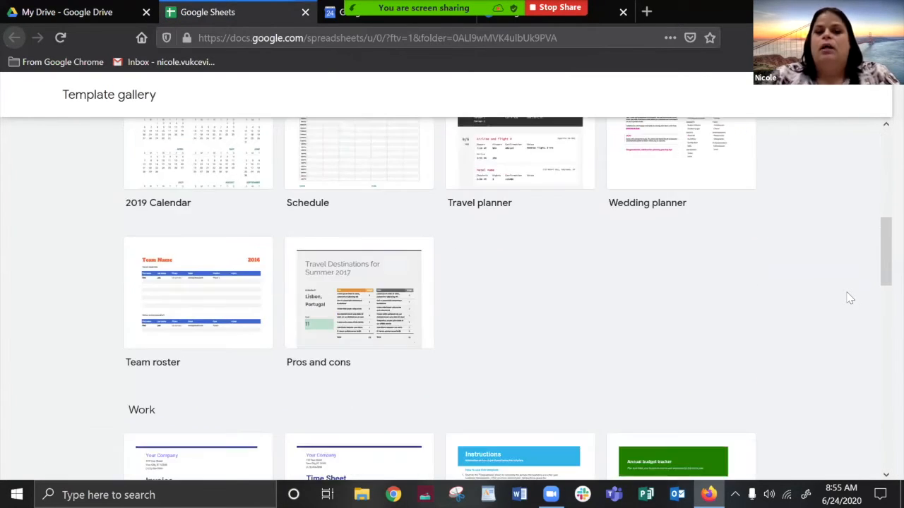
scroll(down, 3)
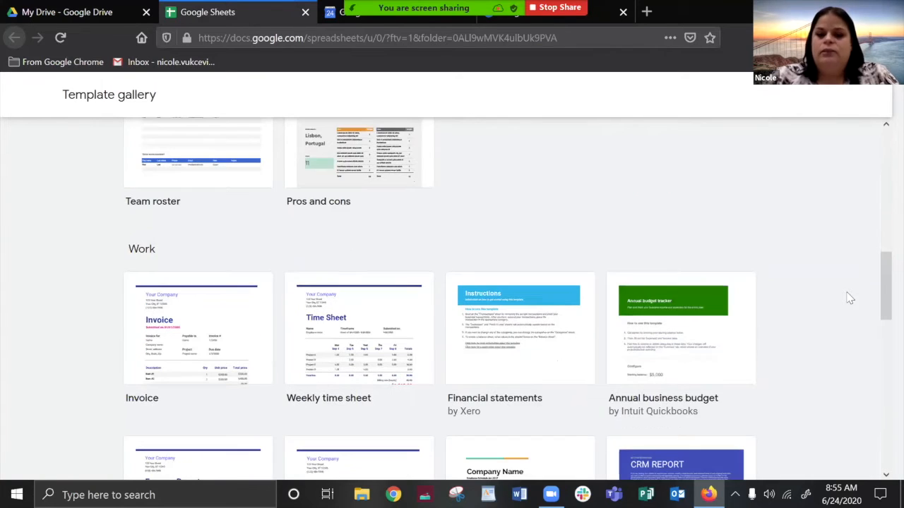
mouse_move(822, 305)
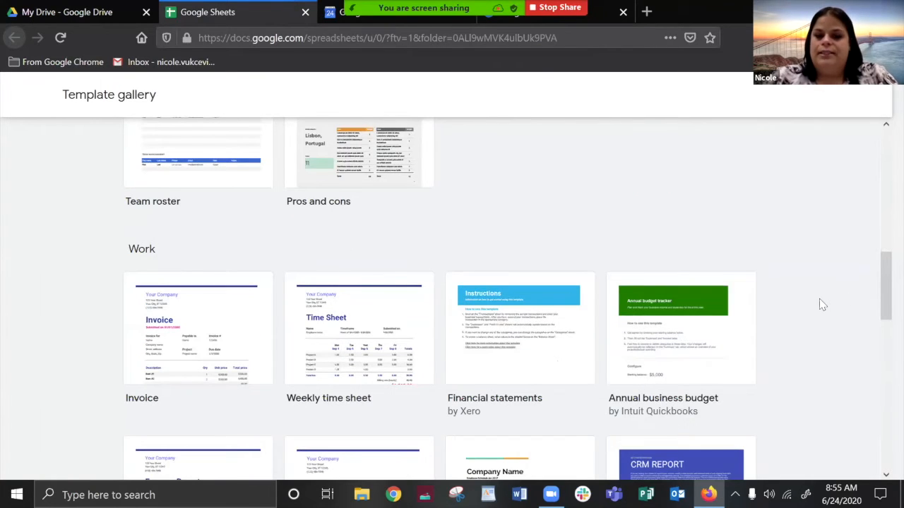
scroll(down, 3)
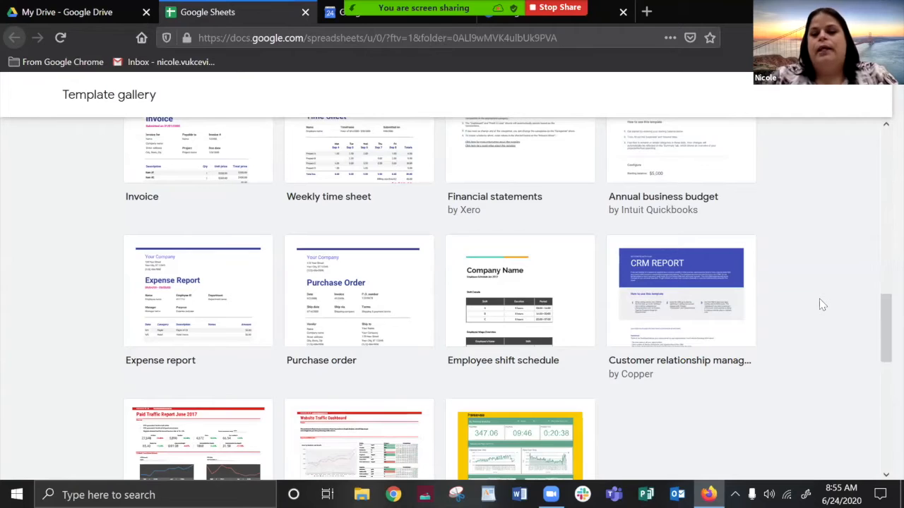
scroll(up, 3)
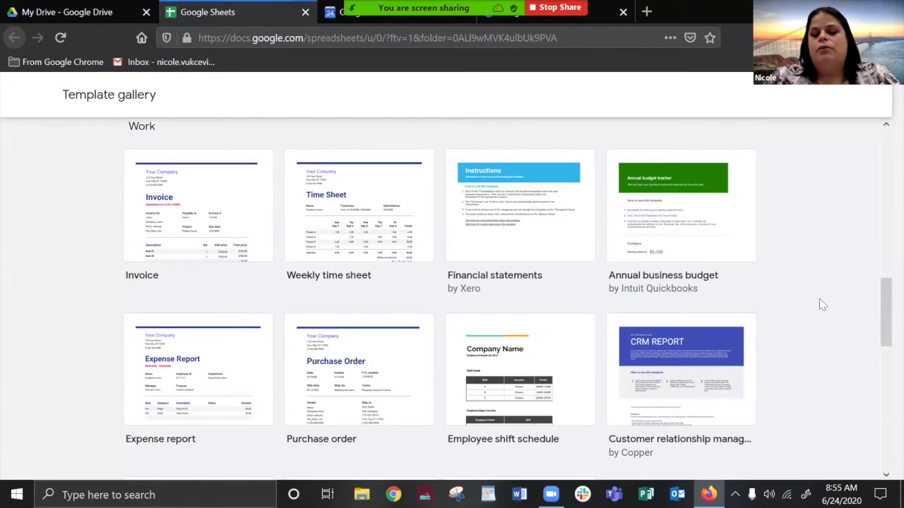
mouse_move(684, 248)
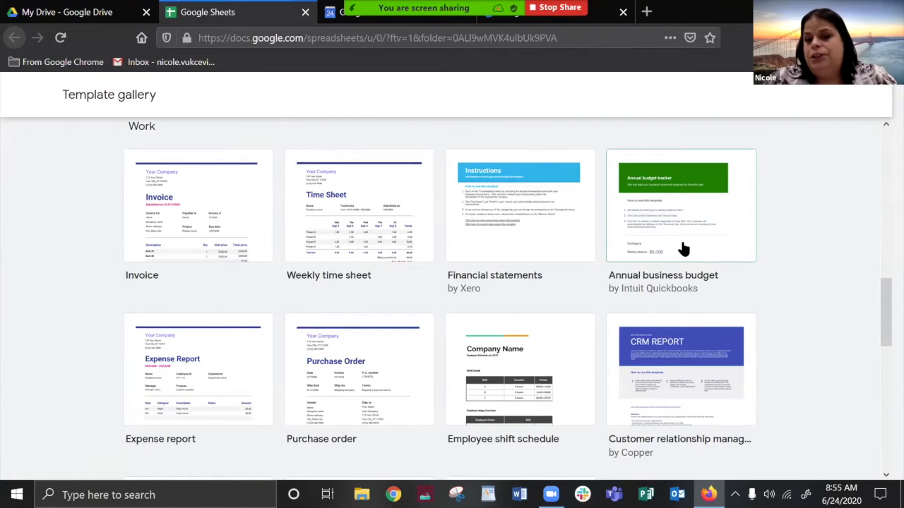
mouse_move(181, 412)
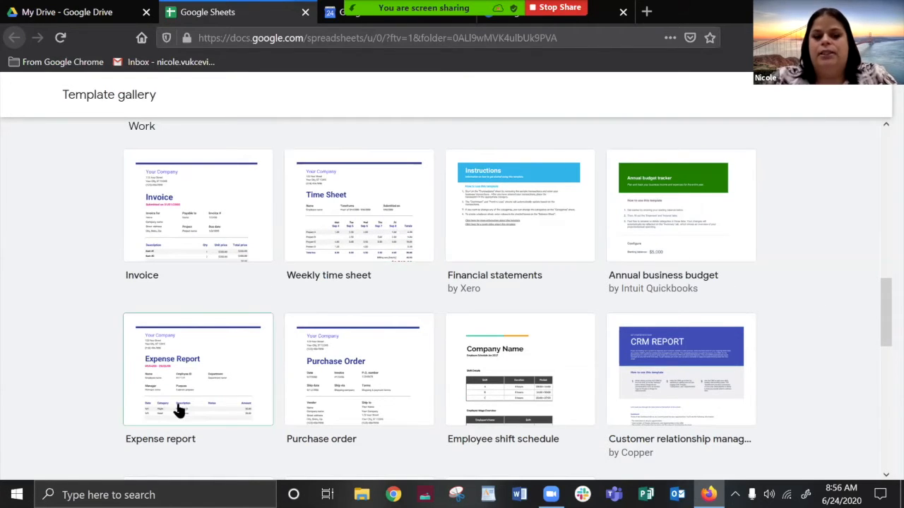
mouse_move(848, 332)
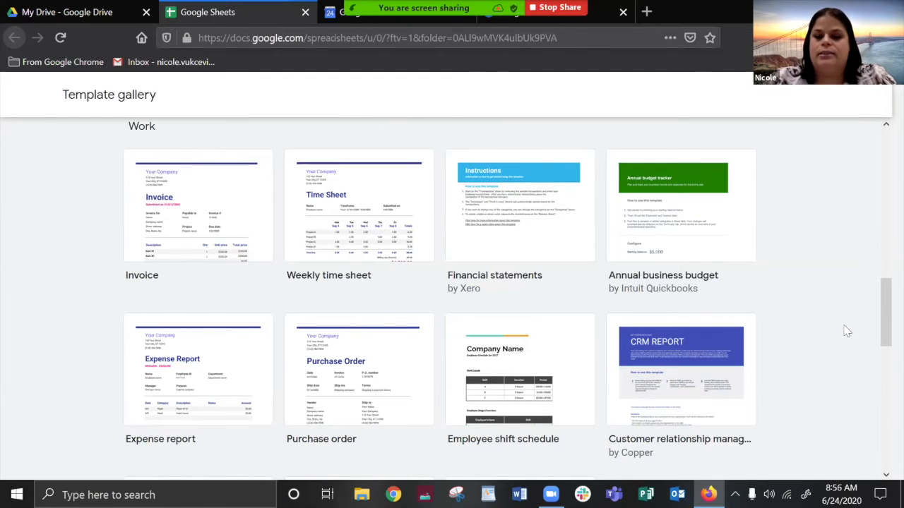
scroll(down, 3)
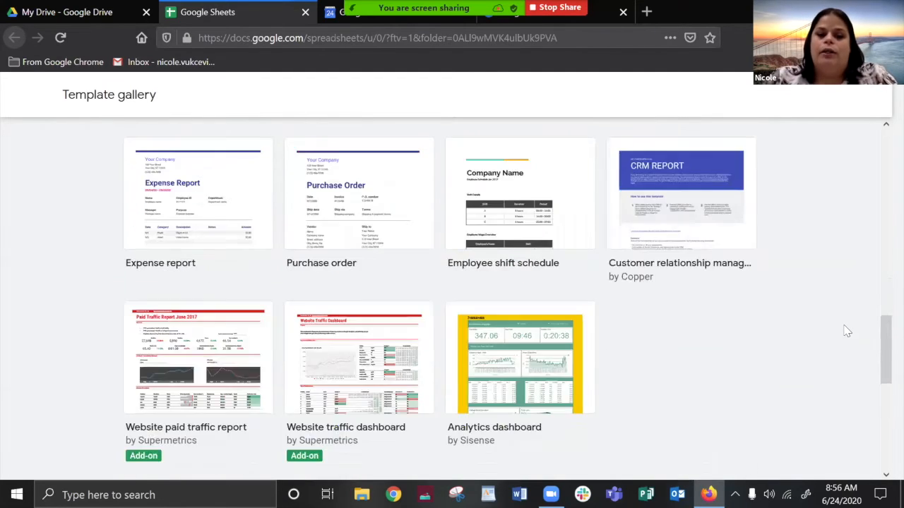
scroll(down, 3)
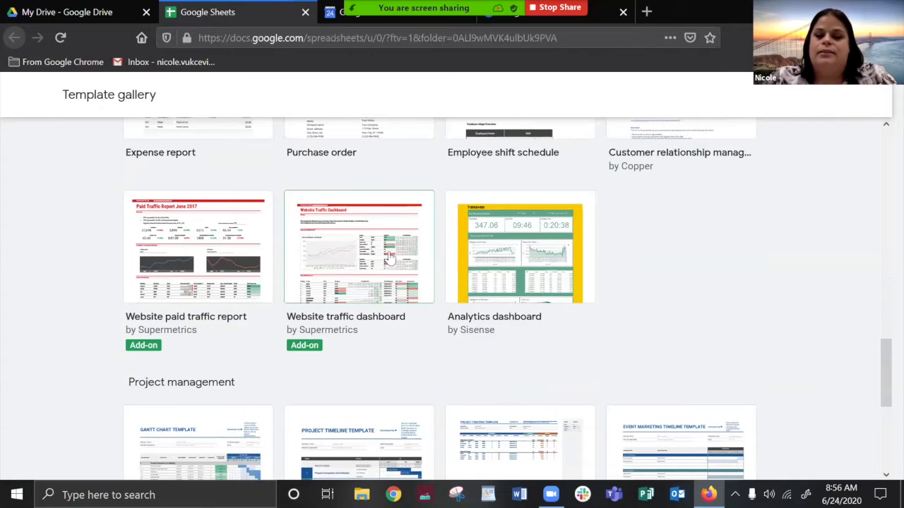
scroll(up, 3)
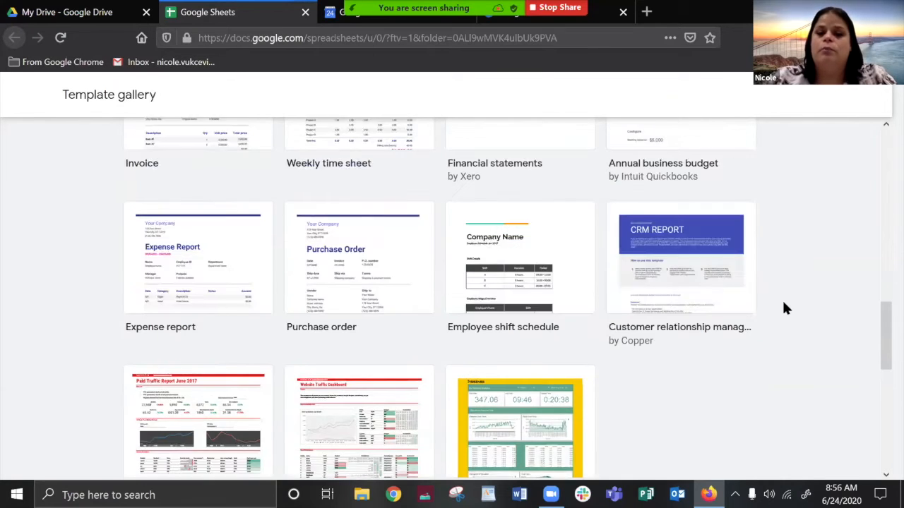
scroll(up, 3)
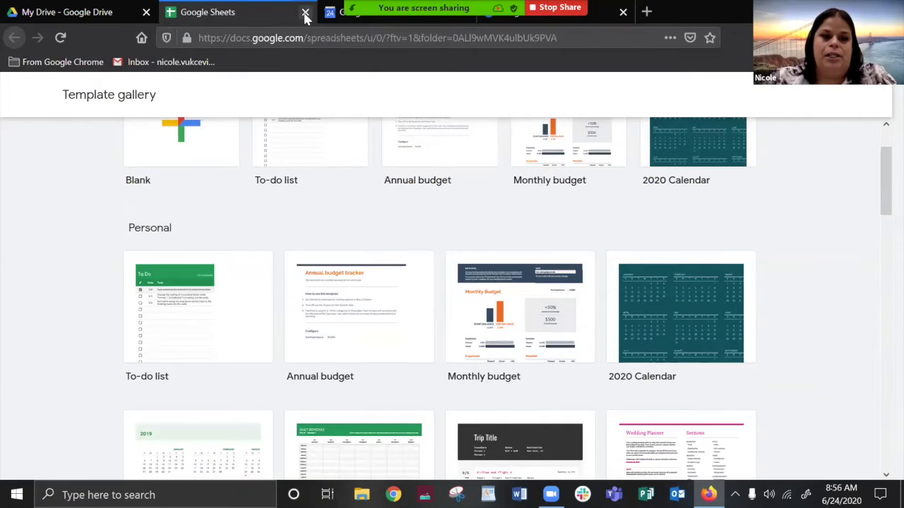
Step: Close the Sheets template gallery to return to My Drive
click(305, 12)
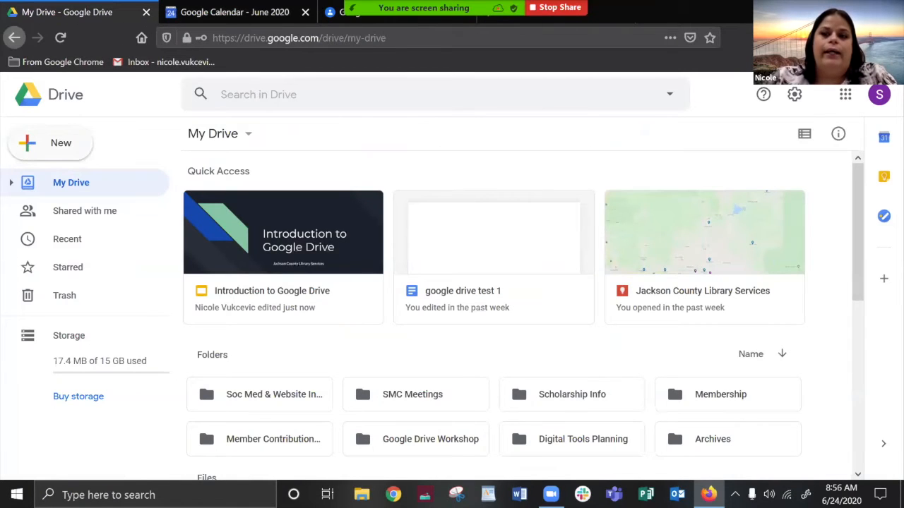
mouse_move(582, 162)
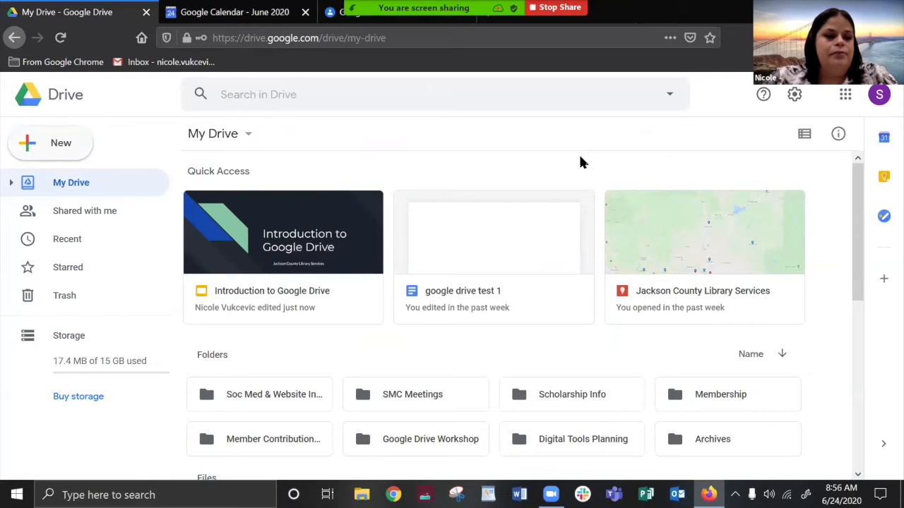
mouse_move(427, 156)
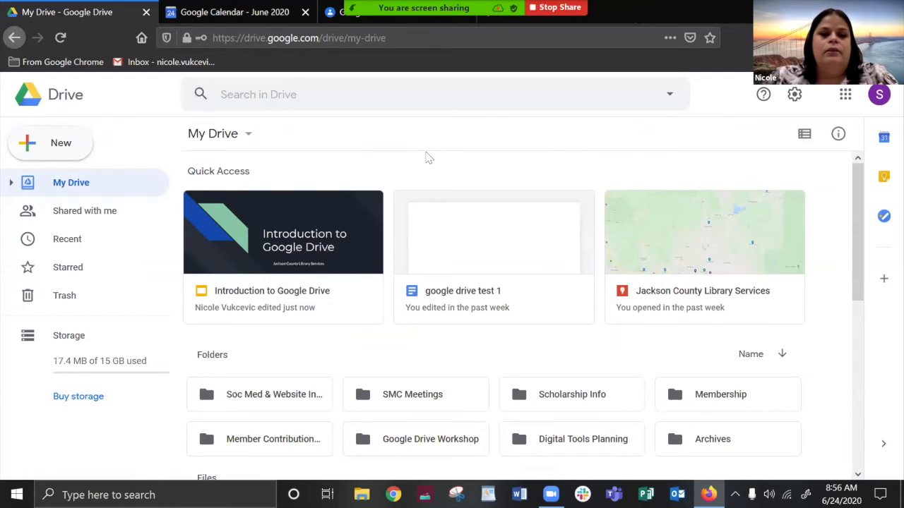
mouse_move(121, 154)
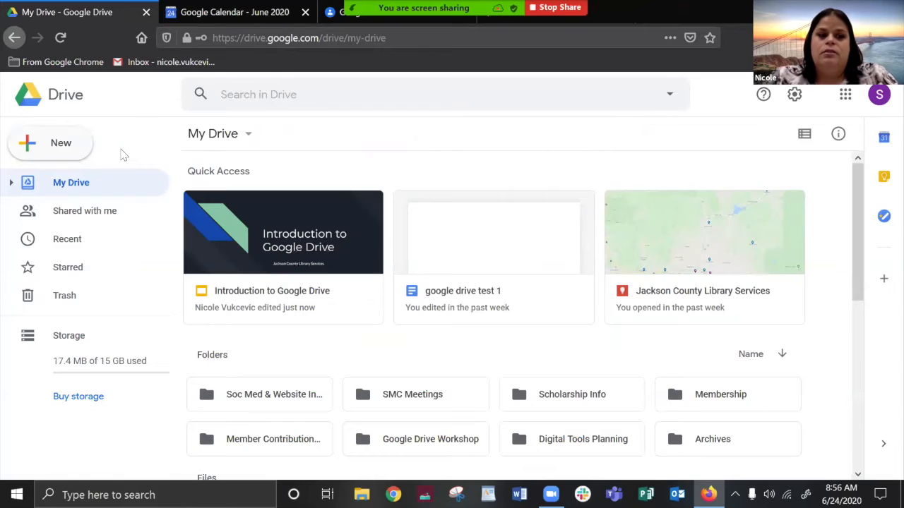
mouse_move(170, 96)
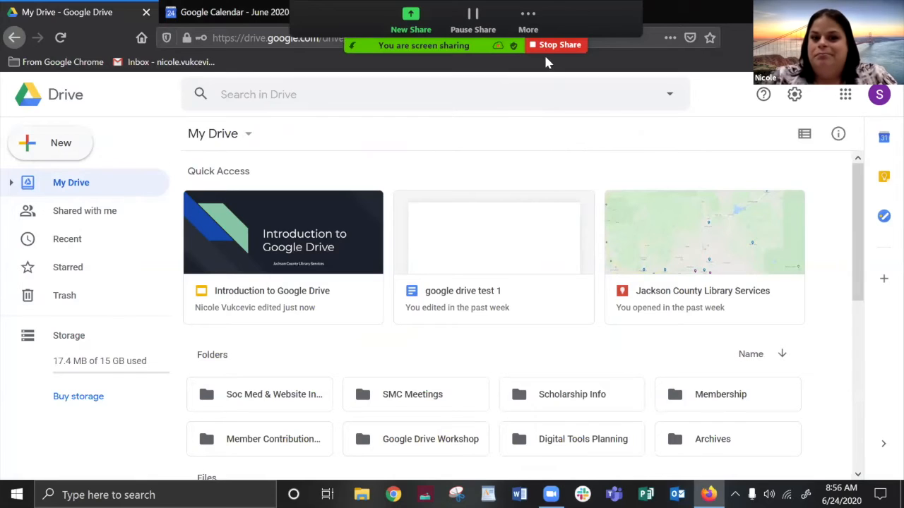
mouse_move(557, 44)
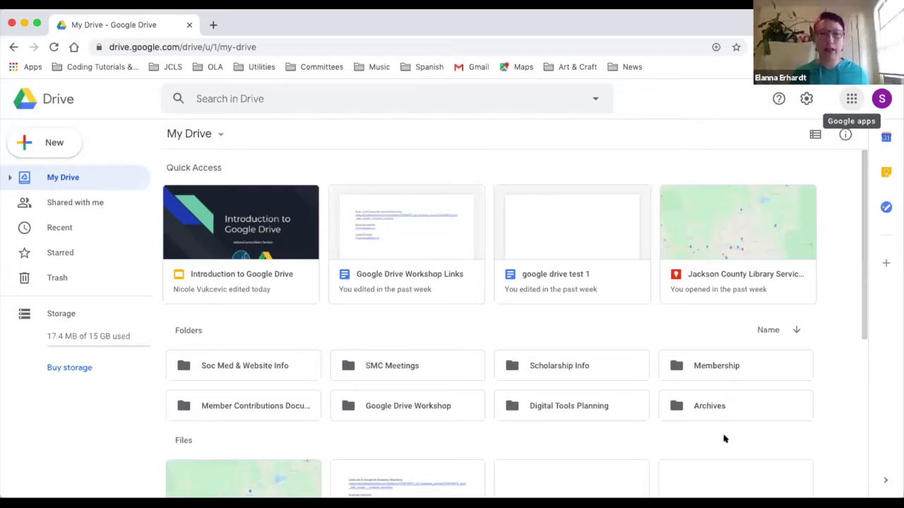
mouse_move(316, 312)
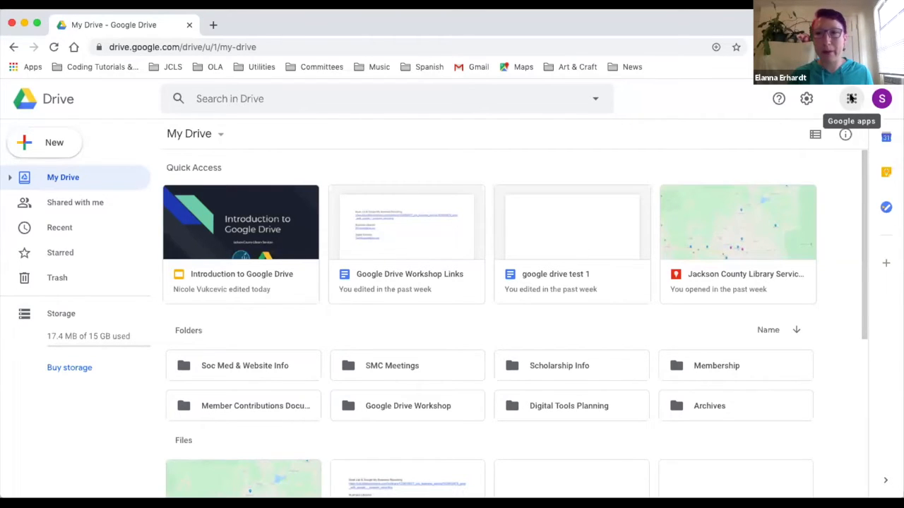
Step: Launch Google Photos from the Google apps grid
click(850, 99)
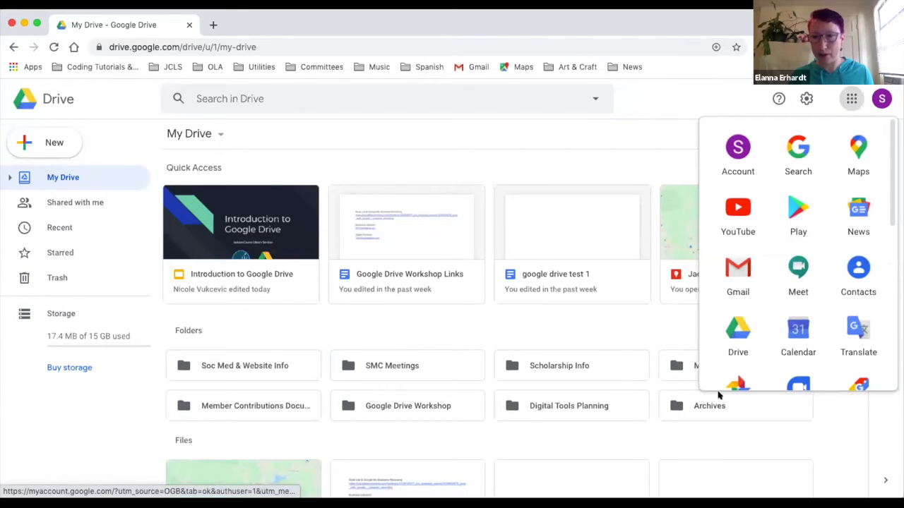
click(737, 384)
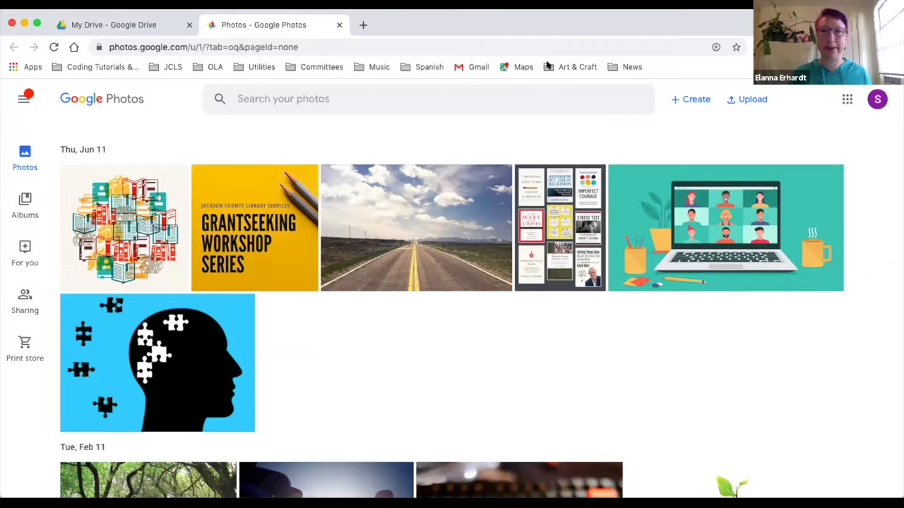
mouse_move(336, 130)
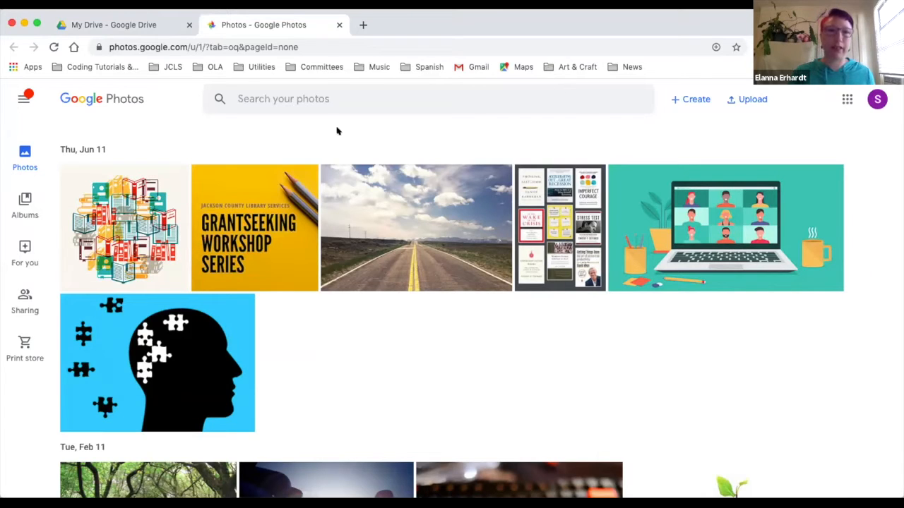
mouse_move(286, 467)
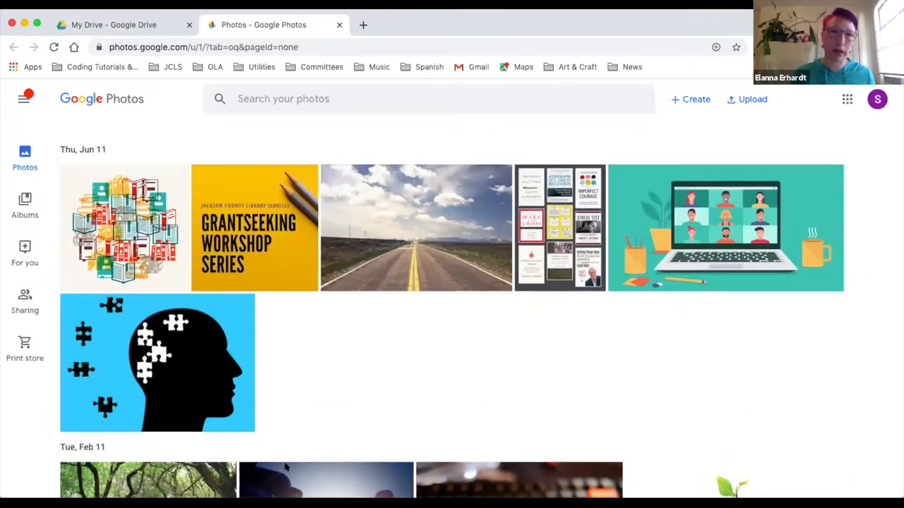
Step: Scroll through the photo timeline, then switch to the Albums overview
scroll(down, 3)
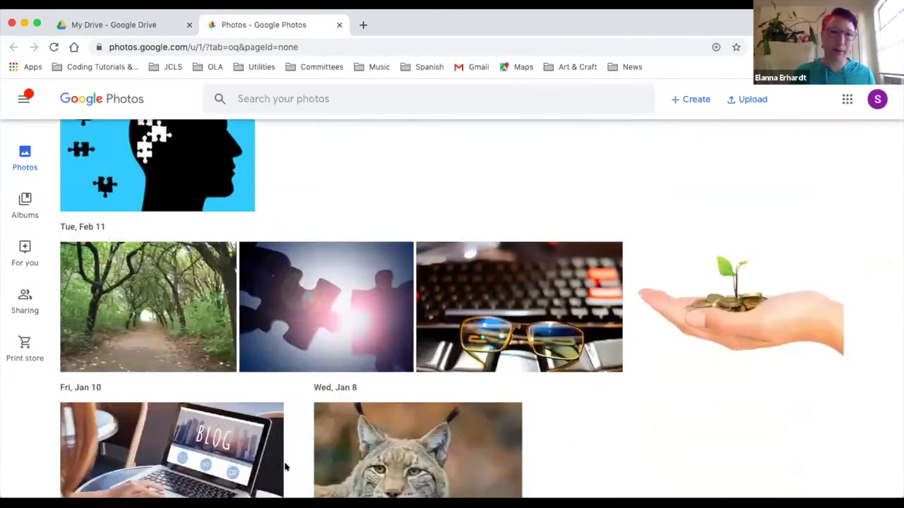
scroll(down, 3)
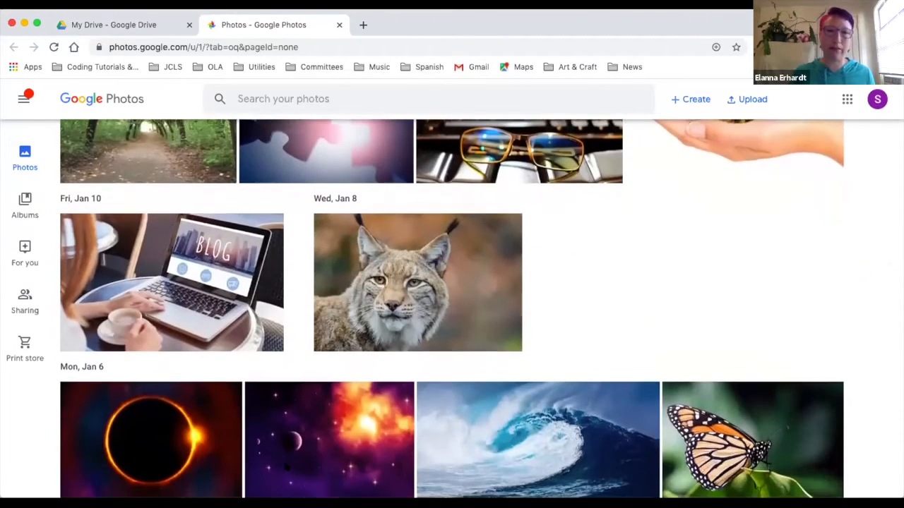
scroll(down, 3)
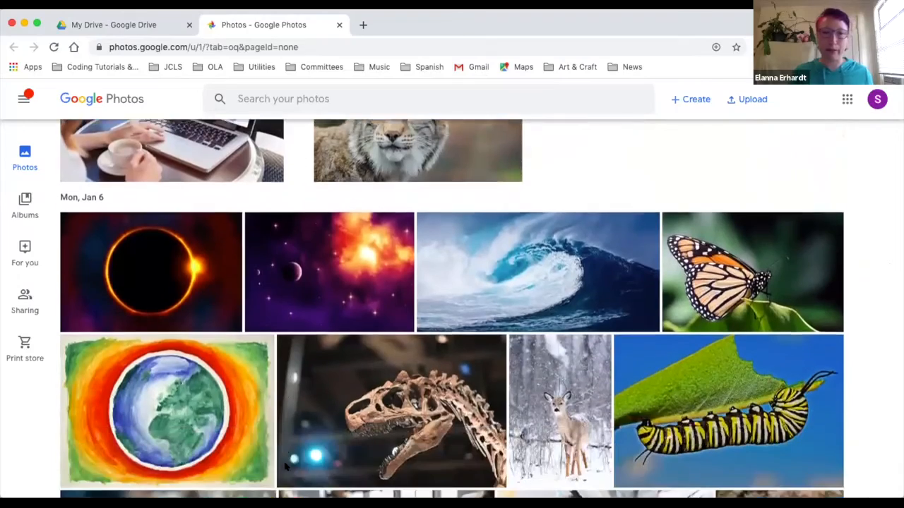
scroll(down, 3)
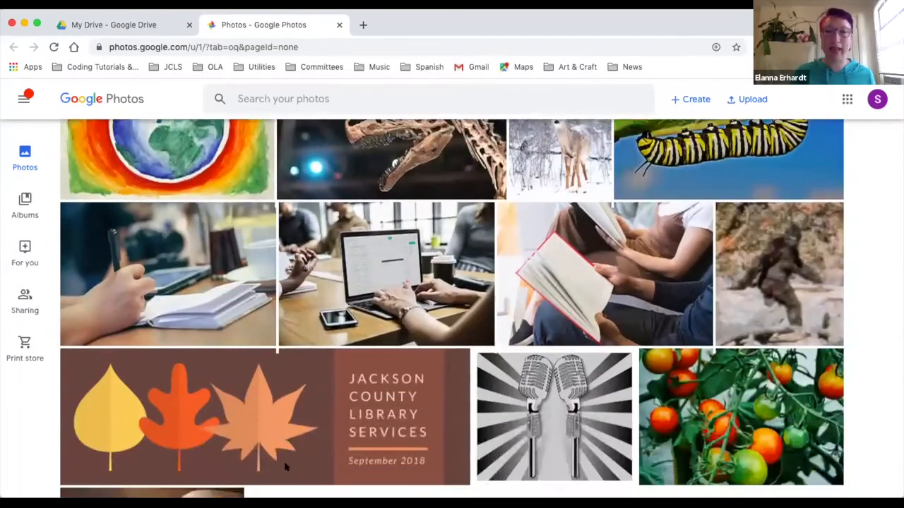
scroll(down, 3)
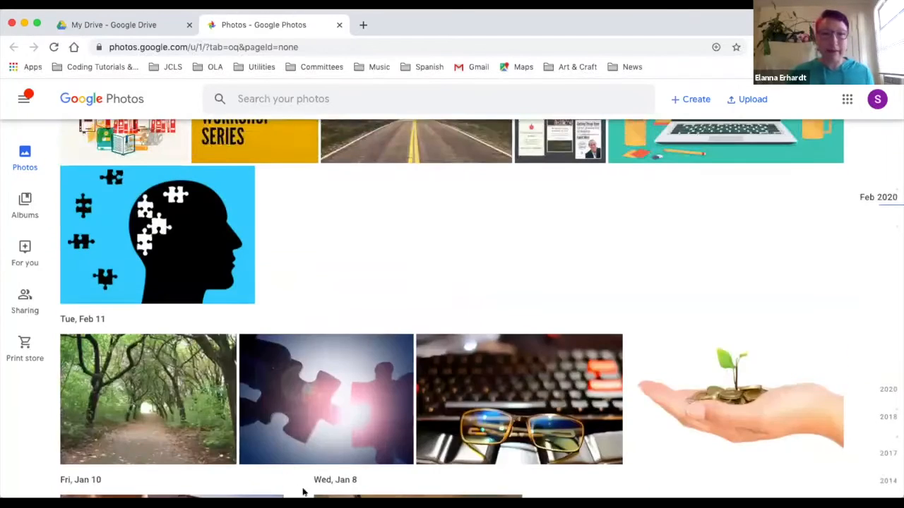
scroll(up, 3)
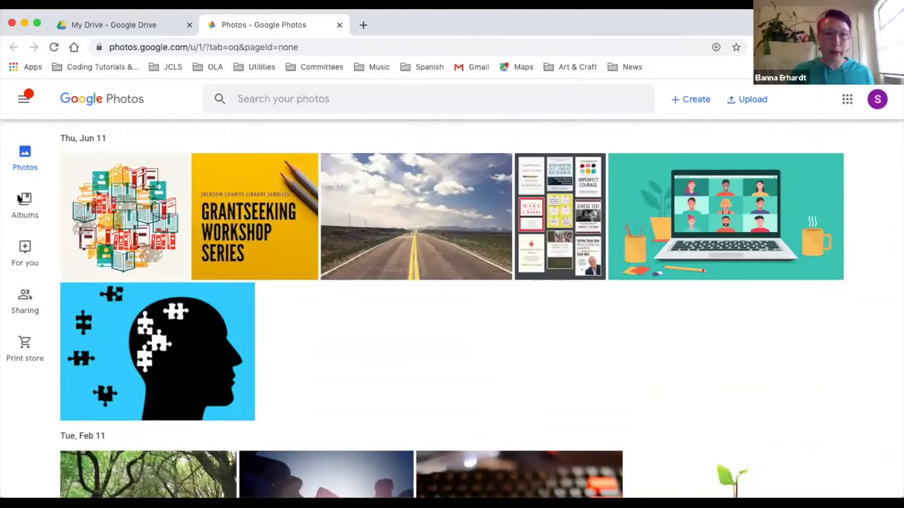
click(26, 205)
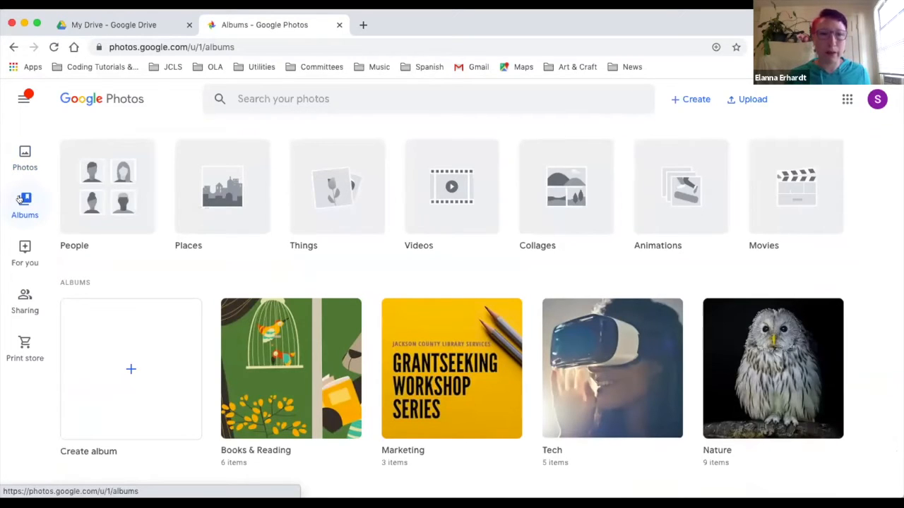
mouse_move(147, 408)
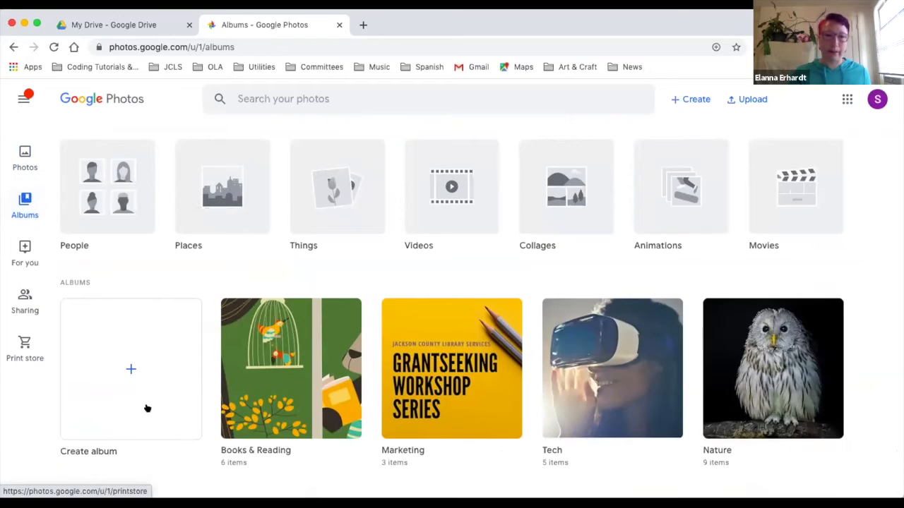
Step: Create a new album and title it 'New Album'
click(130, 368)
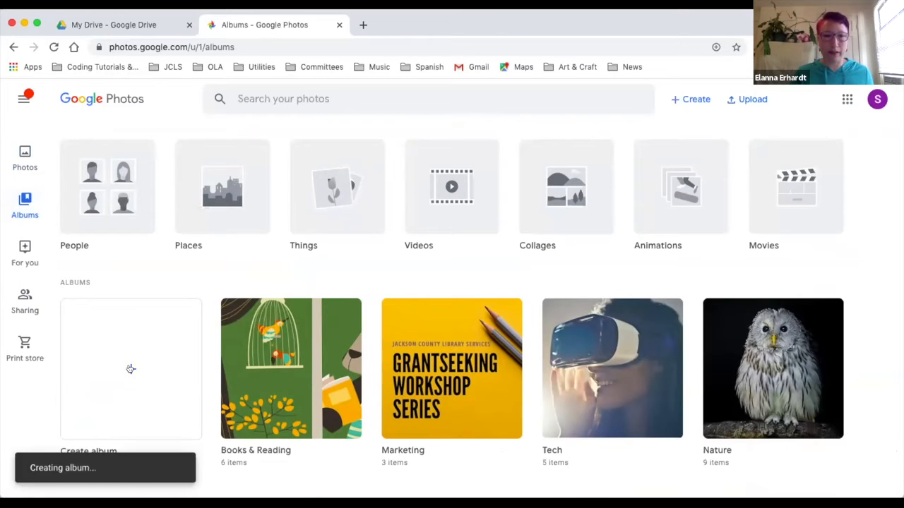
click(130, 369)
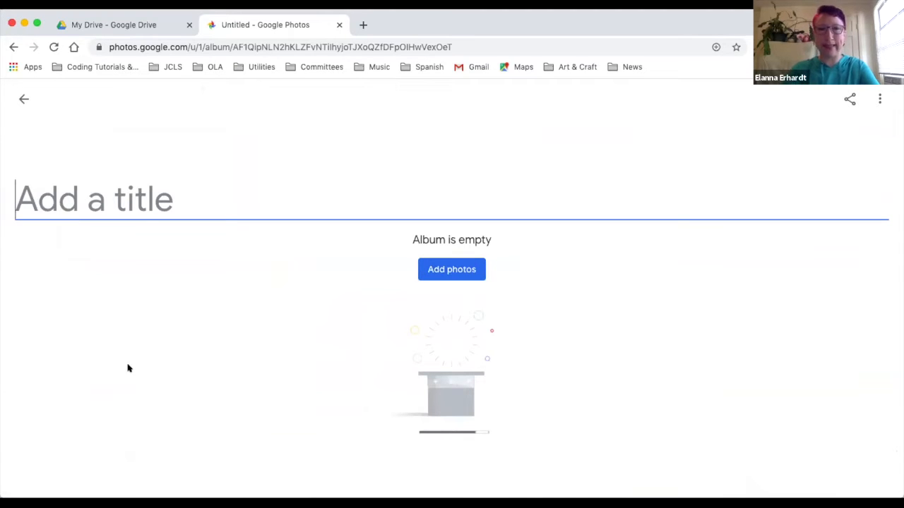
text(New Album)
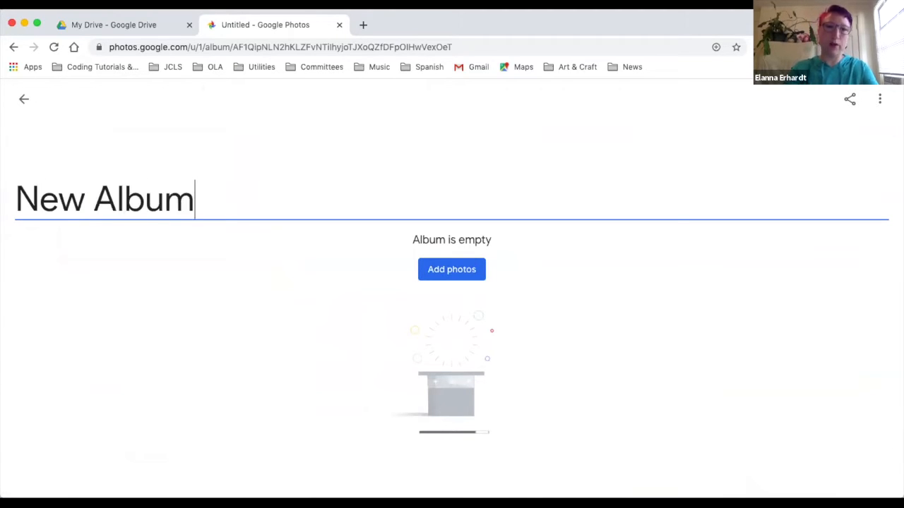
mouse_move(452, 268)
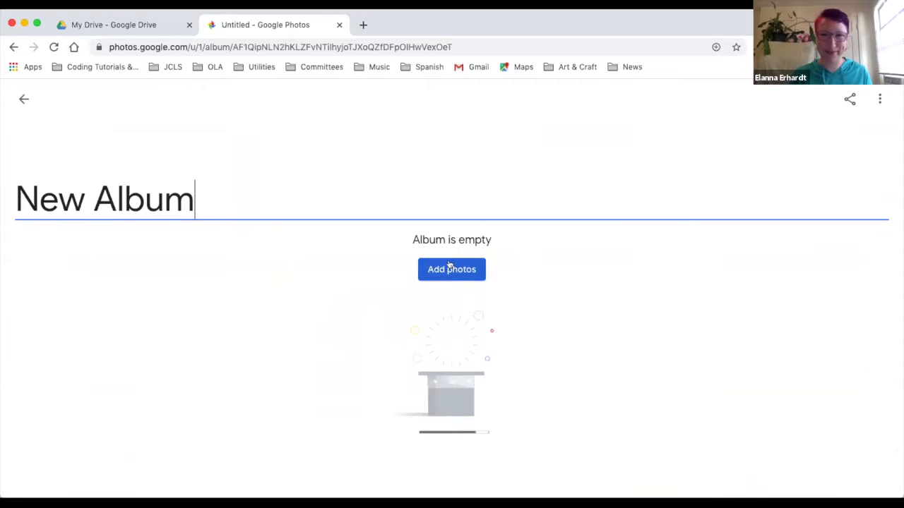
Step: Add four photos, including microphones, caterpillar and dinosaur skeleton, and confirm with Done
click(452, 268)
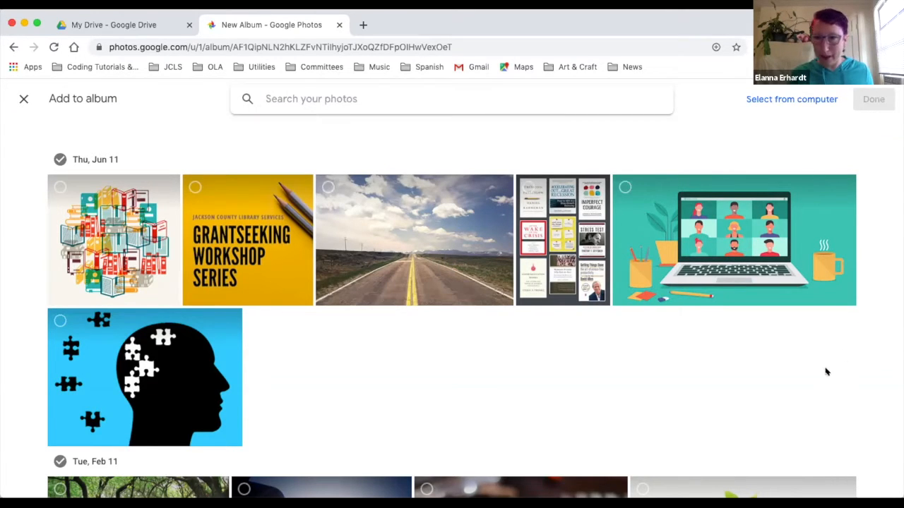
scroll(down, 3)
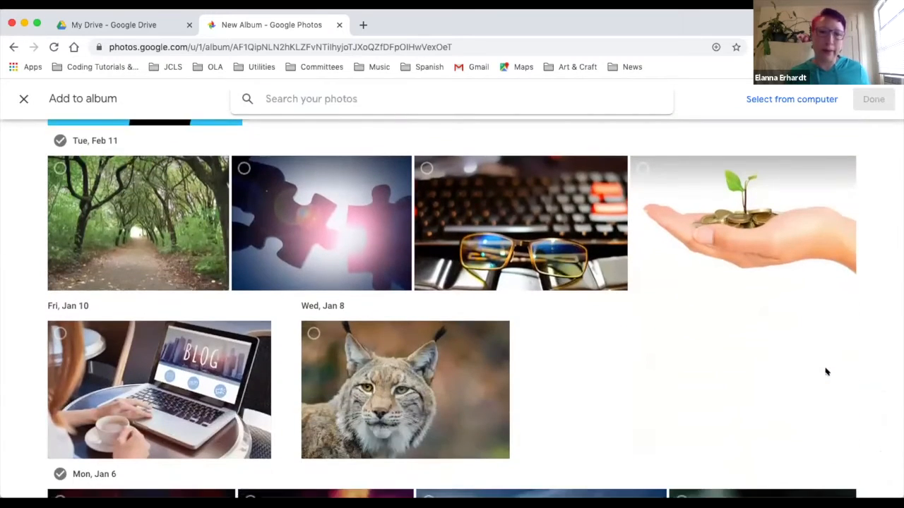
scroll(down, 3)
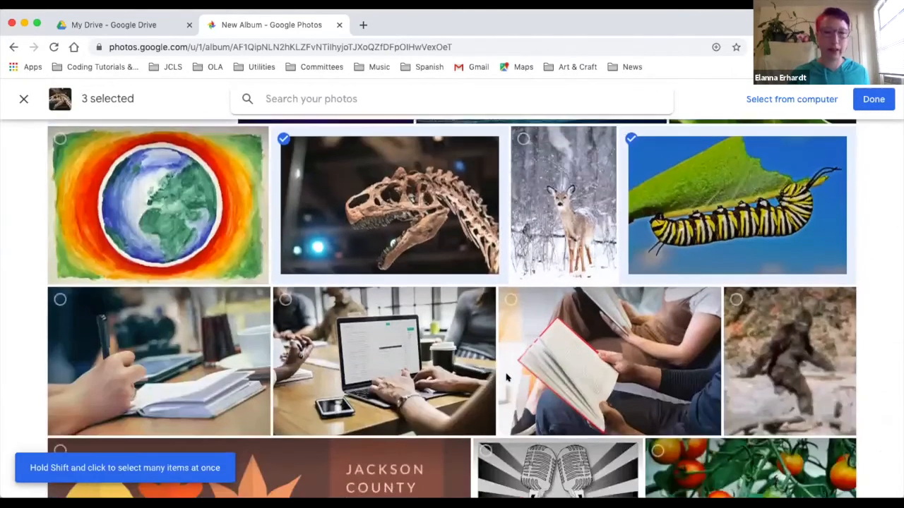
scroll(down, 3)
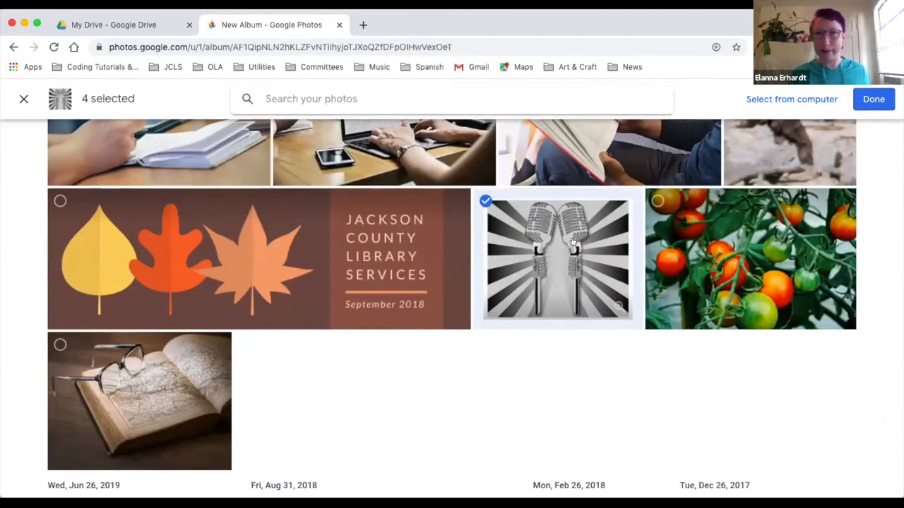
scroll(up, 3)
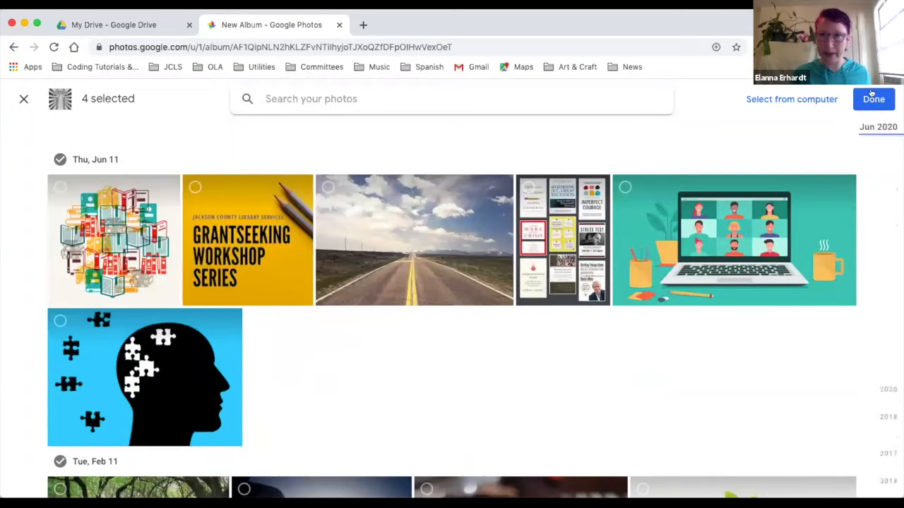
click(873, 99)
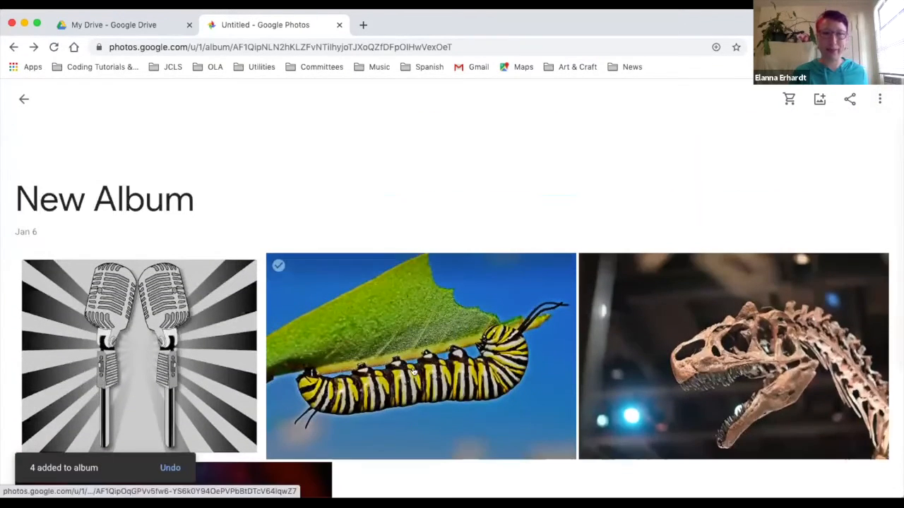
Step: Go back to the album collection listing New Album, Space, Art, History and Events
click(24, 99)
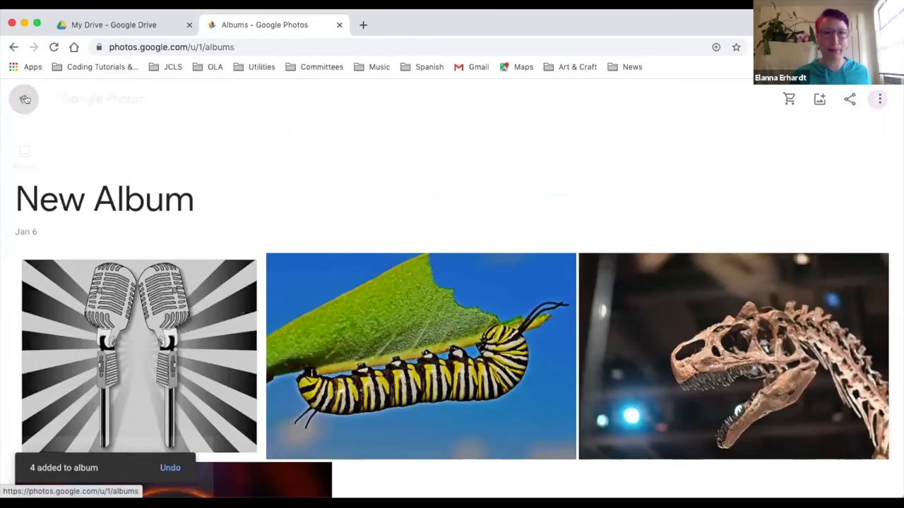
click(26, 99)
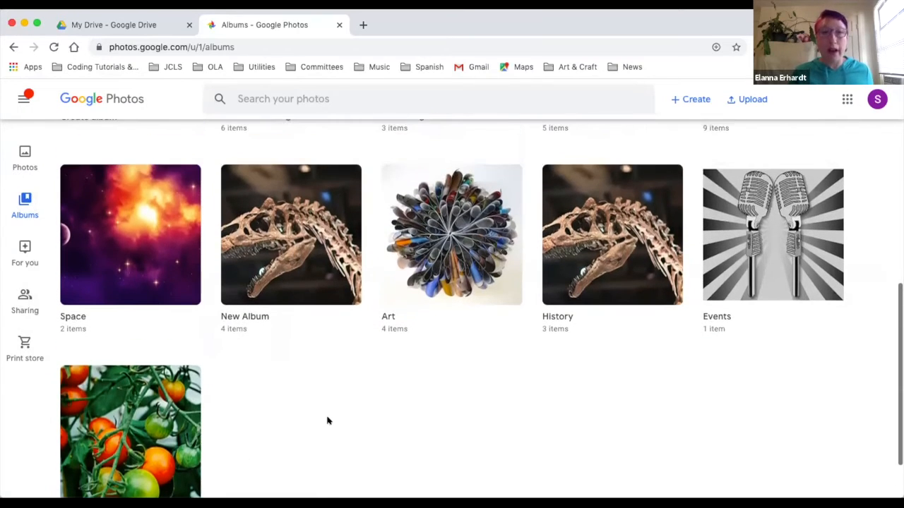
mouse_move(276, 408)
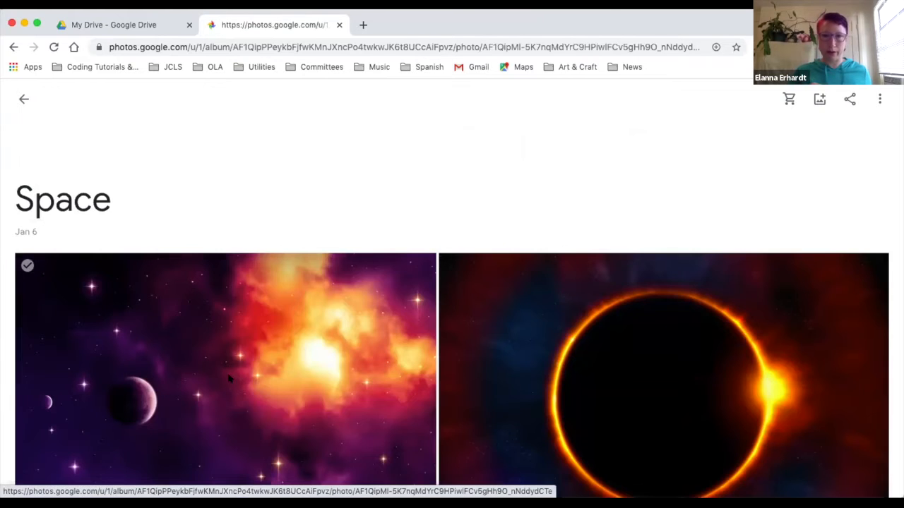
Step: Open the Orange and Purple Space photo from the Space album
click(224, 374)
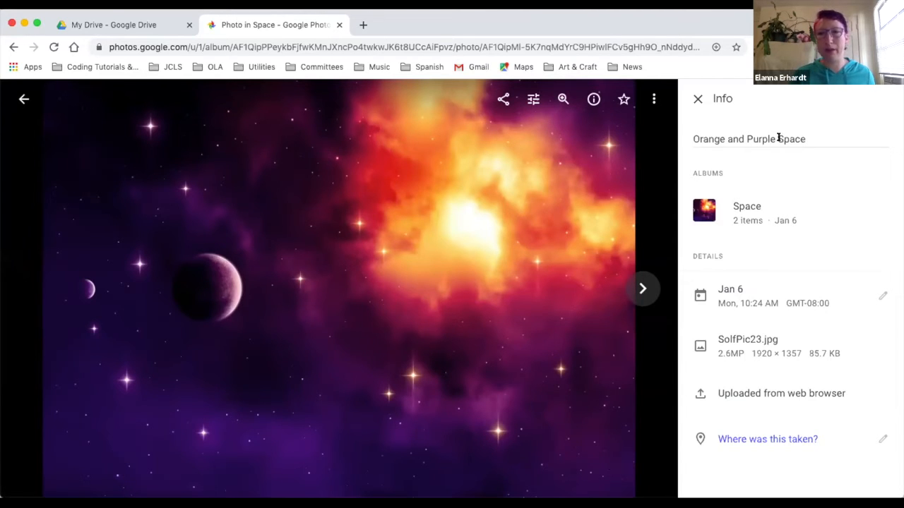
mouse_move(723, 204)
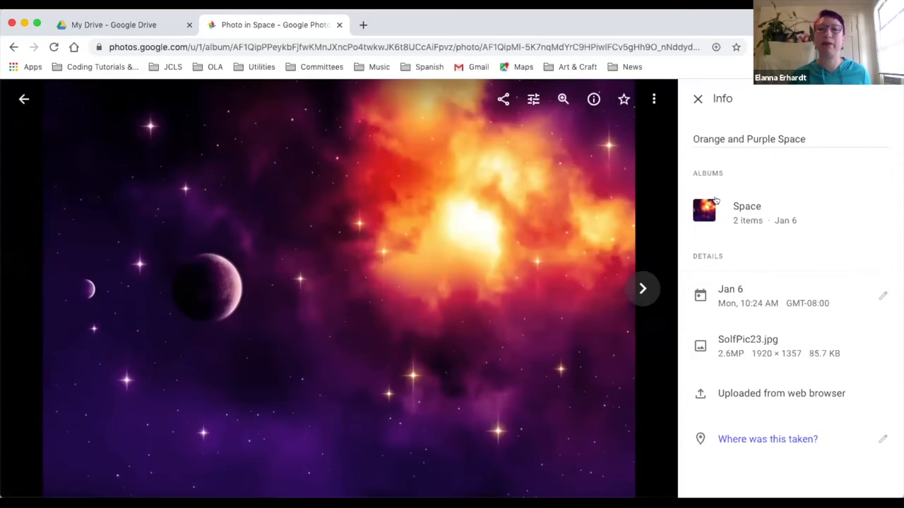
mouse_move(730, 295)
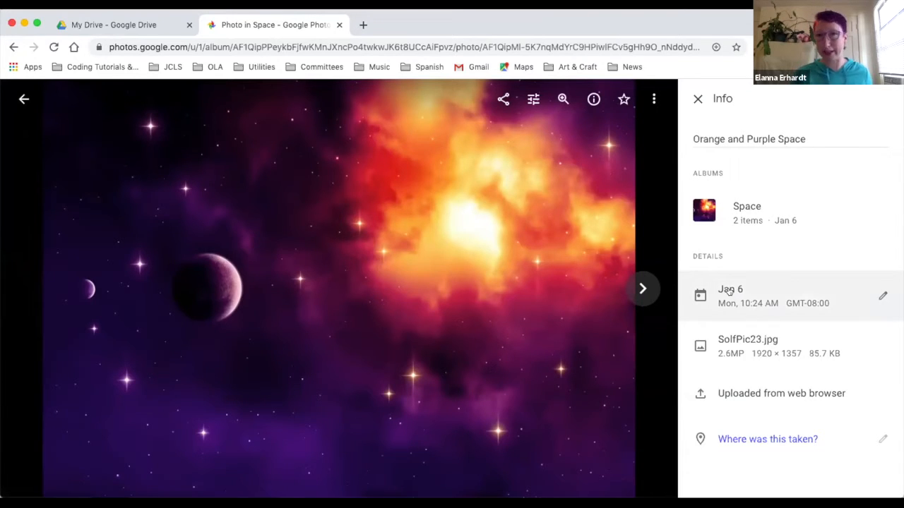
mouse_move(785, 298)
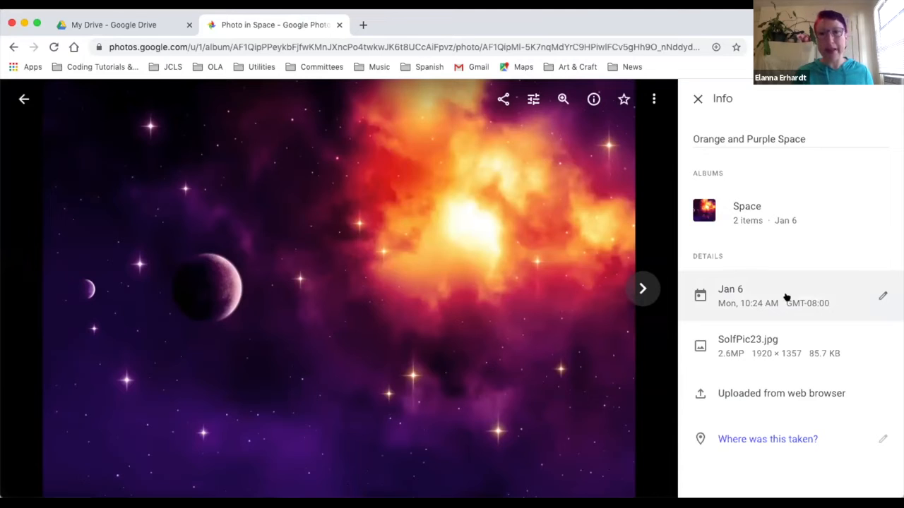
mouse_move(731, 371)
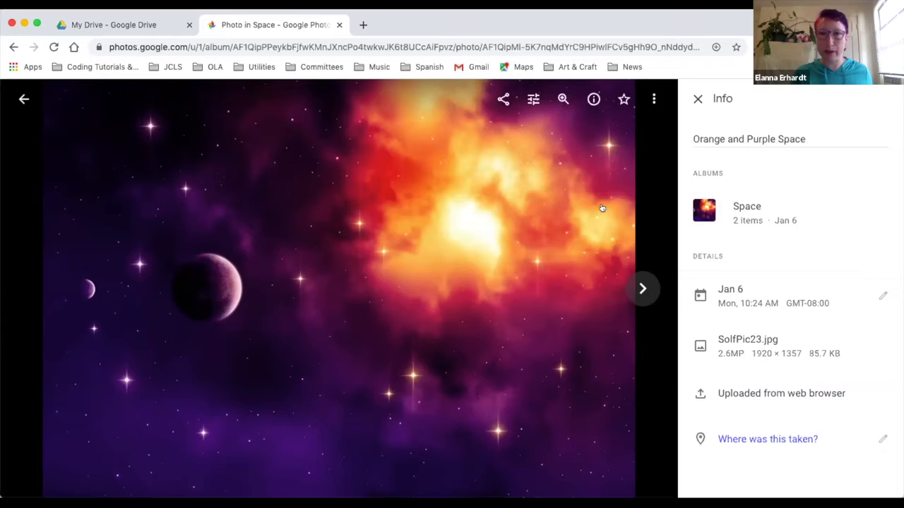
mouse_move(654, 170)
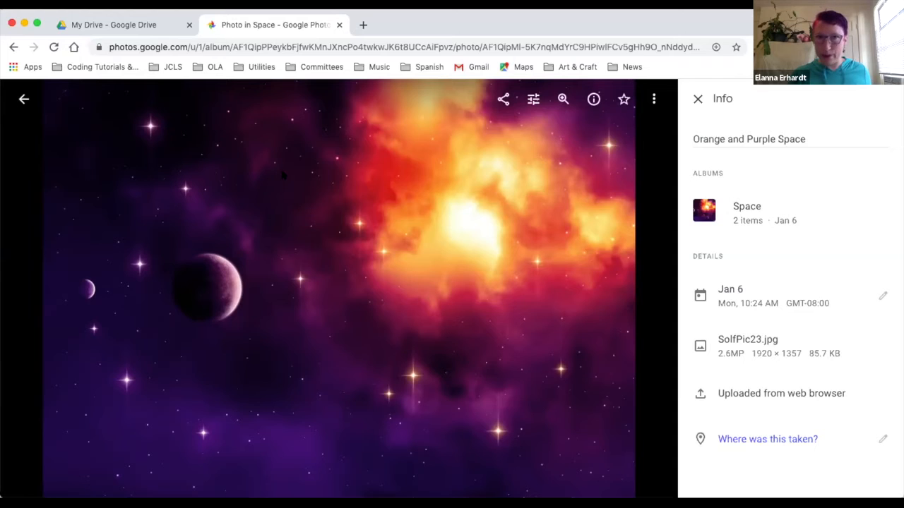
mouse_move(457, 217)
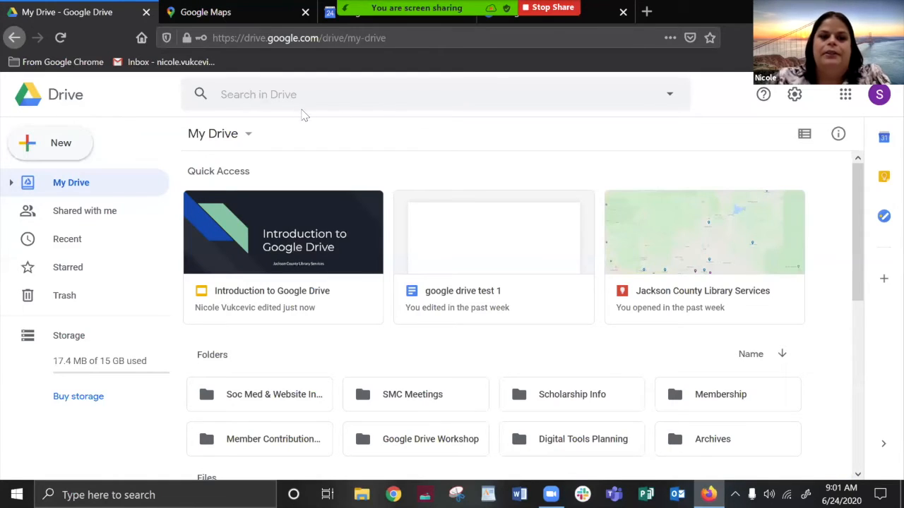
mouse_move(844, 93)
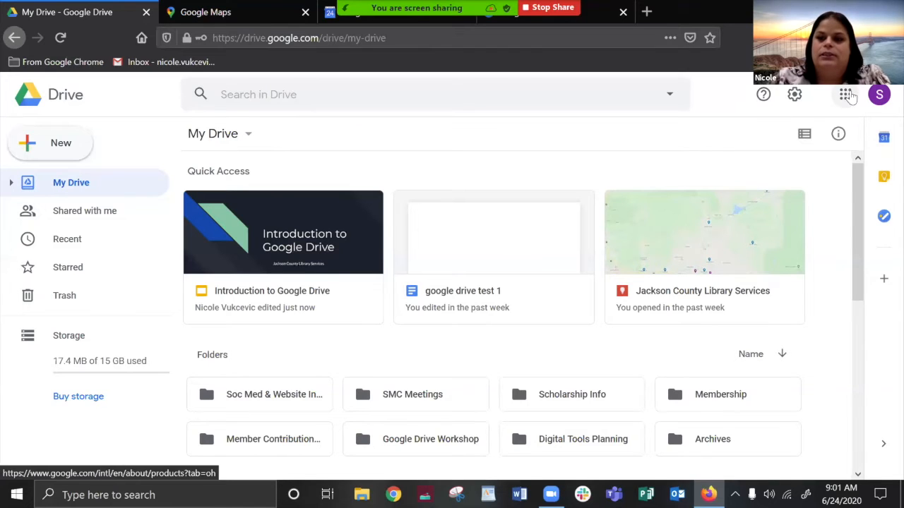
Step: Choose Maps from the Google apps launcher to open it in a new tab
click(845, 94)
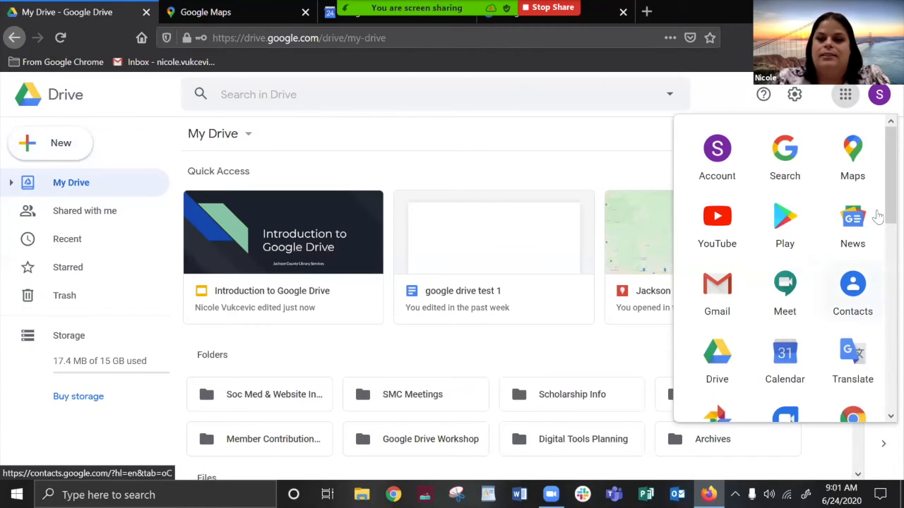
mouse_move(596, 175)
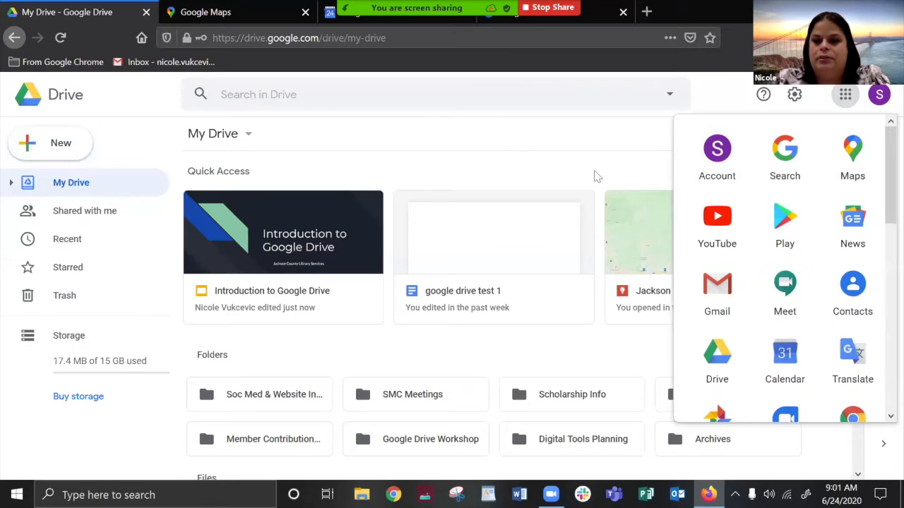
click(596, 175)
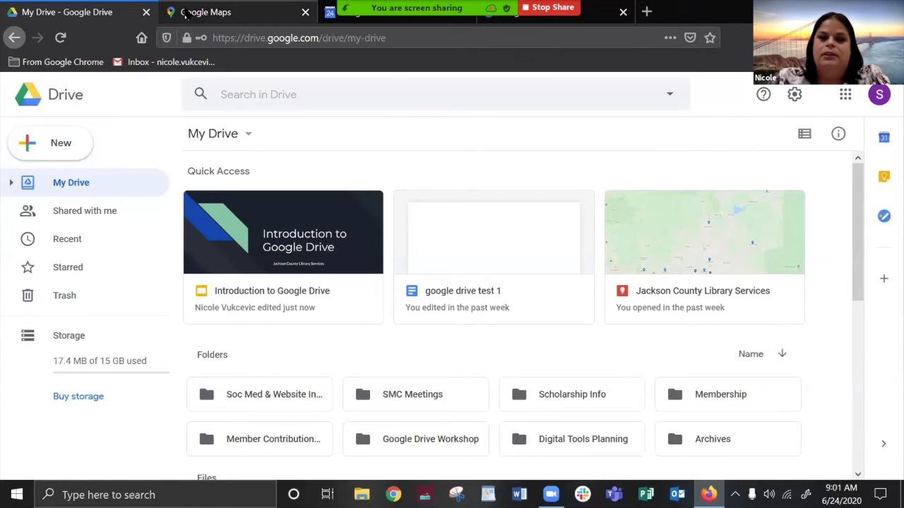
Step: Search Google Maps for 'Olive Garden' and select the Medford restaurant's listing
click(206, 11)
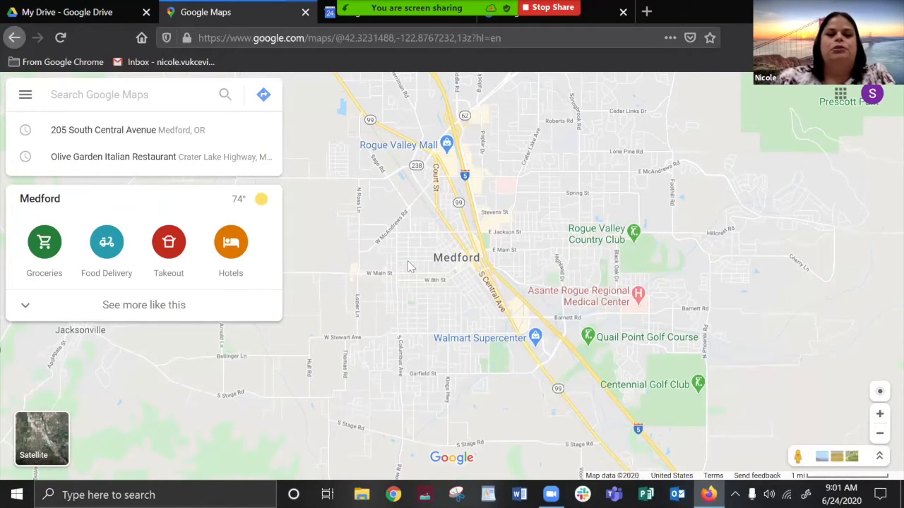
mouse_move(50, 105)
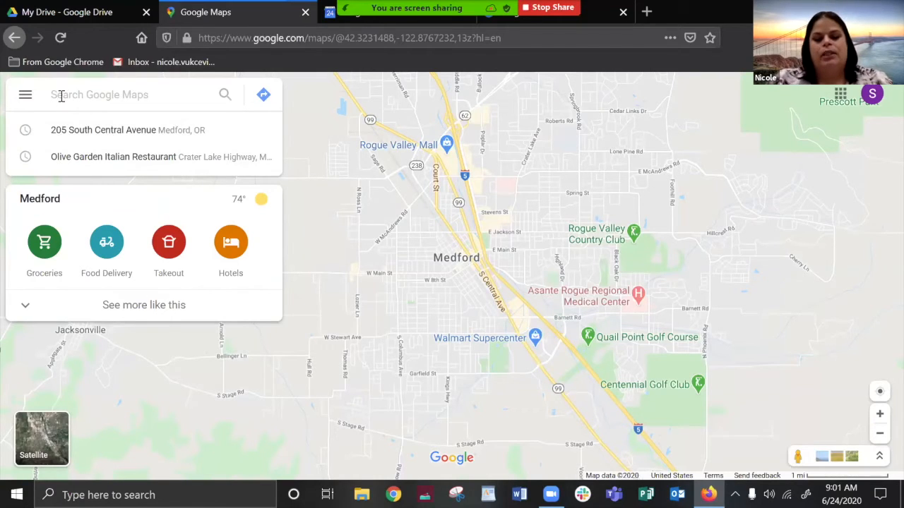
text(O)
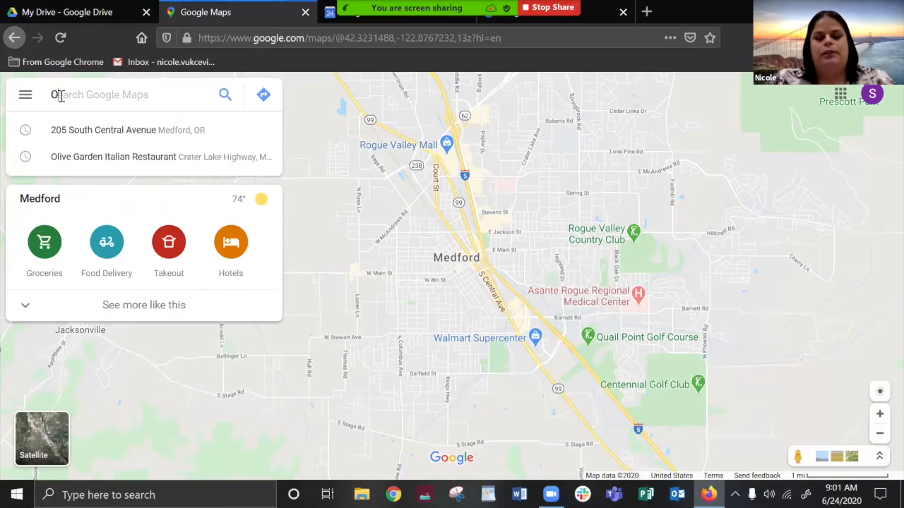
text(live G)
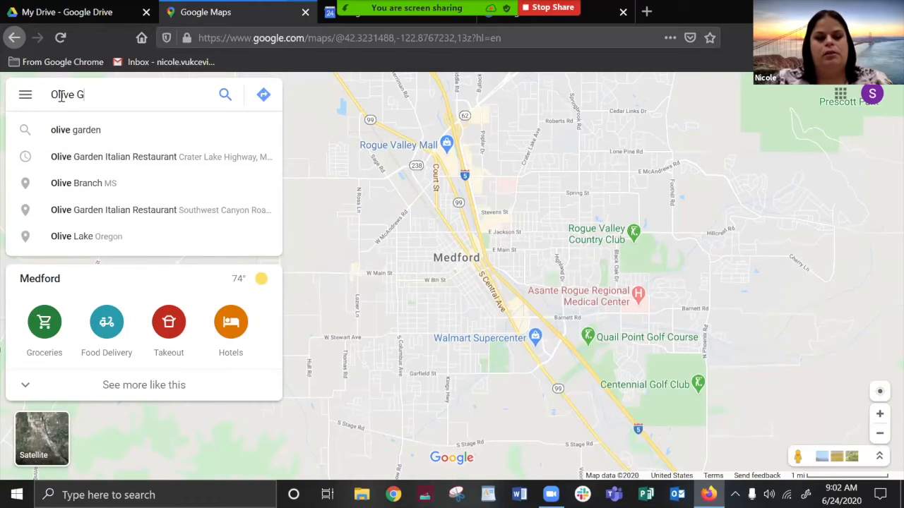
text(arden)
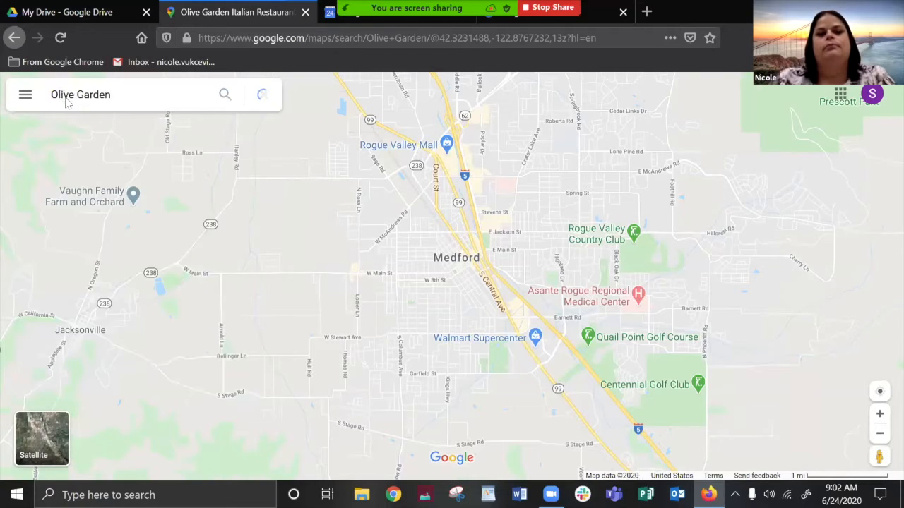
click(225, 93)
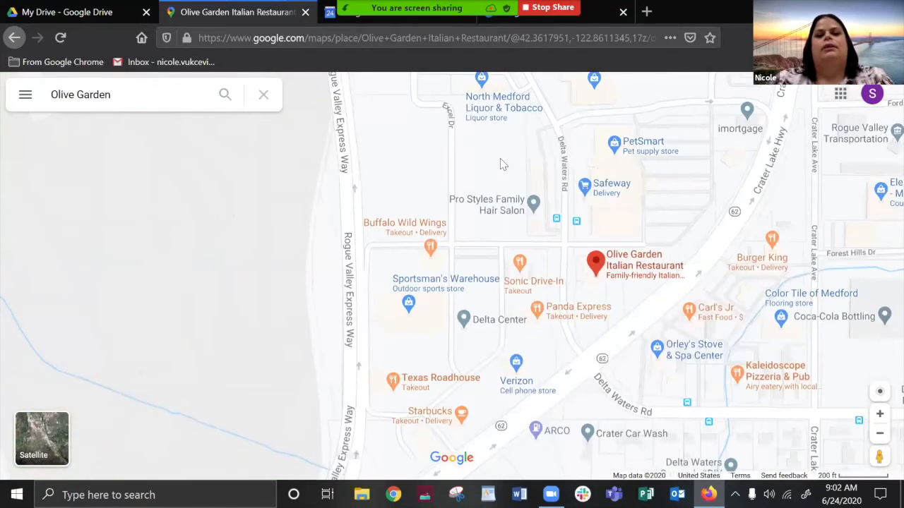
click(595, 264)
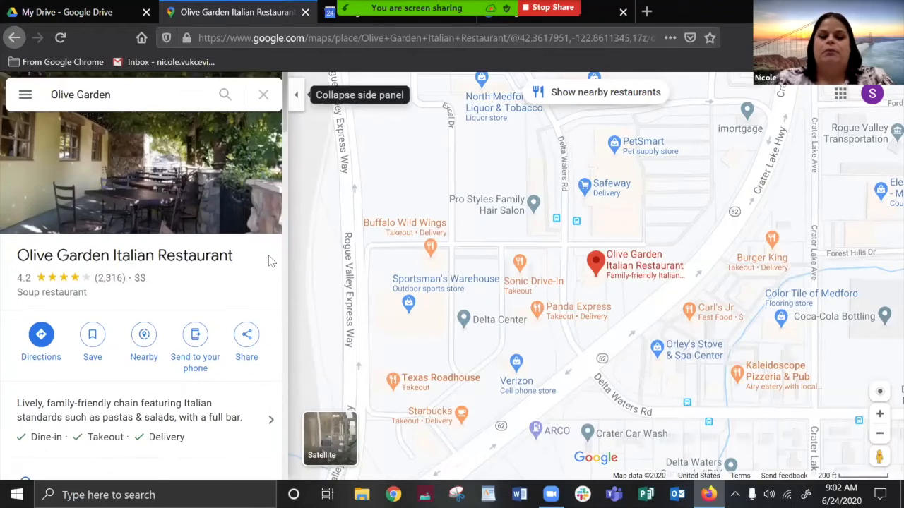
Step: Scroll the place panel through address, website, phone, hours and menu details
scroll(down, 3)
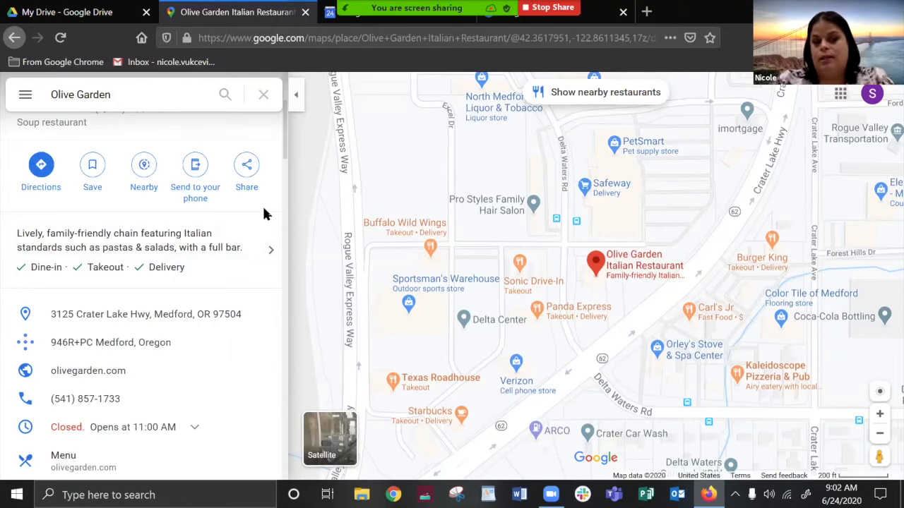
mouse_move(91, 274)
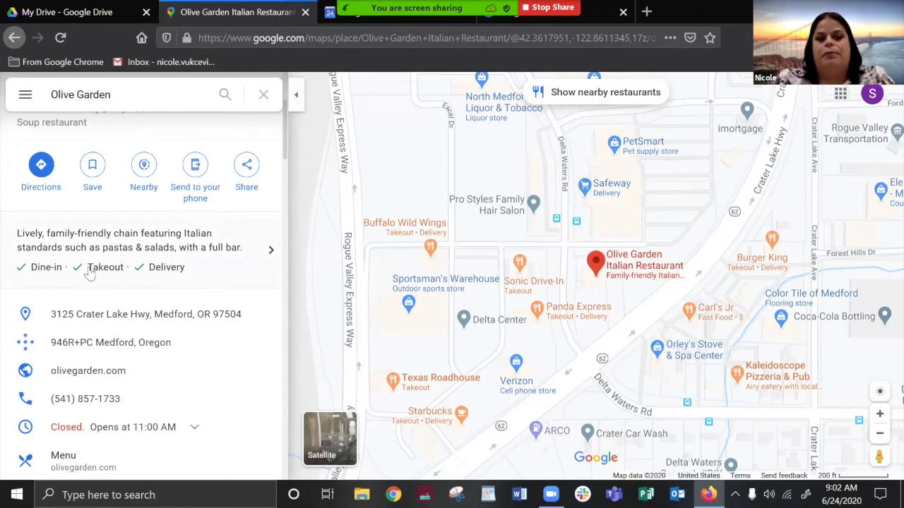
mouse_move(257, 288)
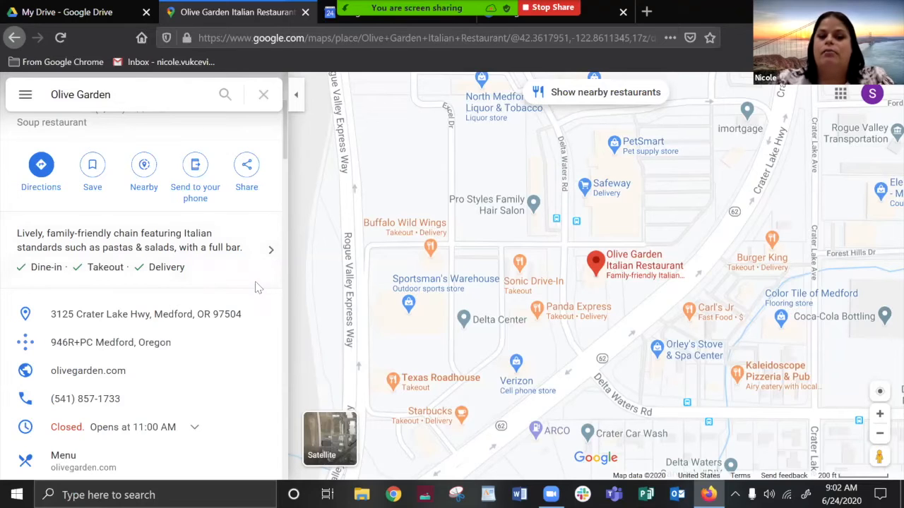
scroll(down, 3)
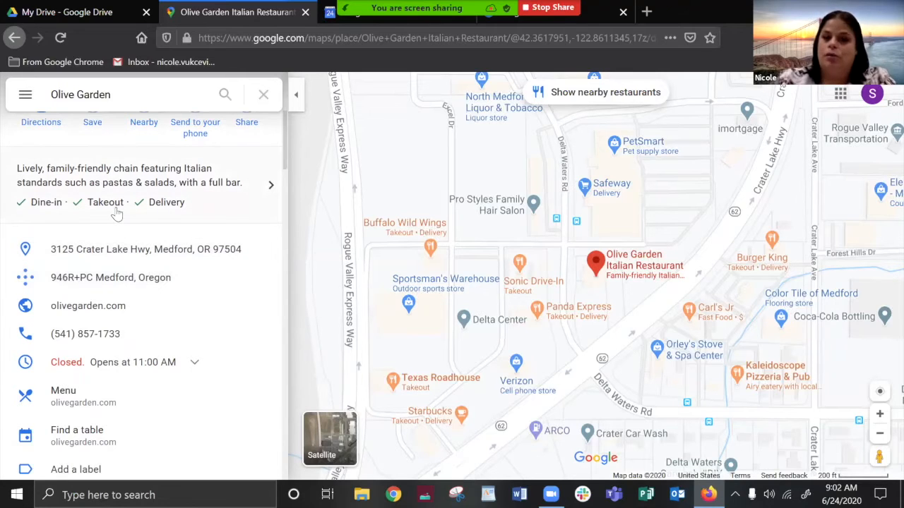
mouse_move(186, 266)
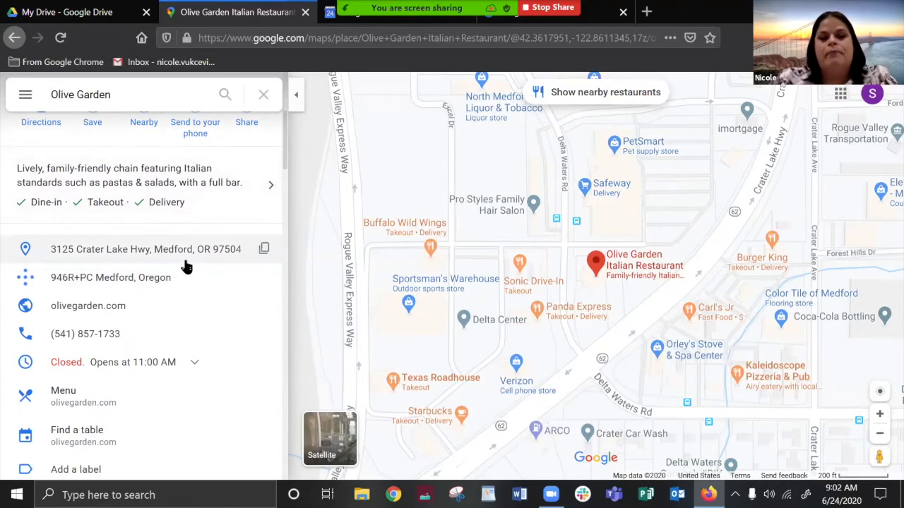
mouse_move(144, 249)
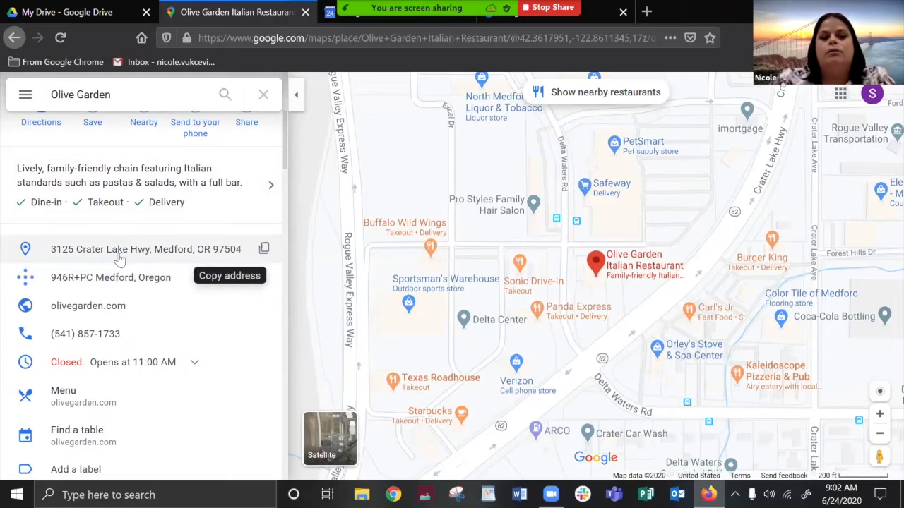
mouse_move(104, 305)
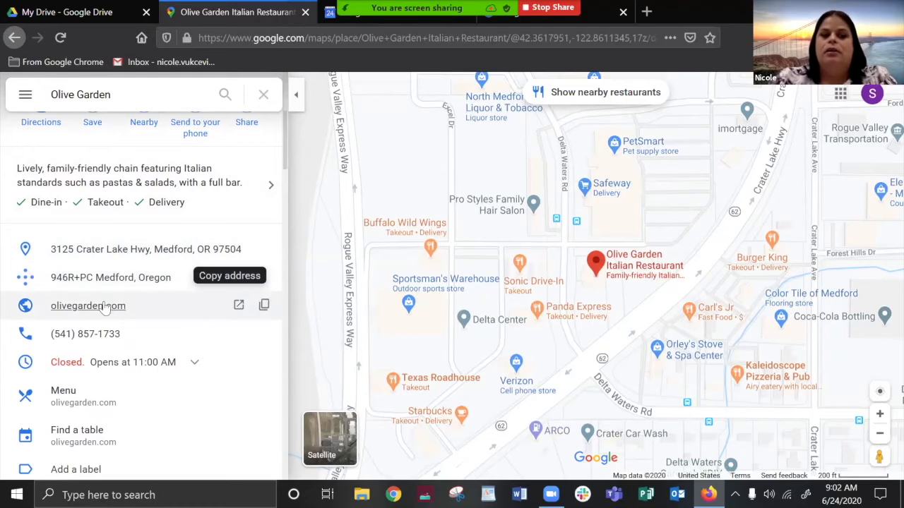
mouse_move(88, 305)
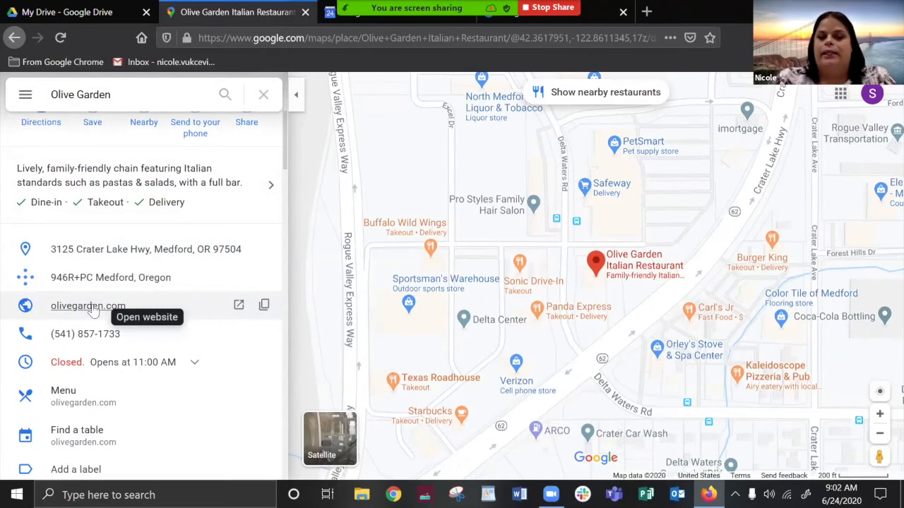
mouse_move(226, 337)
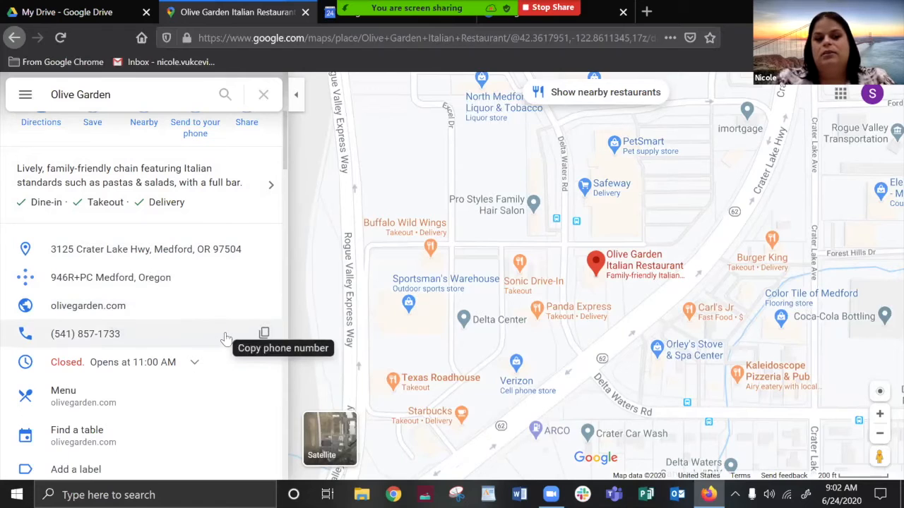
scroll(down, 3)
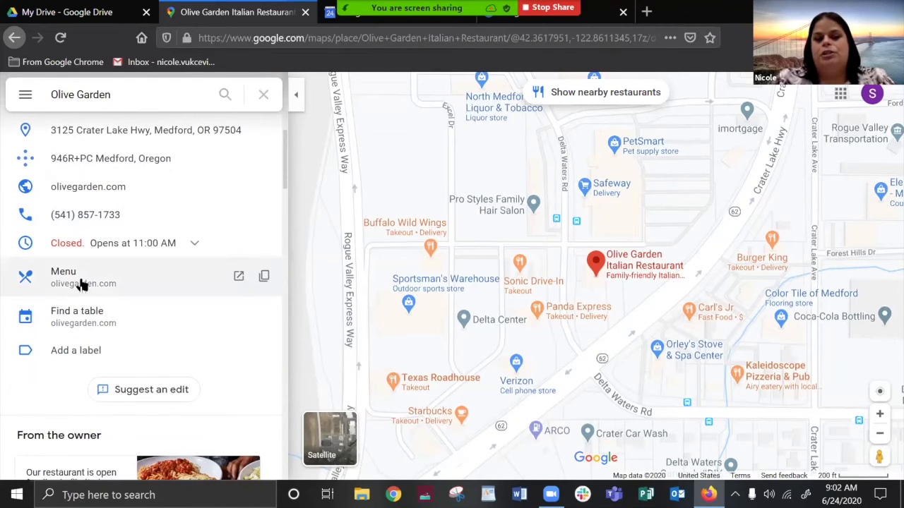
mouse_move(105, 322)
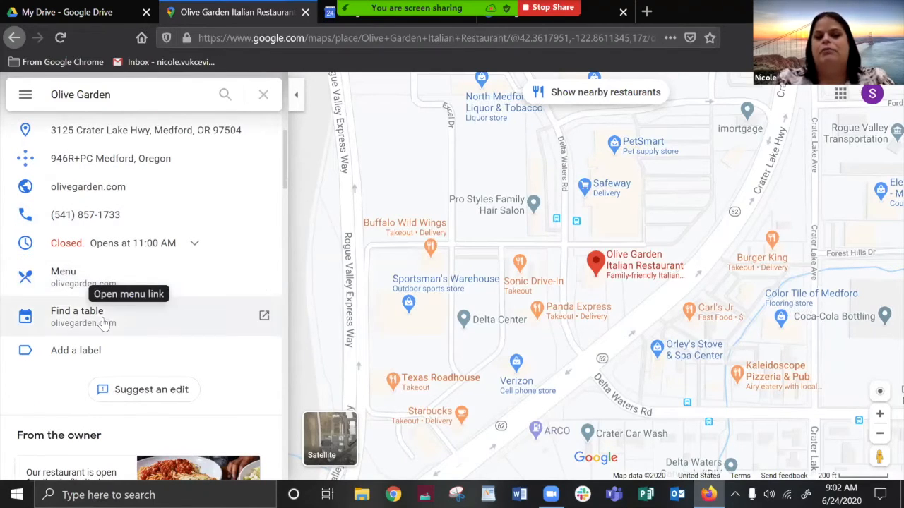
mouse_move(101, 323)
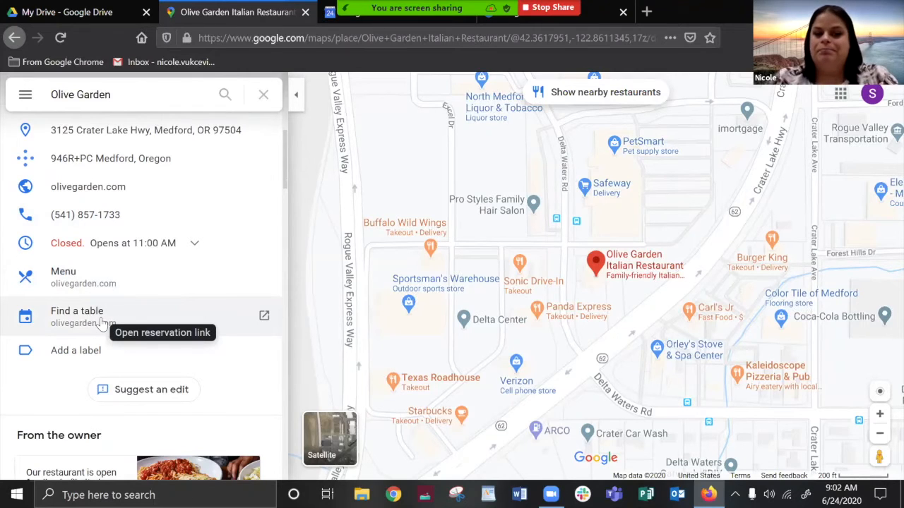
Step: Scroll through the Olive Garden place panel past reviews, address, website and phone, then back up
scroll(up, 3)
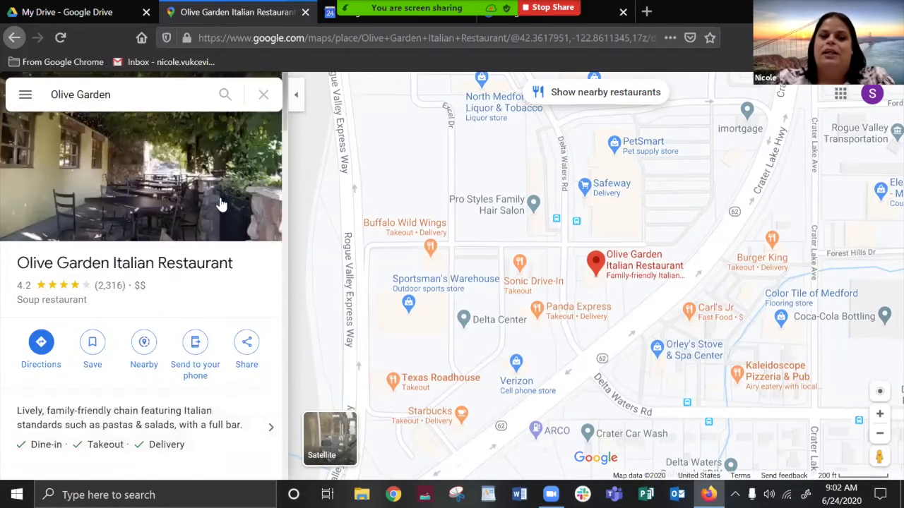
scroll(down, 3)
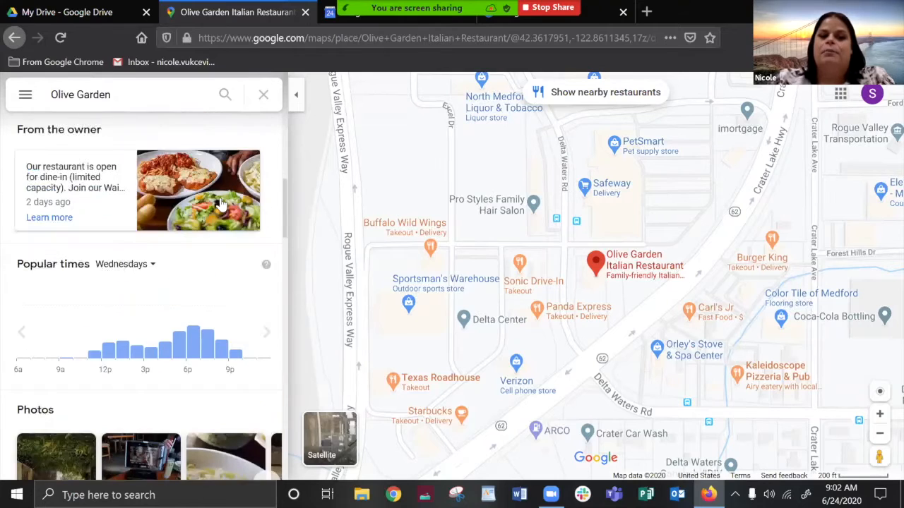
scroll(down, 3)
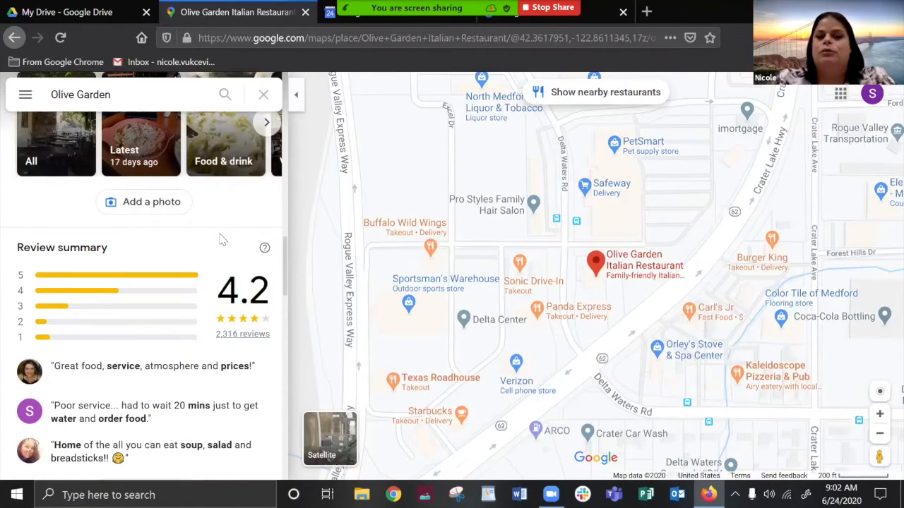
scroll(down, 3)
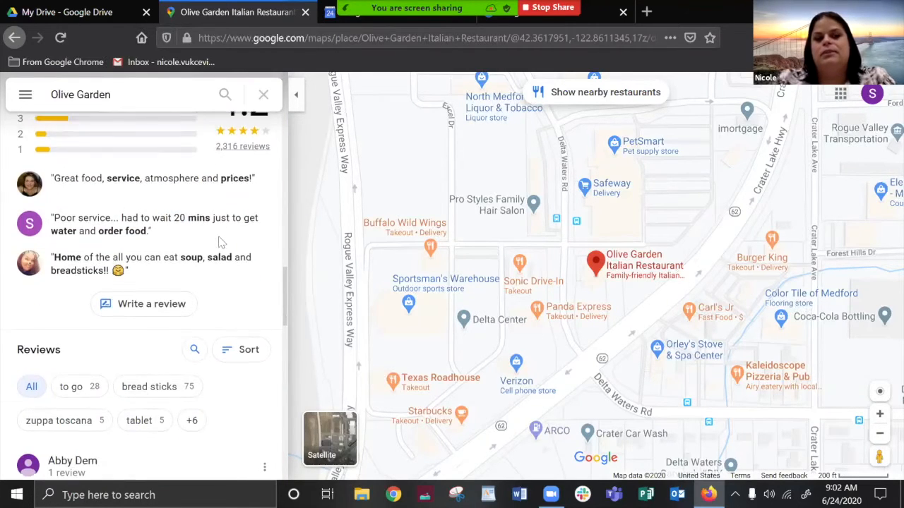
scroll(up, 3)
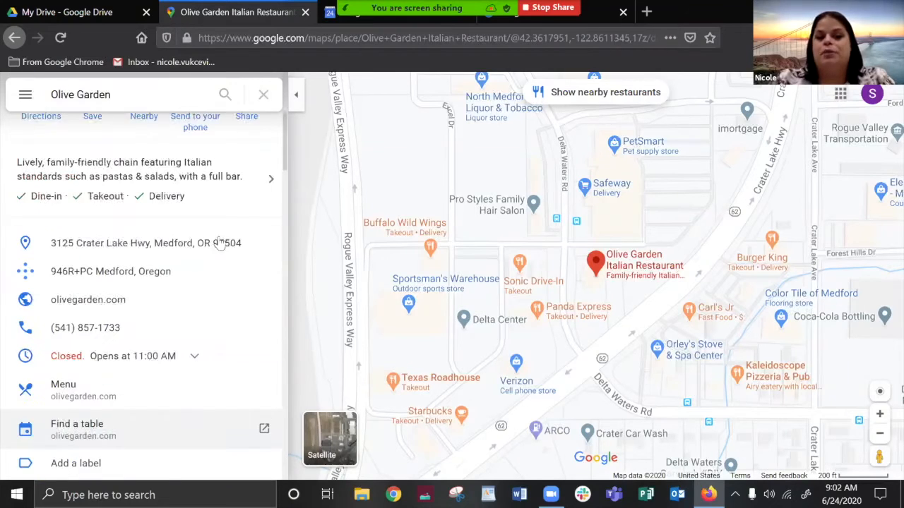
scroll(up, 3)
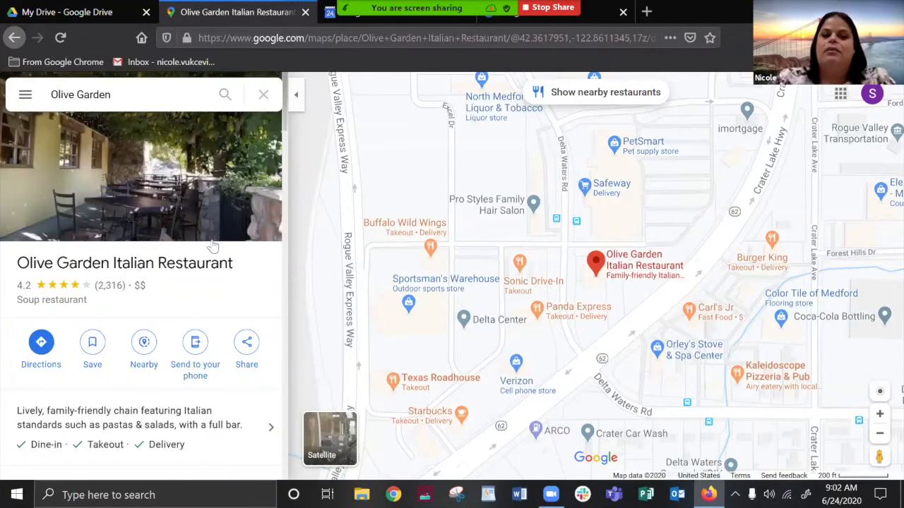
mouse_move(246, 350)
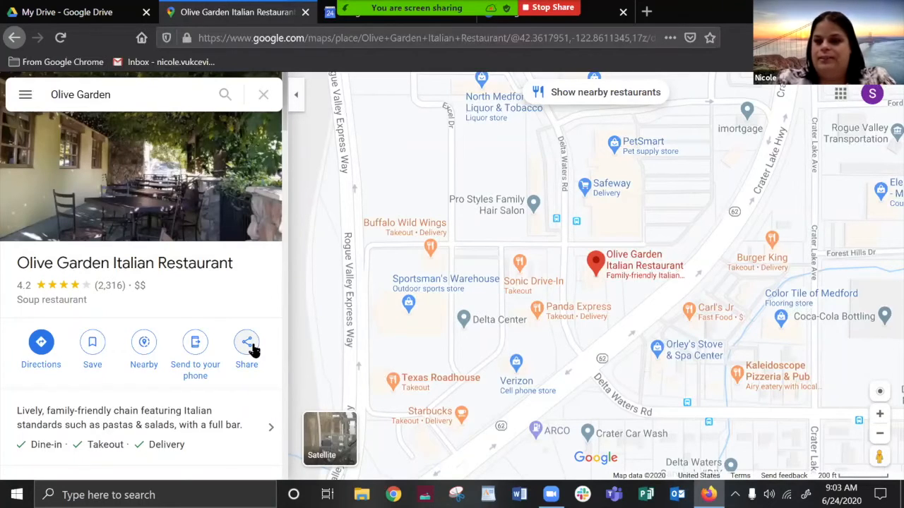
mouse_move(195, 346)
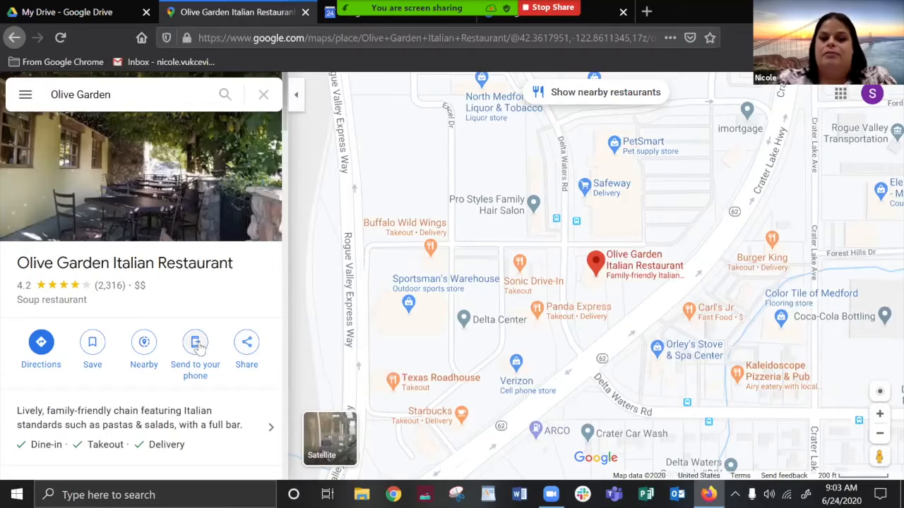
mouse_move(223, 324)
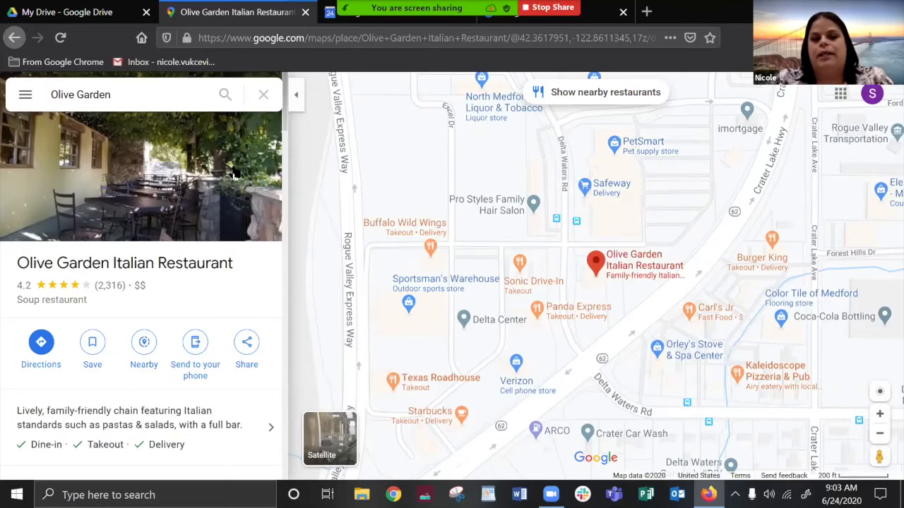
scroll(down, 3)
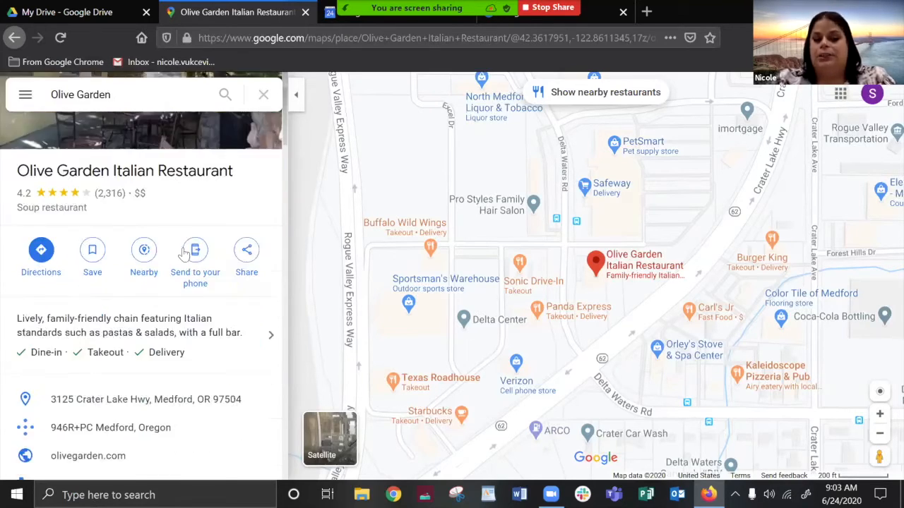
scroll(down, 3)
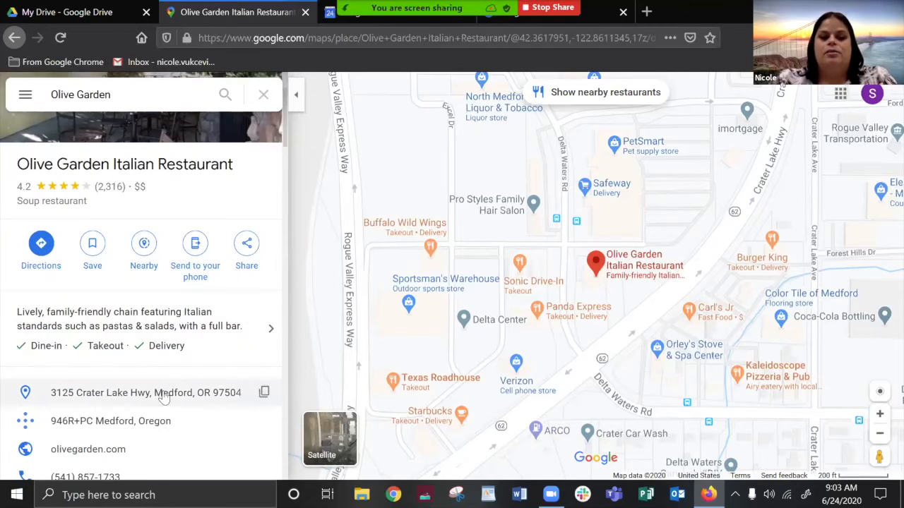
Step: Copy the restaurant's address, clear the search and start Directions
click(263, 392)
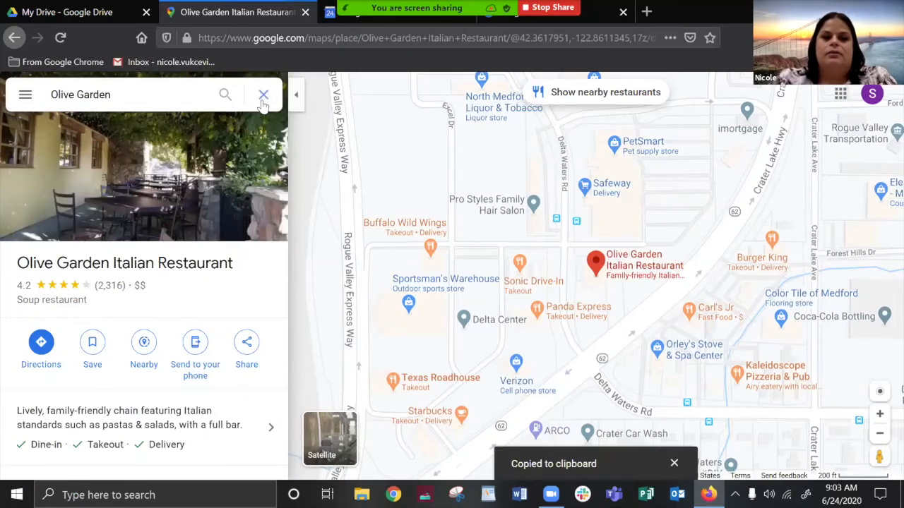
click(262, 93)
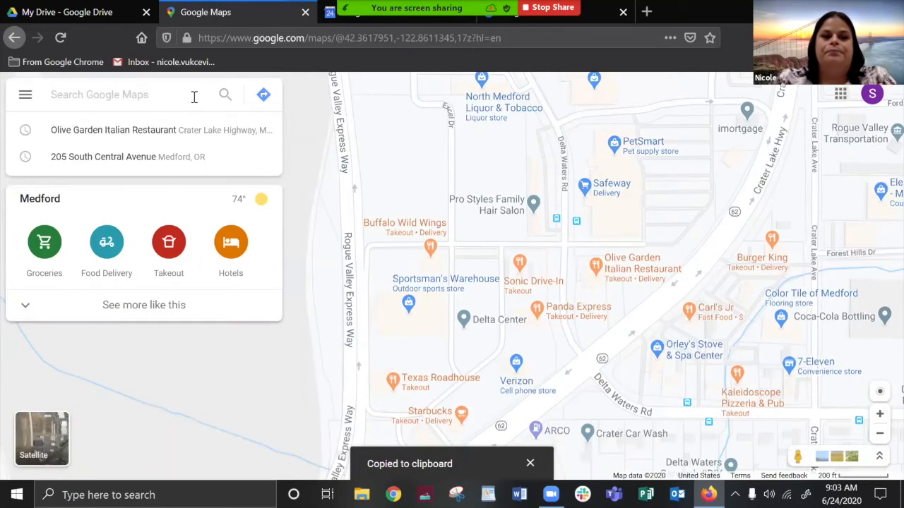
click(263, 93)
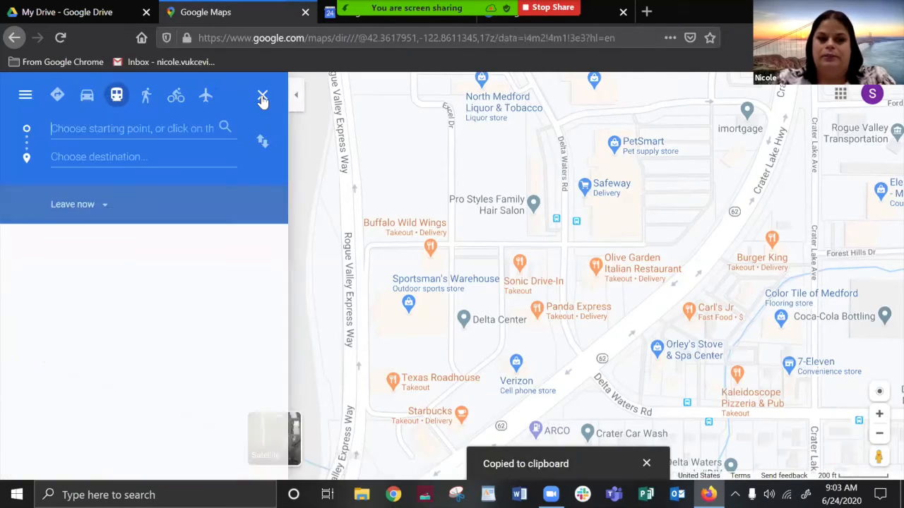
Step: Set 205 South Central Avenue as start and 3125 Crater Lake Hwy, Medford as destination
click(134, 129)
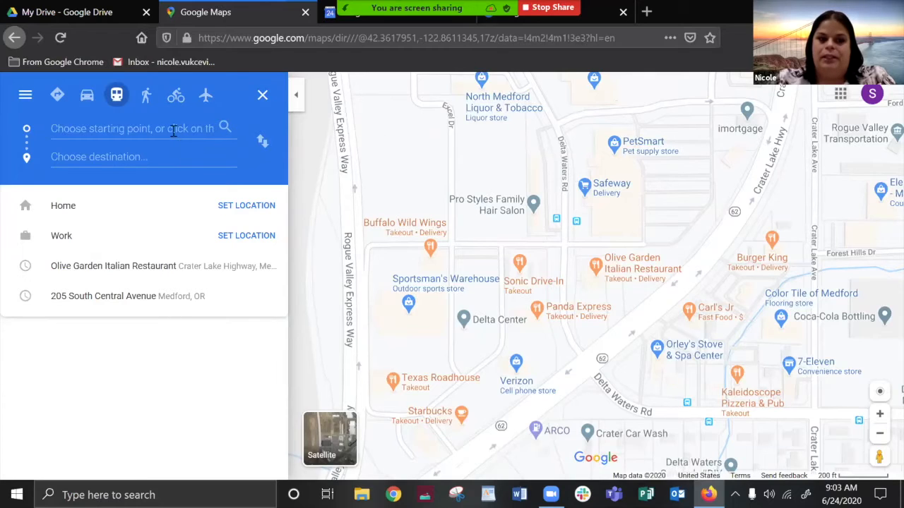
text(205)
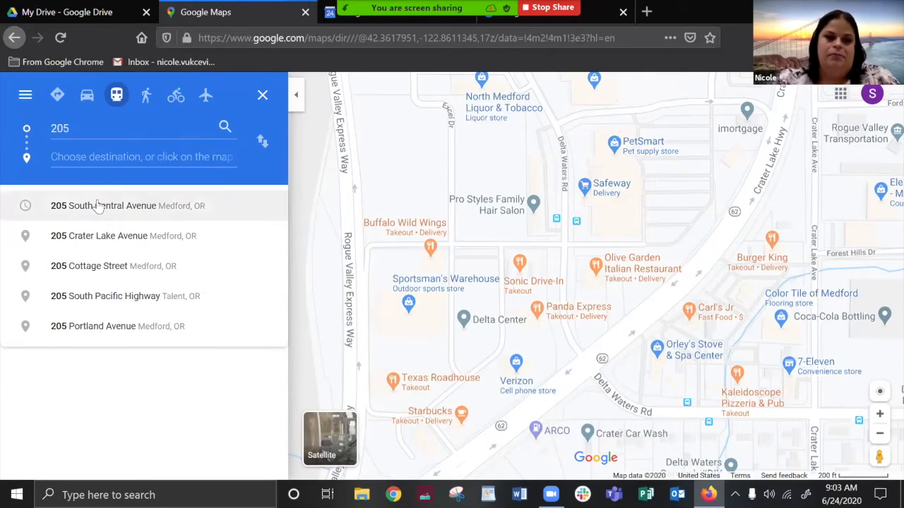
click(105, 206)
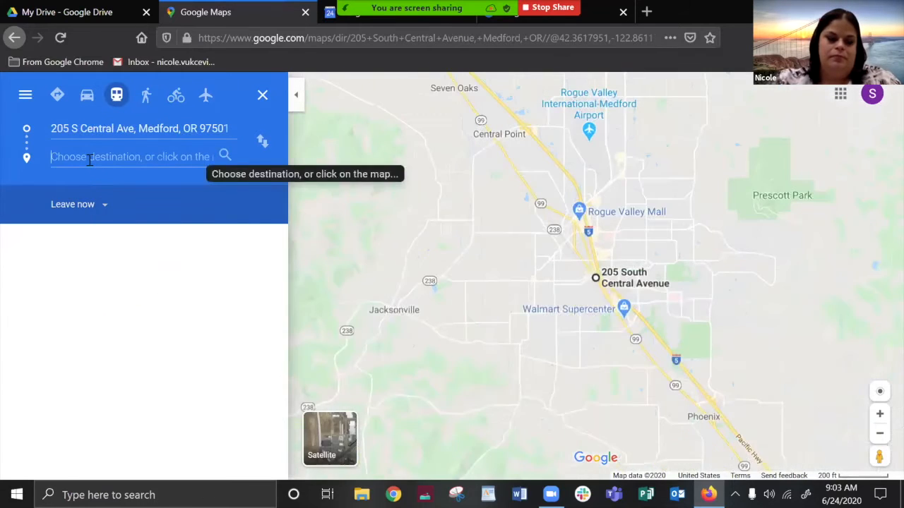
text(25 Crater Lake Hwy, Medford, OR 97504)
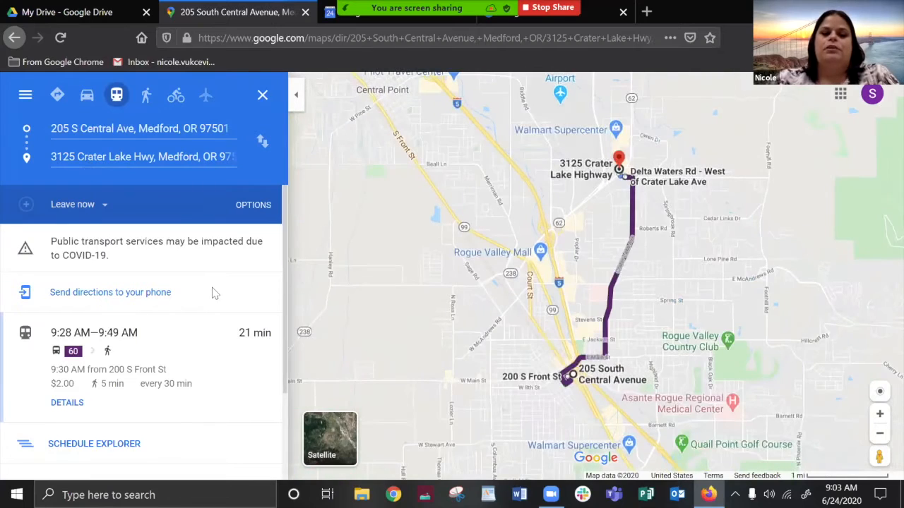
scroll(down, 3)
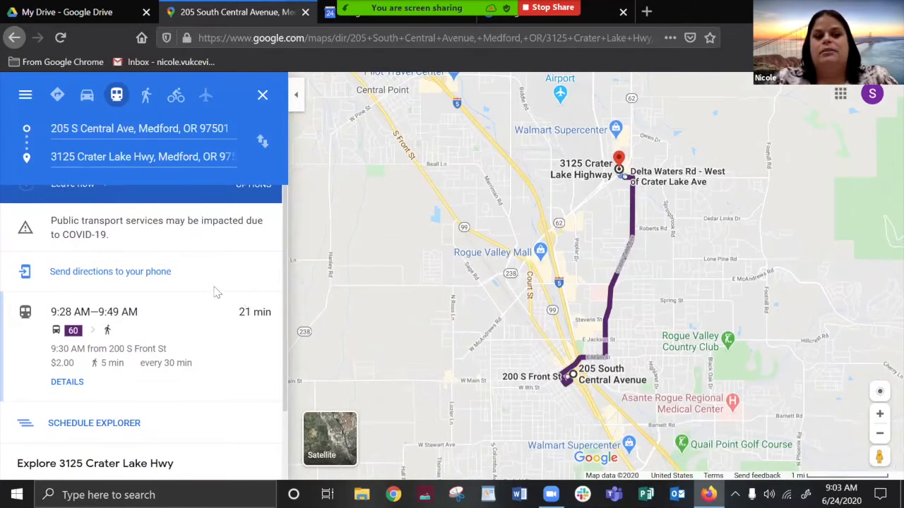
mouse_move(211, 267)
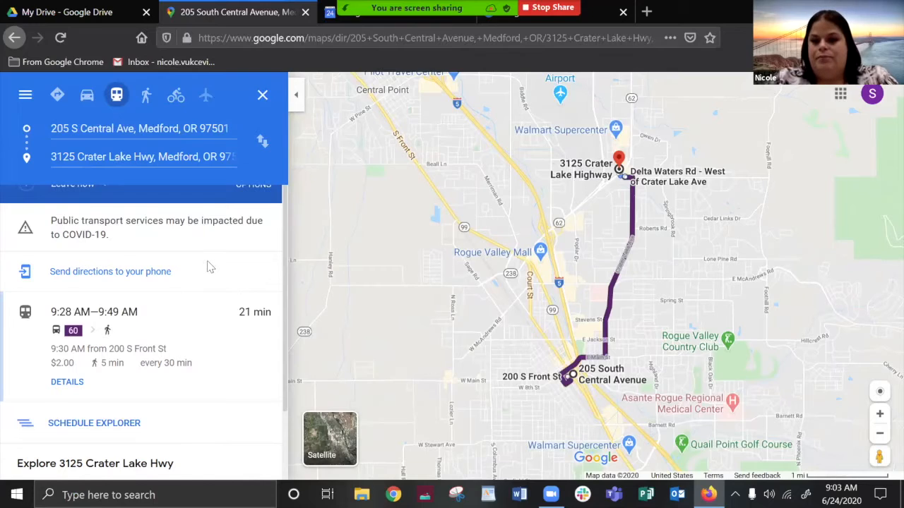
scroll(down, 3)
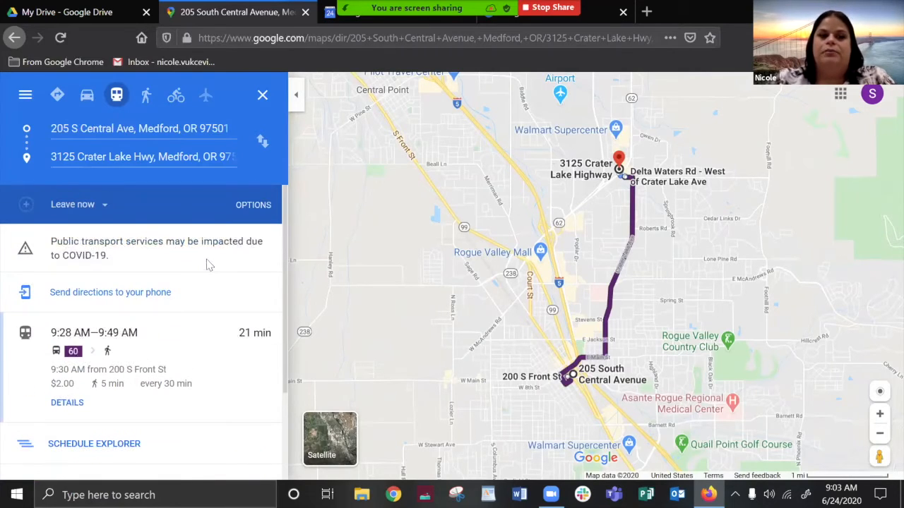
mouse_move(175, 94)
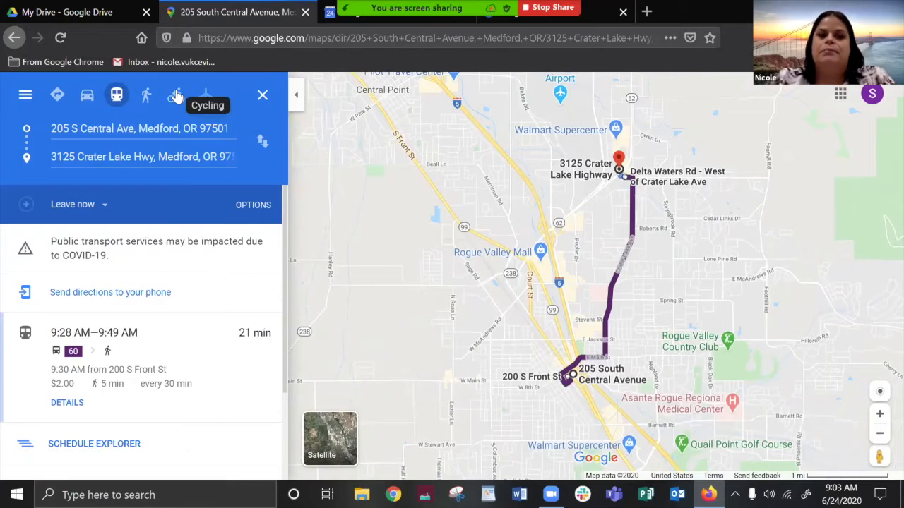
mouse_move(147, 94)
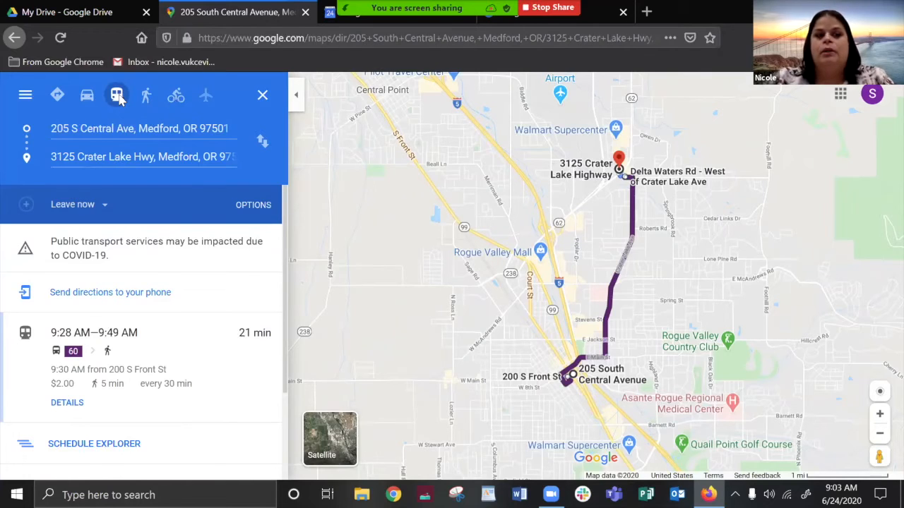
mouse_move(116, 94)
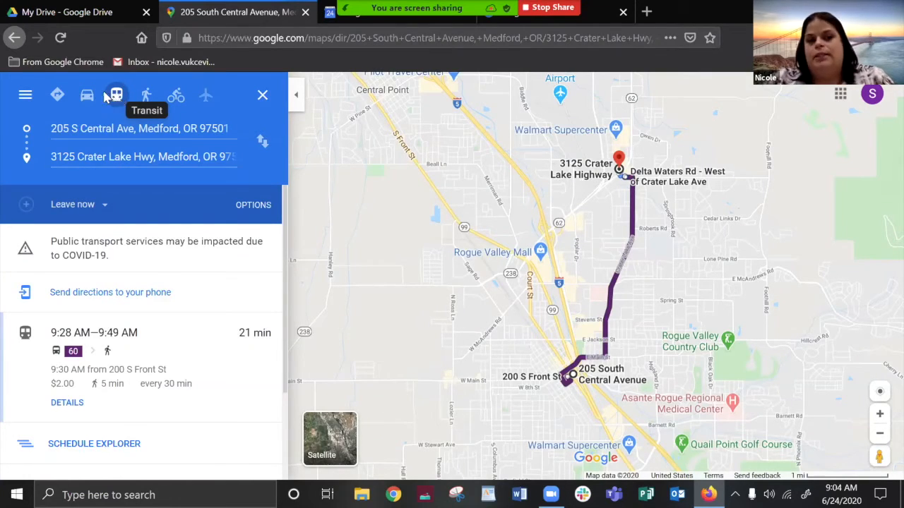
Step: Switch between driving, walking and cycling routes, ending back on driving
click(88, 93)
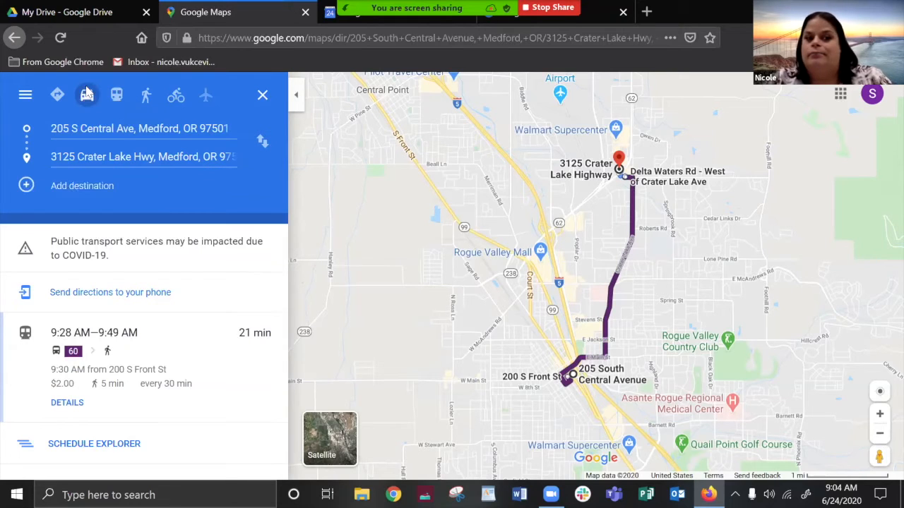
click(86, 93)
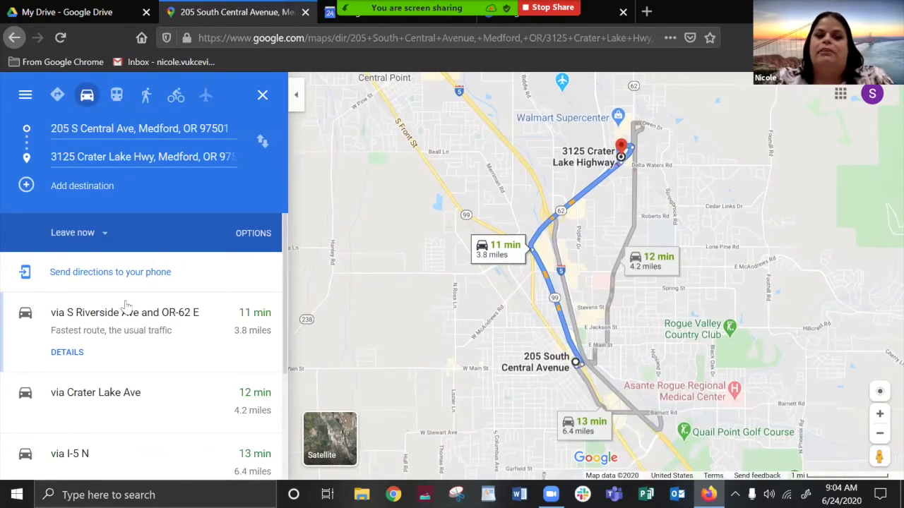
scroll(down, 3)
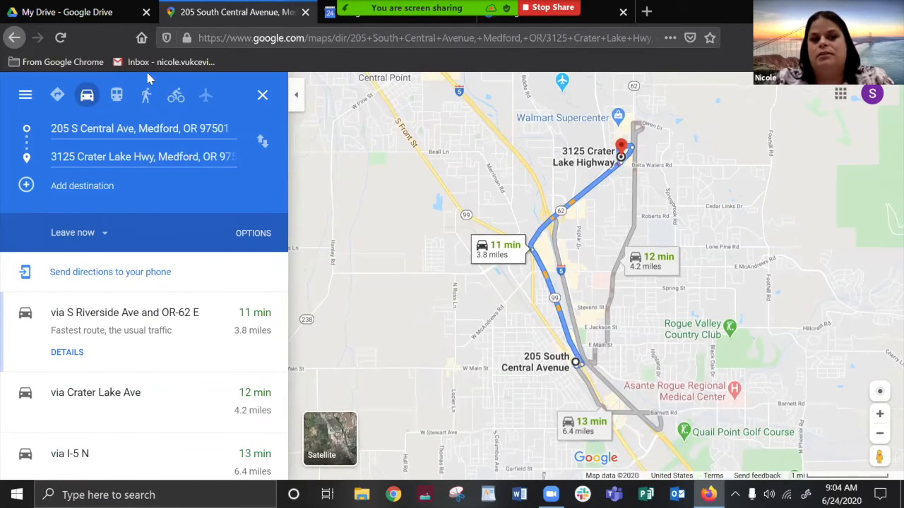
click(145, 95)
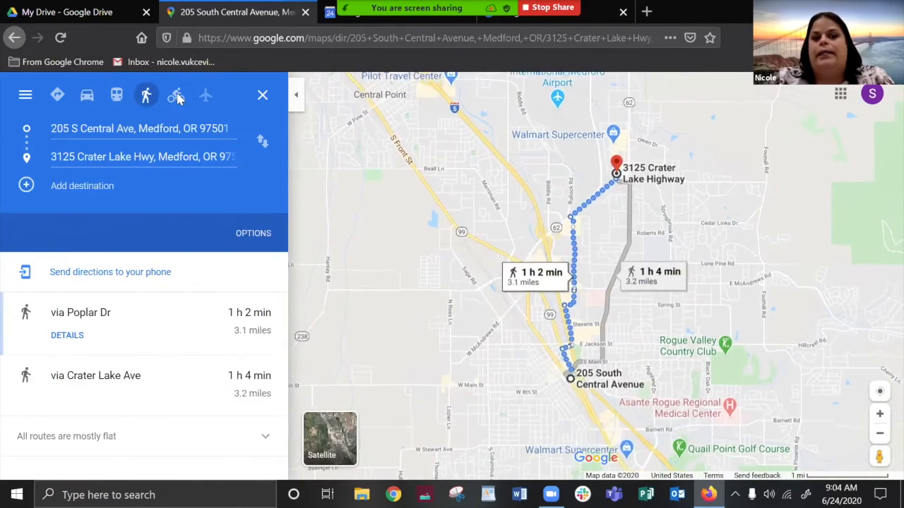
click(175, 93)
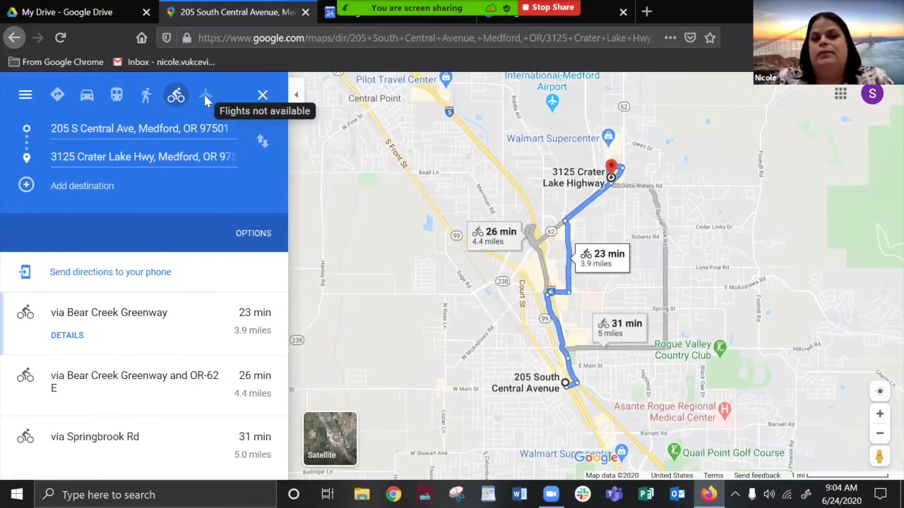
mouse_move(56, 113)
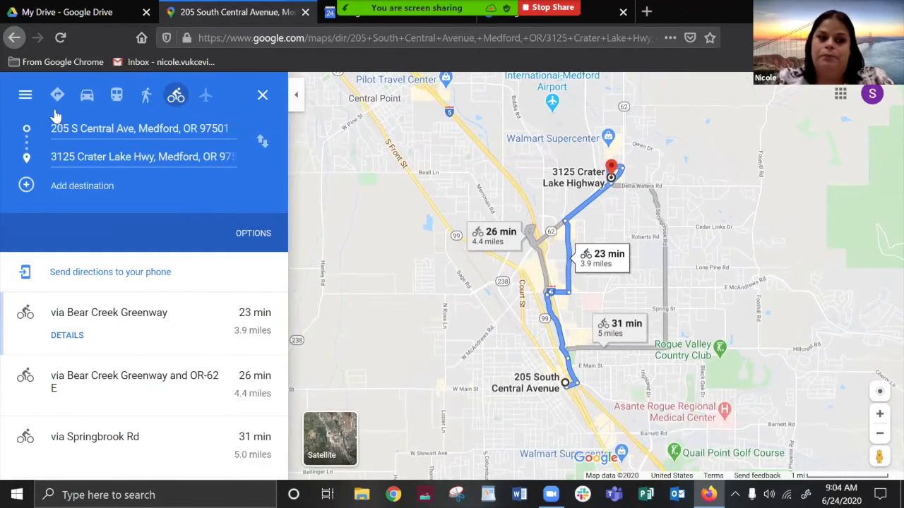
mouse_move(198, 205)
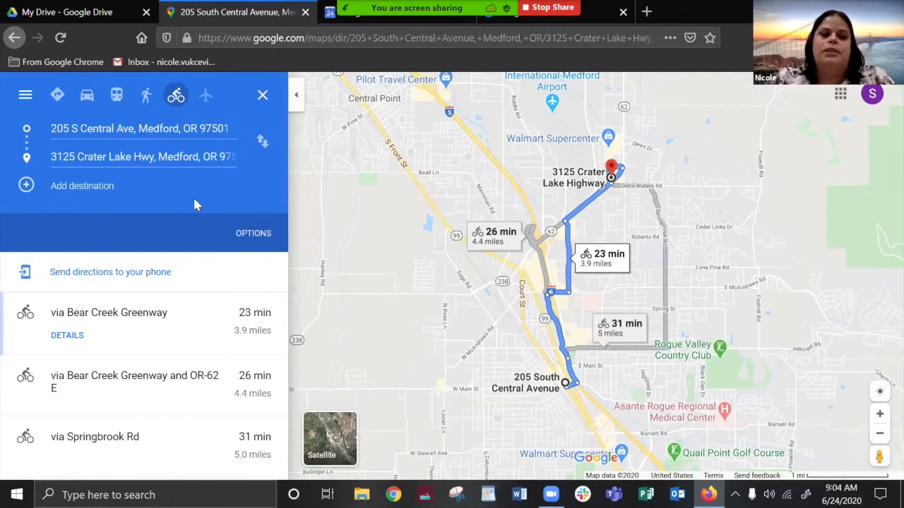
mouse_move(353, 209)
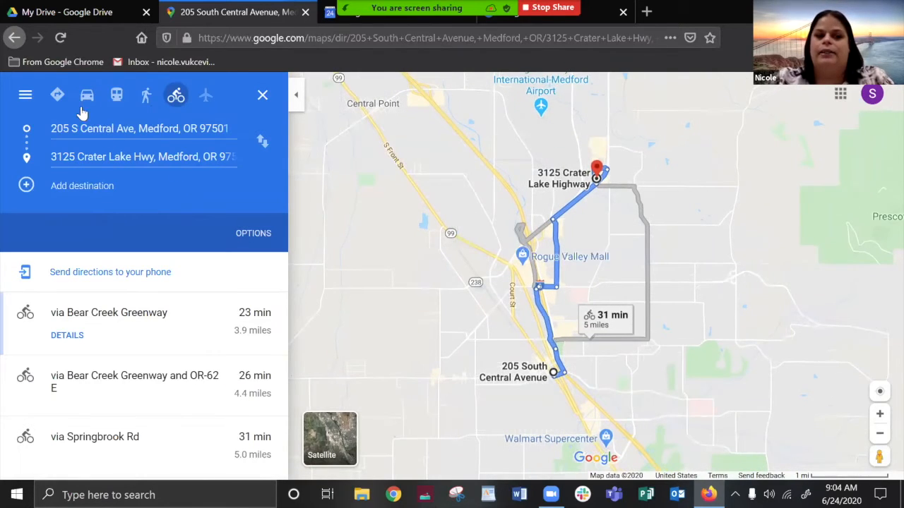
click(88, 95)
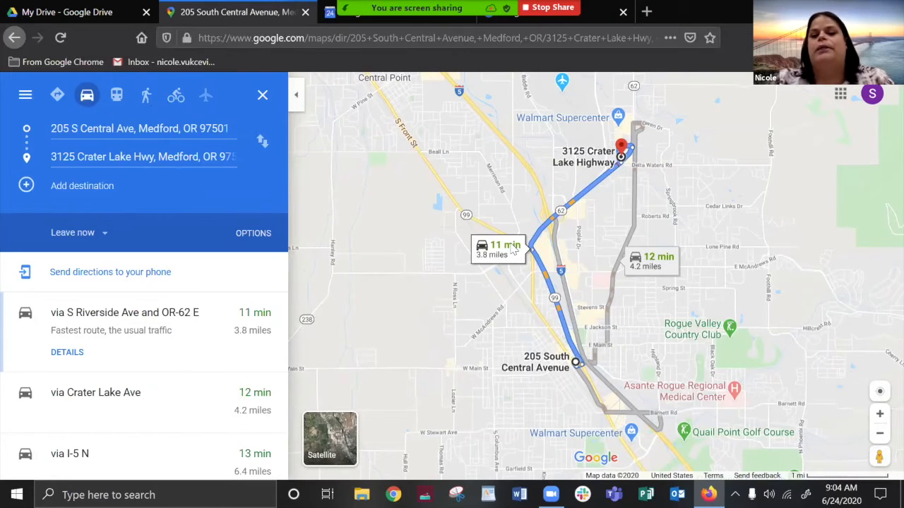
mouse_move(558, 282)
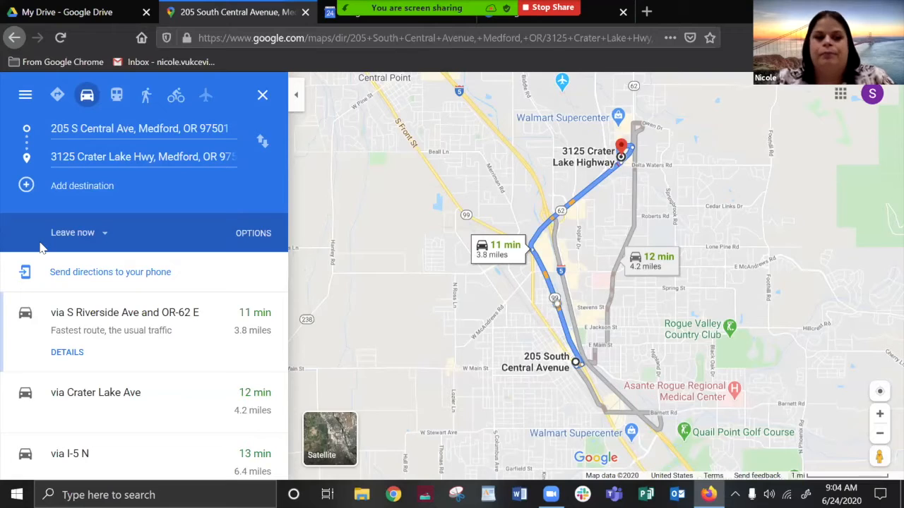
mouse_move(26, 129)
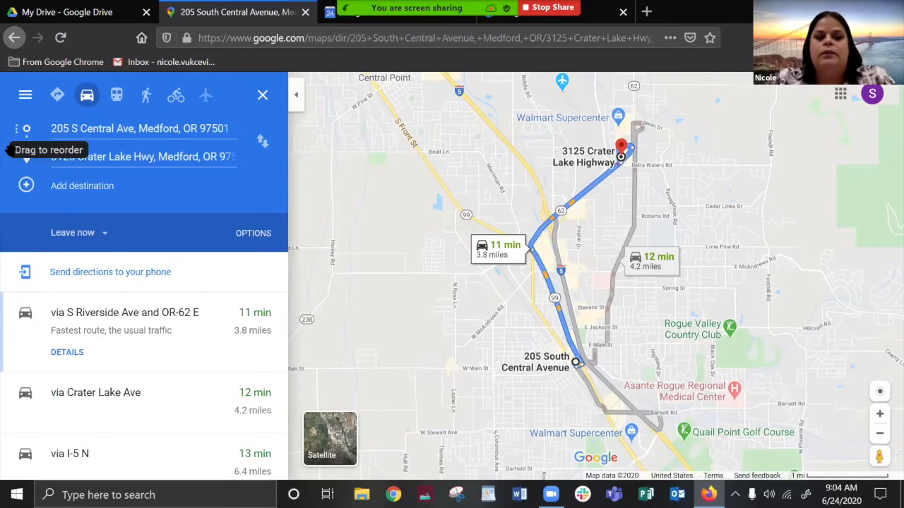
click(77, 231)
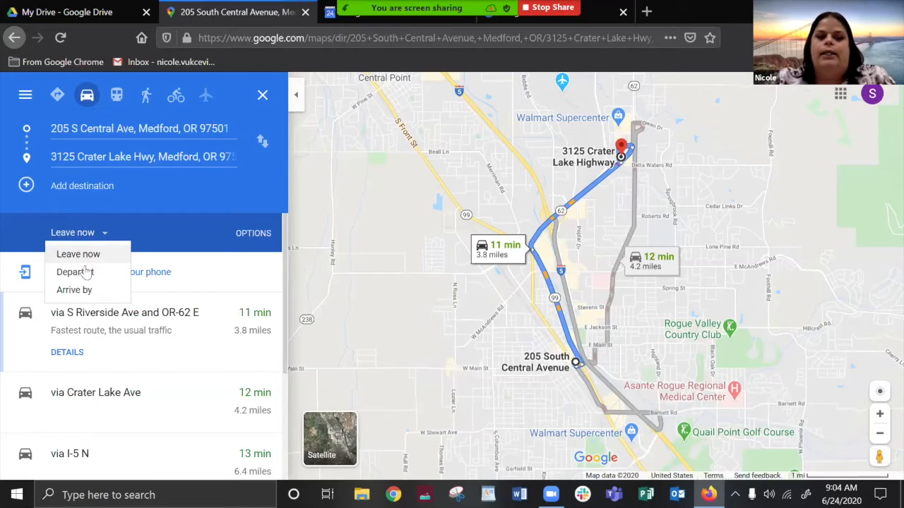
click(75, 271)
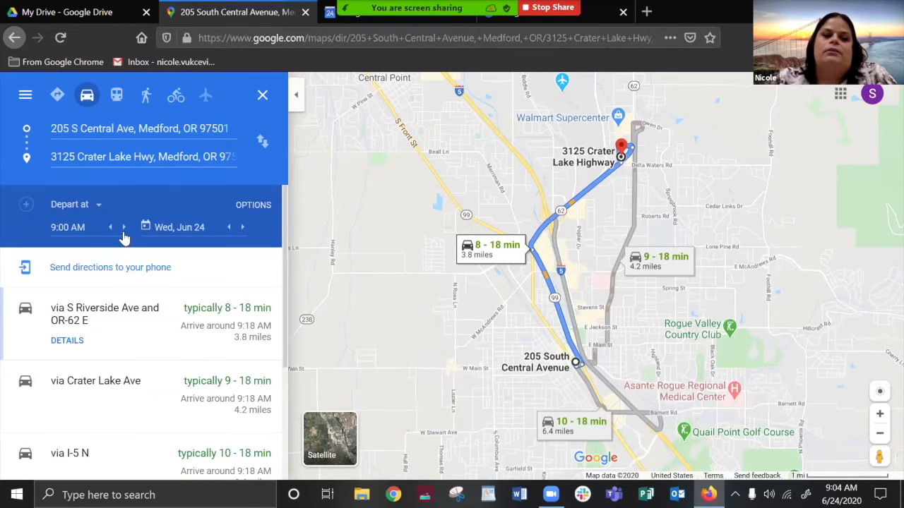
click(124, 226)
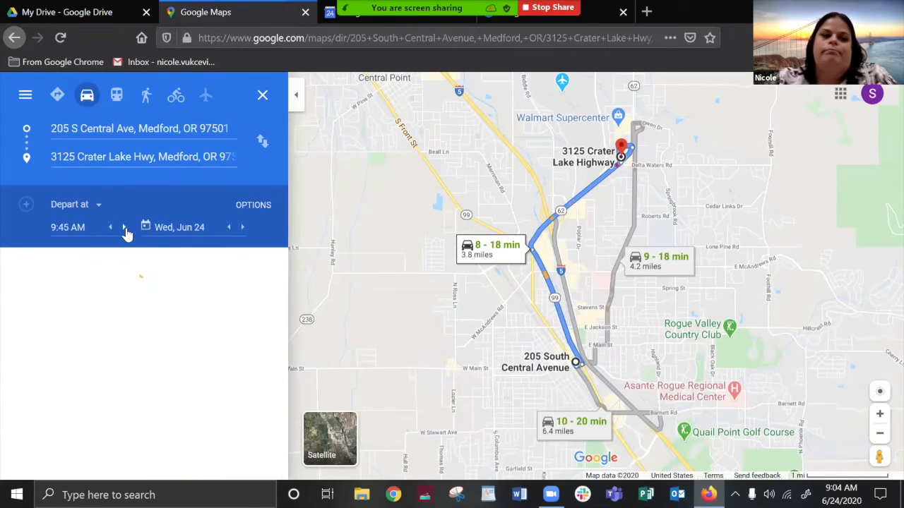
click(124, 228)
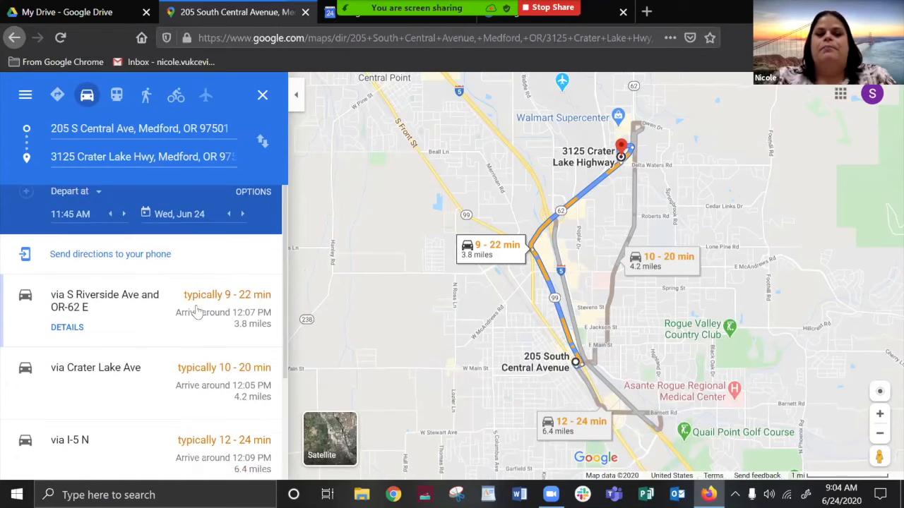
scroll(down, 3)
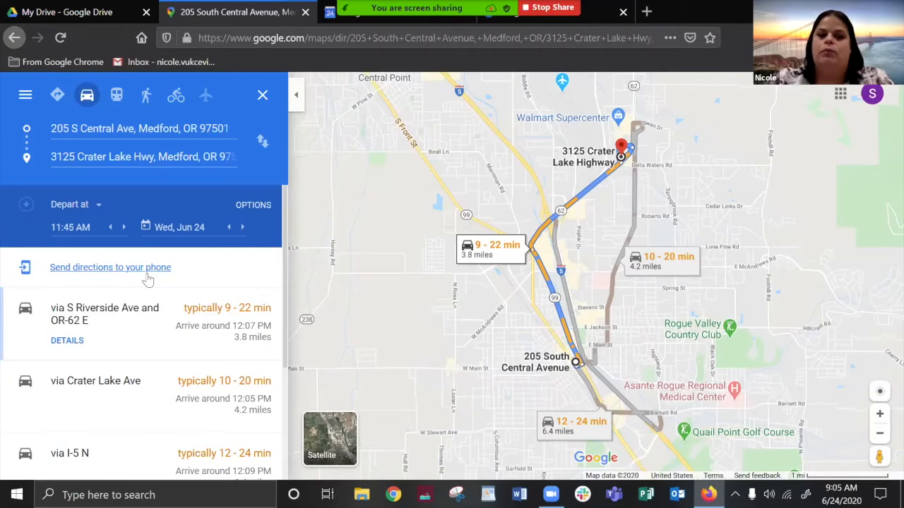
mouse_move(106, 276)
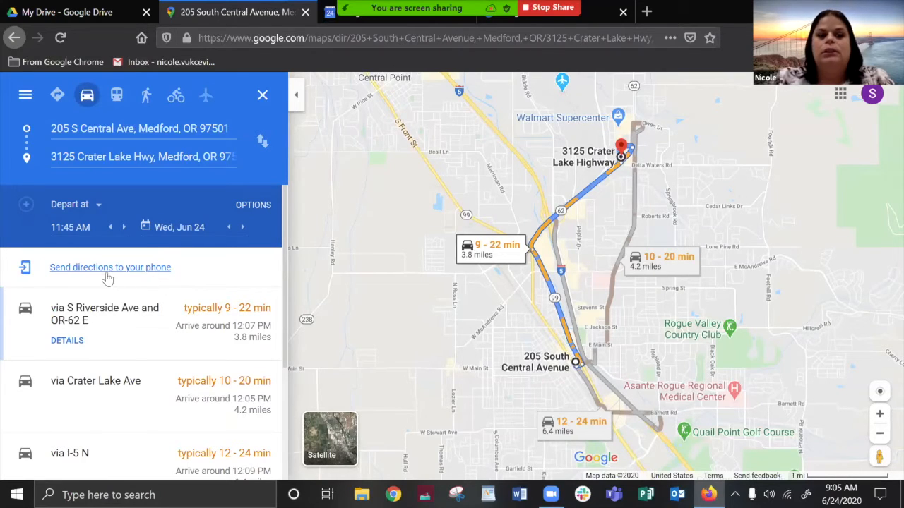
mouse_move(25, 93)
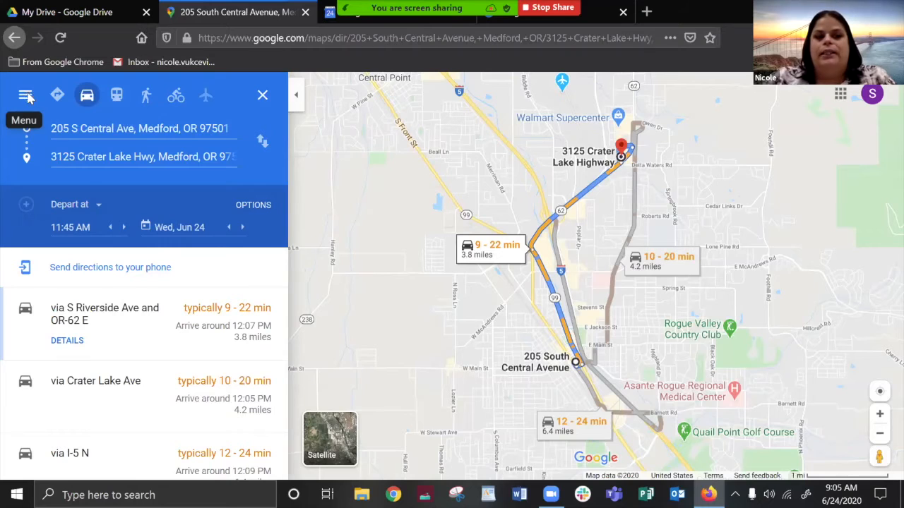
click(26, 95)
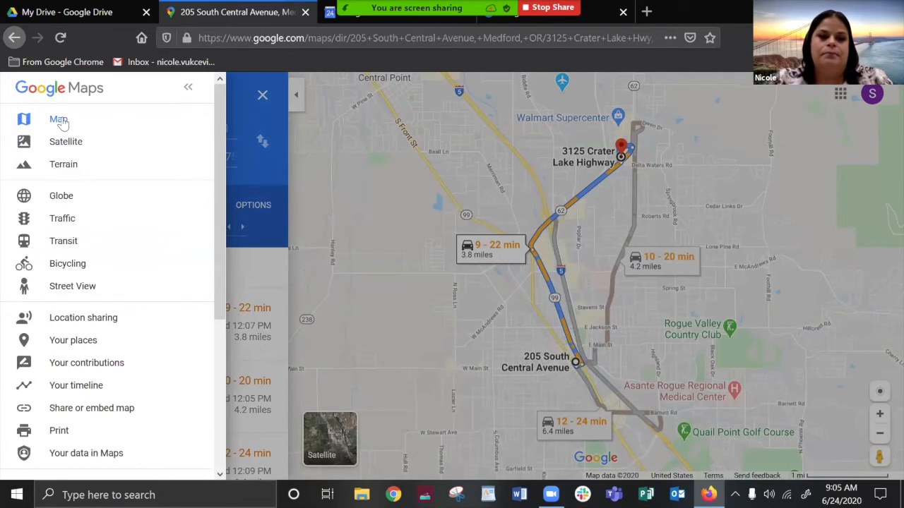
mouse_move(65, 142)
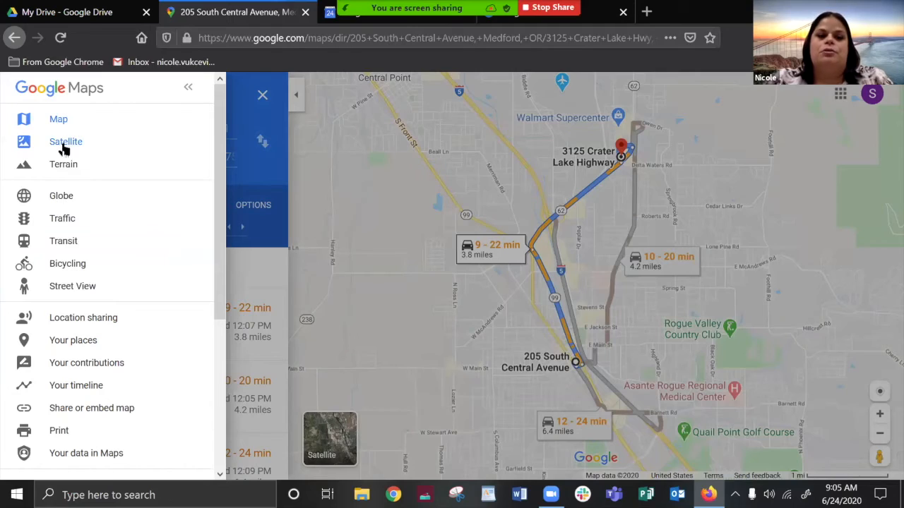
click(65, 141)
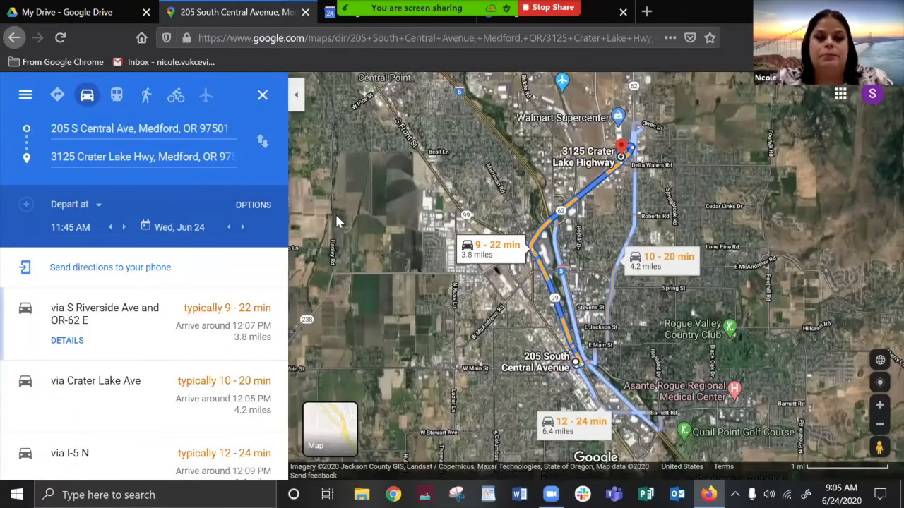
click(25, 94)
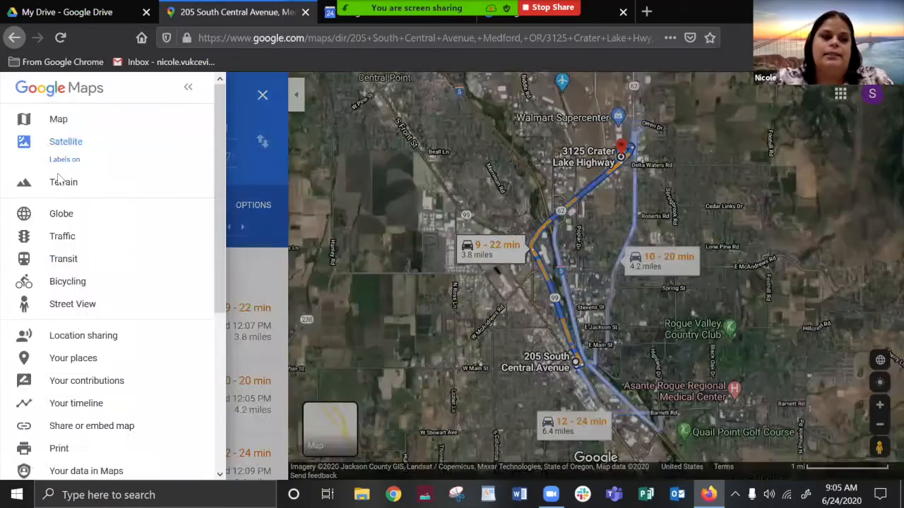
click(187, 88)
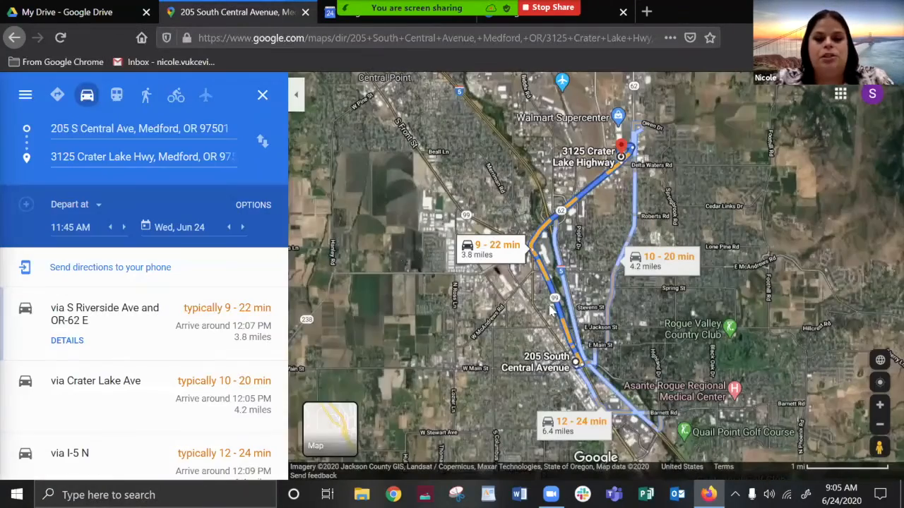
click(329, 429)
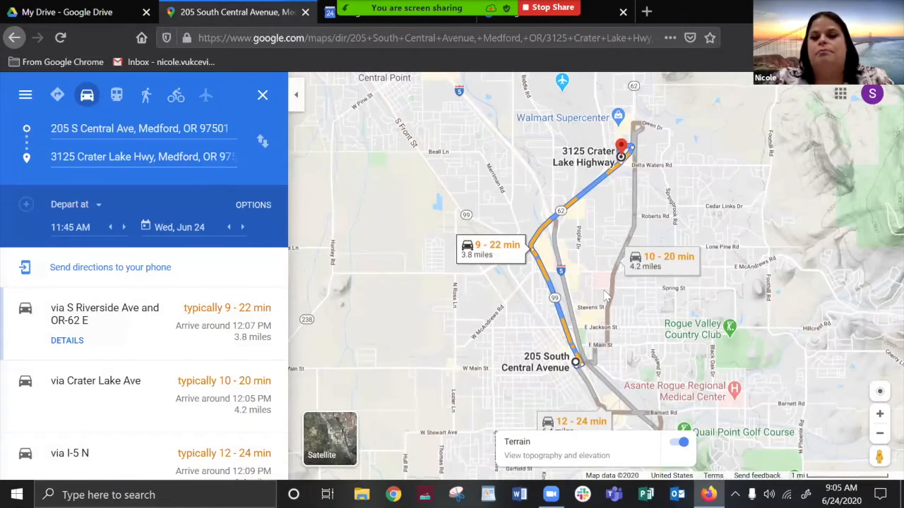
mouse_move(624, 378)
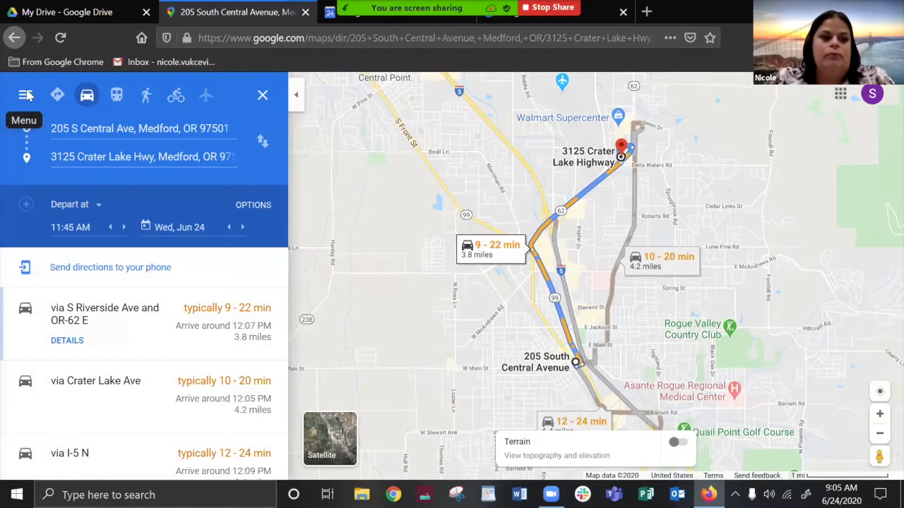
Step: Show live traffic from the Menu layers, then reopen the Menu for the transit layer
click(26, 95)
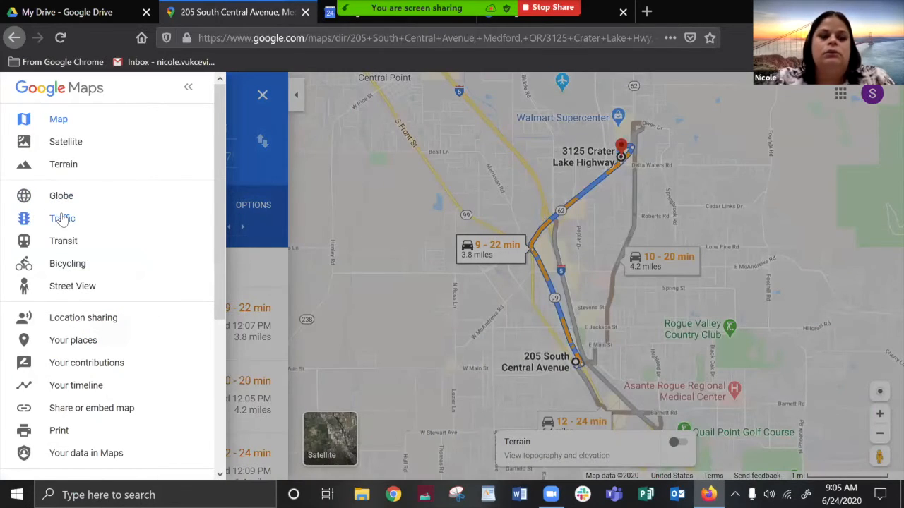
click(263, 95)
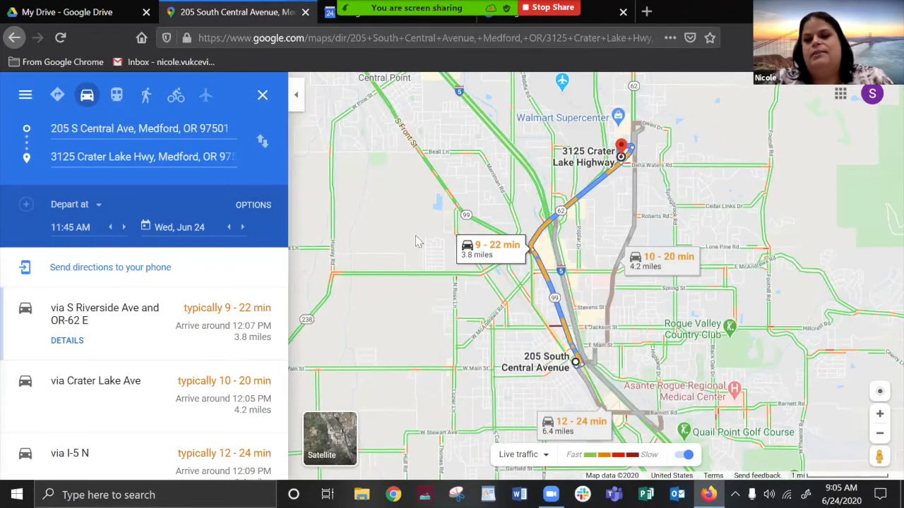
mouse_move(530, 183)
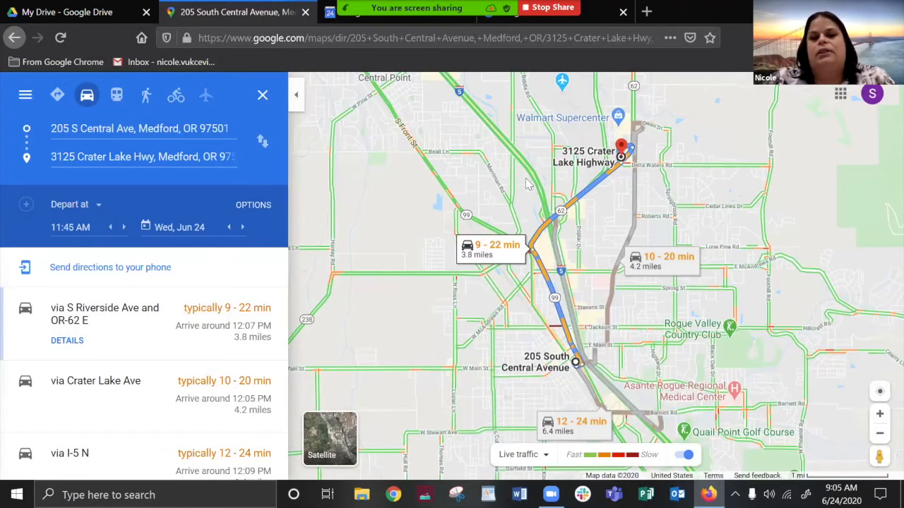
mouse_move(26, 94)
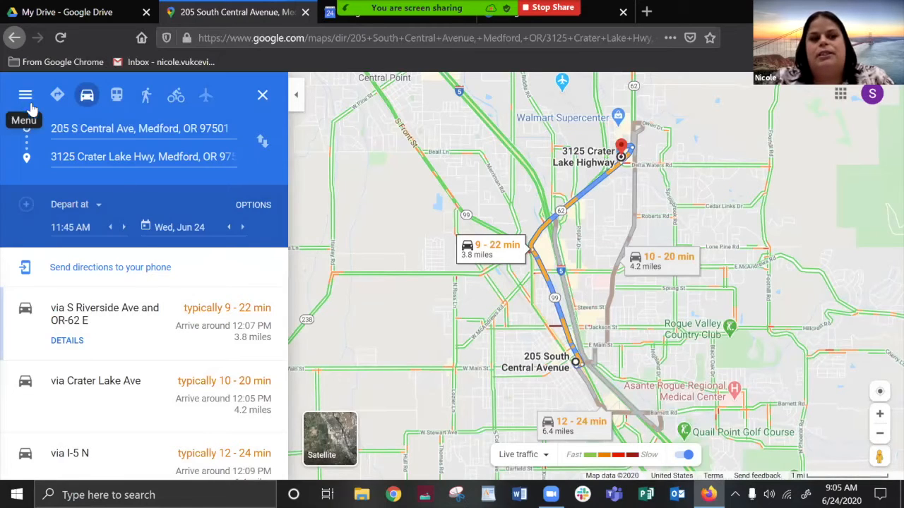
click(25, 95)
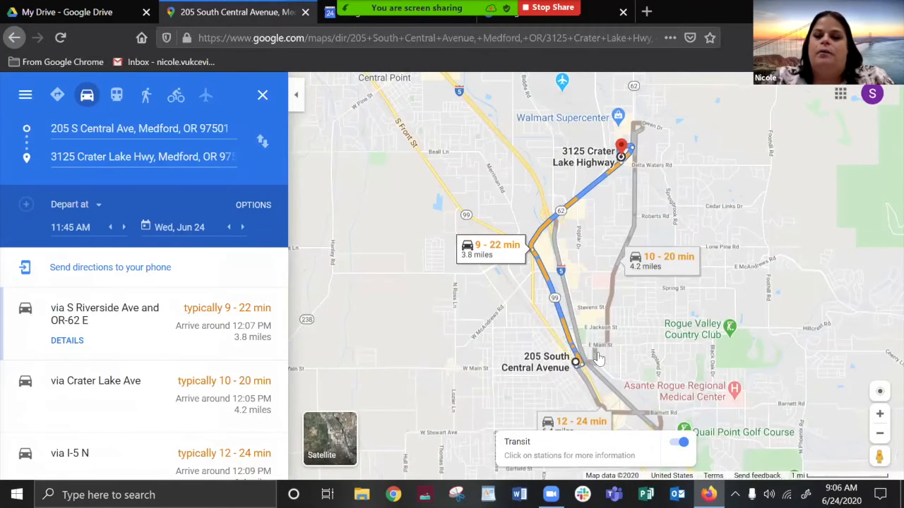
mouse_move(543, 237)
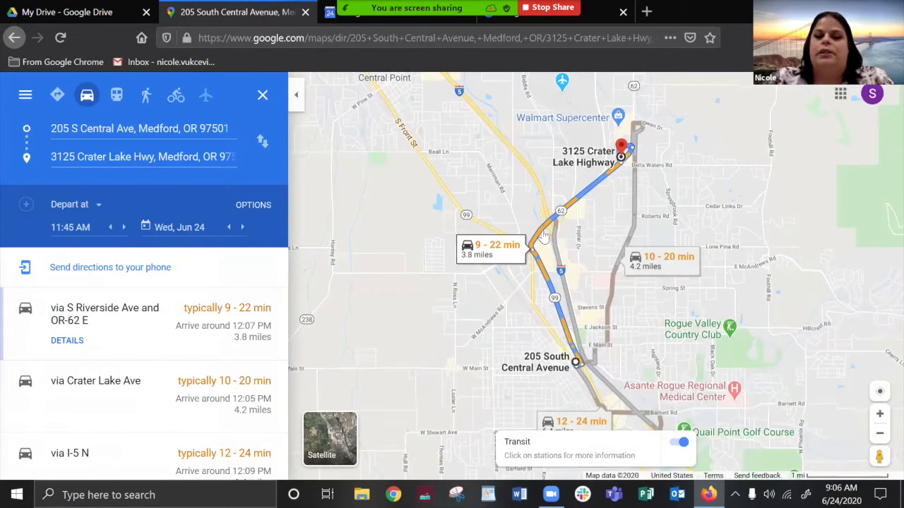
mouse_move(394, 206)
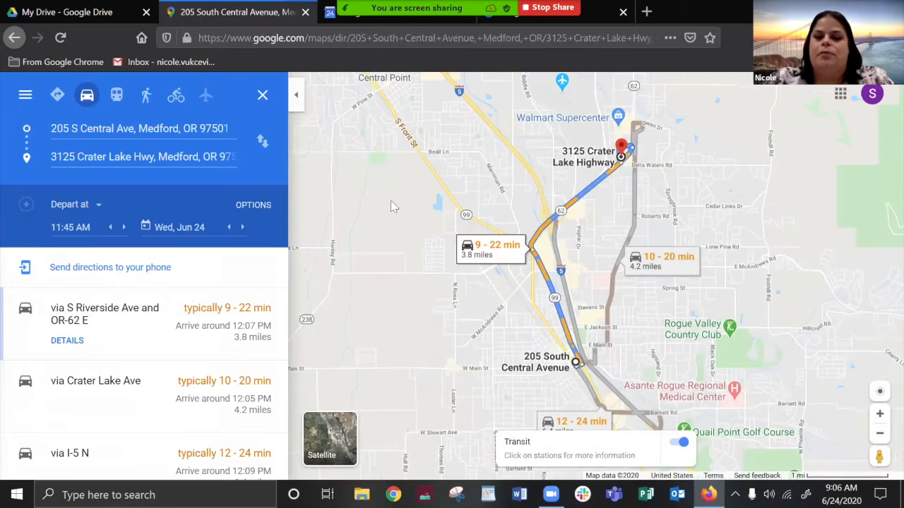
mouse_move(26, 94)
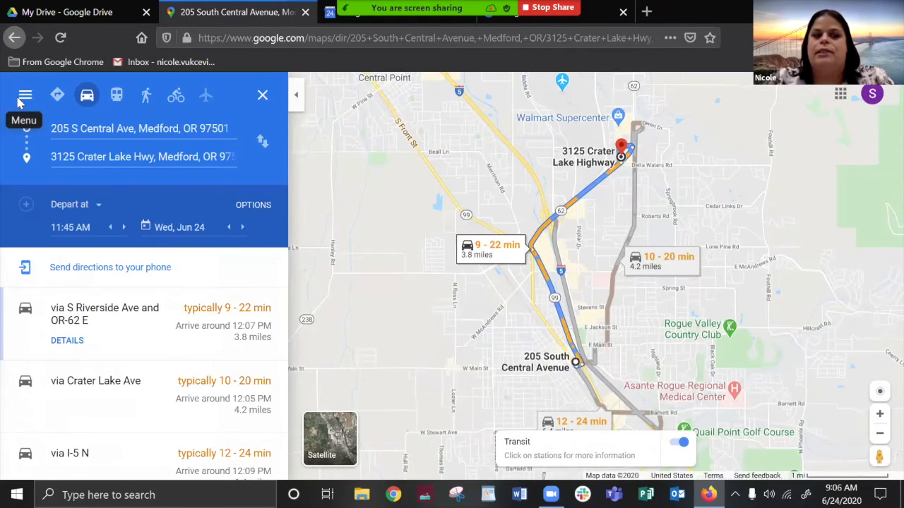
Step: Enable Street View coverage, view 205 S Central Ave's street photo and return to its details
click(25, 95)
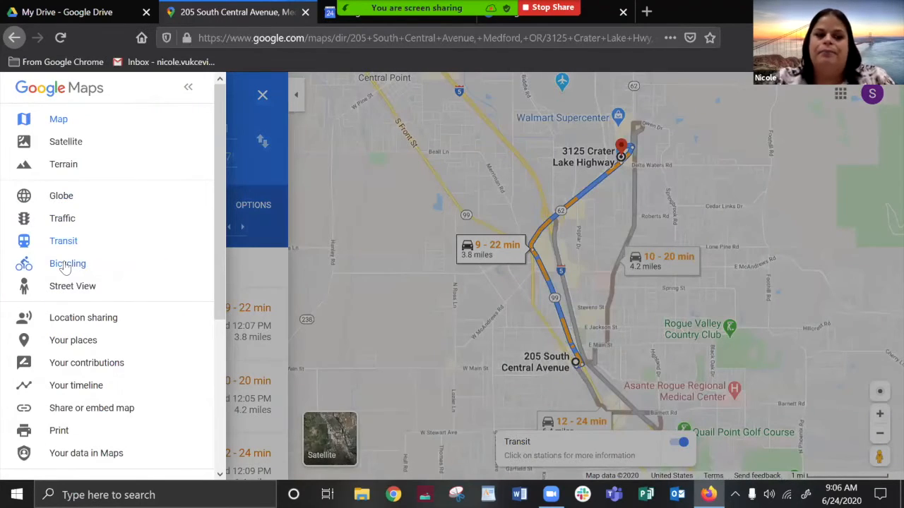
mouse_move(72, 285)
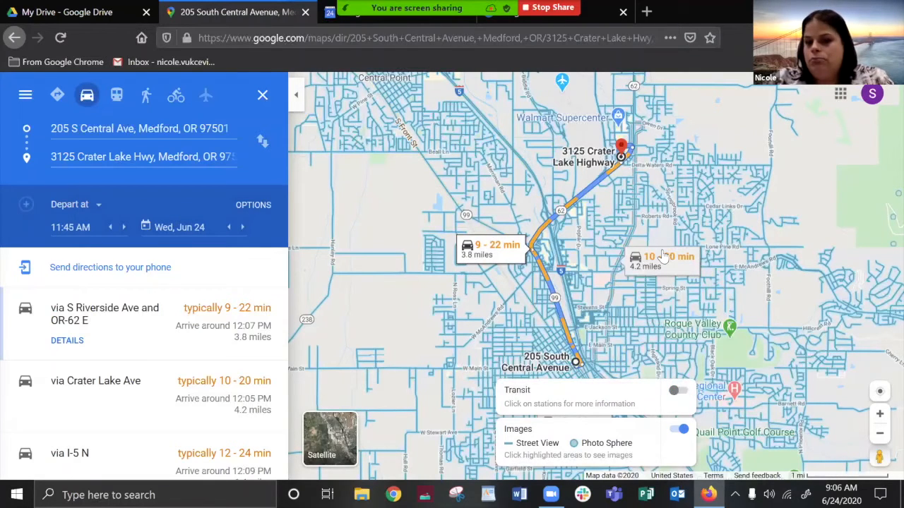
mouse_move(621, 148)
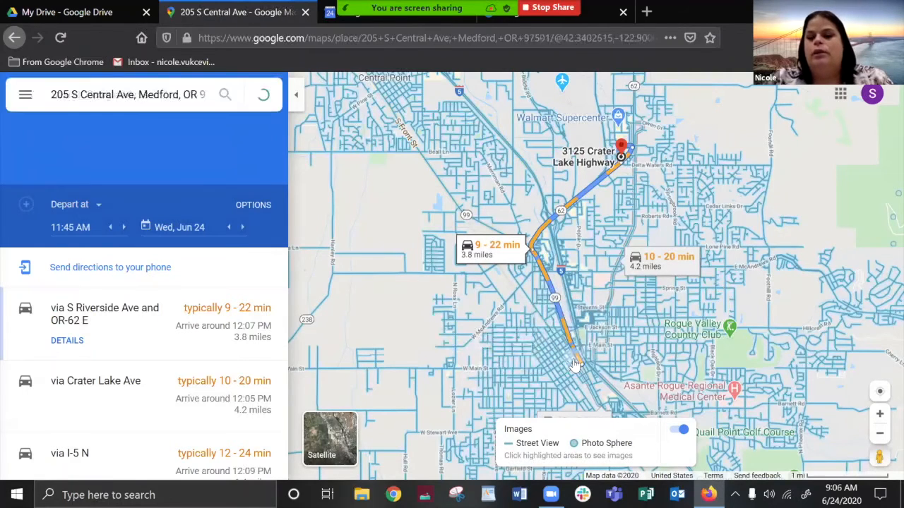
click(263, 94)
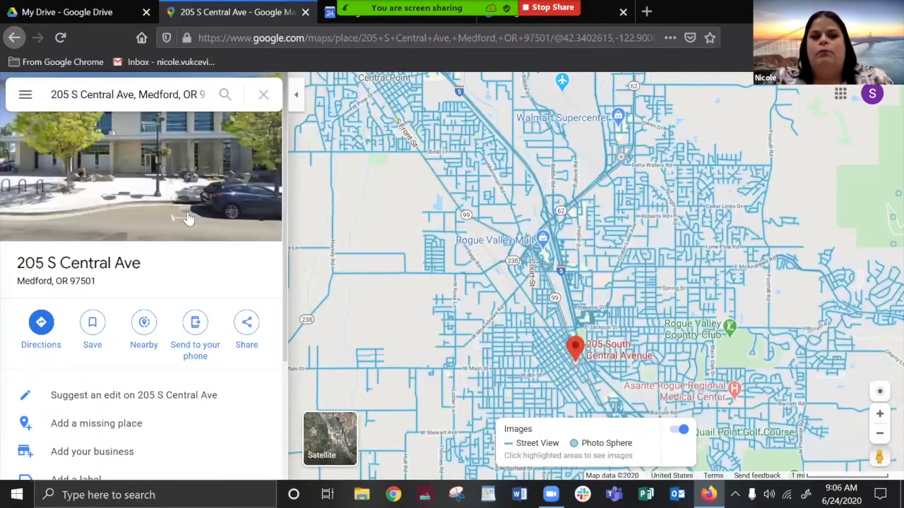
click(141, 169)
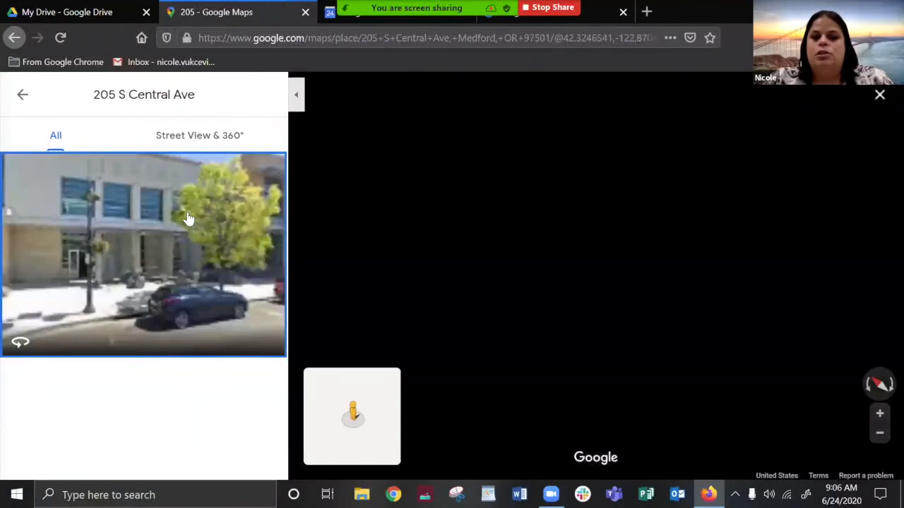
click(144, 255)
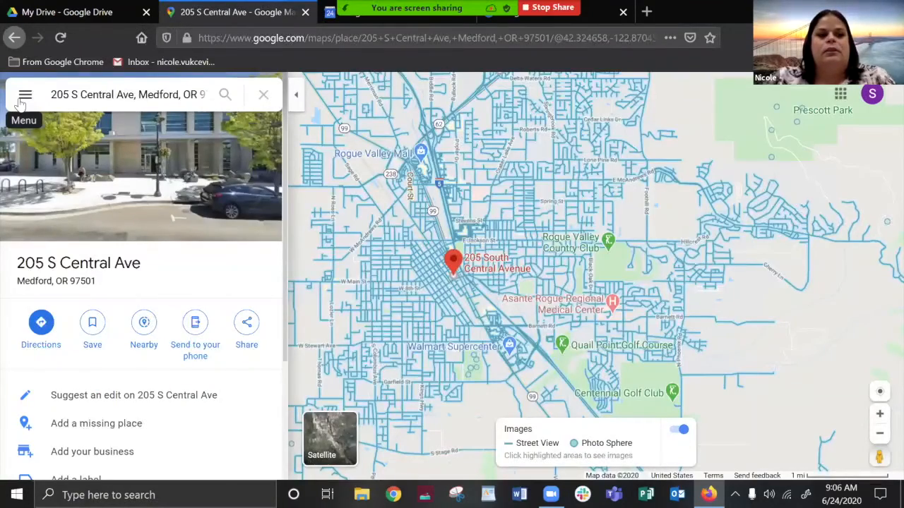
click(25, 93)
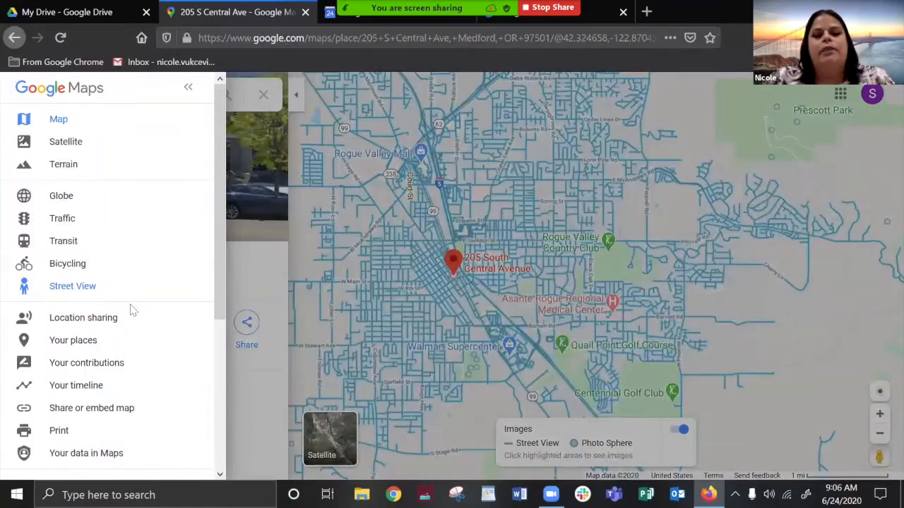
scroll(down, 3)
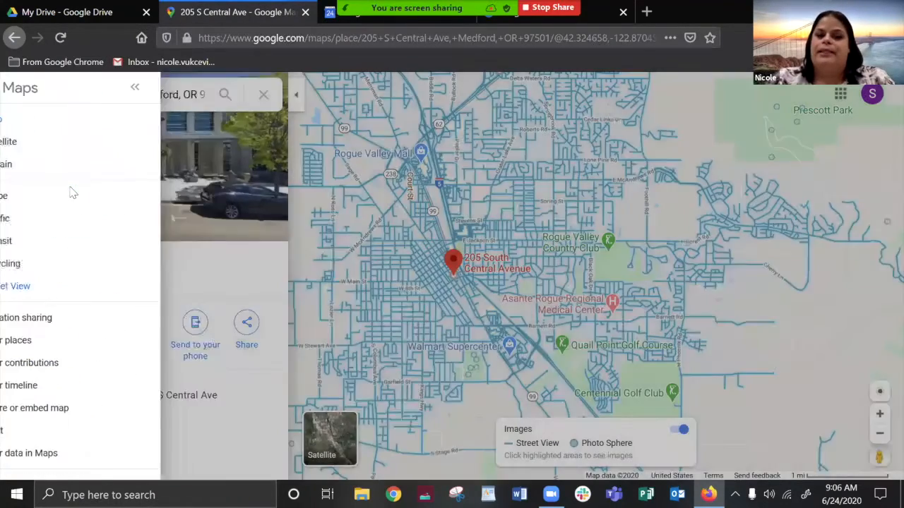
click(16, 340)
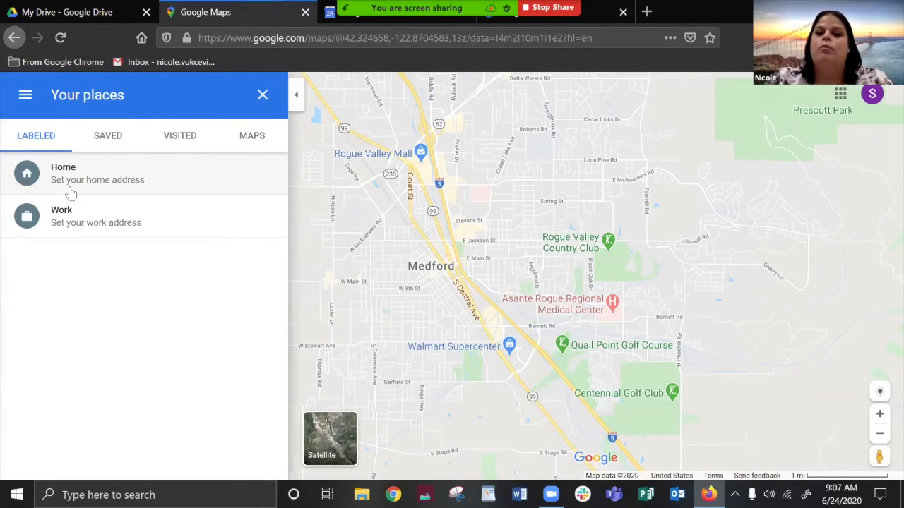
mouse_move(57, 152)
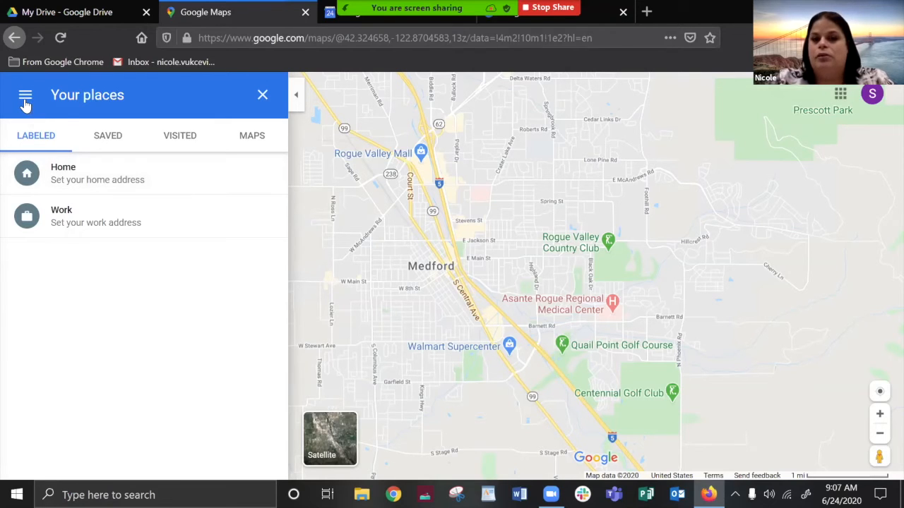
mouse_move(26, 94)
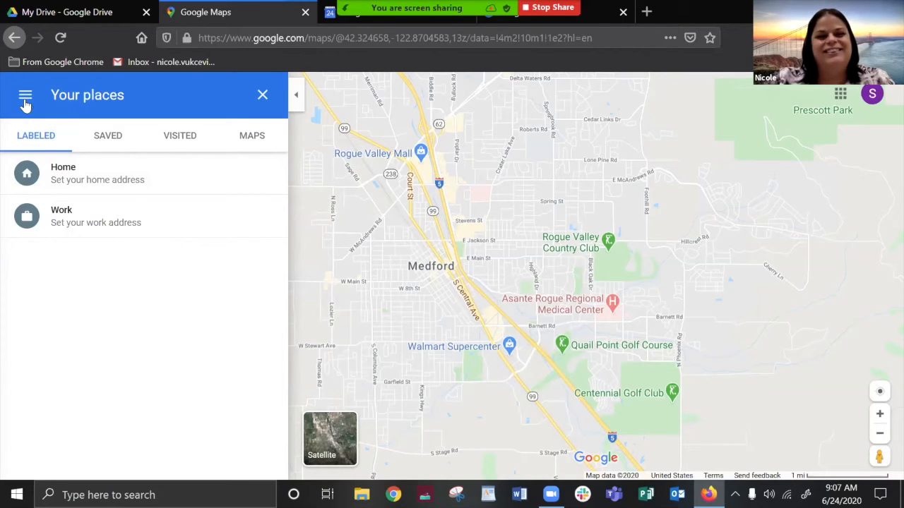
click(25, 94)
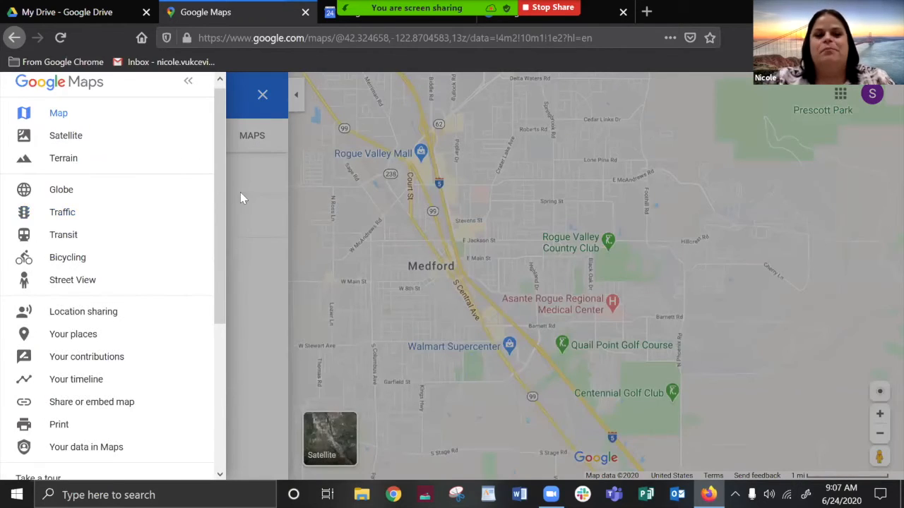
scroll(down, 3)
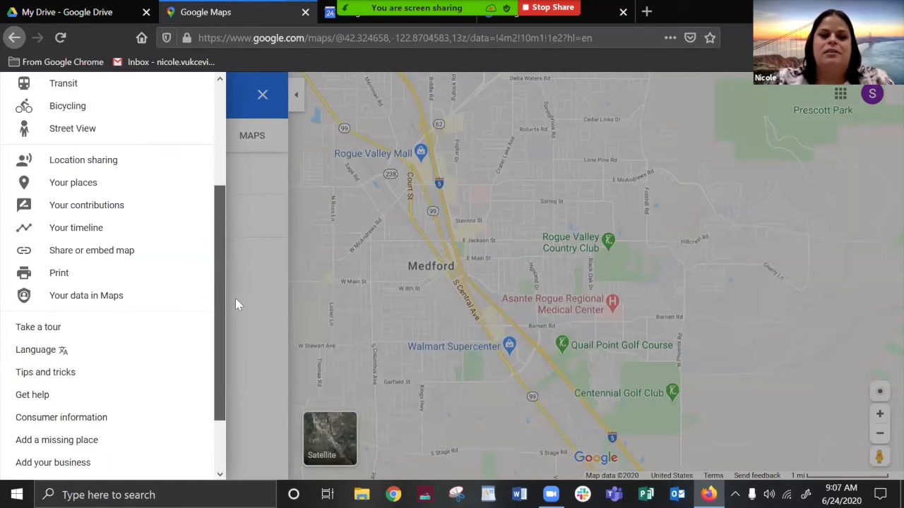
mouse_move(77, 227)
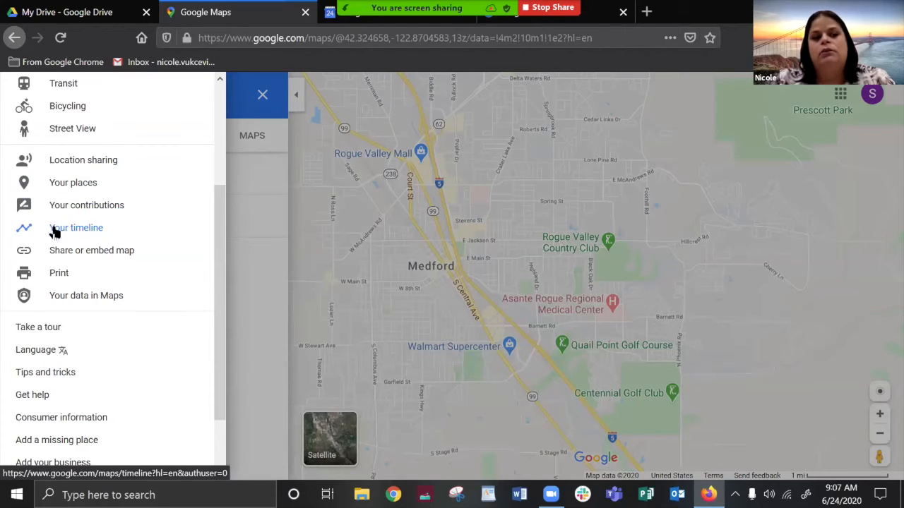
mouse_move(48, 254)
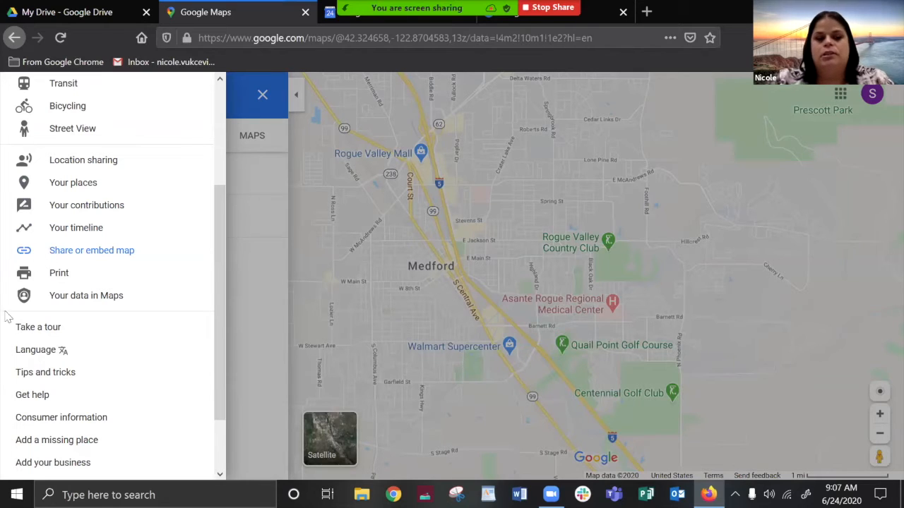
mouse_move(53, 463)
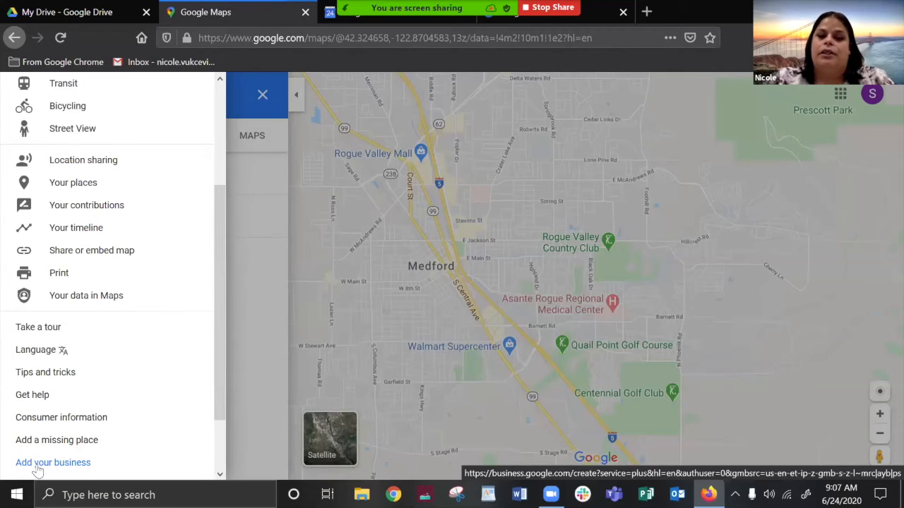
mouse_move(125, 290)
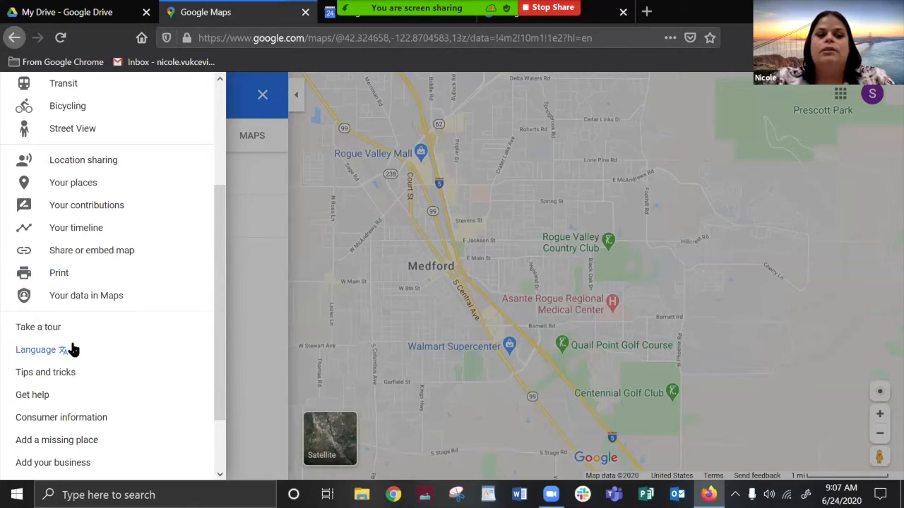
mouse_move(55, 444)
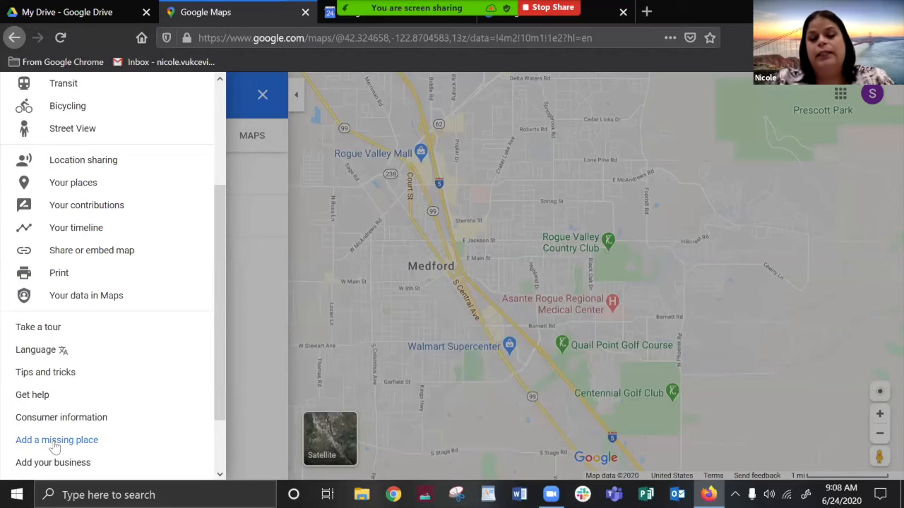
click(73, 182)
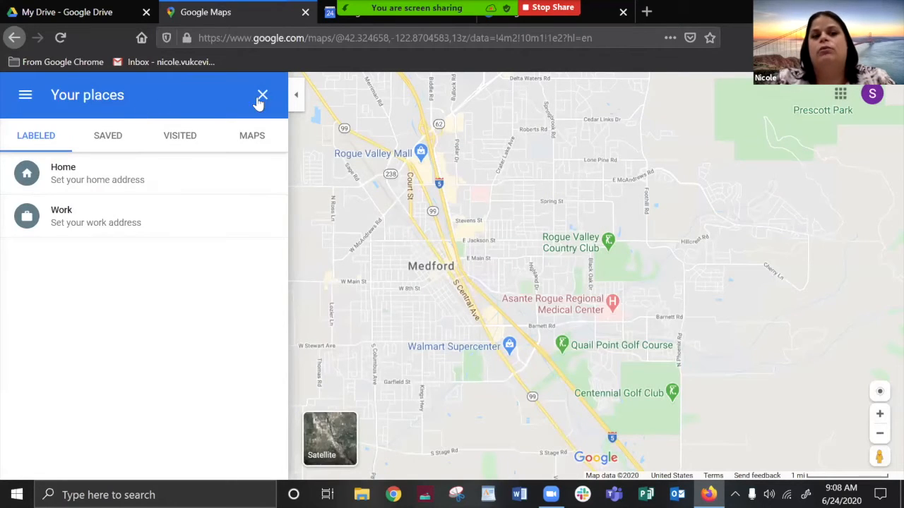
Step: Close Your places and show recent searches with Medford category shortcuts
click(262, 95)
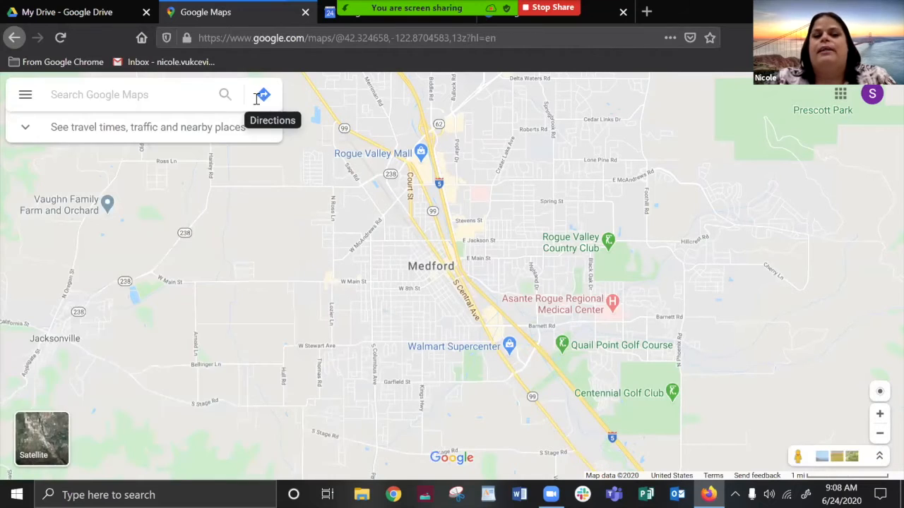
click(106, 93)
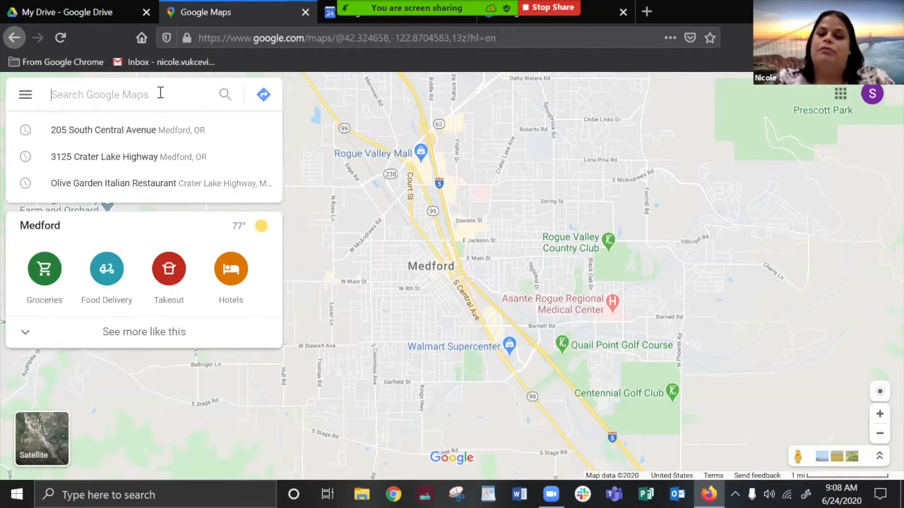
mouse_move(628, 269)
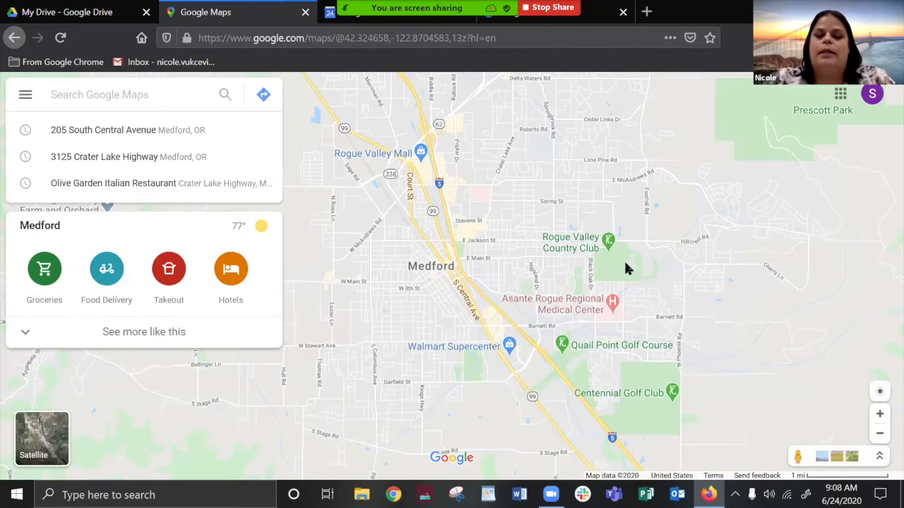
mouse_move(341, 256)
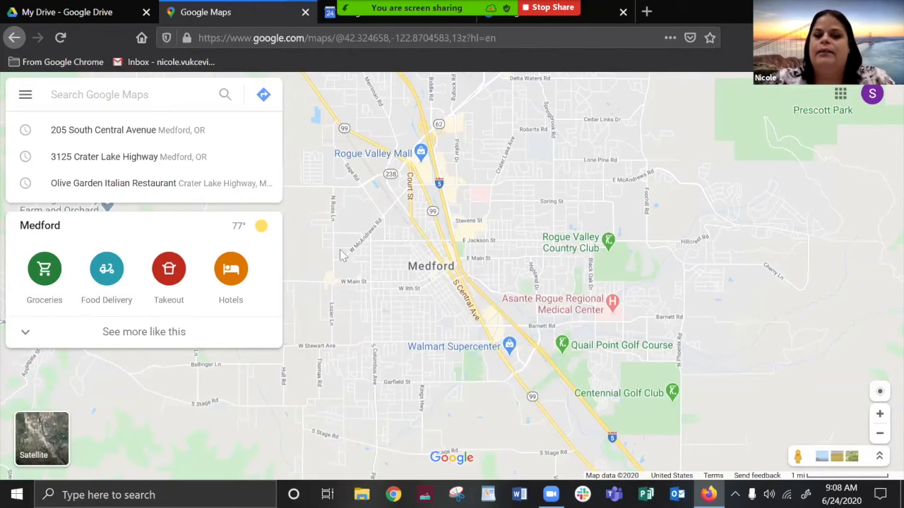
mouse_move(305, 360)
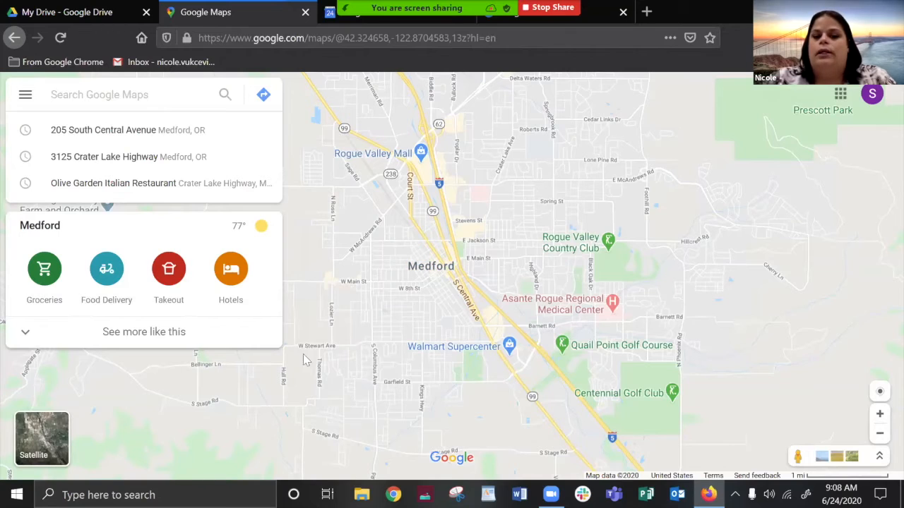
mouse_move(314, 223)
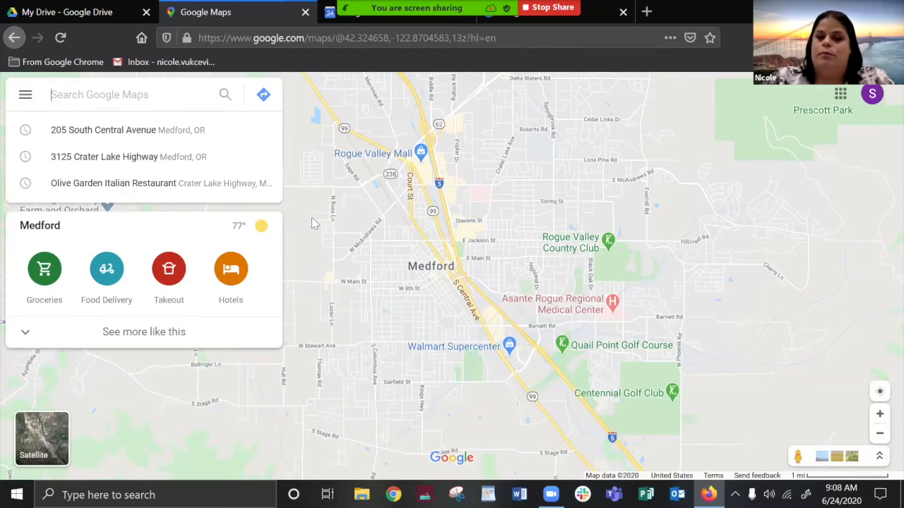
mouse_move(393, 119)
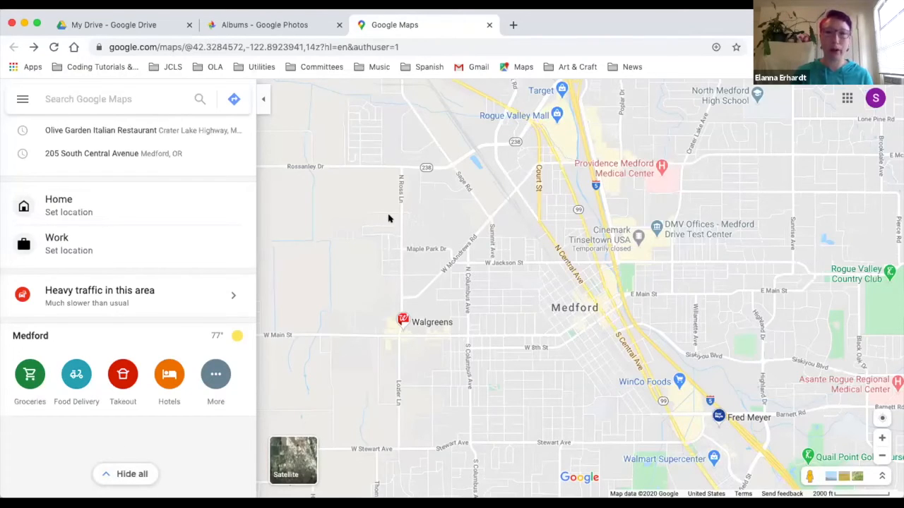
mouse_move(308, 158)
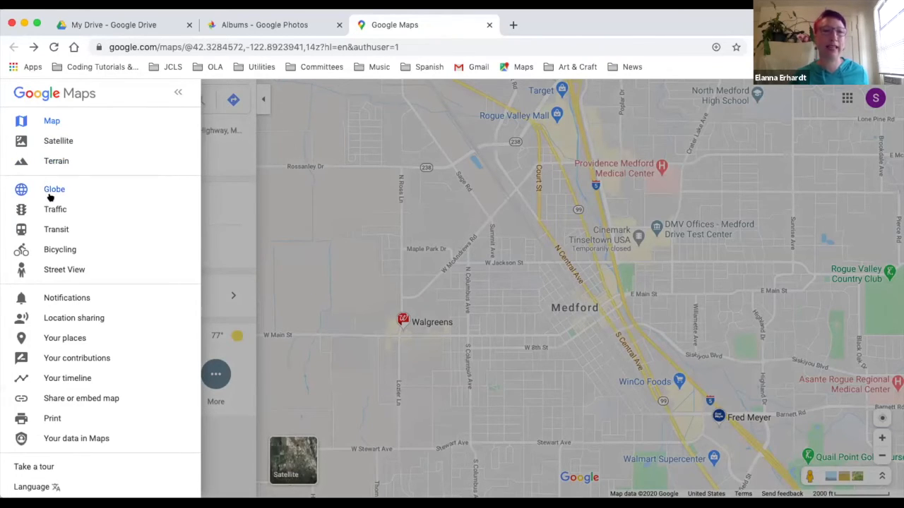
mouse_move(54, 189)
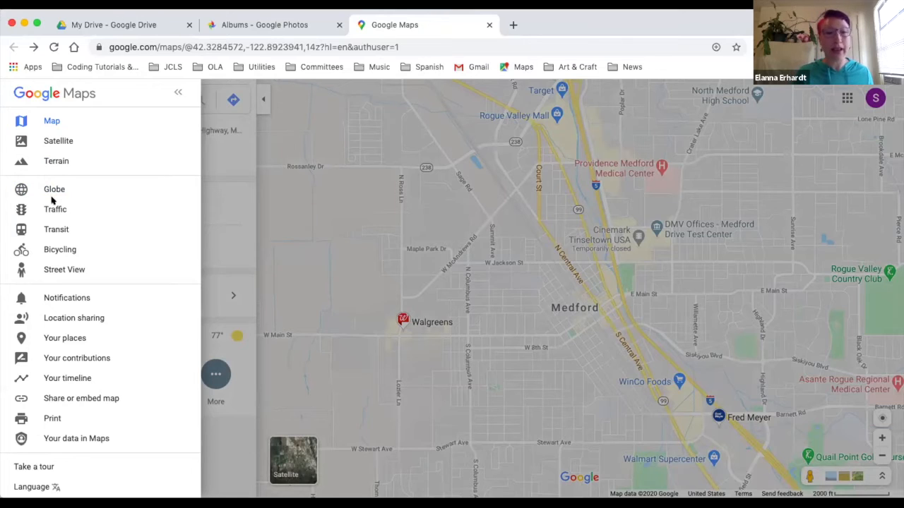
mouse_move(55, 209)
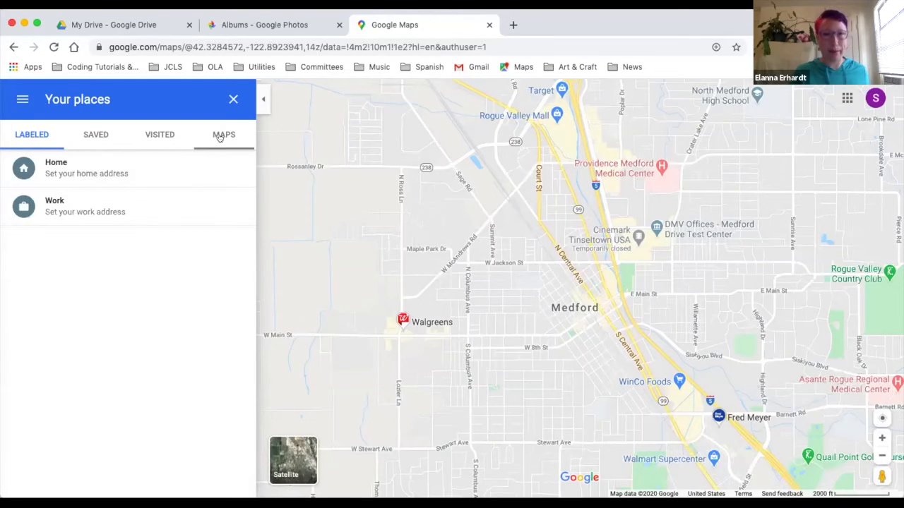
Step: Open the saved Jackson County Library Services map in My Maps
click(223, 135)
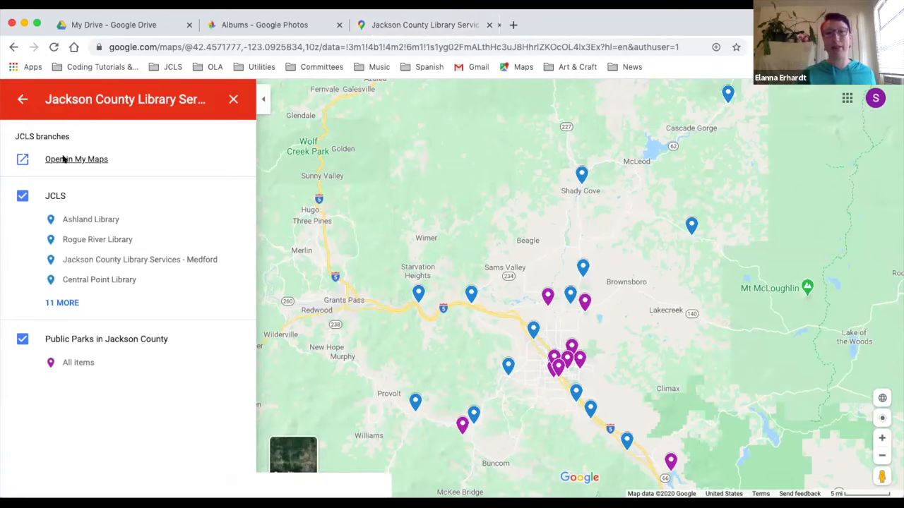
click(76, 158)
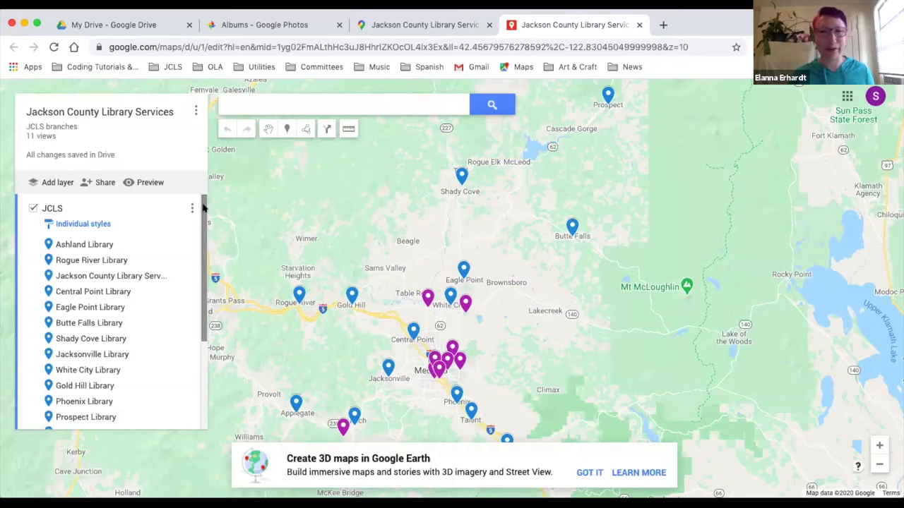
Step: Open the Shady Cove Library info card from the JCLS layer list
scroll(down, 3)
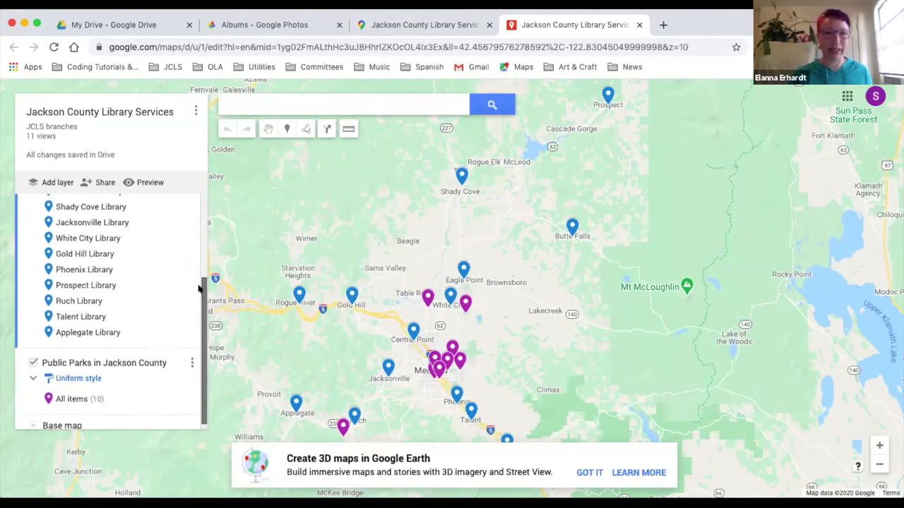
scroll(up, 3)
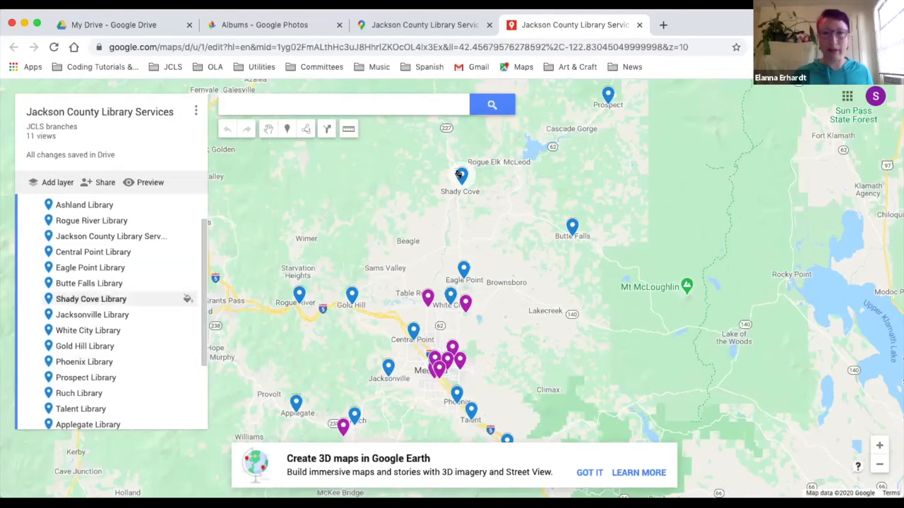
click(460, 175)
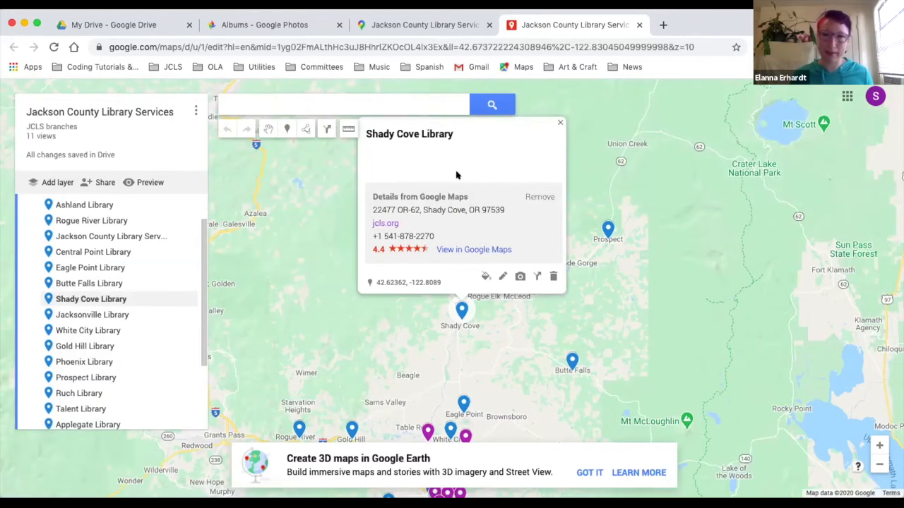
mouse_move(404, 217)
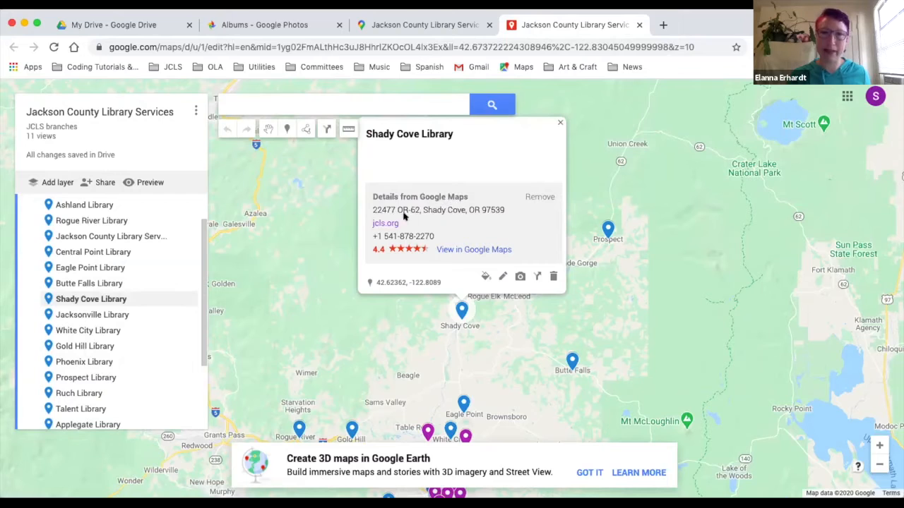
mouse_move(475, 257)
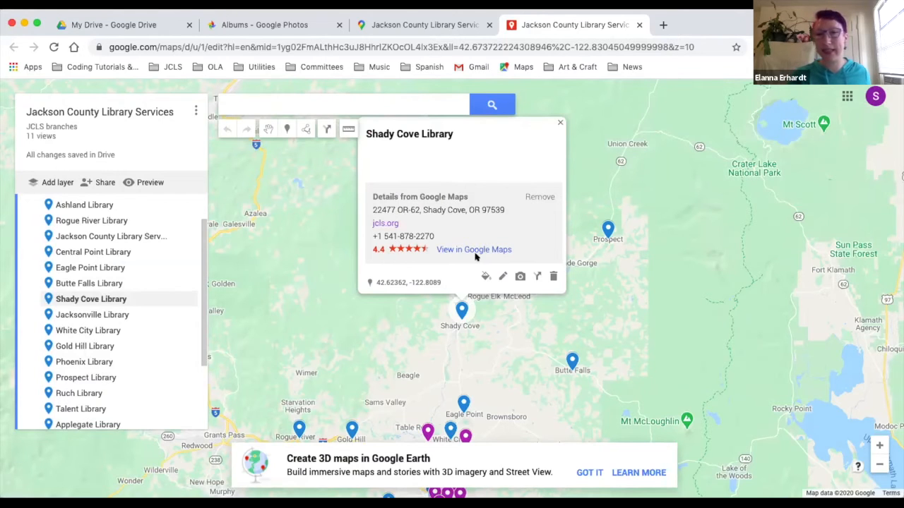
mouse_move(474, 248)
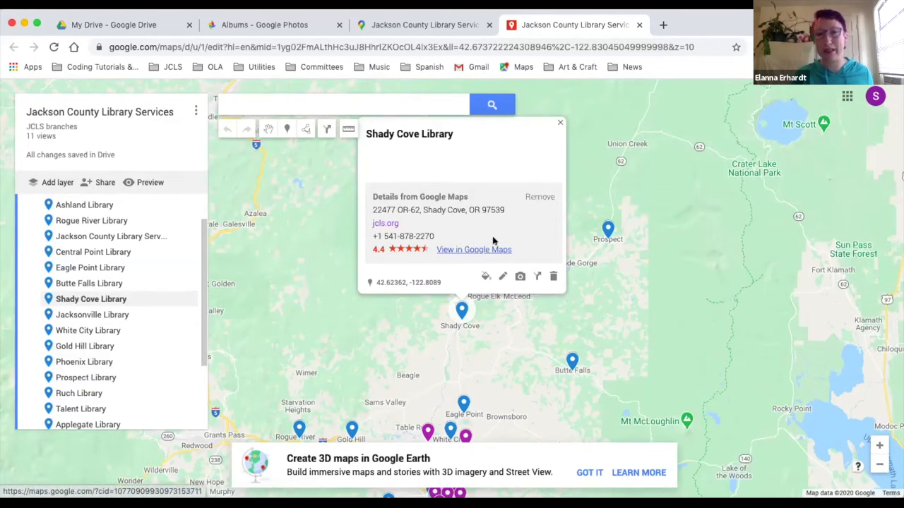
mouse_move(475, 248)
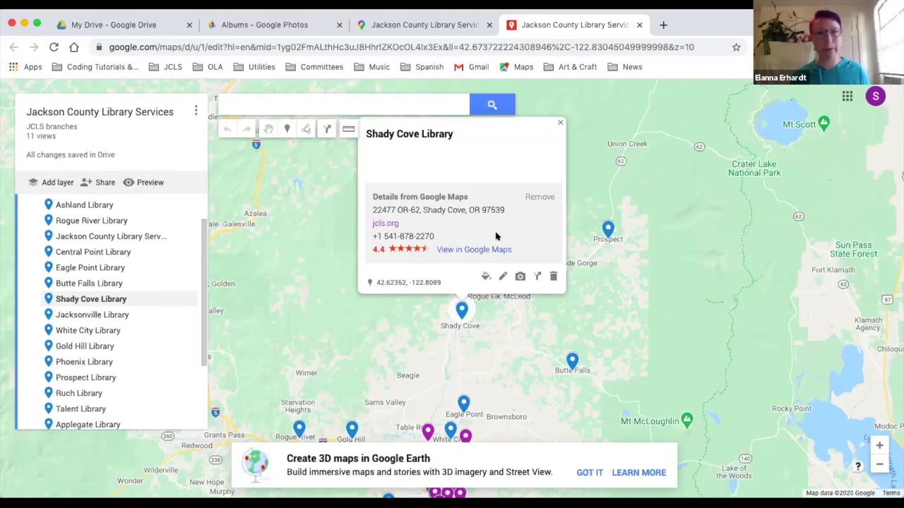
mouse_move(105, 338)
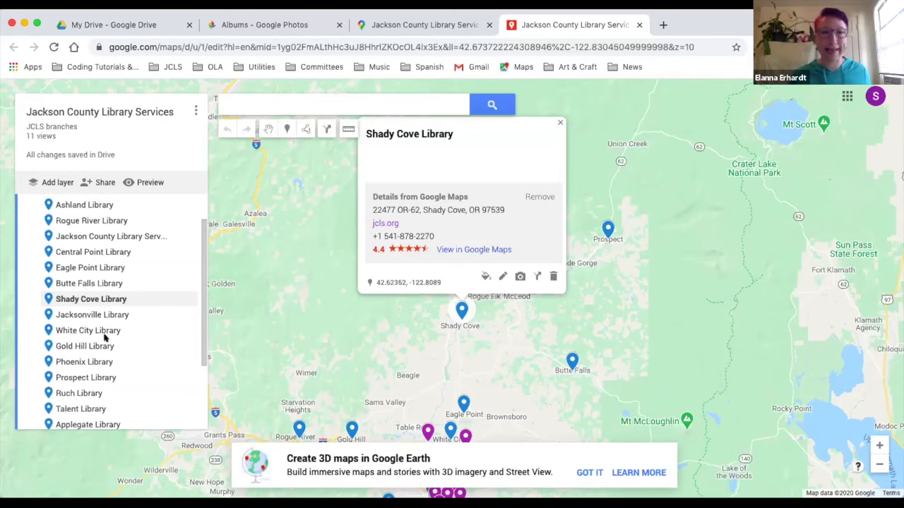
Step: Zoom out and open the 200 Antelope Rd, White City info window
scroll(down, 3)
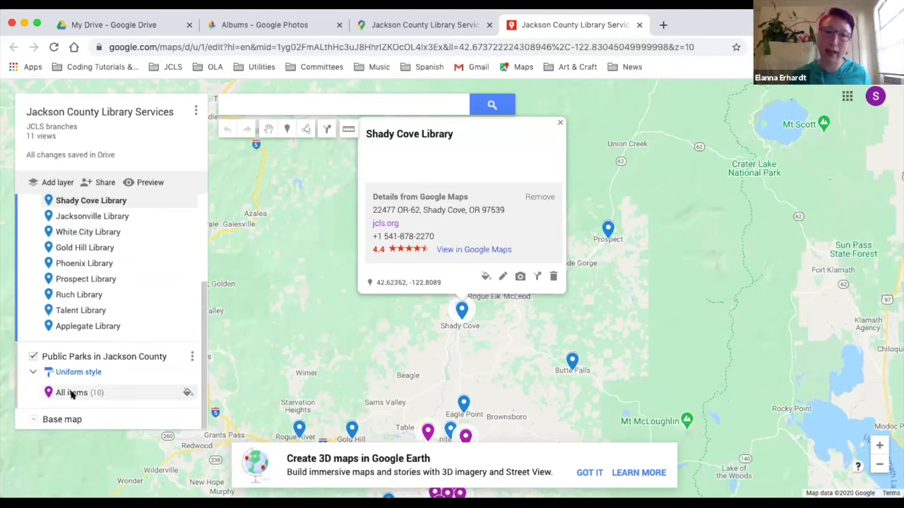
click(559, 121)
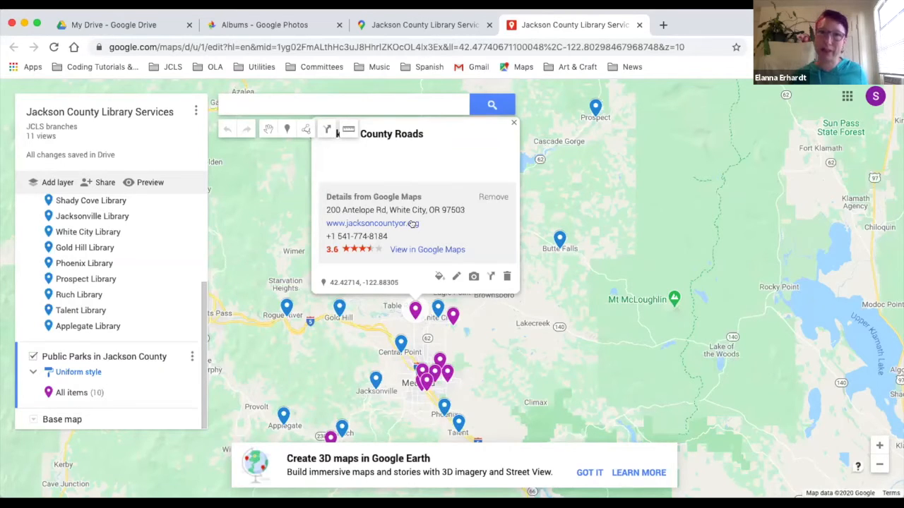
mouse_move(475, 14)
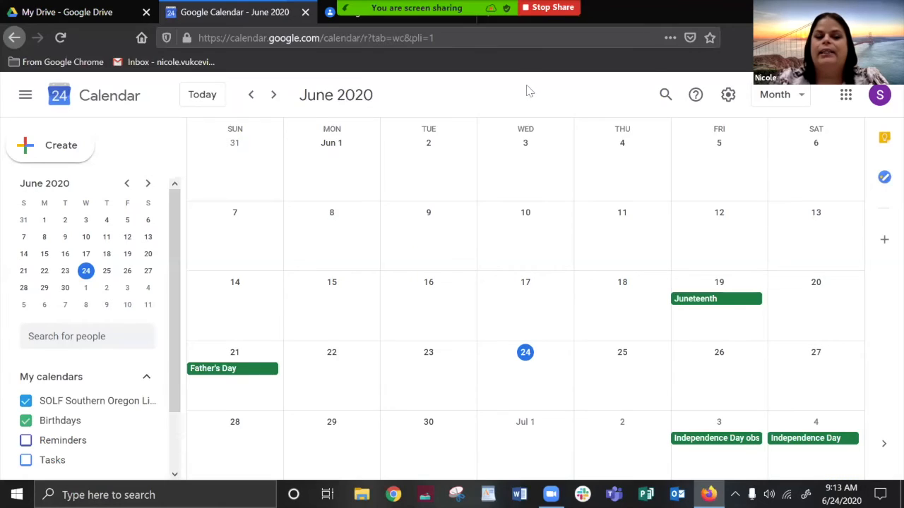
mouse_move(844, 95)
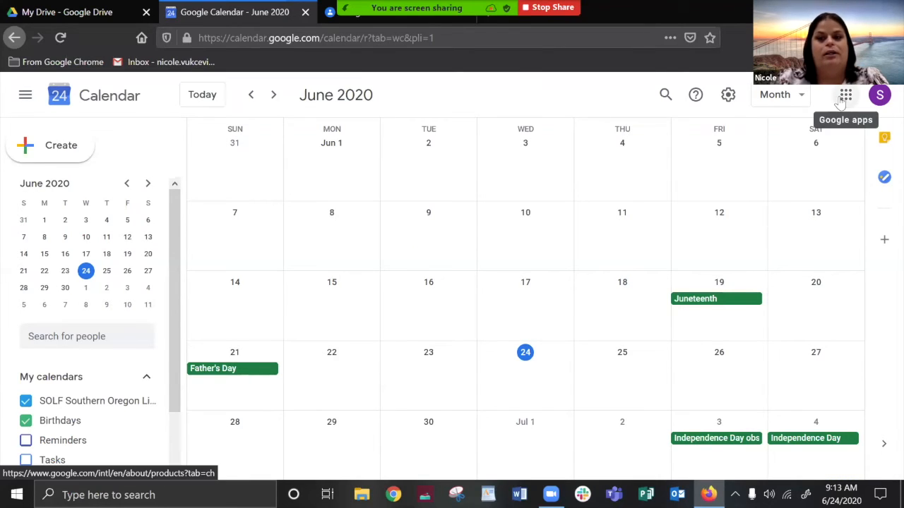
click(845, 94)
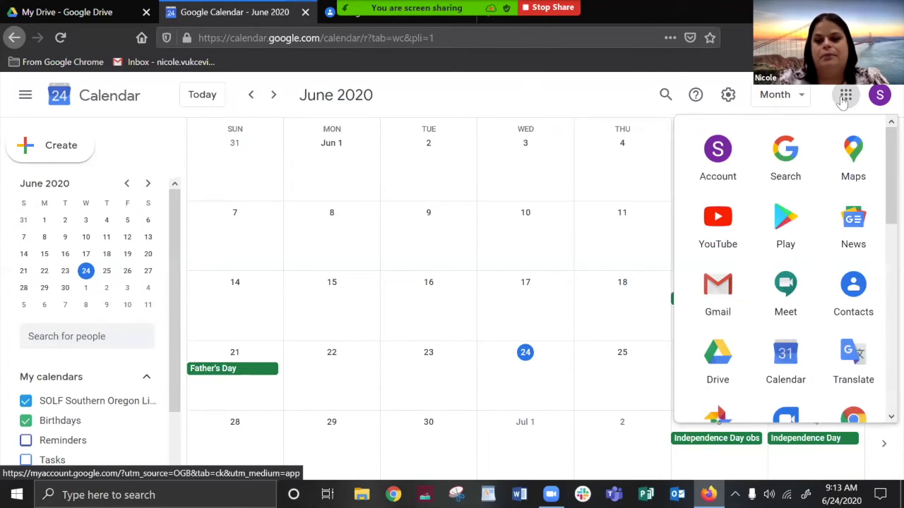
mouse_move(785, 361)
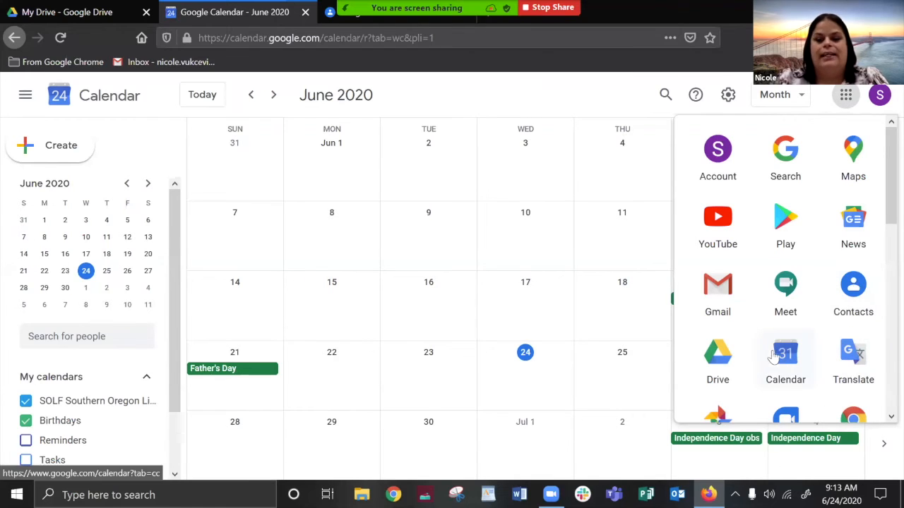
click(574, 88)
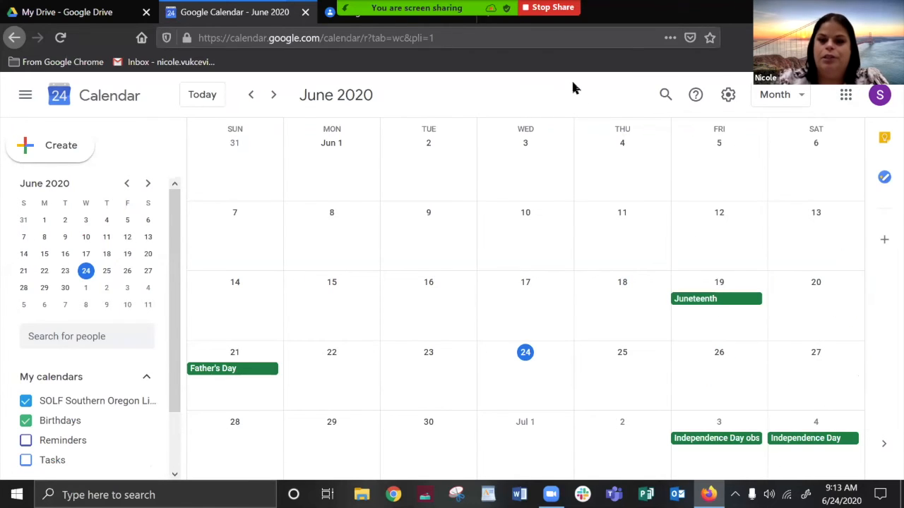
mouse_move(528, 323)
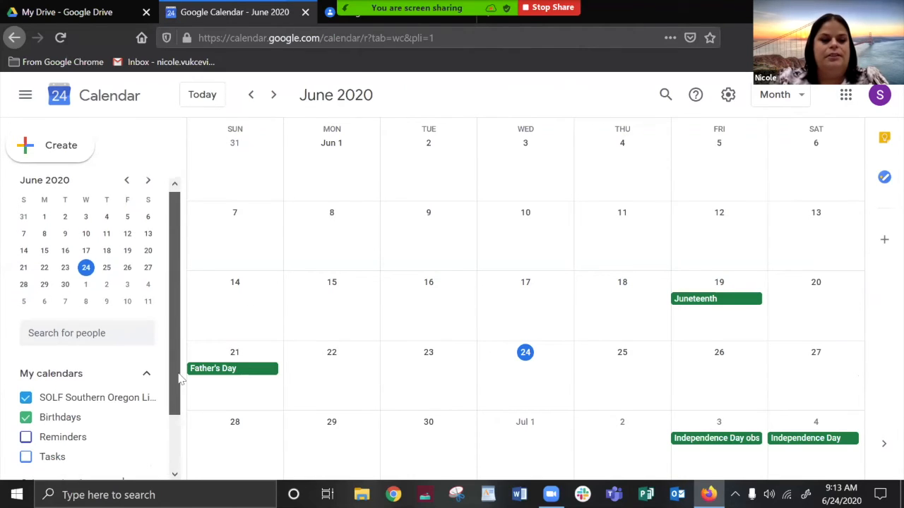
scroll(down, 3)
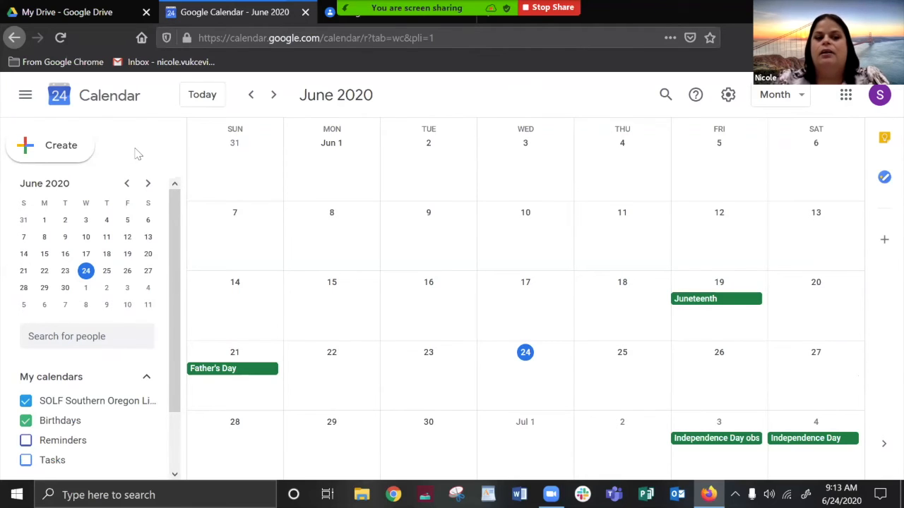
Step: Create an event titled 'google drive meeting' and begin adding guests
click(525, 367)
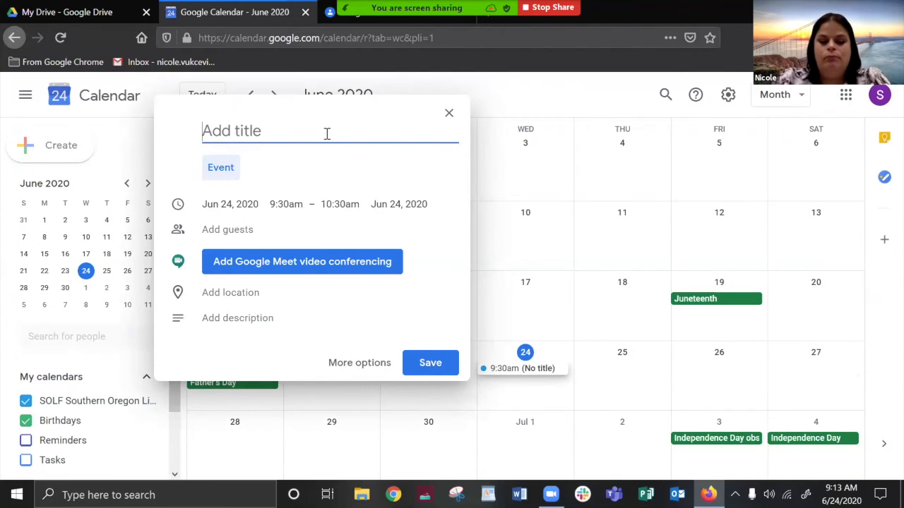
text(goog)
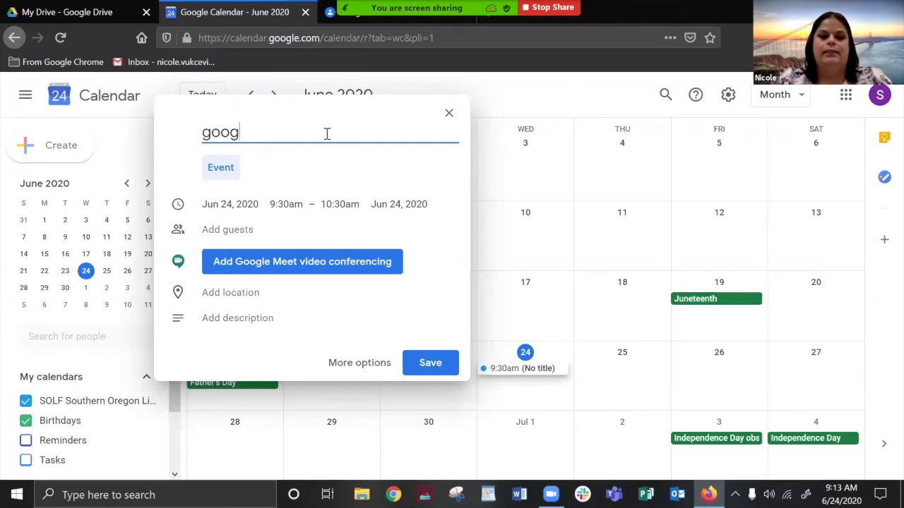
text(le drive)
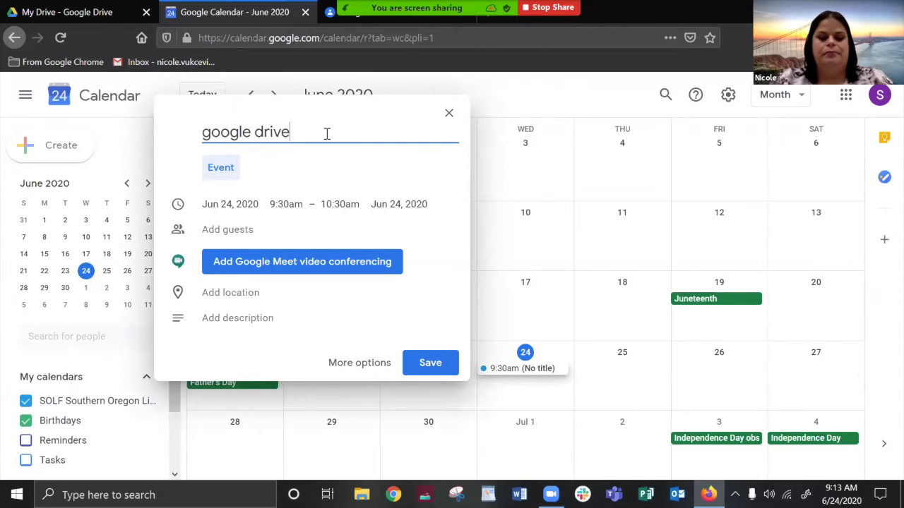
text(meeting)
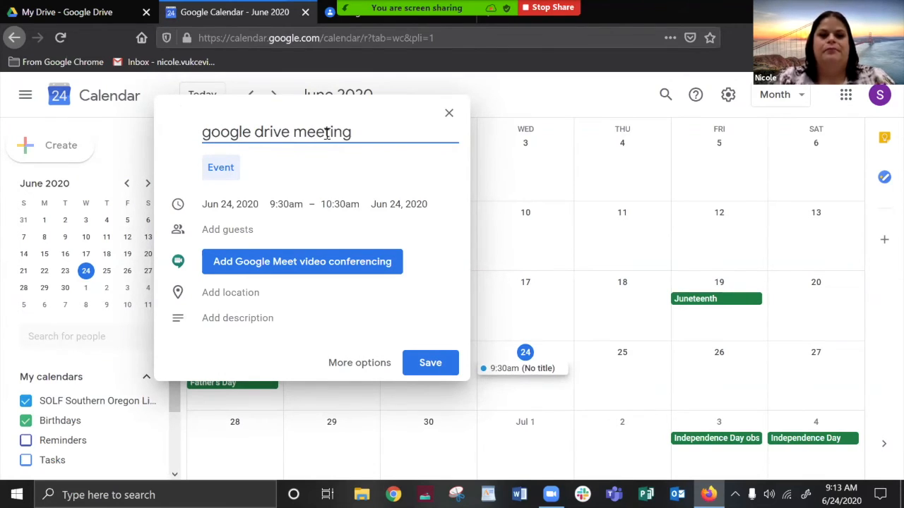
click(228, 229)
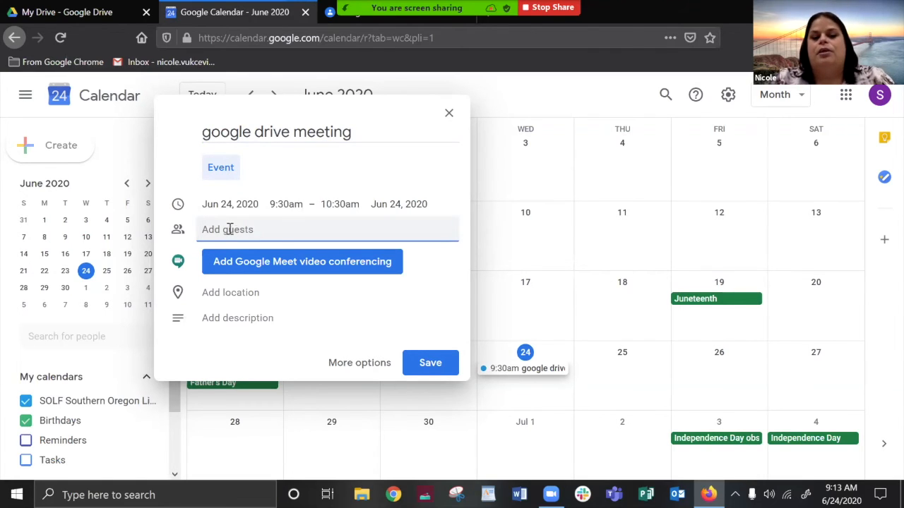
mouse_move(282, 231)
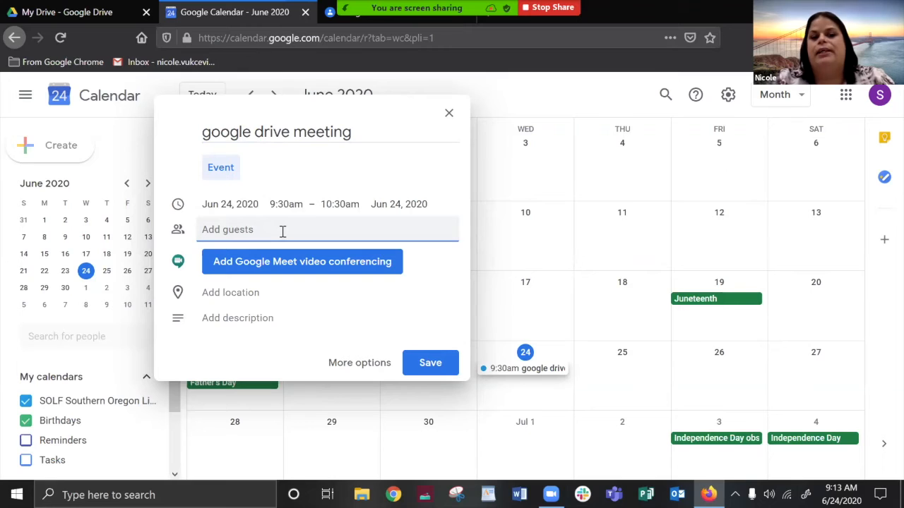
mouse_move(407, 164)
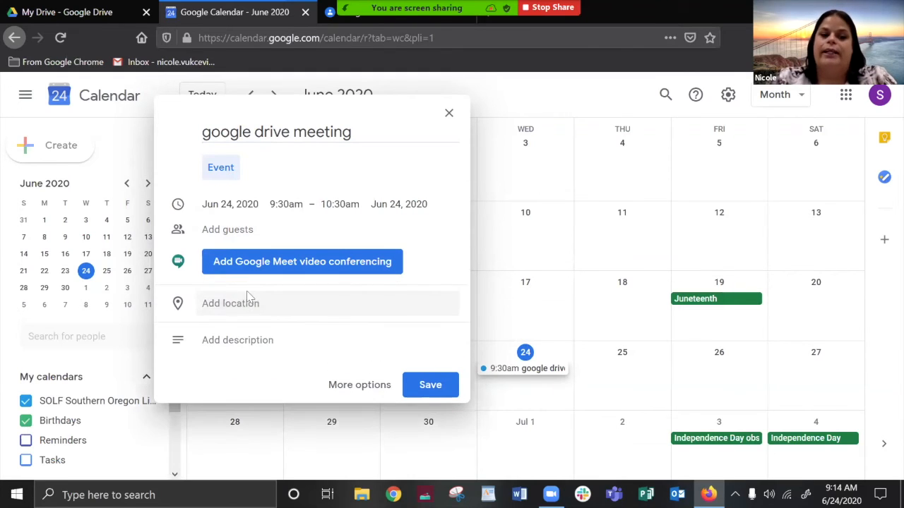
Step: Search 'olive garden medford' and pick the 3125 Crater Lake Hwy, Medford Olive Garden as location
text(ol)
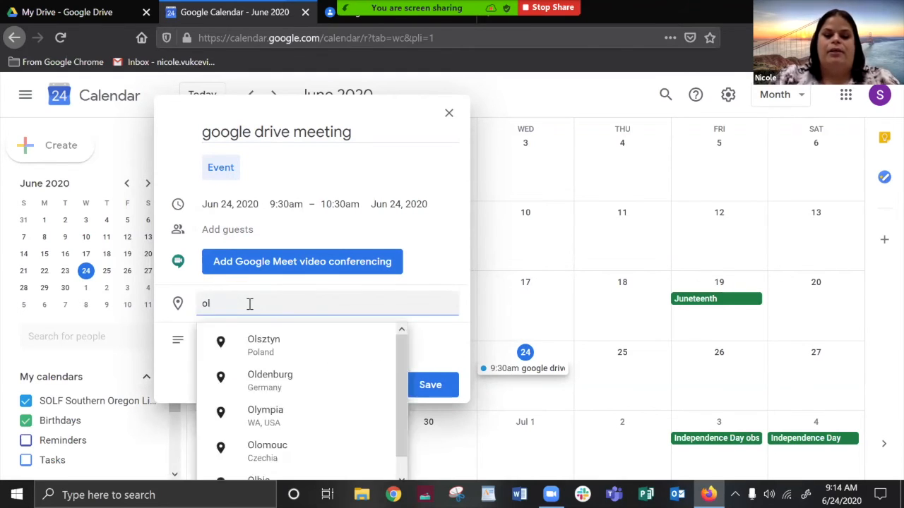
text(ive g)
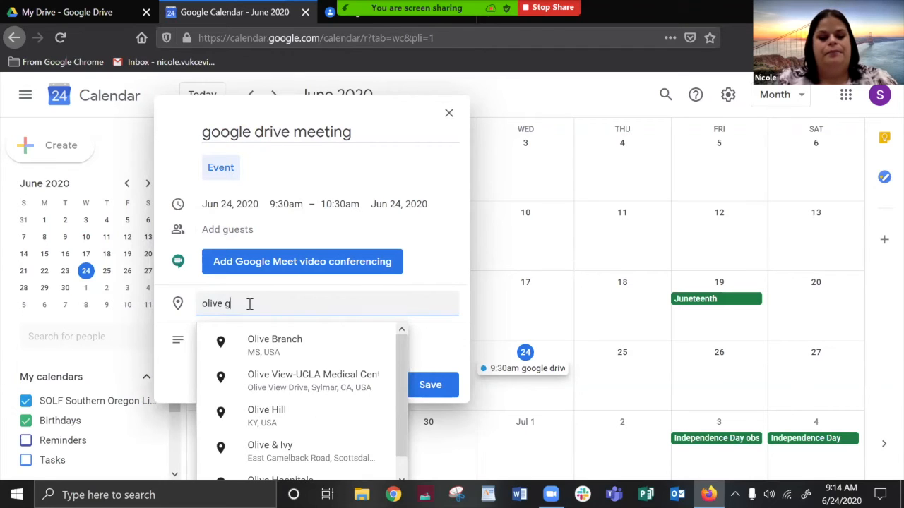
text(arden)
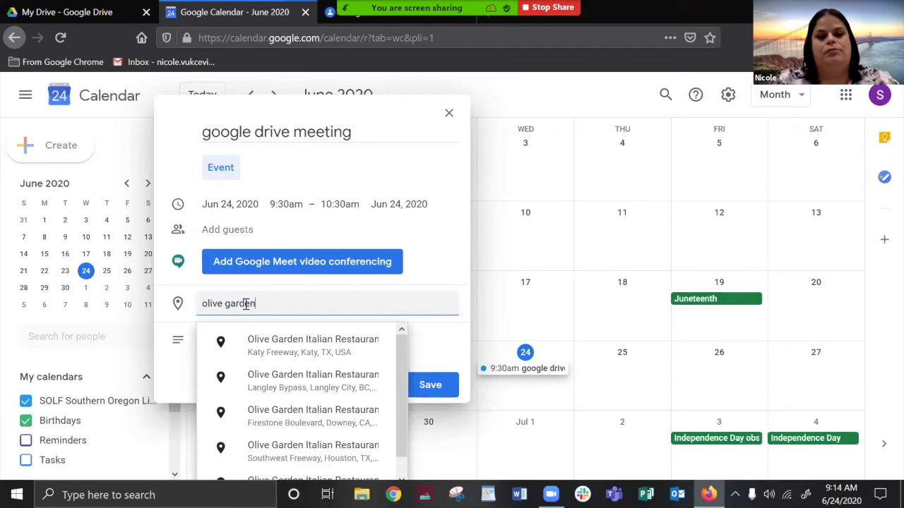
text(medford)
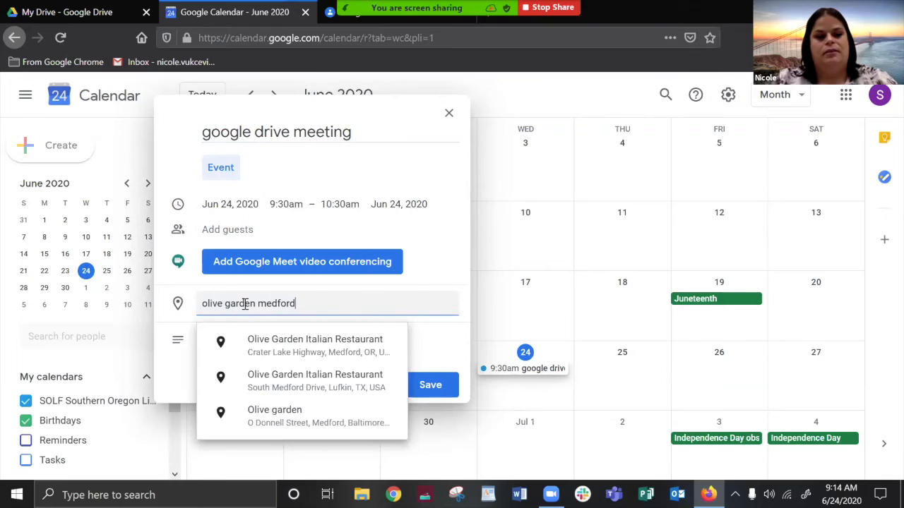
click(313, 345)
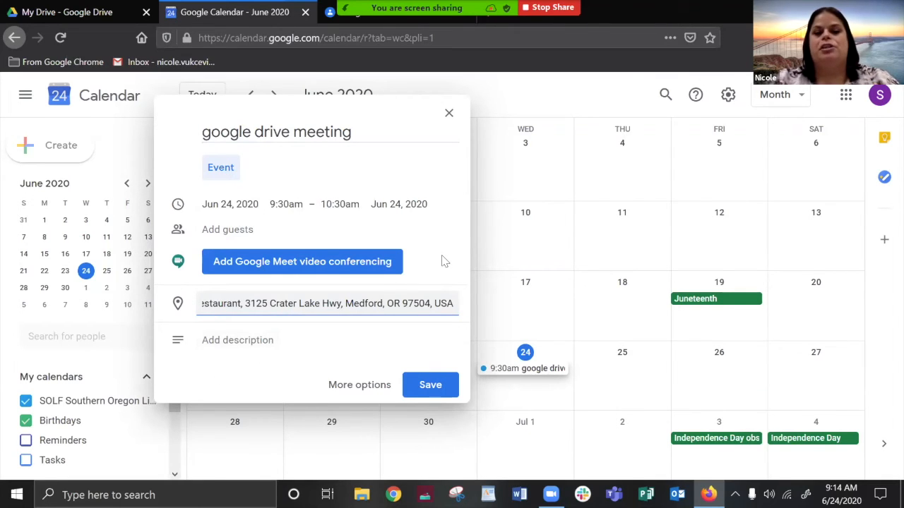
mouse_move(275, 340)
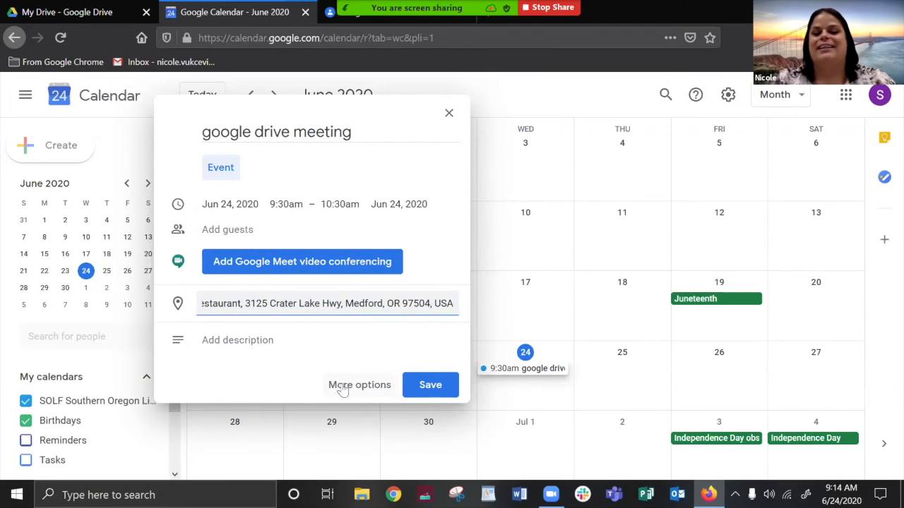
Step: Enter More options, nudge the notification to 29 and back to 30 minutes, and view alert types
click(358, 384)
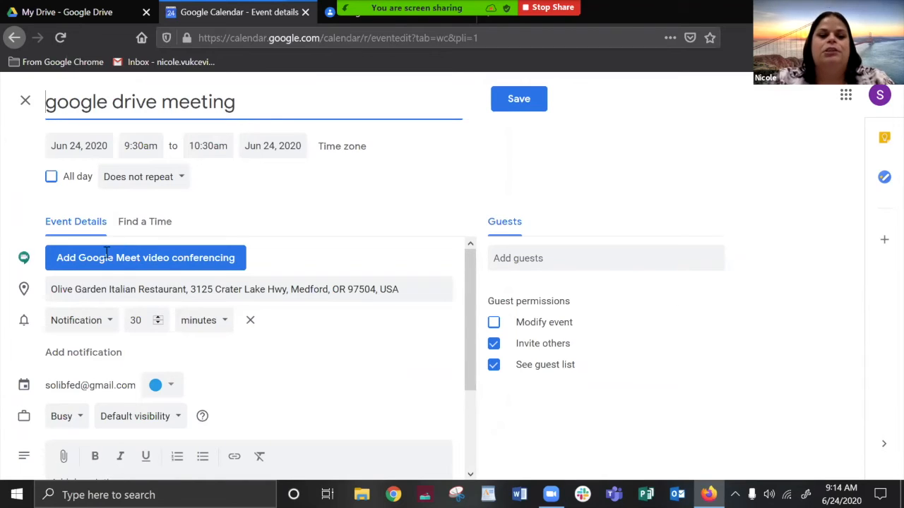
mouse_move(62, 325)
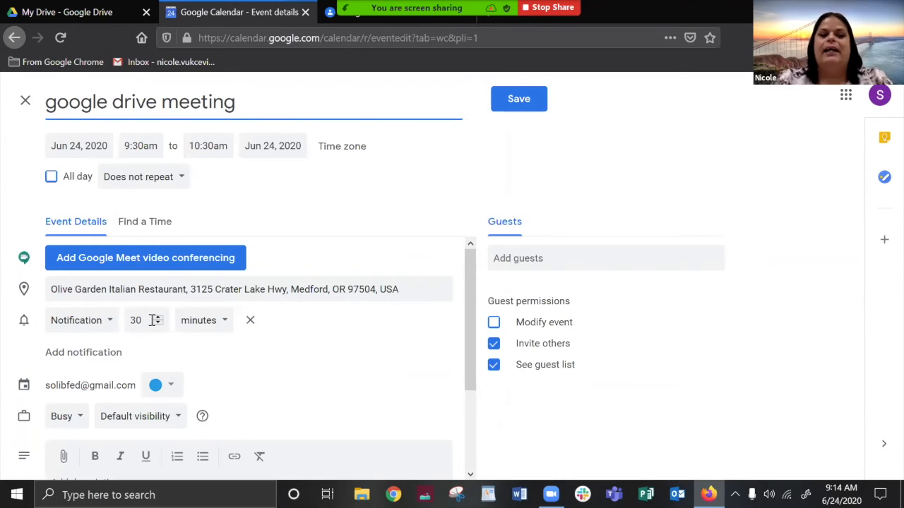
click(158, 323)
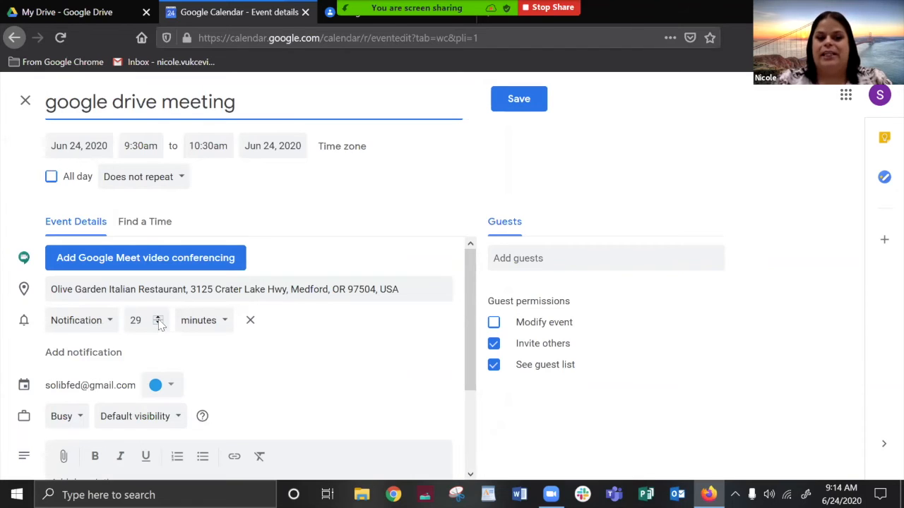
click(158, 316)
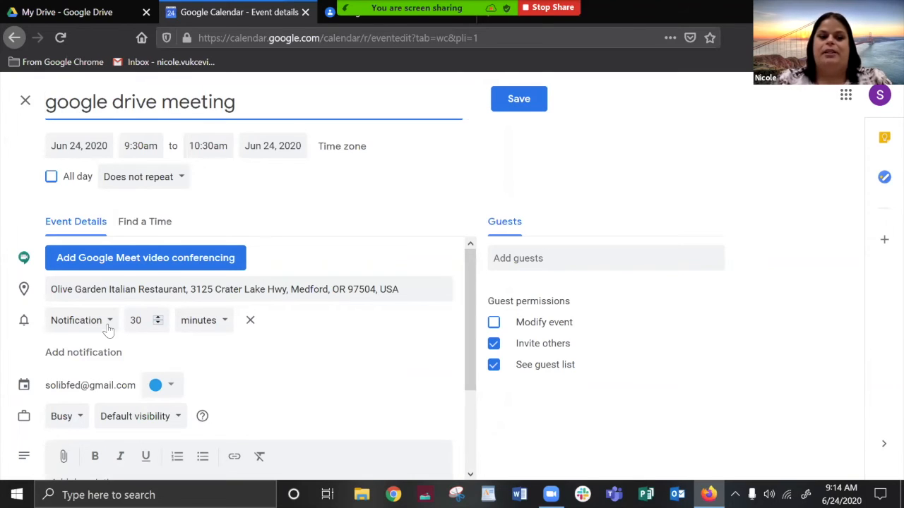
click(82, 319)
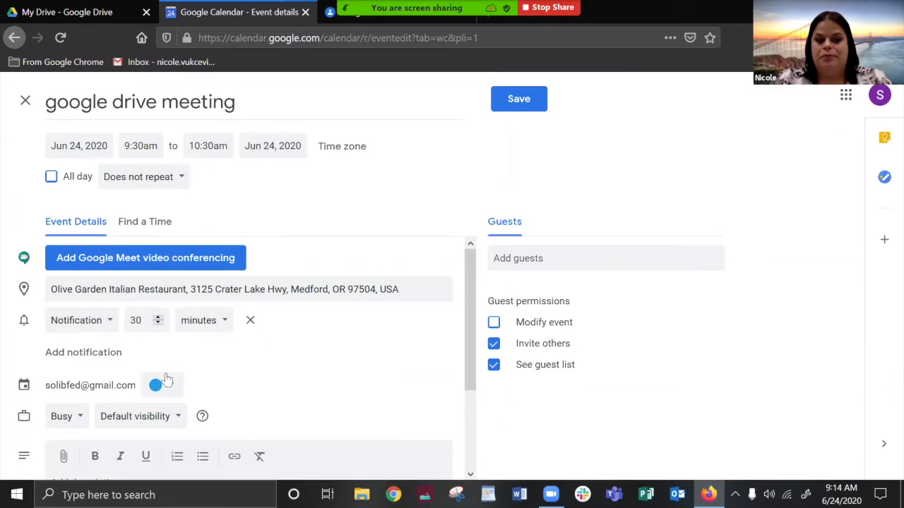
mouse_move(200, 322)
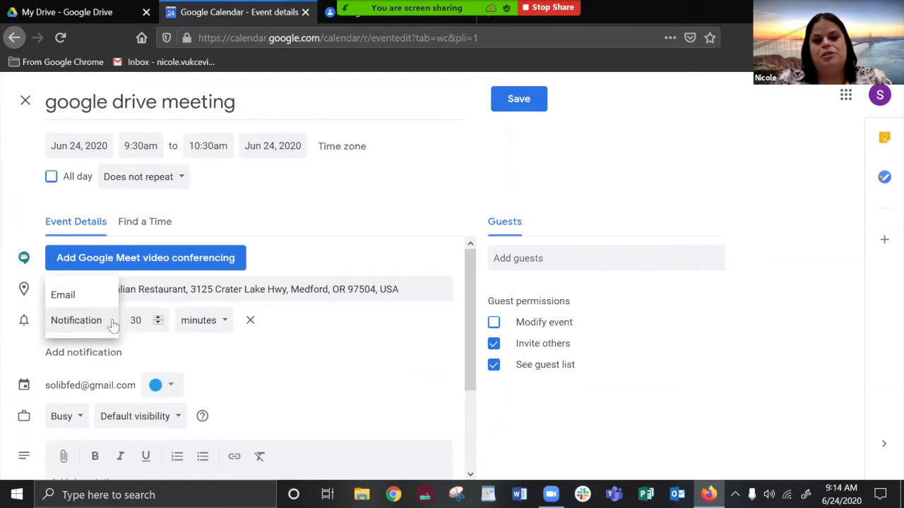
mouse_move(374, 215)
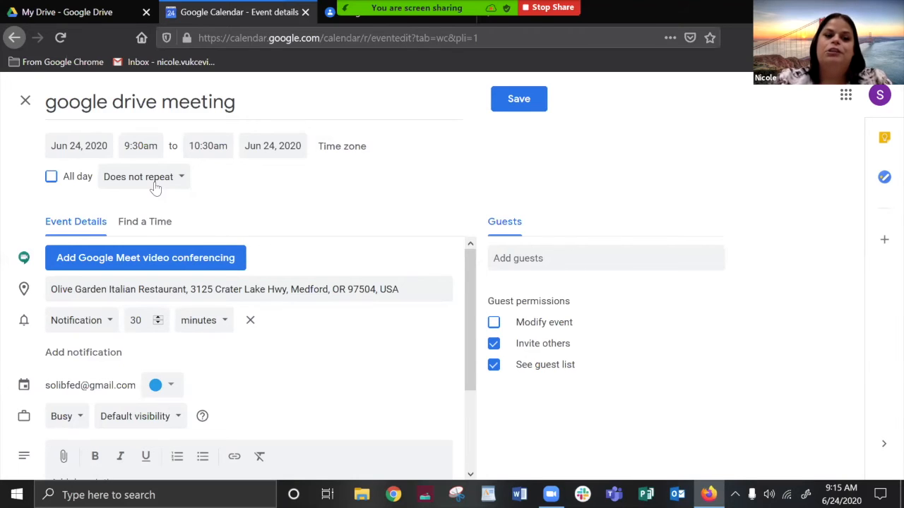
click(144, 177)
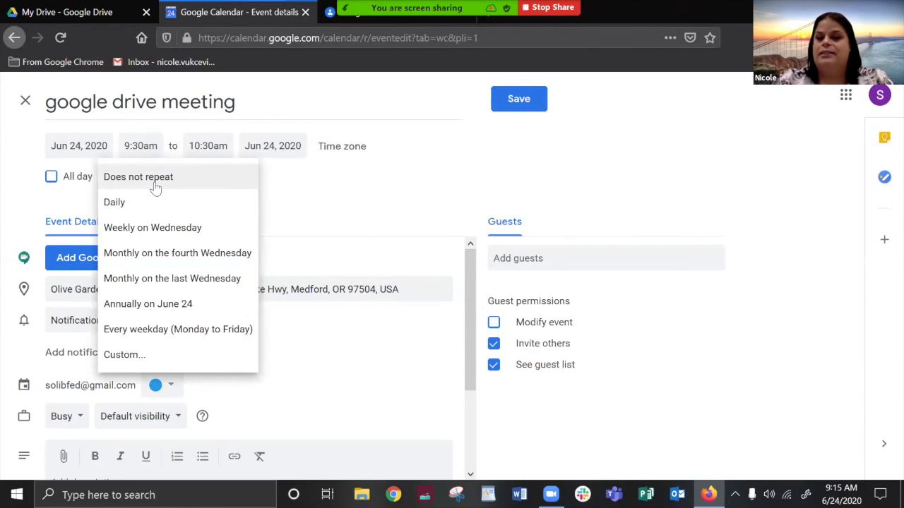
mouse_move(297, 205)
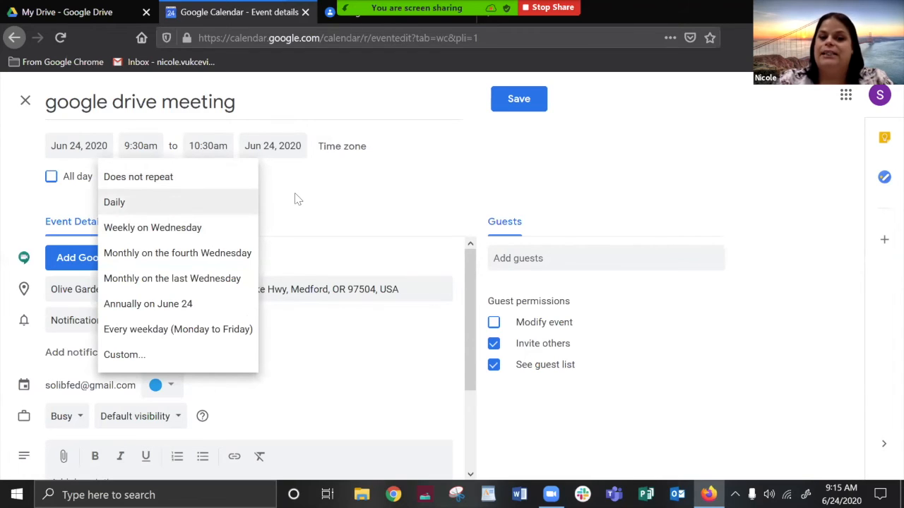
click(138, 177)
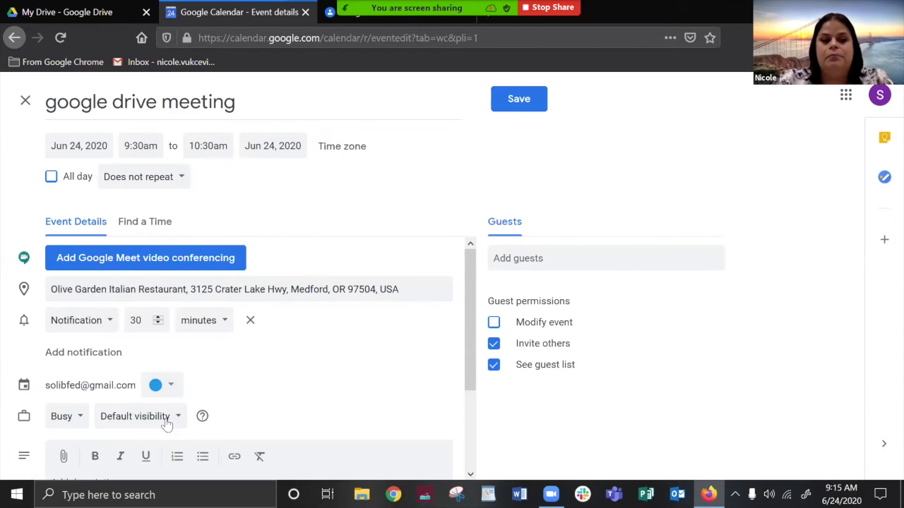
mouse_move(151, 416)
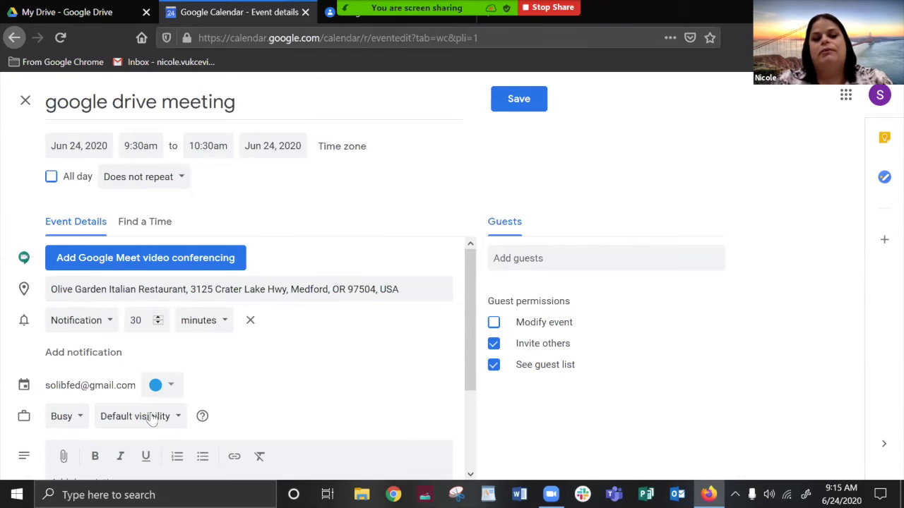
click(140, 415)
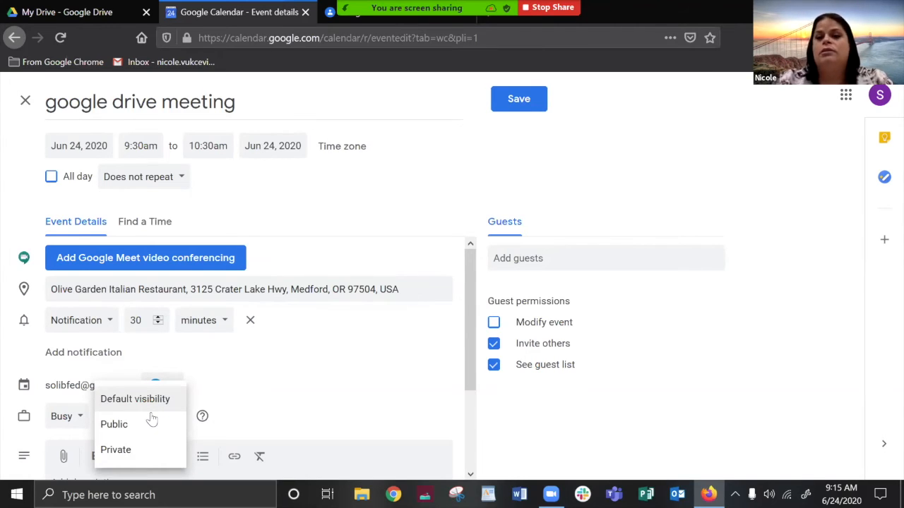
mouse_move(148, 423)
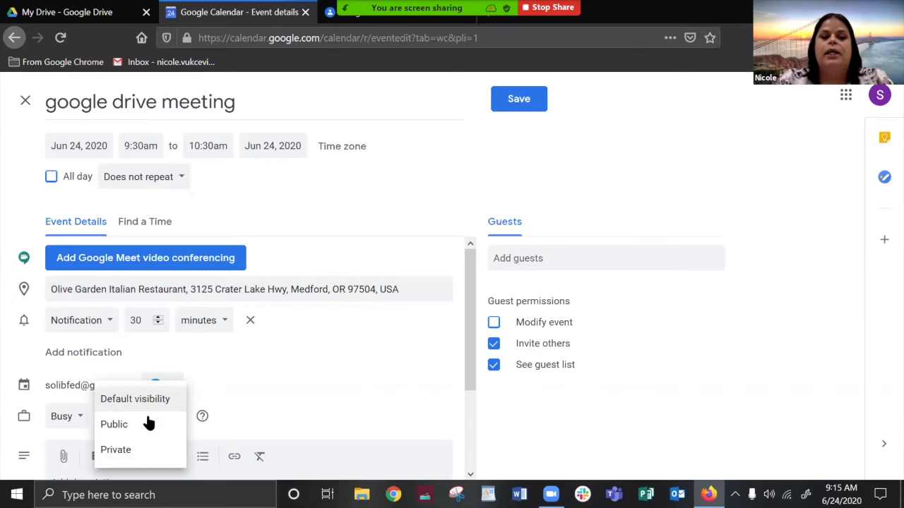
mouse_move(113, 423)
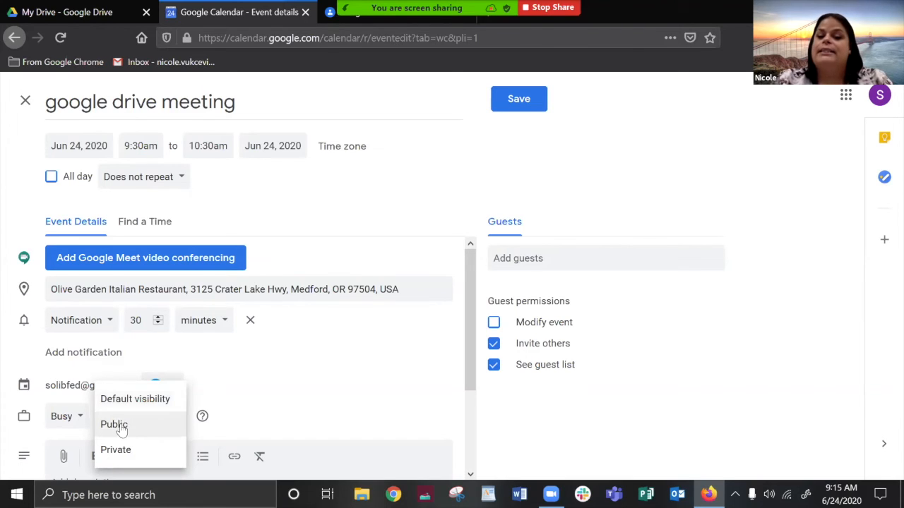
click(136, 398)
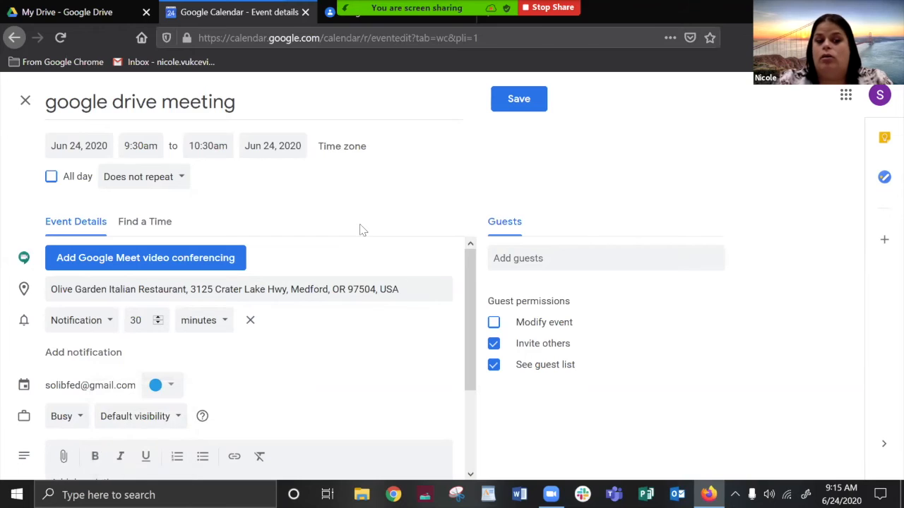
mouse_move(237, 420)
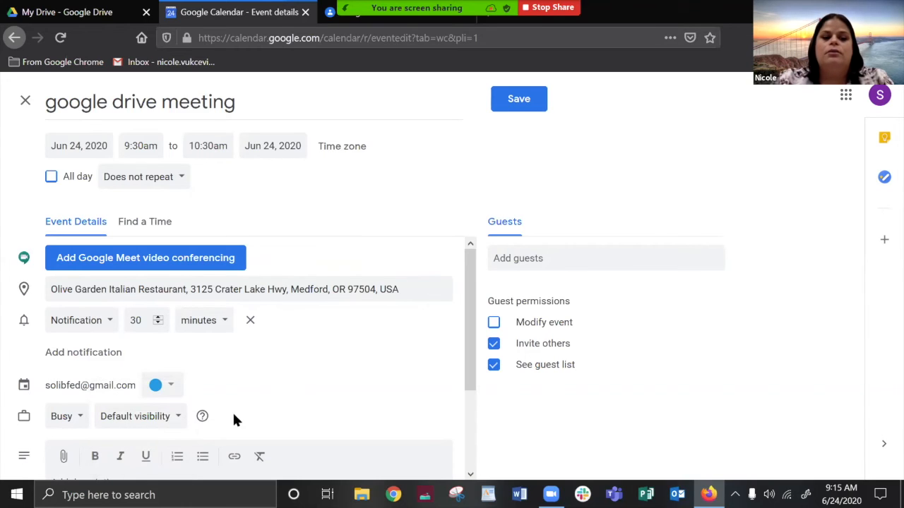
Step: Review the description box and save 'google drive meeting' onto June 24 at 9:30am
scroll(down, 3)
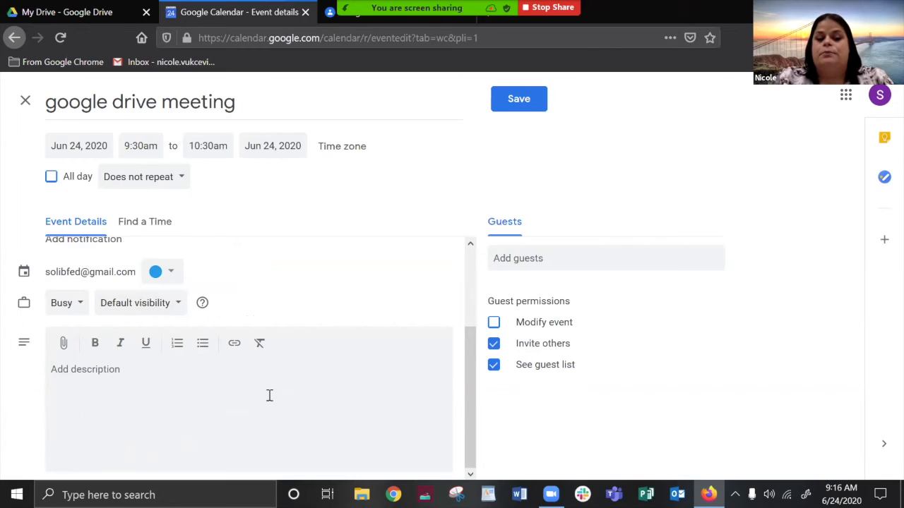
mouse_move(502, 107)
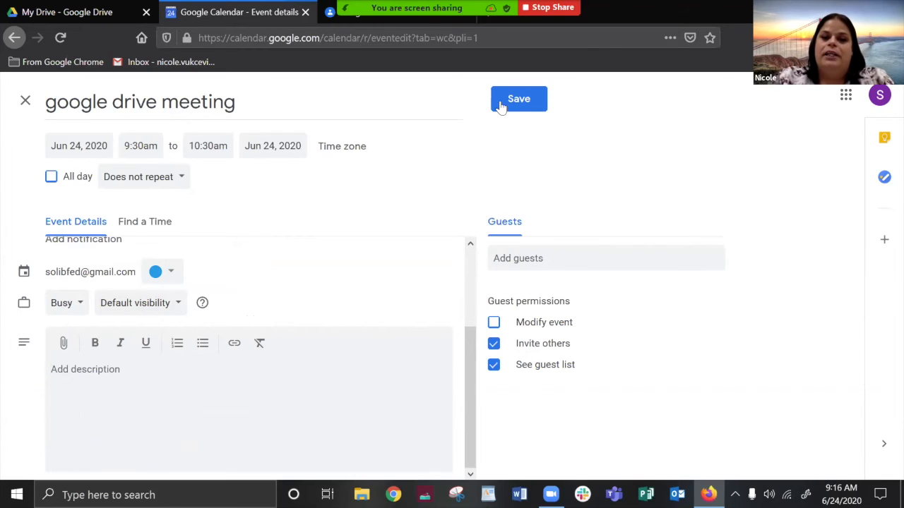
click(519, 98)
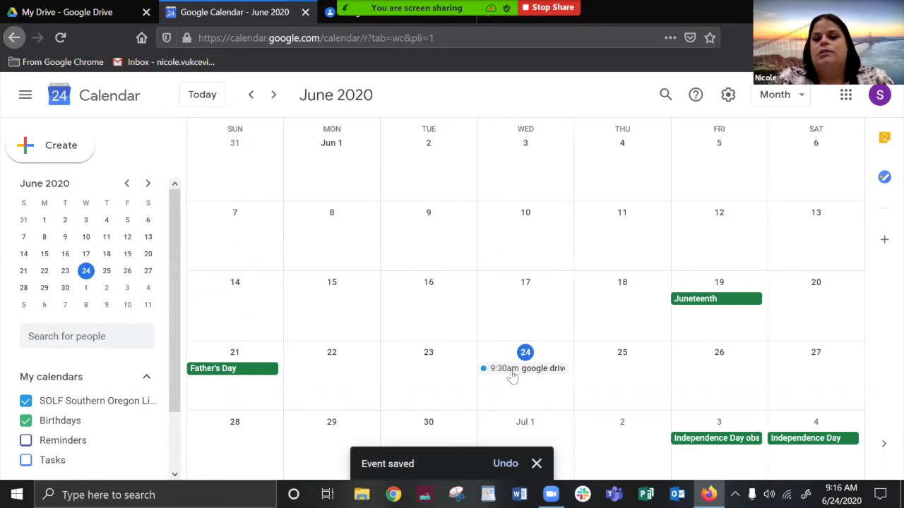
click(526, 367)
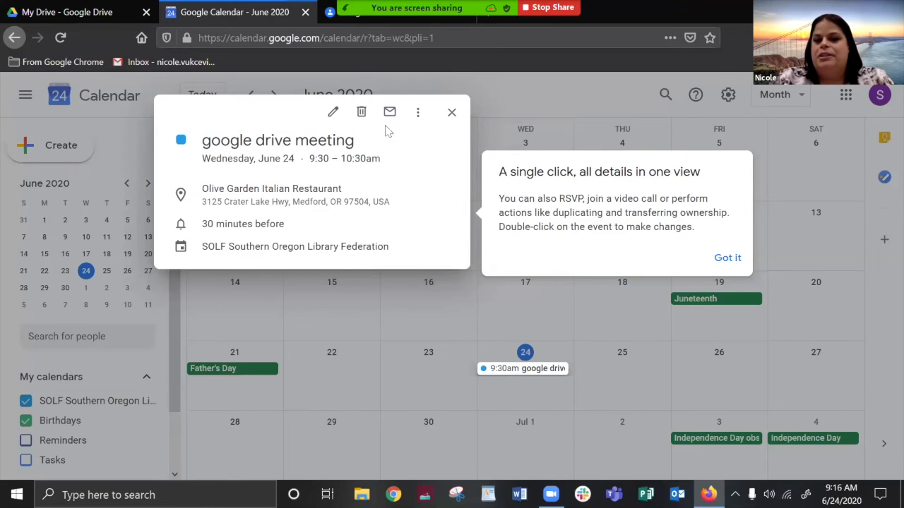
mouse_move(449, 149)
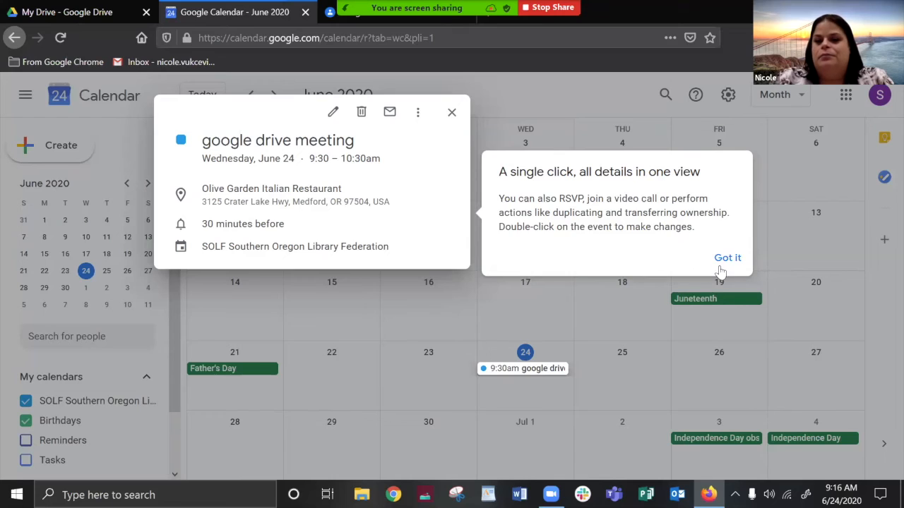
click(728, 257)
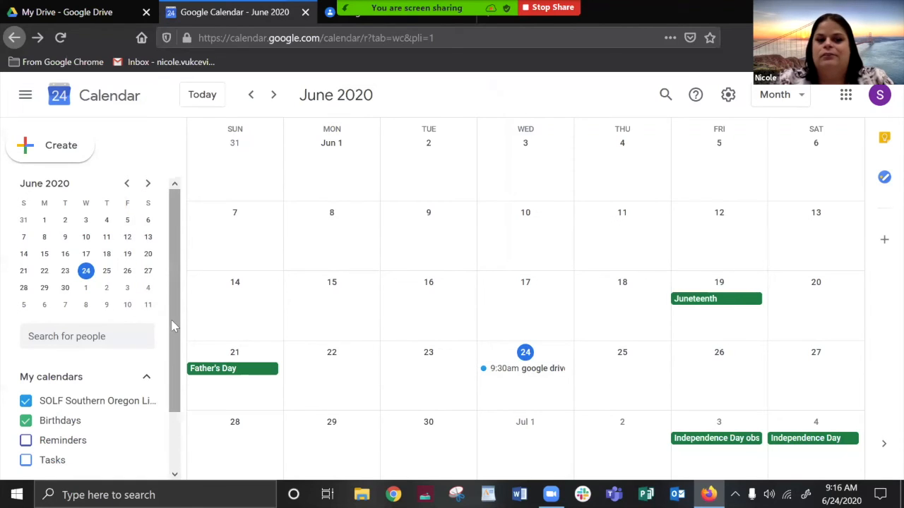
scroll(down, 3)
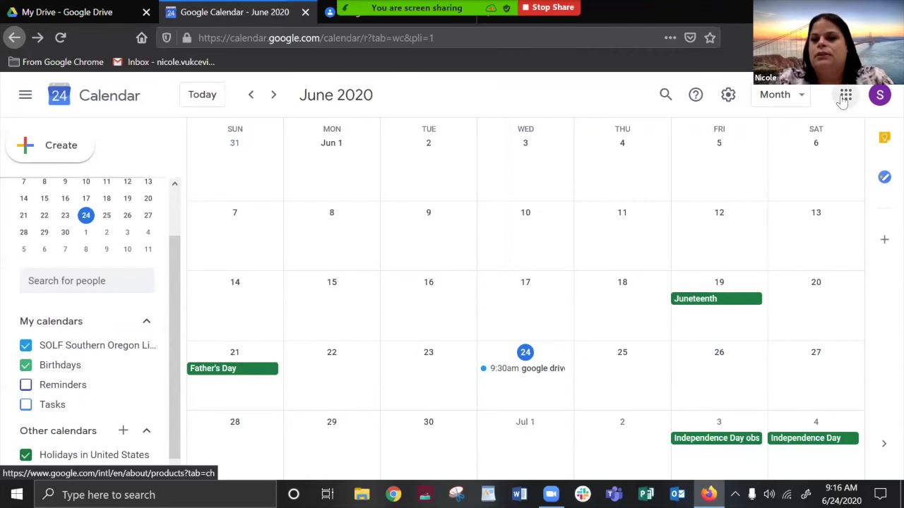
click(845, 95)
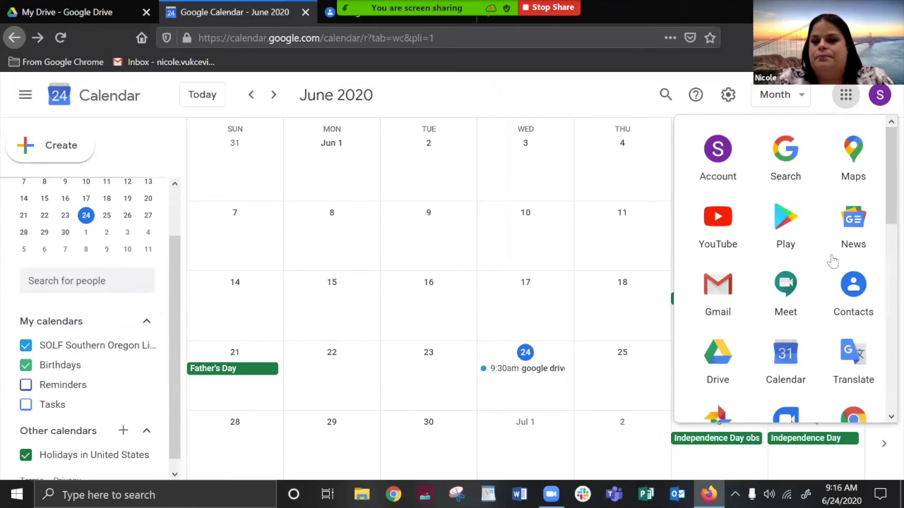
click(853, 289)
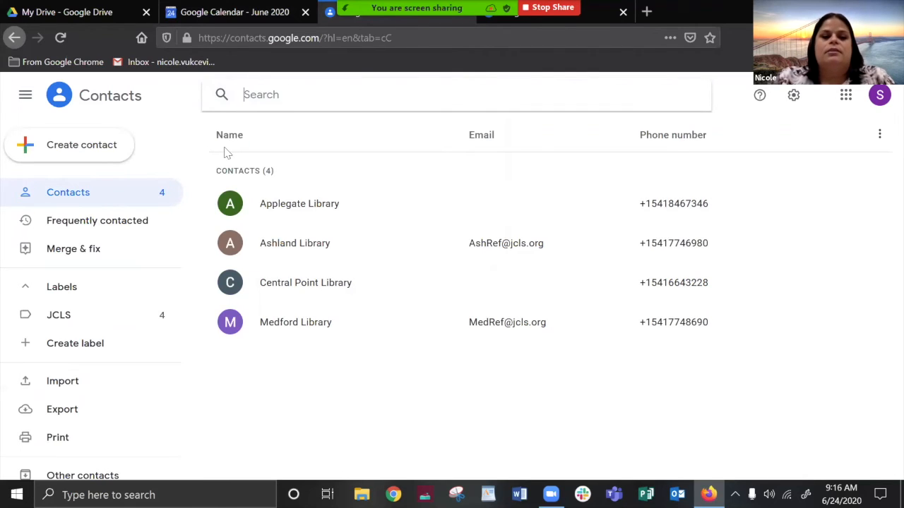
mouse_move(158, 106)
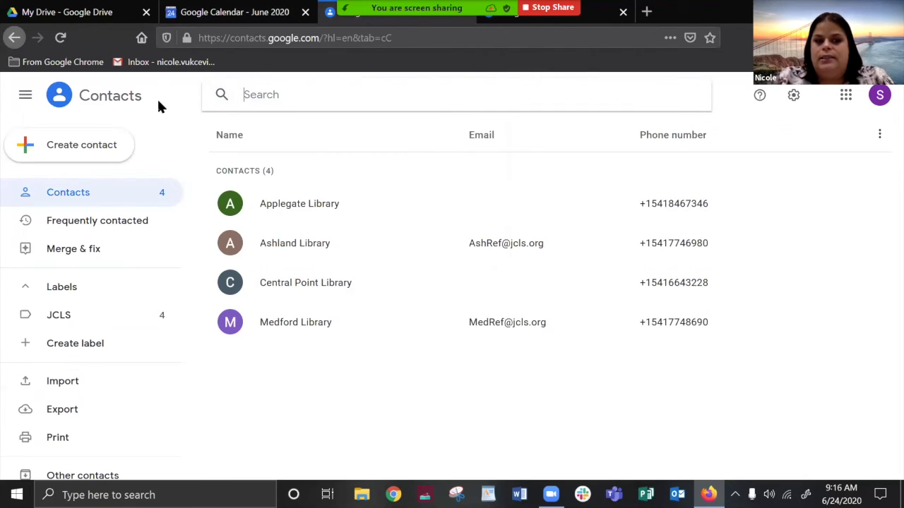
mouse_move(135, 147)
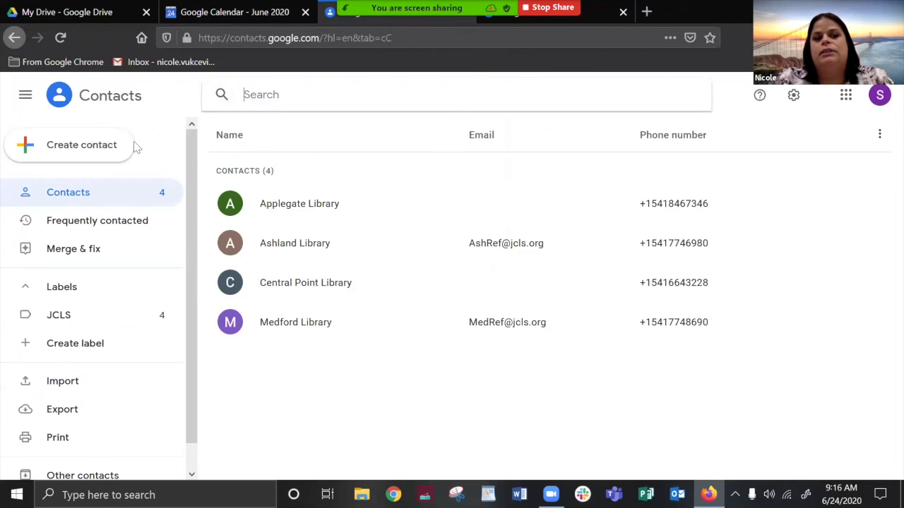
mouse_move(161, 148)
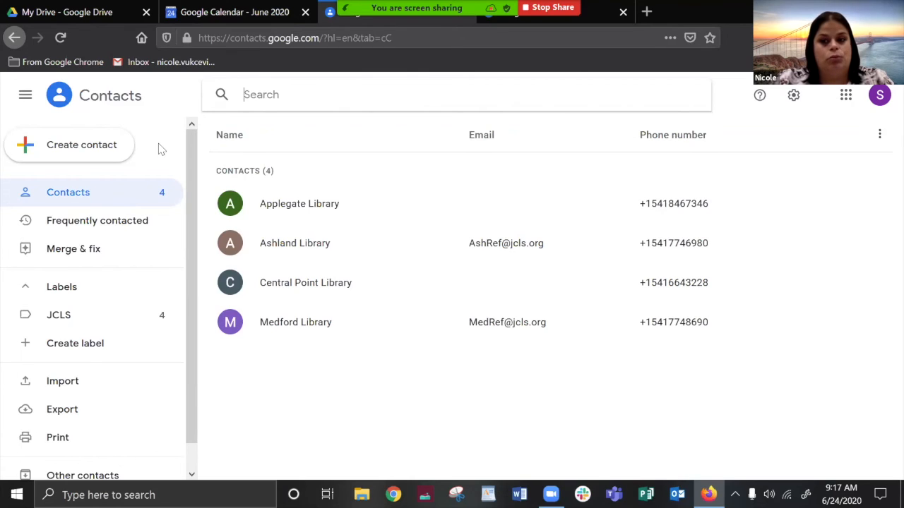
mouse_move(102, 205)
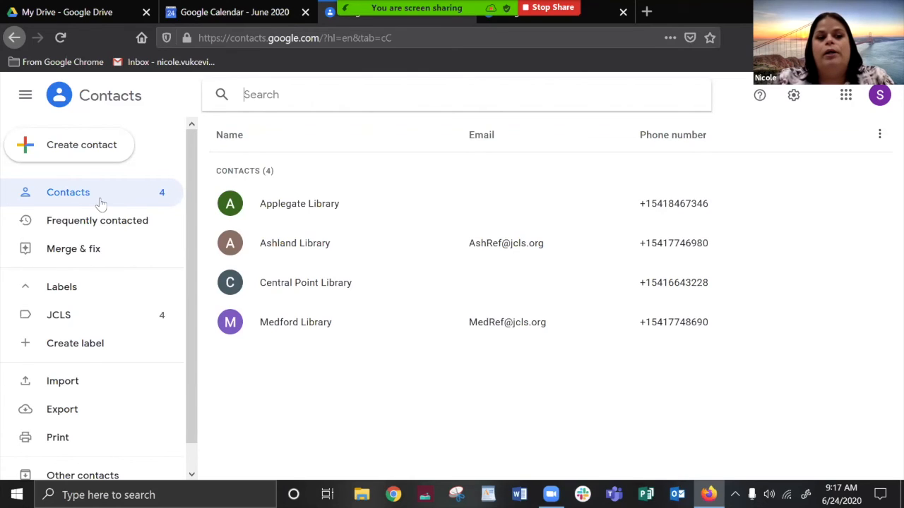
mouse_move(96, 220)
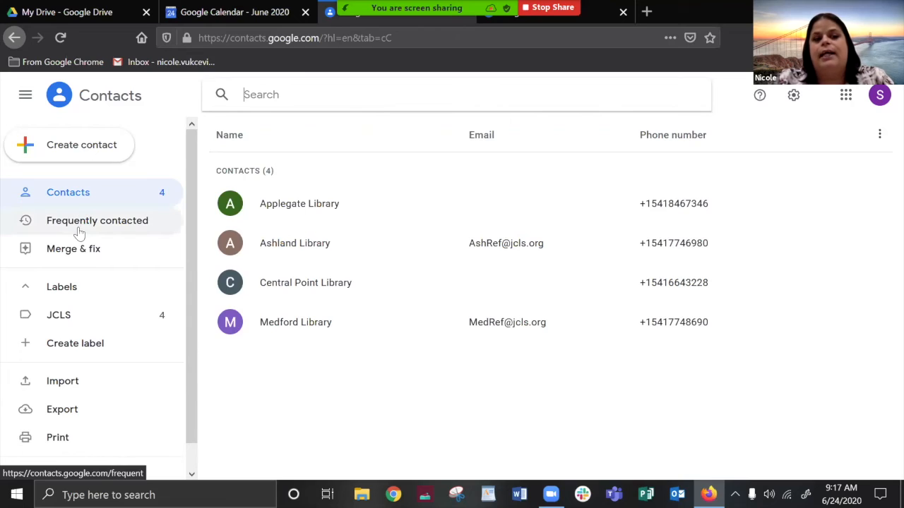
mouse_move(64, 215)
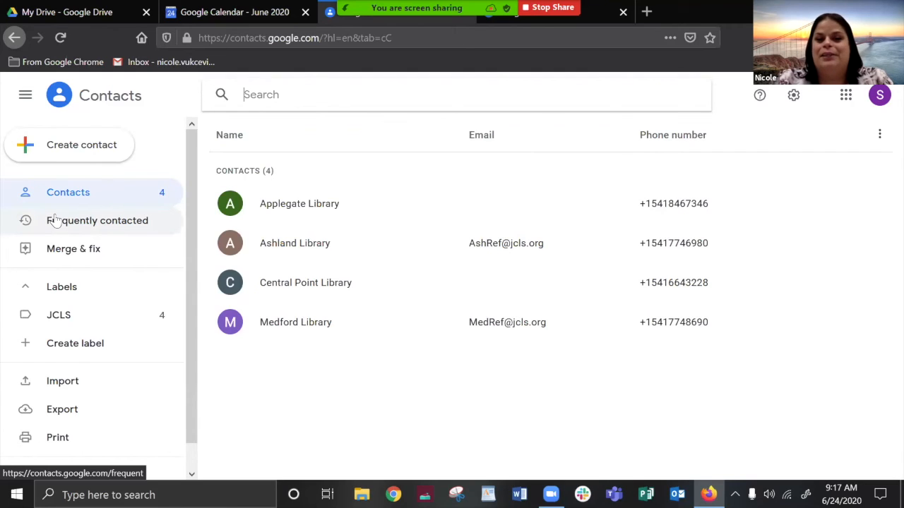
mouse_move(74, 249)
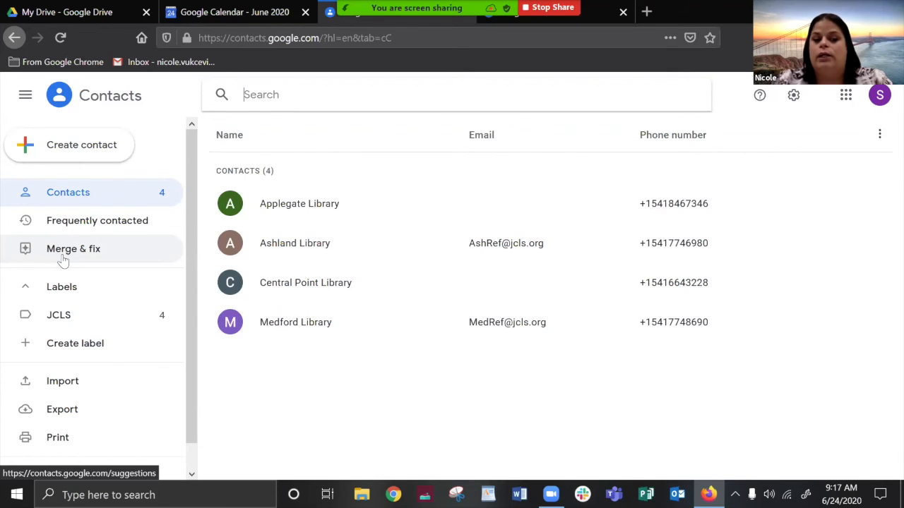
mouse_move(180, 257)
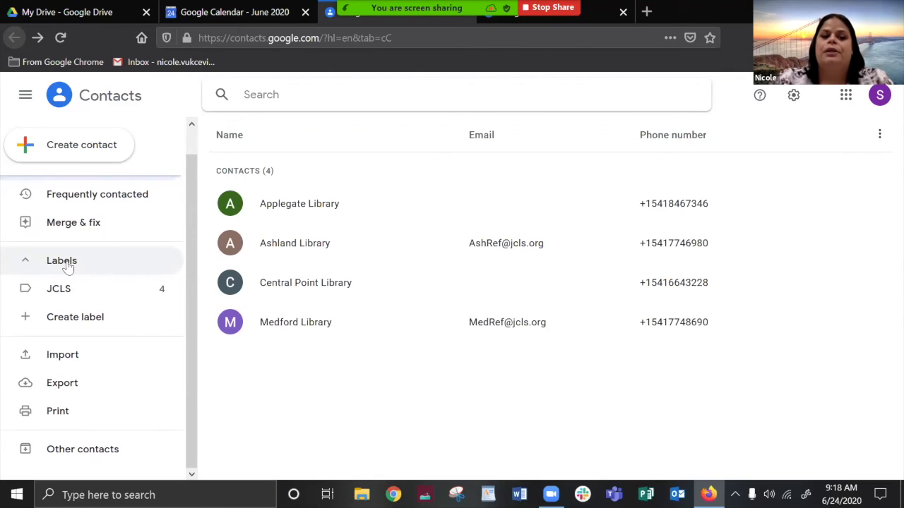
mouse_move(96, 195)
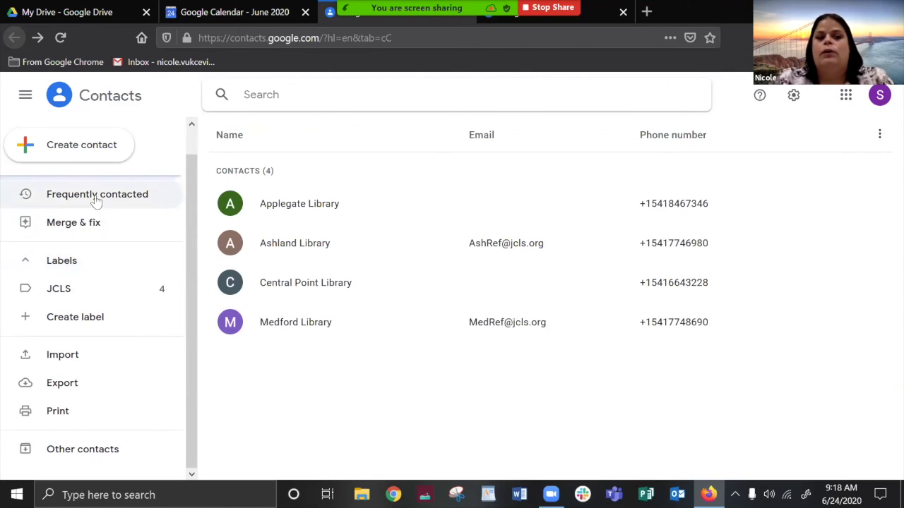
mouse_move(96, 195)
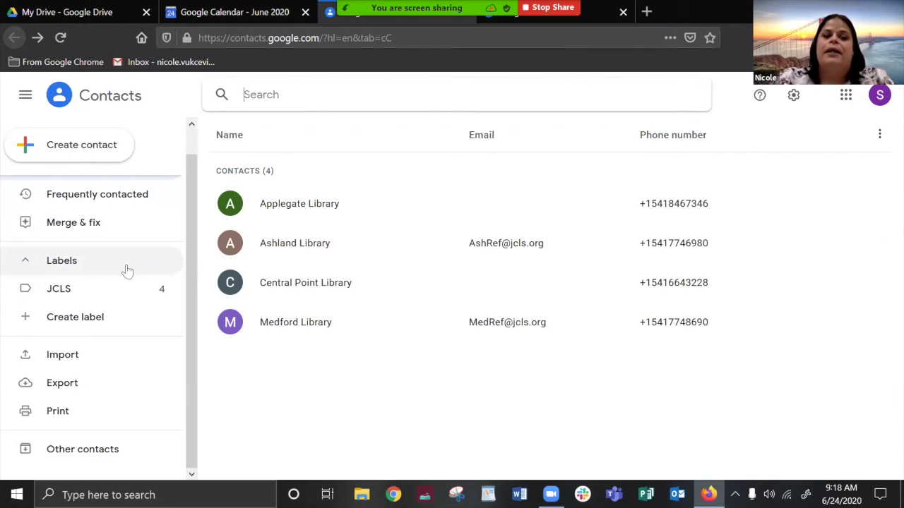
mouse_move(116, 264)
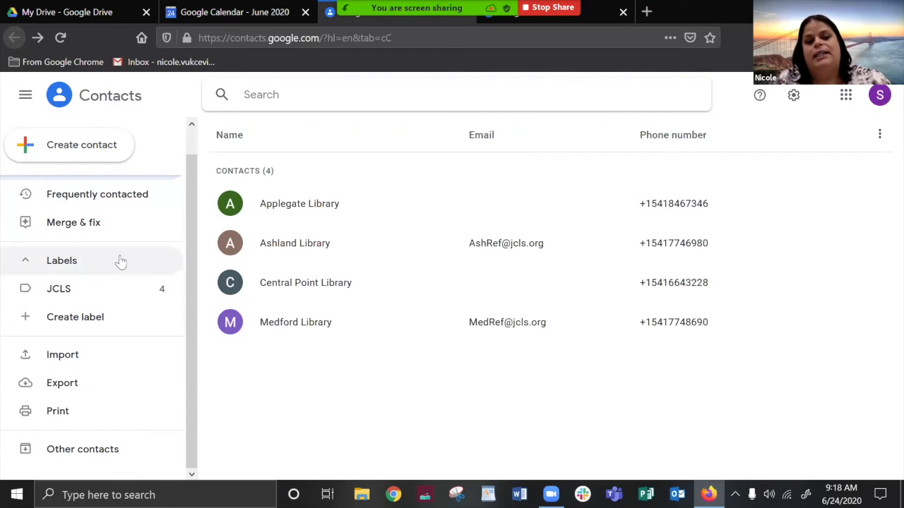
mouse_move(60, 288)
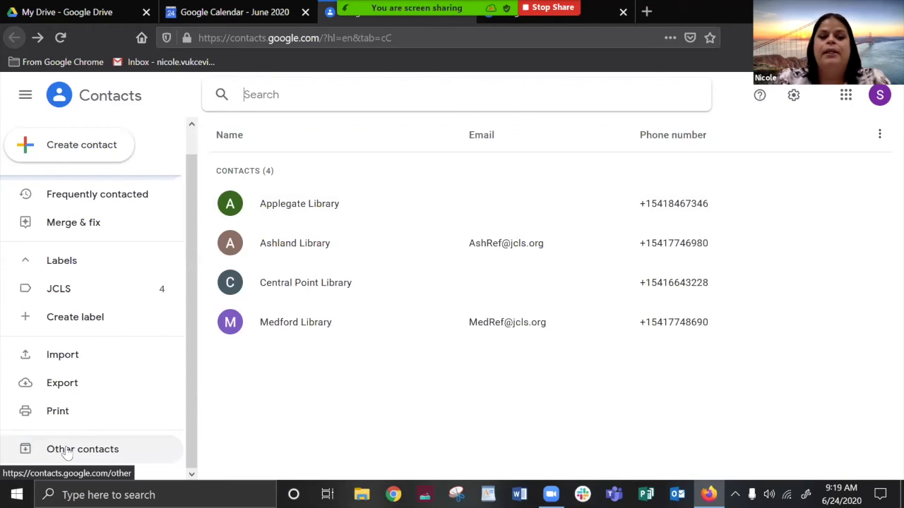
mouse_move(91, 450)
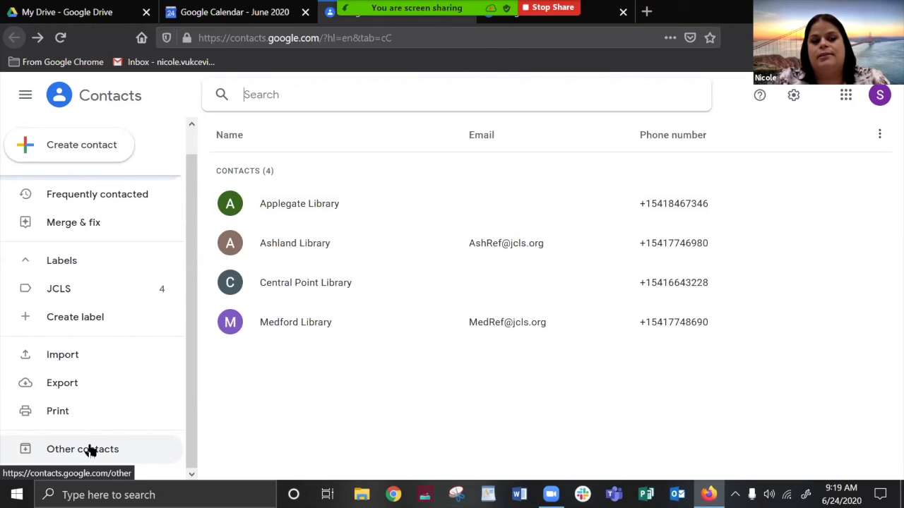
mouse_move(62, 355)
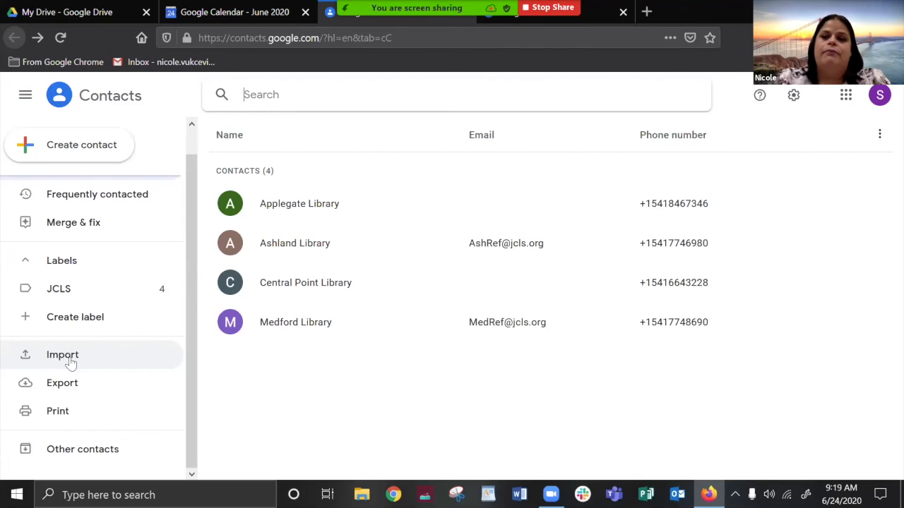
mouse_move(62, 382)
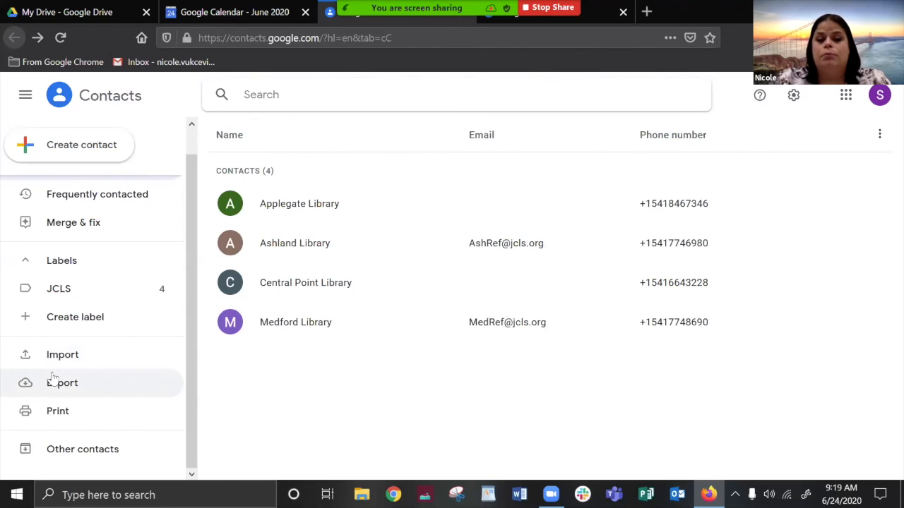
mouse_move(127, 127)
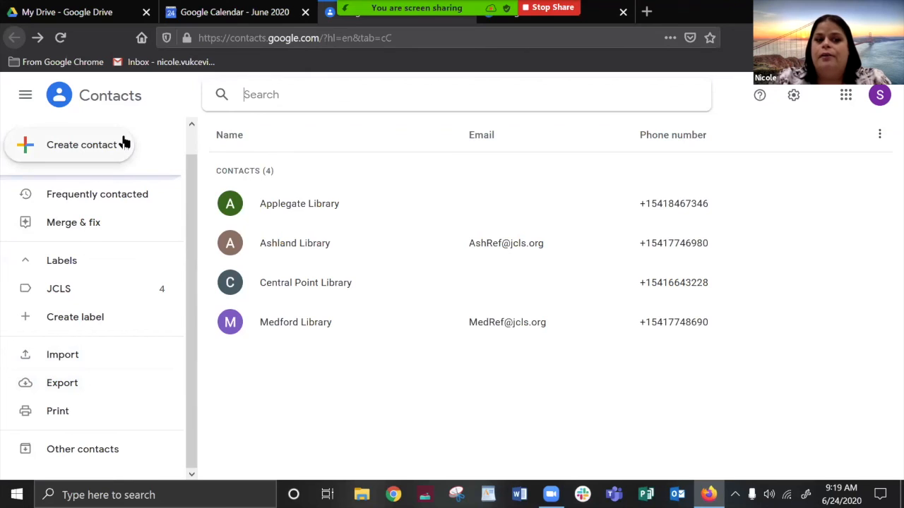
mouse_move(106, 150)
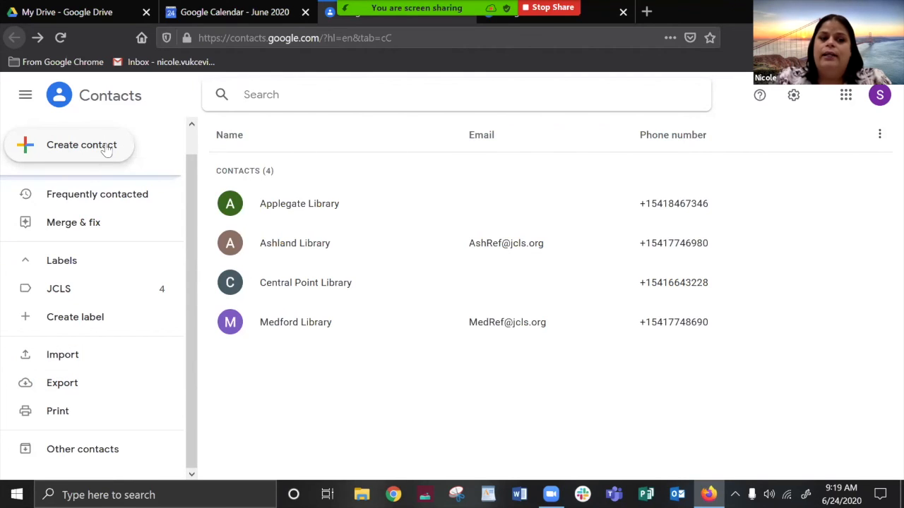
Step: Start creating a single contact and expand Show more for prefix and middle name fields
click(82, 144)
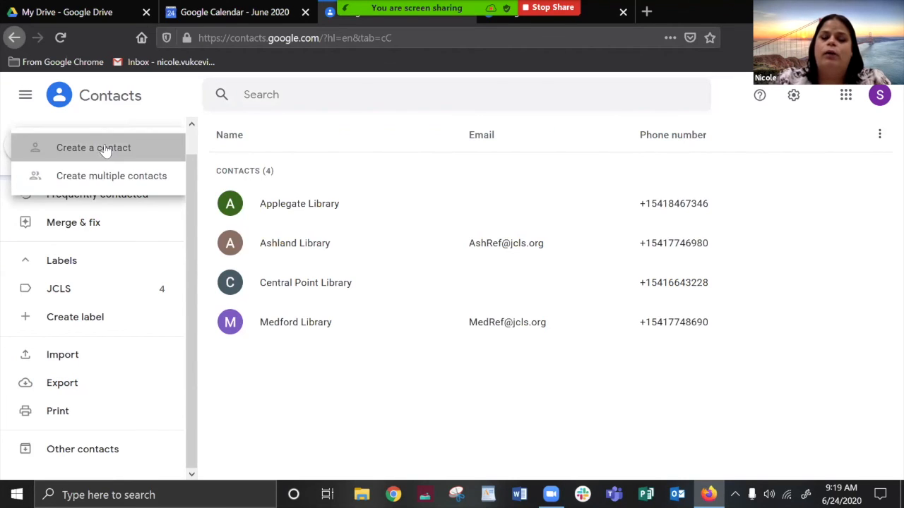
click(93, 148)
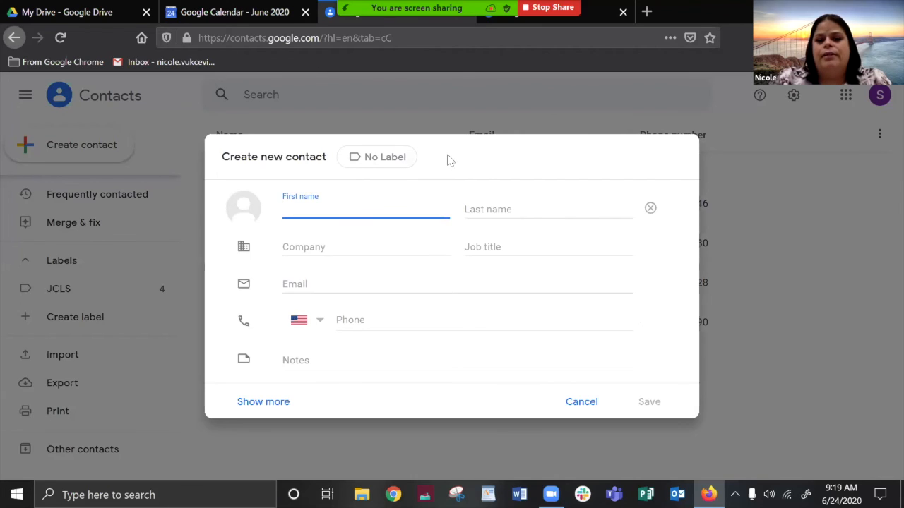
click(262, 401)
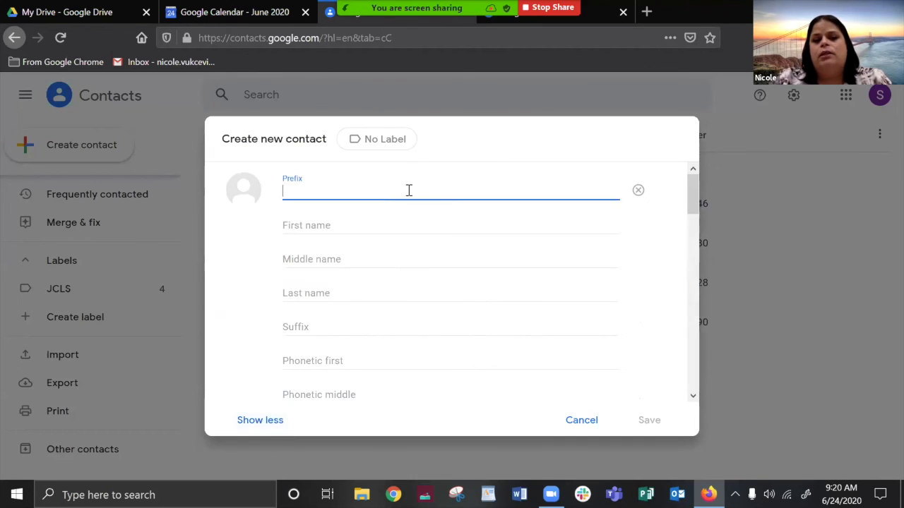
mouse_move(505, 149)
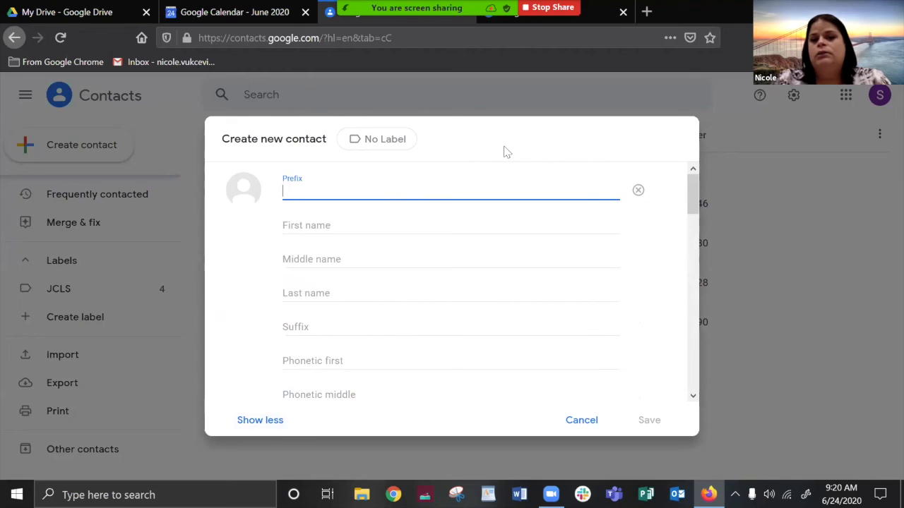
mouse_move(449, 400)
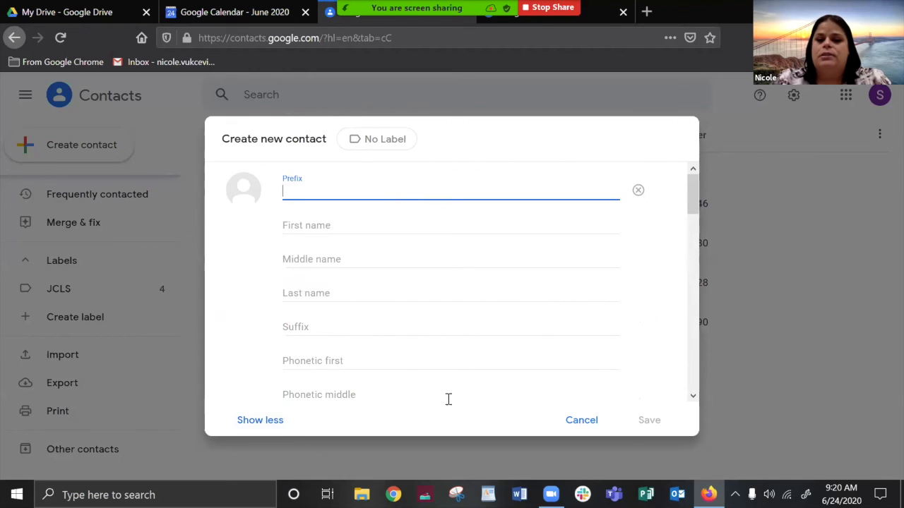
Step: Browse every Create new contact field, then cancel back to the four library contacts
scroll(down, 3)
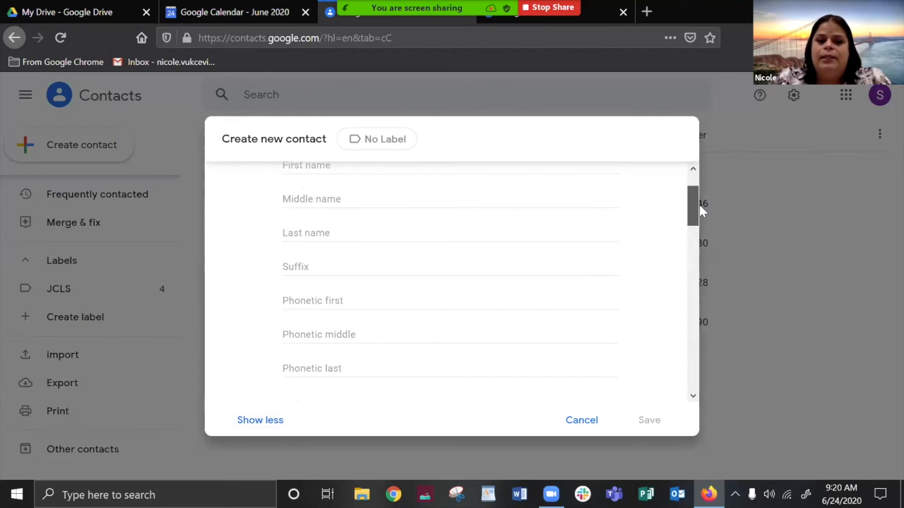
scroll(down, 3)
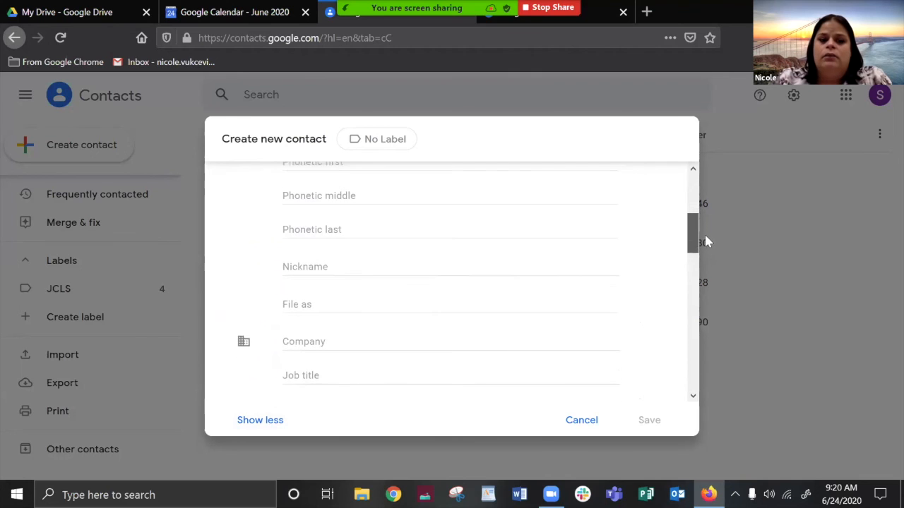
scroll(down, 3)
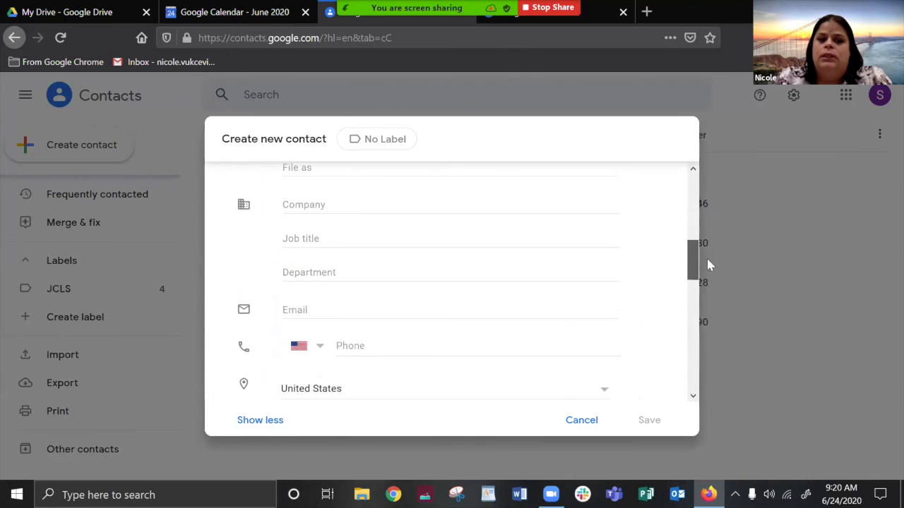
scroll(down, 3)
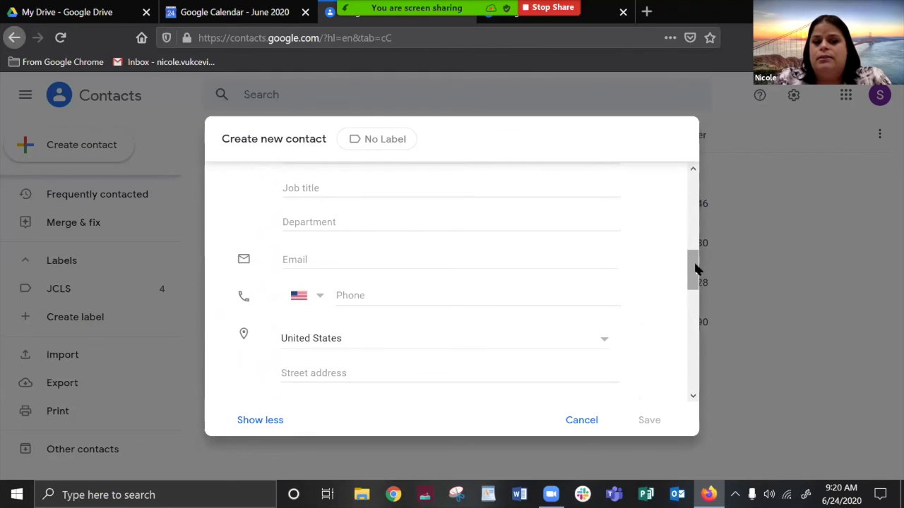
scroll(down, 3)
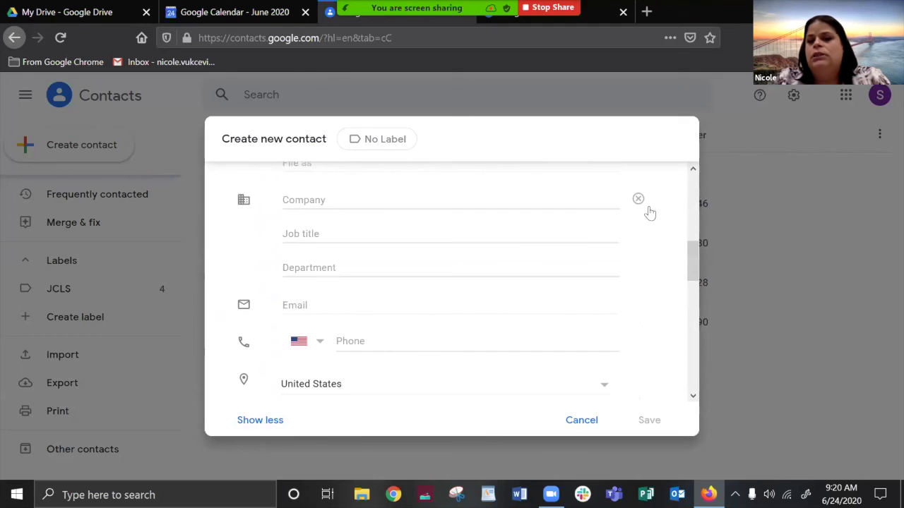
scroll(down, 3)
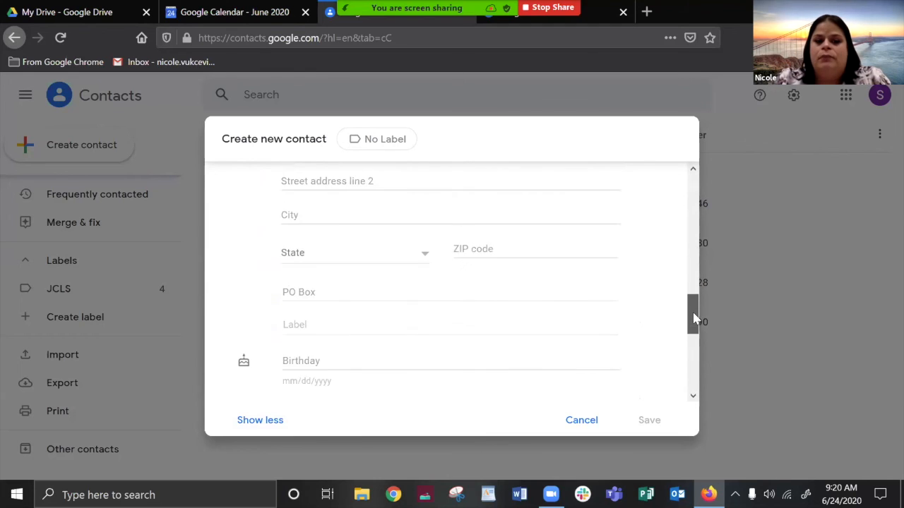
scroll(down, 3)
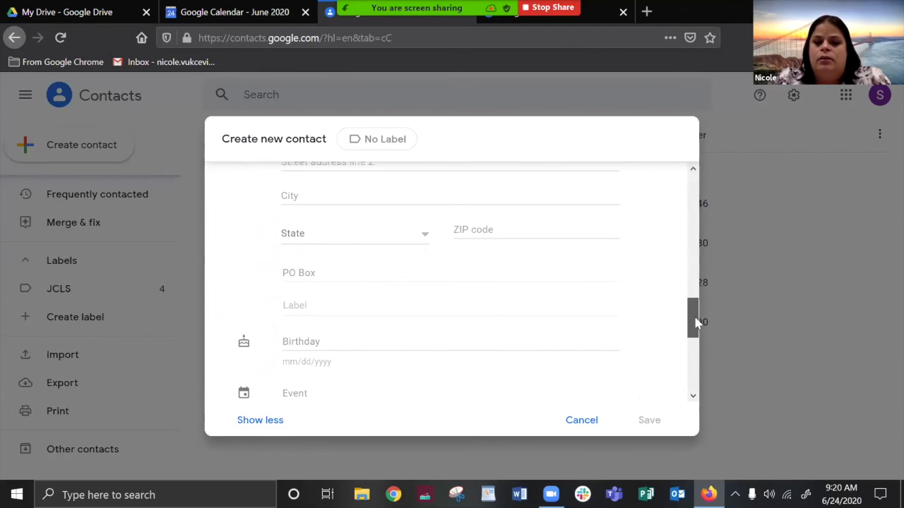
scroll(down, 3)
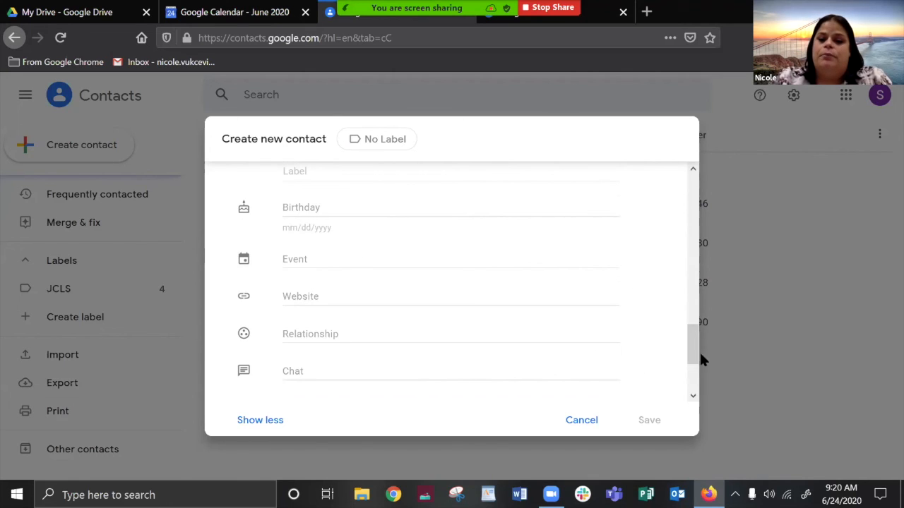
scroll(down, 3)
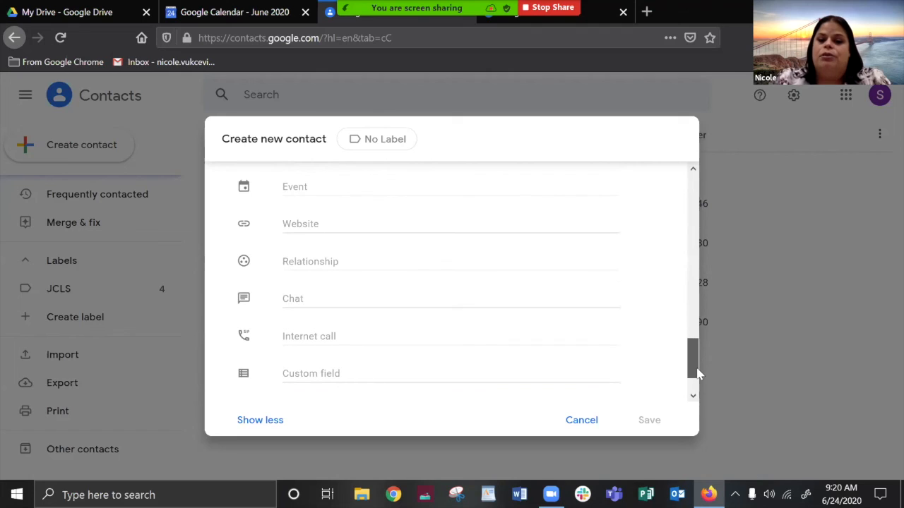
scroll(down, 3)
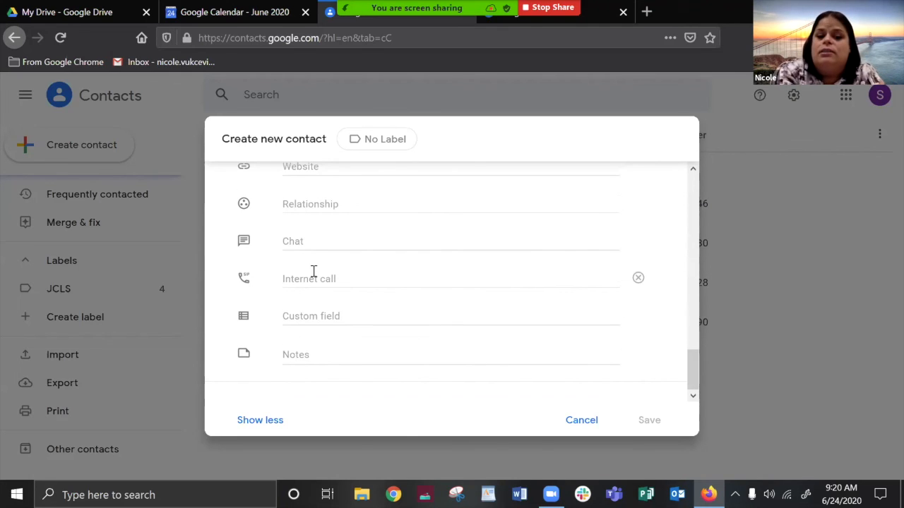
mouse_move(305, 350)
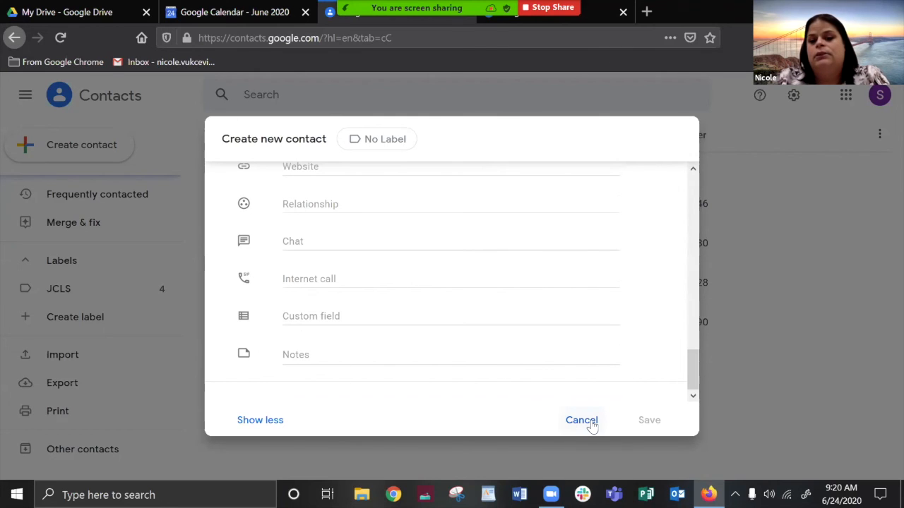
click(581, 419)
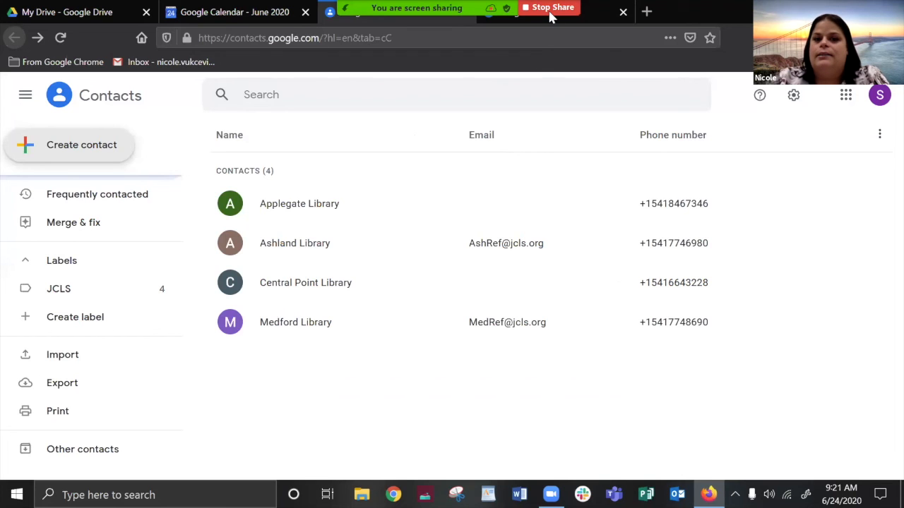
mouse_move(550, 15)
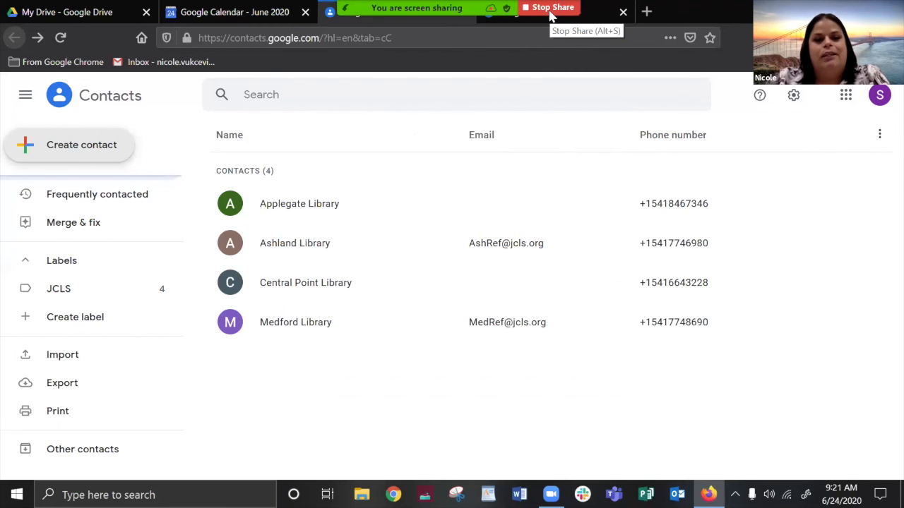